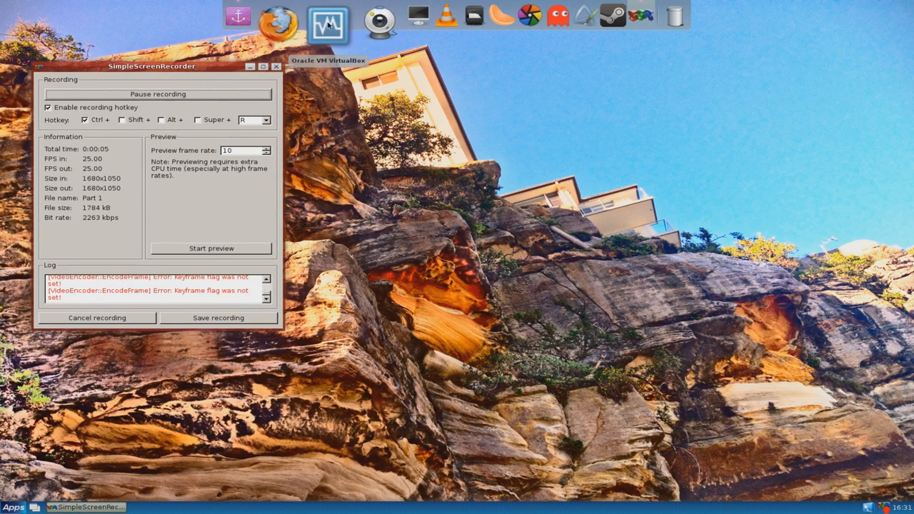
Launch Firefox from the dock and minimize the GUVCViewer Controls window beside the webcam preview.
{"action": "left_click", "coordinate": [900, 507]}
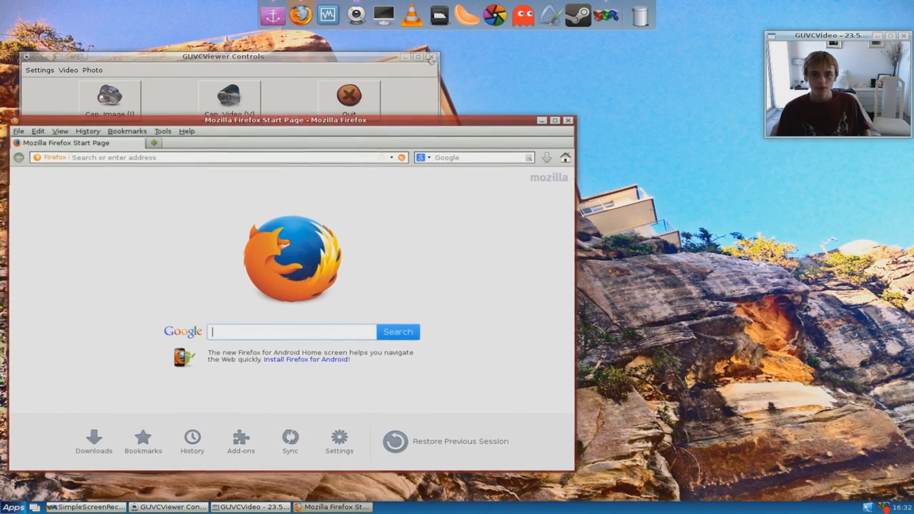
{"action": "left_click", "coordinate": [430, 57]}
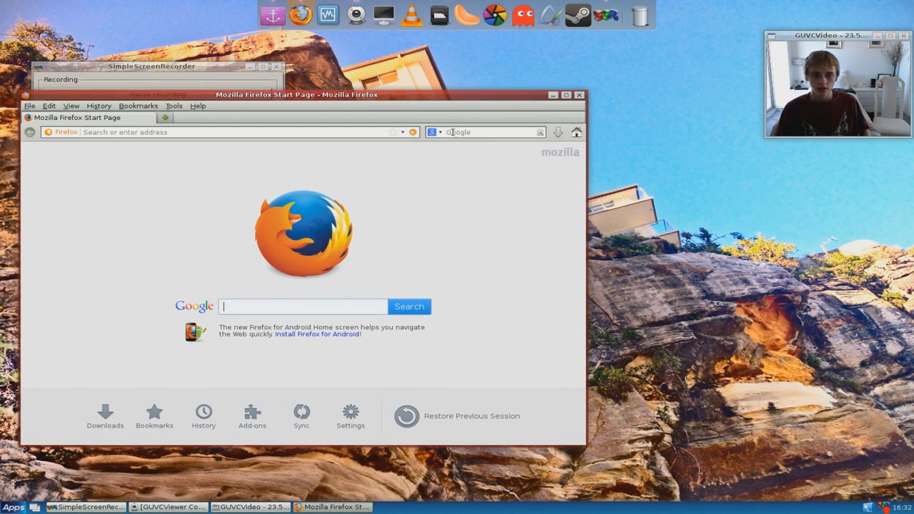
Google 'wine arch linux' and open the 'Wine - ArchWiki' result.
{"action": "type", "text": "wine arch lin"}
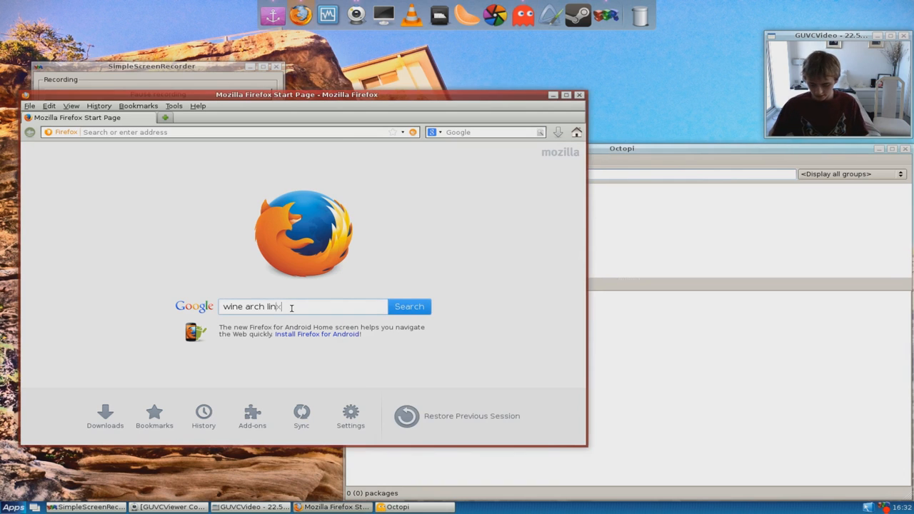
{"action": "left_click", "coordinate": [409, 306]}
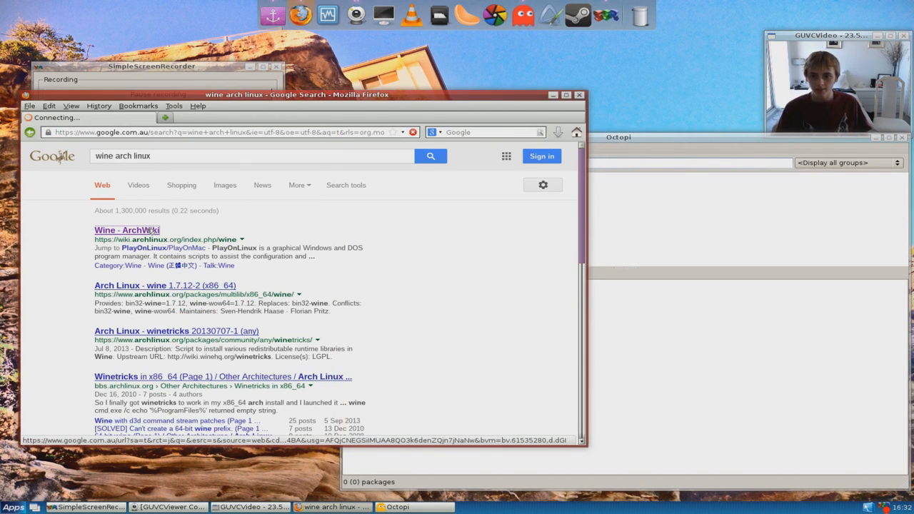
{"action": "left_click", "coordinate": [126, 229]}
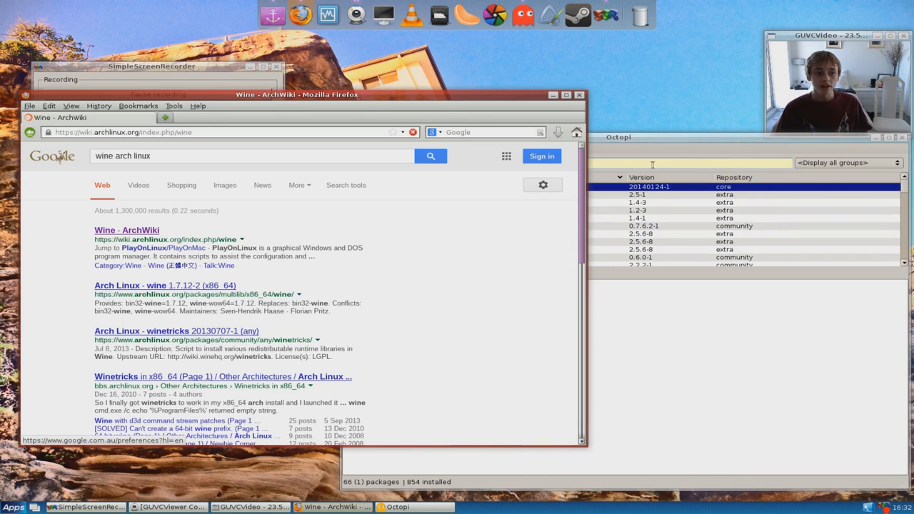
{"action": "left_click", "coordinate": [127, 230]}
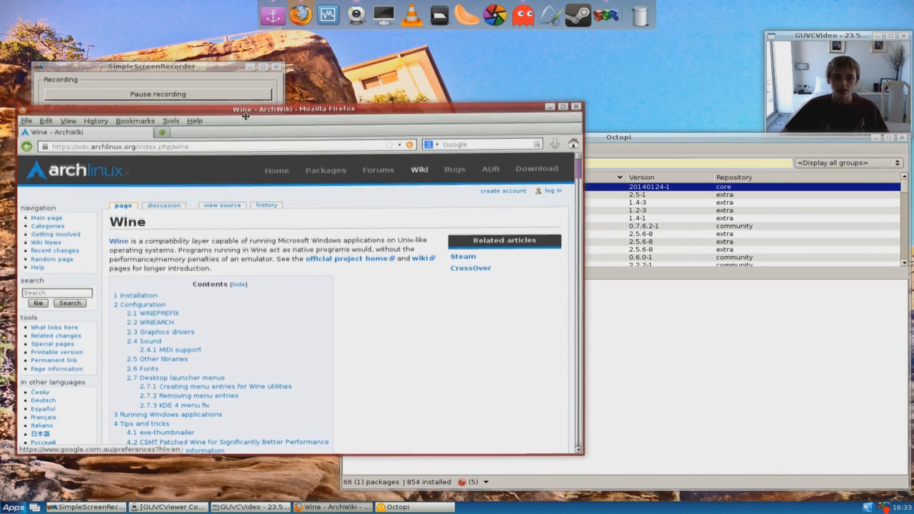
Search Octopi for 'wine', select the wine package and show its Info details.
{"action": "left_click", "coordinate": [619, 137]}
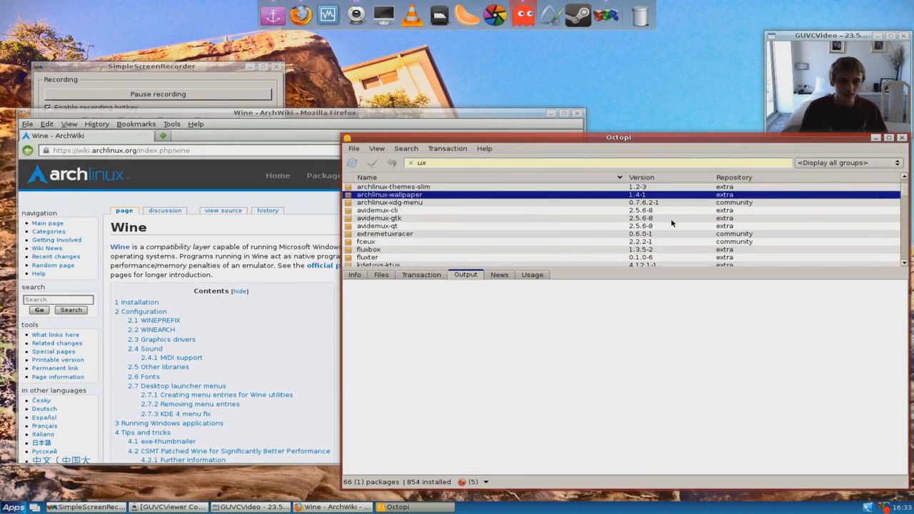
{"action": "scroll", "scroll_direction": "down", "scroll_amount": 3}
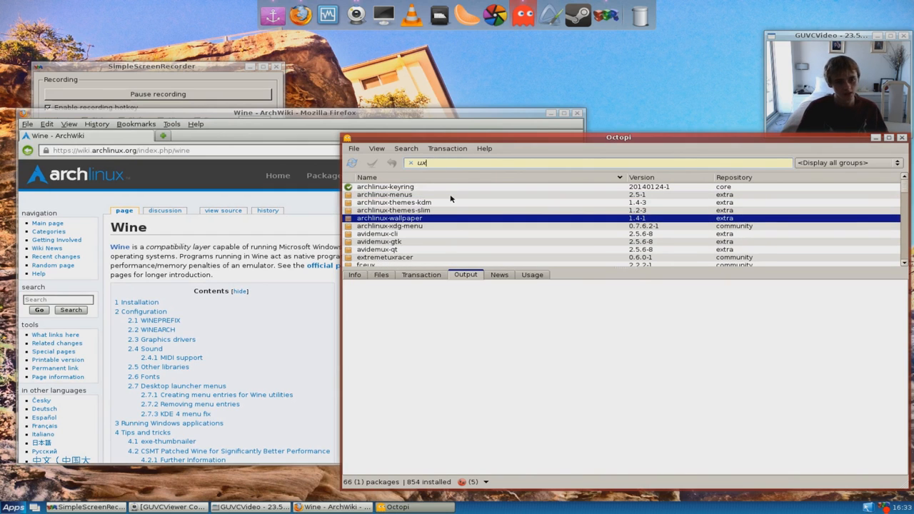
{"action": "type", "text": "wine"}
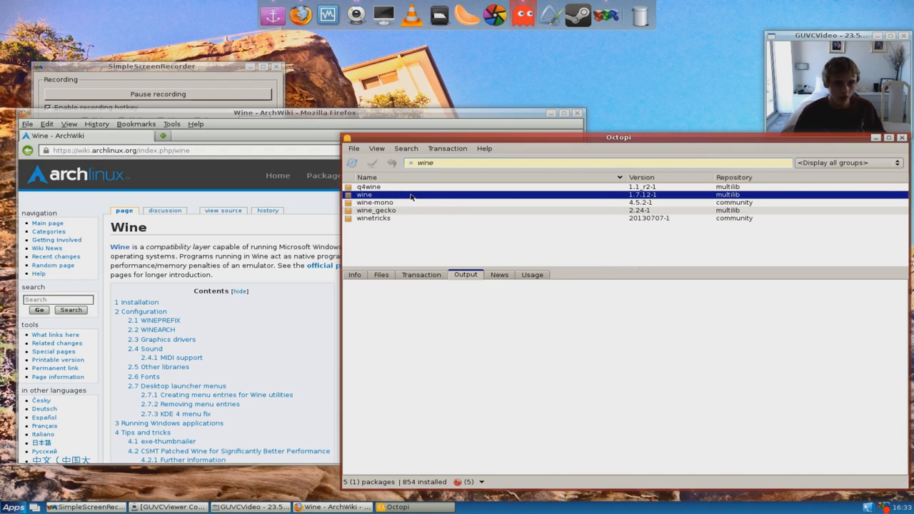
{"action": "mouse_move", "coordinate": [420, 205]}
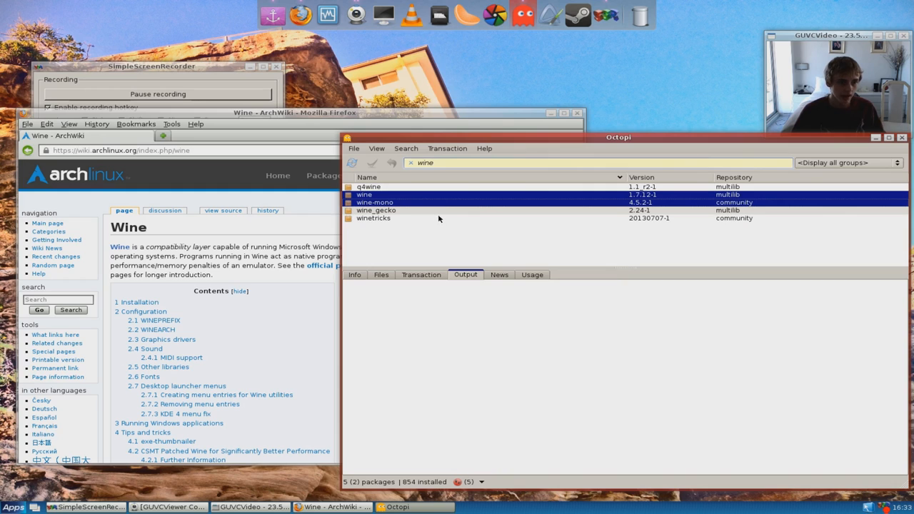
{"action": "left_click", "coordinate": [438, 217]}
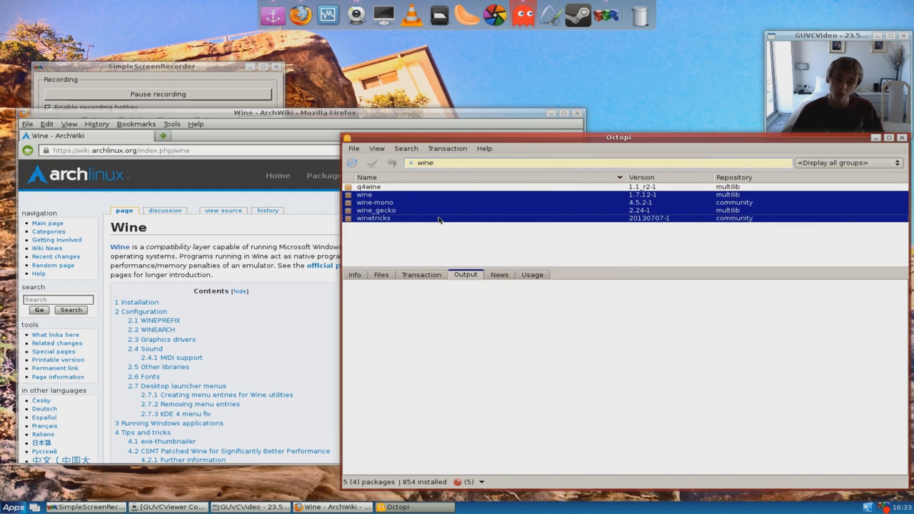
{"action": "left_click", "coordinate": [440, 219]}
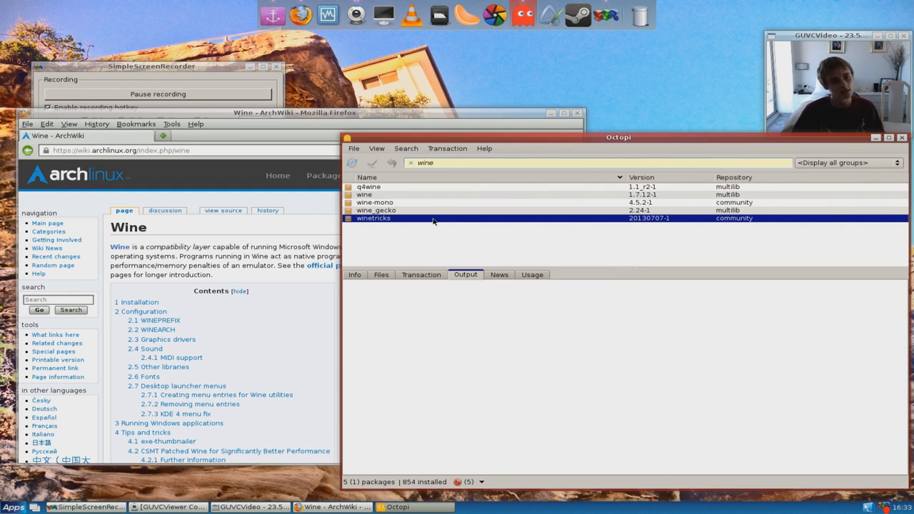
{"action": "mouse_move", "coordinate": [449, 220]}
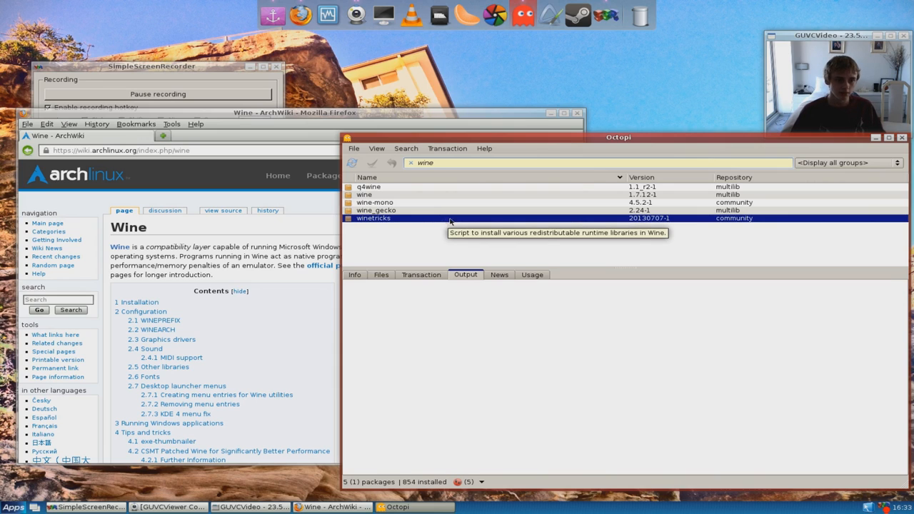
{"action": "left_click", "coordinate": [451, 195]}
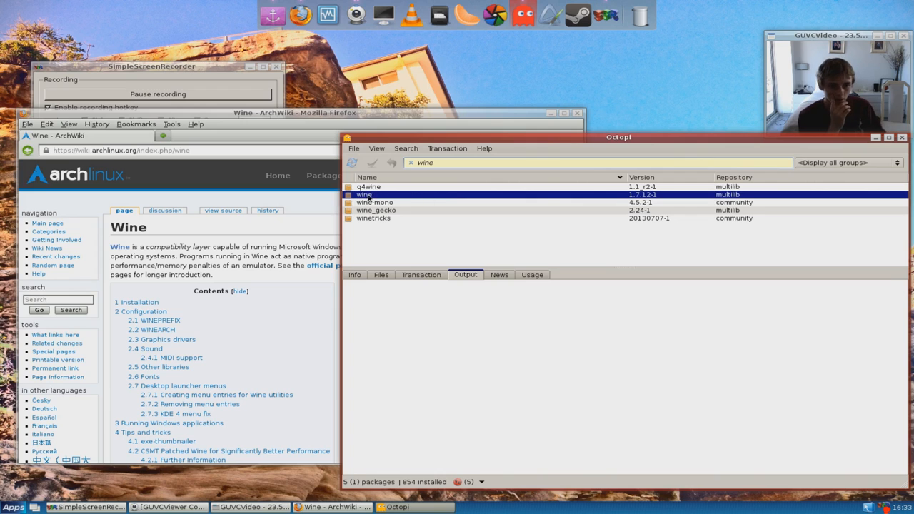
{"action": "mouse_move", "coordinate": [364, 284]}
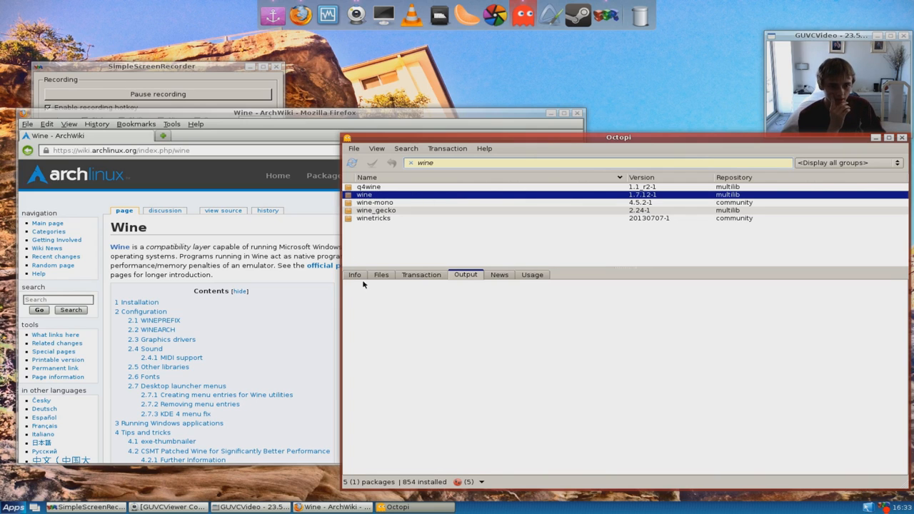
{"action": "left_click", "coordinate": [355, 274]}
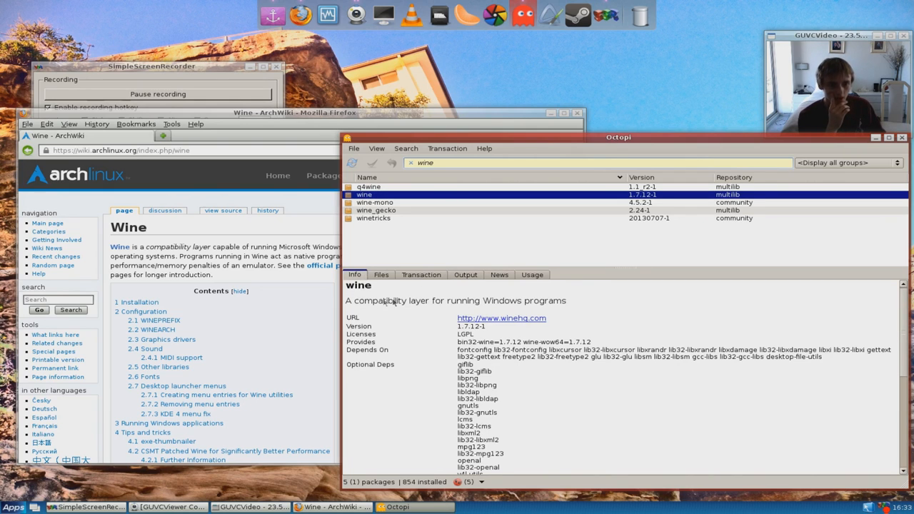
{"action": "mouse_move", "coordinate": [529, 310]}
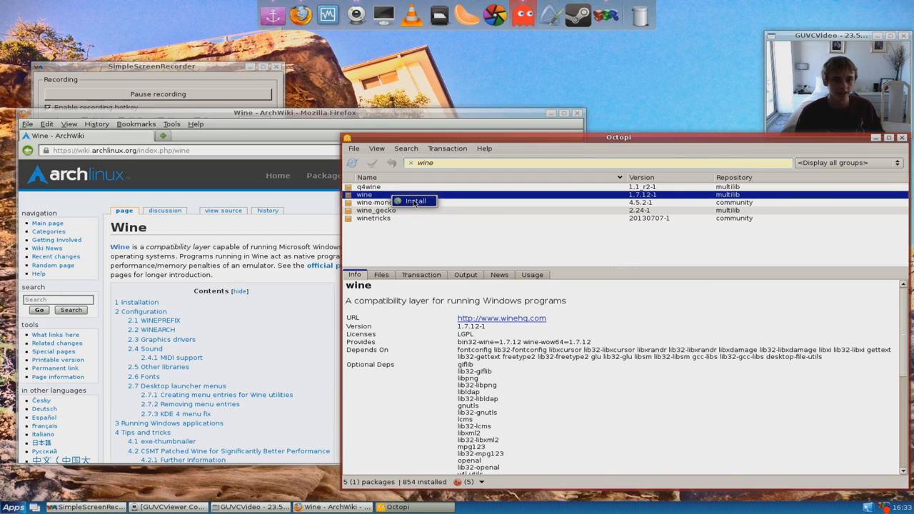
Mark wine for install with cups, lib32-giflib and lib32-libpng as optional dependencies.
{"action": "left_click", "coordinate": [415, 201]}
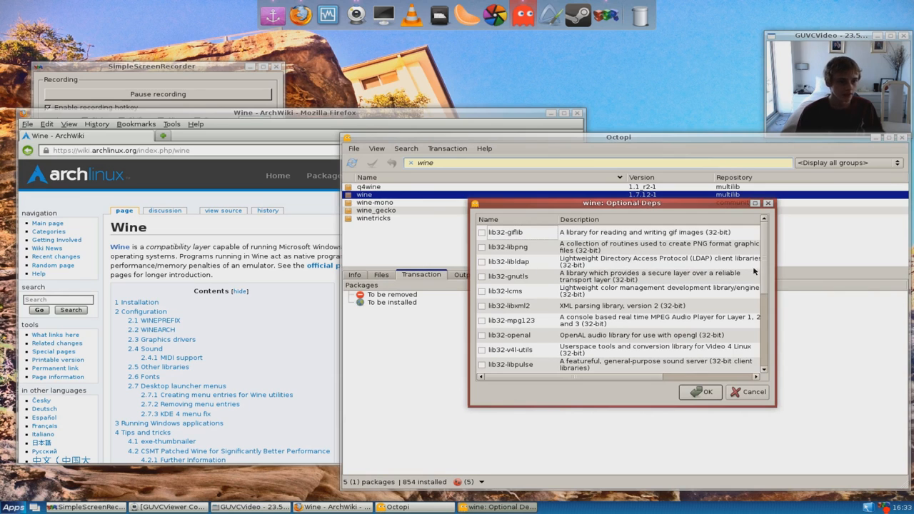
{"action": "scroll", "scroll_direction": "down", "scroll_amount": 3}
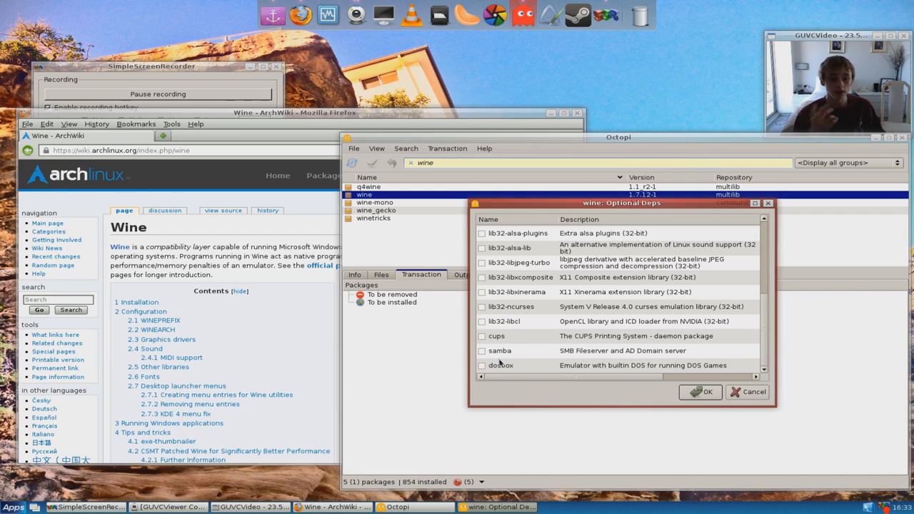
{"action": "left_click", "coordinate": [482, 365]}
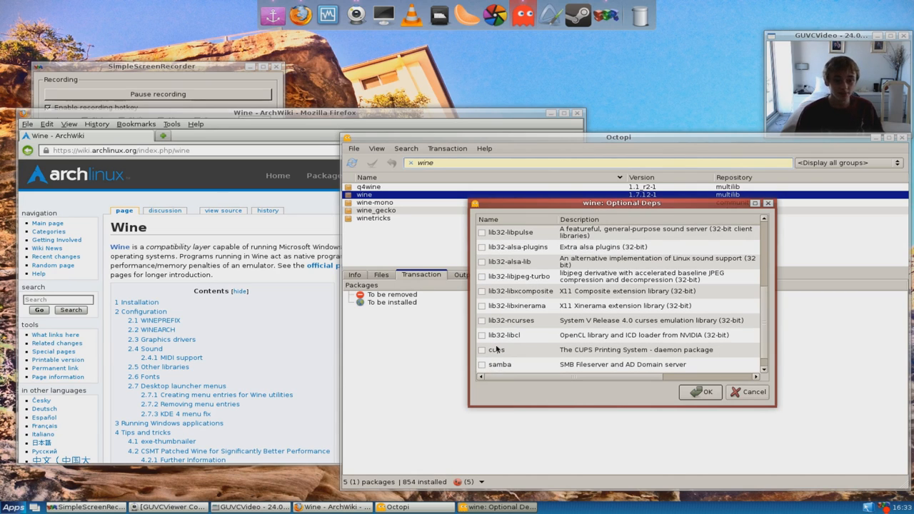
{"action": "left_click", "coordinate": [482, 350]}
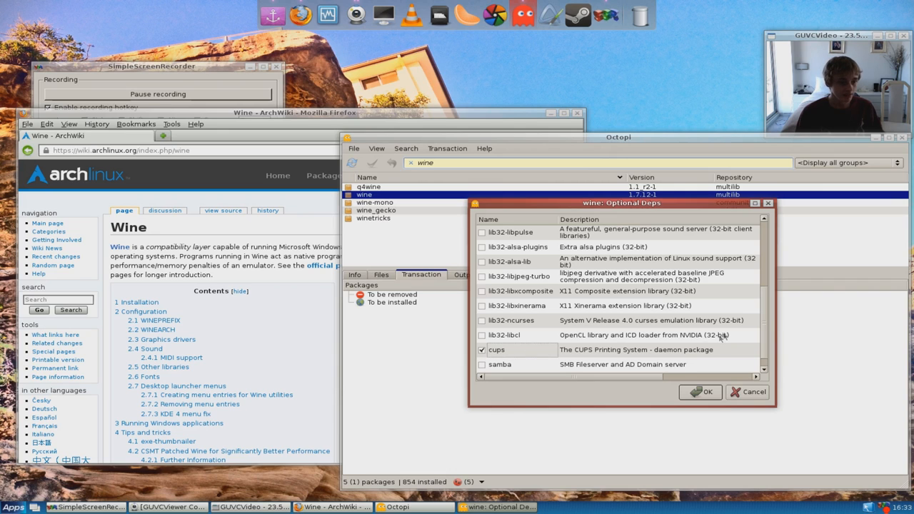
{"action": "scroll", "scroll_direction": "up", "scroll_amount": 3}
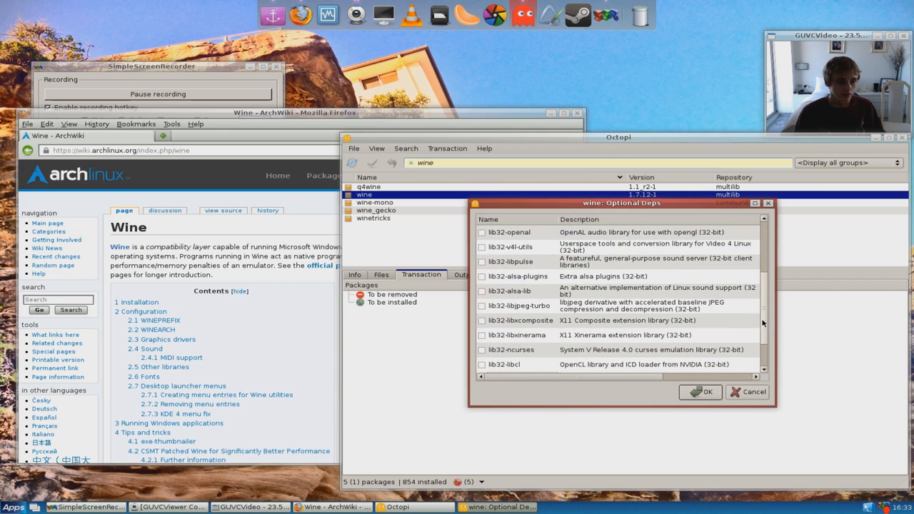
{"action": "scroll", "scroll_direction": "up", "scroll_amount": 3}
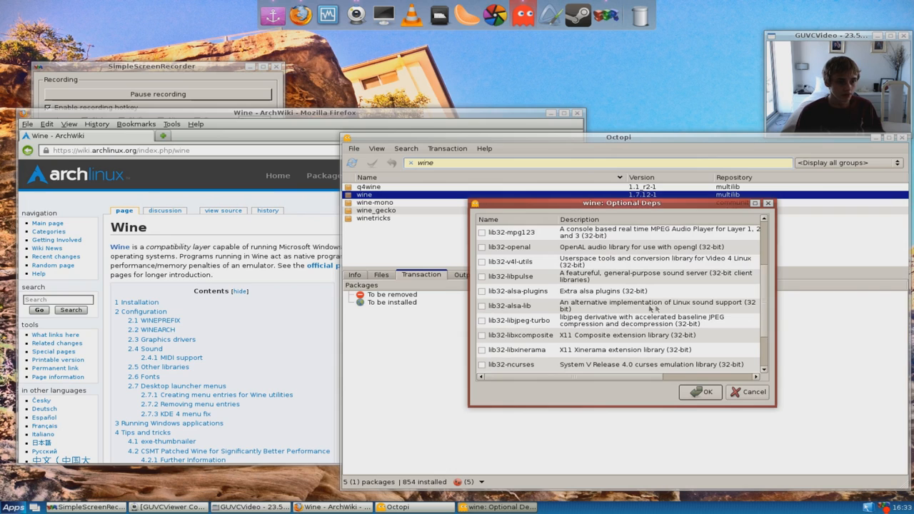
{"action": "mouse_move", "coordinate": [756, 309]}
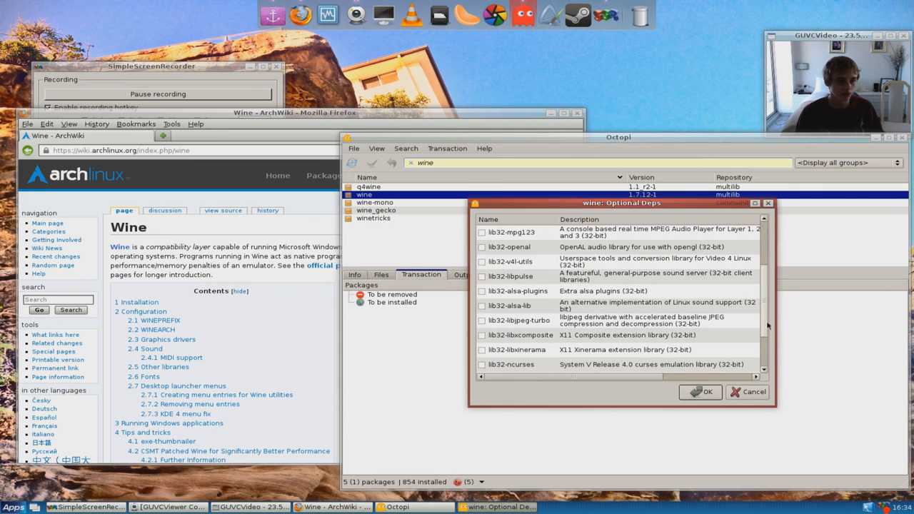
{"action": "scroll", "scroll_direction": "up", "scroll_amount": 3}
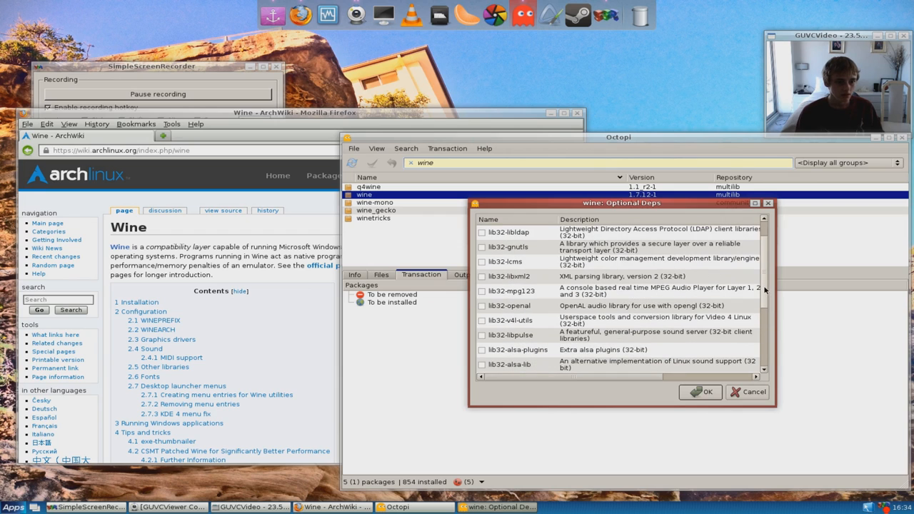
{"action": "scroll", "scroll_direction": "up", "scroll_amount": 3}
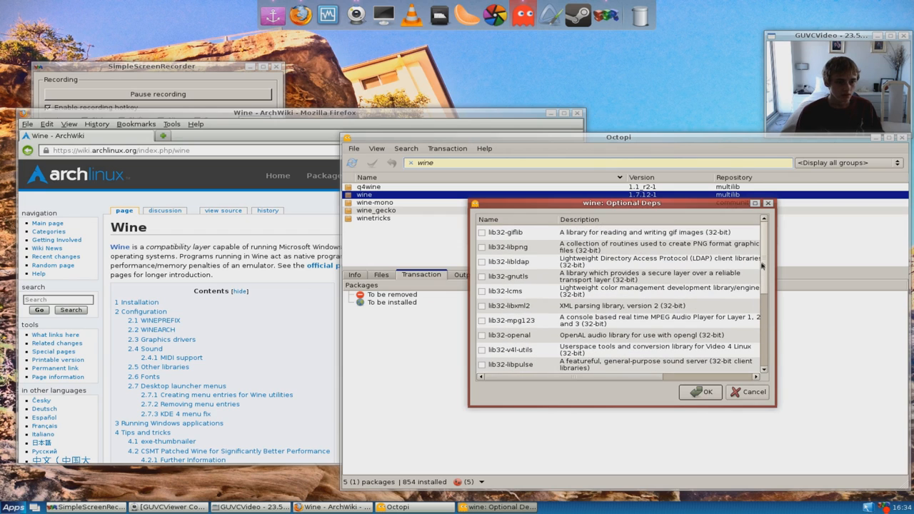
{"action": "mouse_move", "coordinate": [538, 297]}
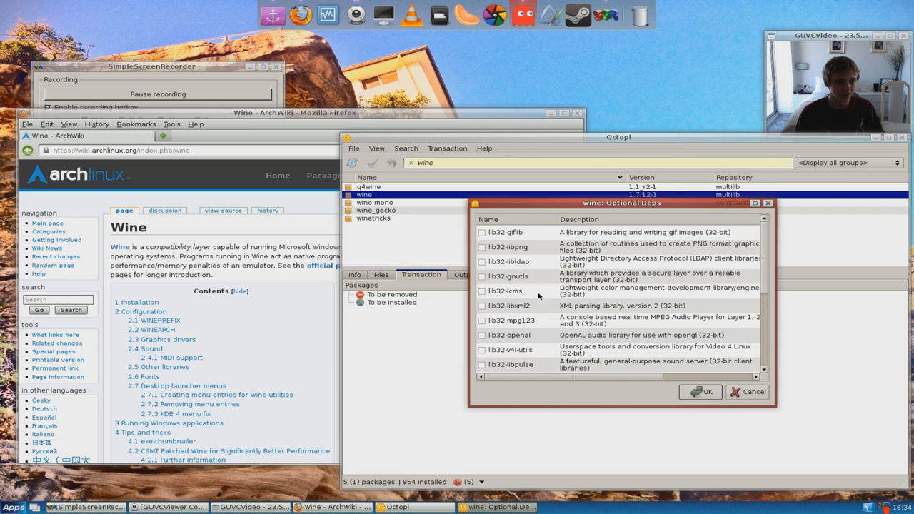
{"action": "mouse_move", "coordinate": [486, 237]}
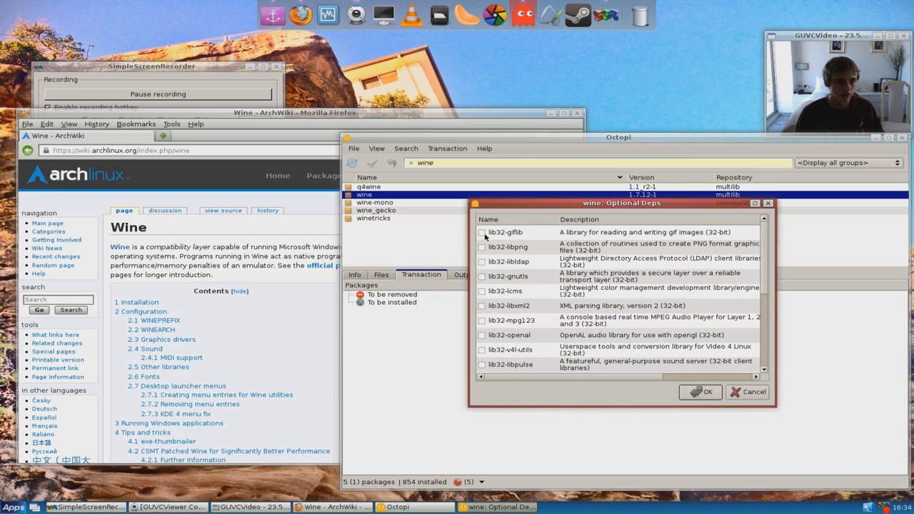
{"action": "left_click", "coordinate": [481, 232]}
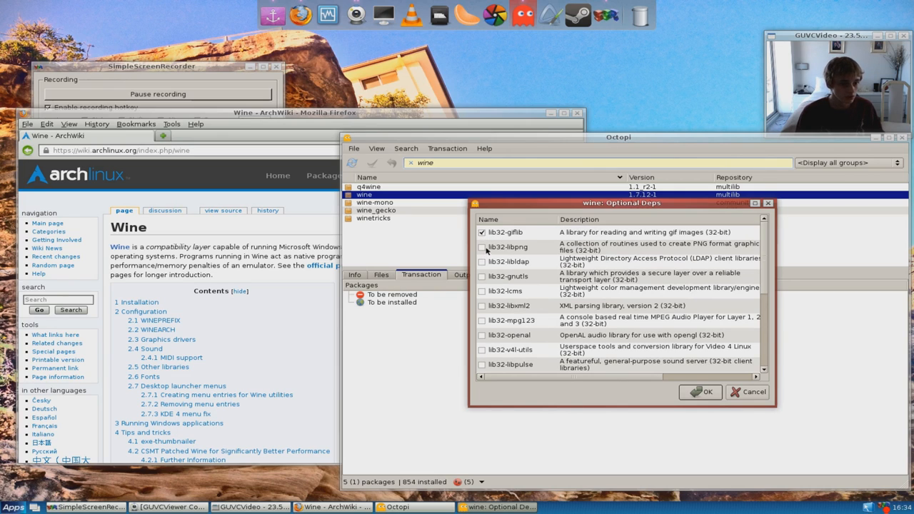
{"action": "mouse_move", "coordinate": [486, 250]}
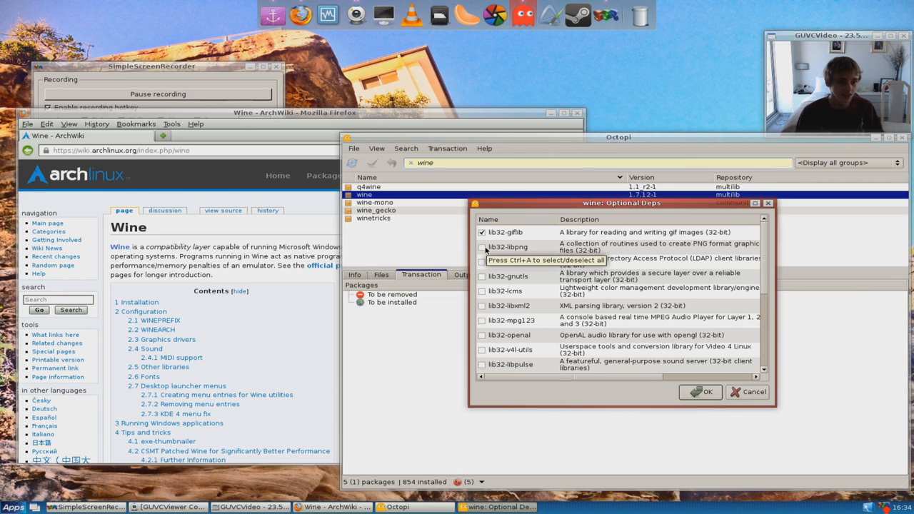
{"action": "left_click", "coordinate": [481, 247]}
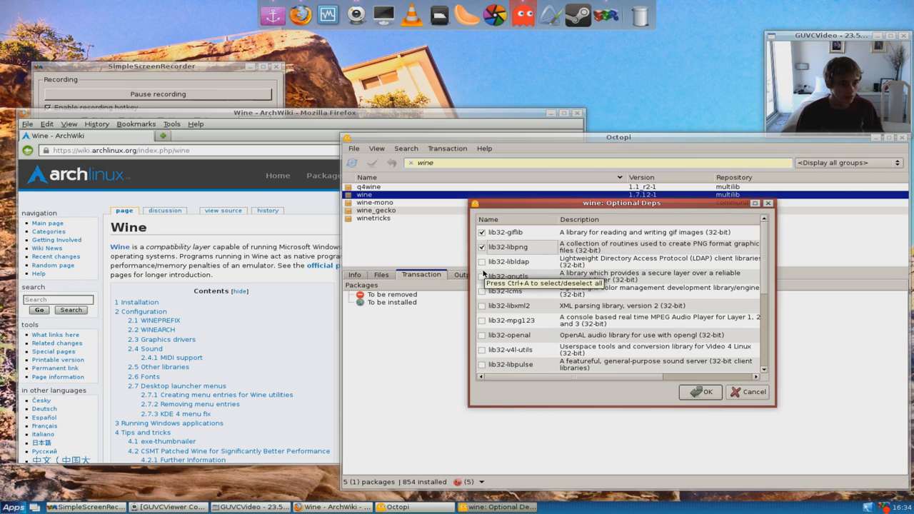
{"action": "mouse_move", "coordinate": [656, 295]}
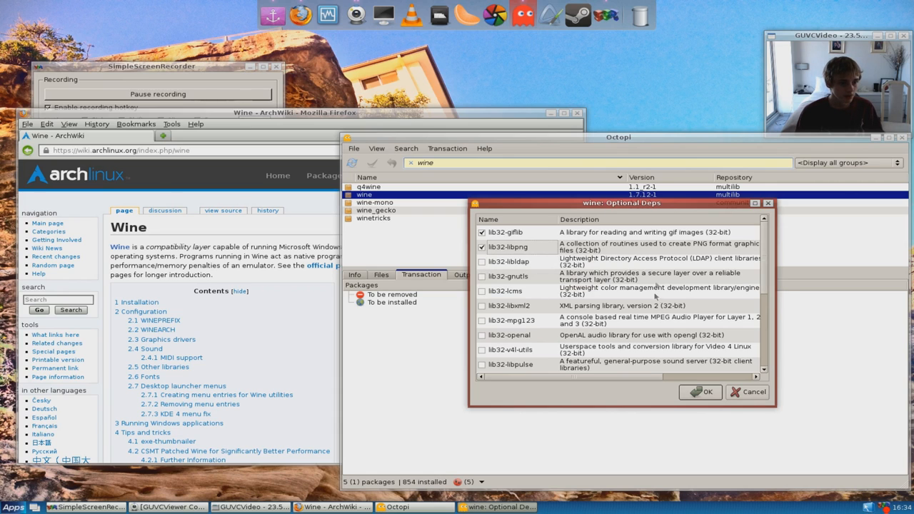
{"action": "mouse_move", "coordinate": [544, 278]}
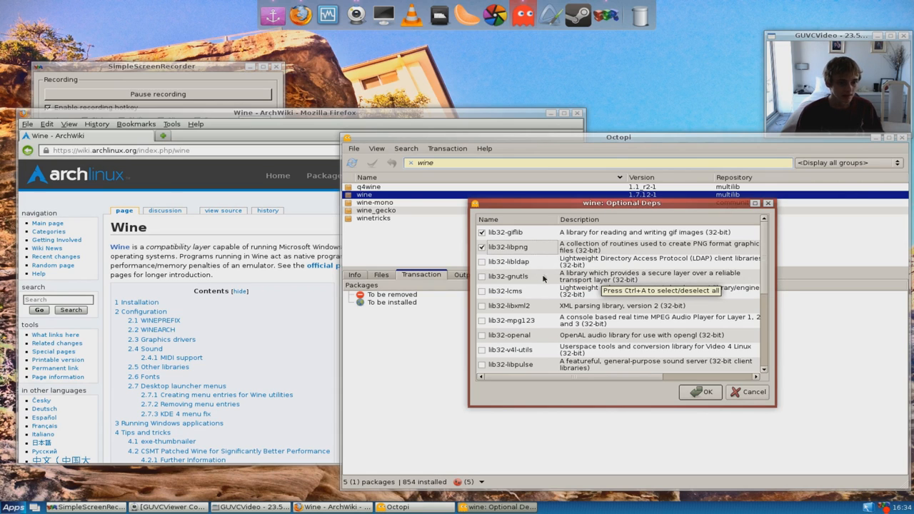
{"action": "mouse_move", "coordinate": [605, 348]}
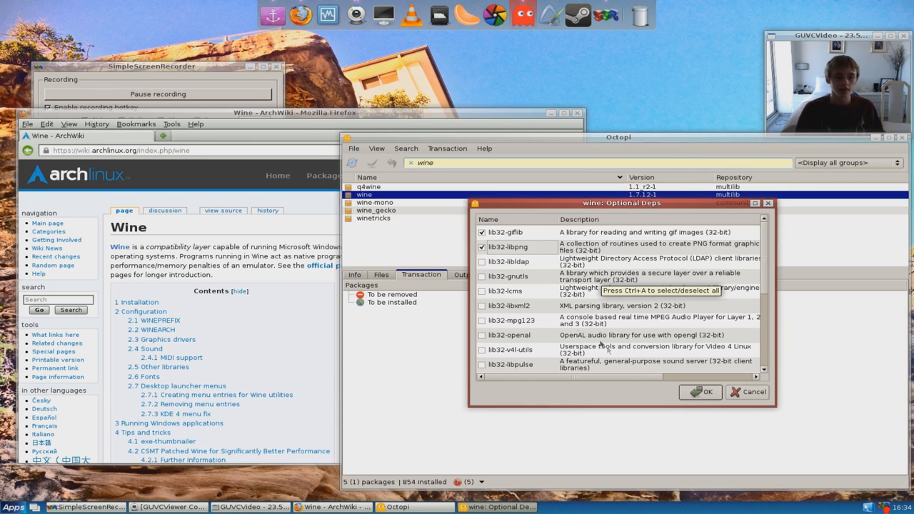
{"action": "left_click", "coordinate": [701, 392]}
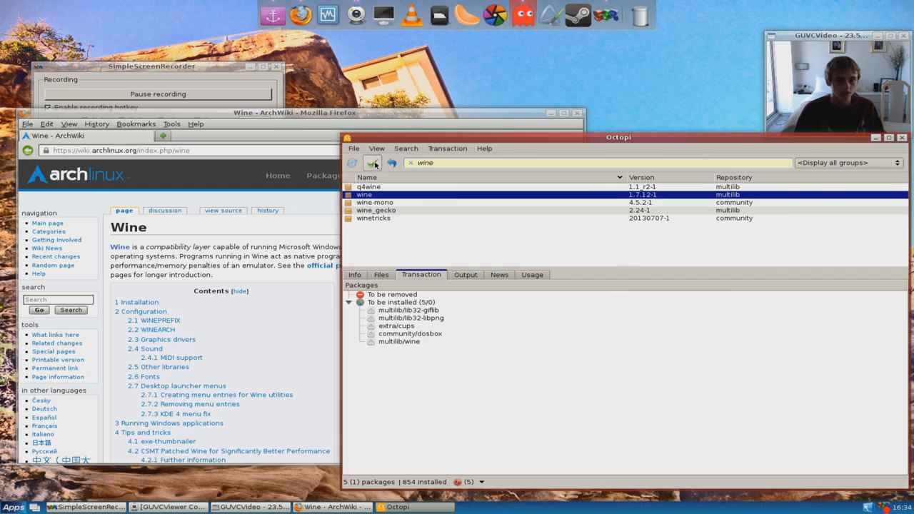
Commit the 22-package wine transaction with the administrator password, watching downloads hit 404 errors.
{"action": "left_click", "coordinate": [372, 163]}
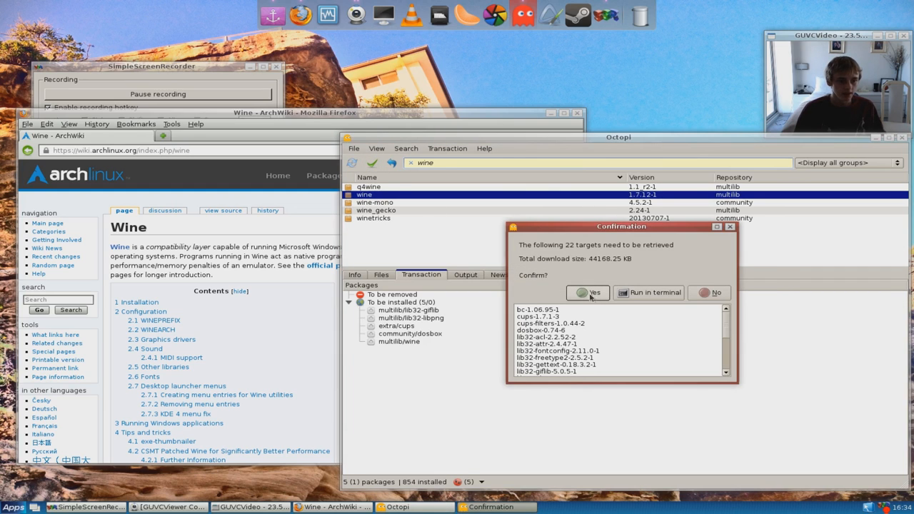
{"action": "left_click", "coordinate": [588, 293]}
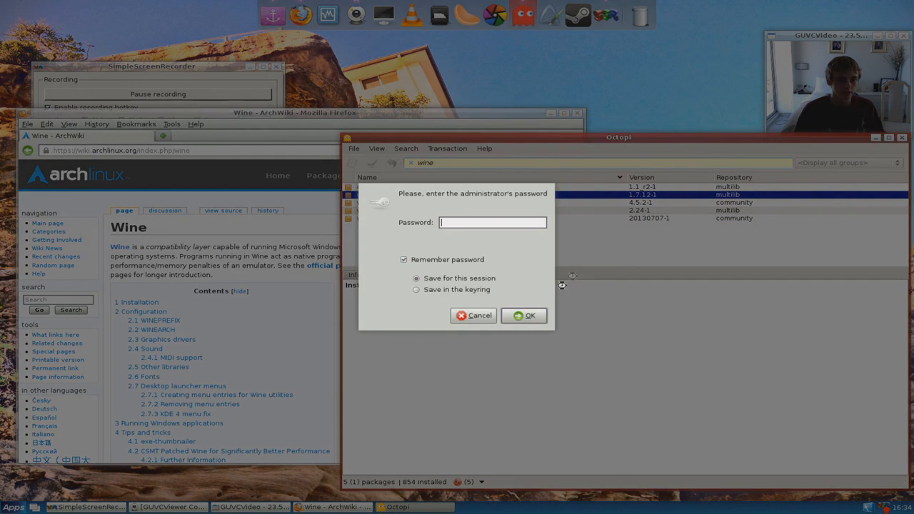
{"action": "type", "text": "password"}
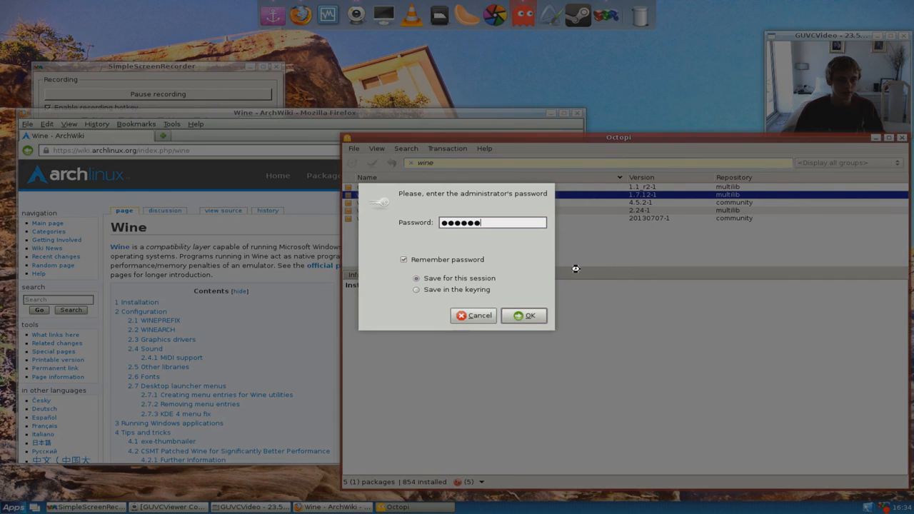
{"action": "left_click", "coordinate": [524, 315]}
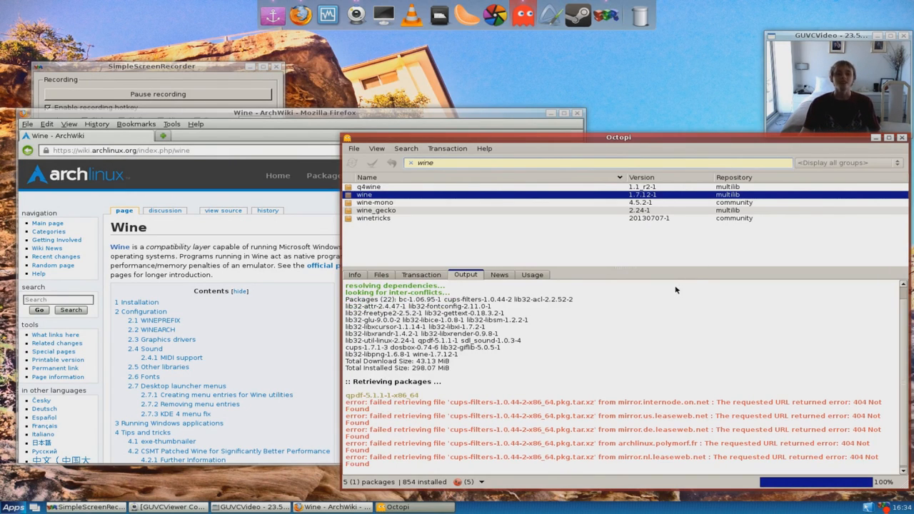
{"action": "scroll", "scroll_direction": "down", "scroll_amount": 3}
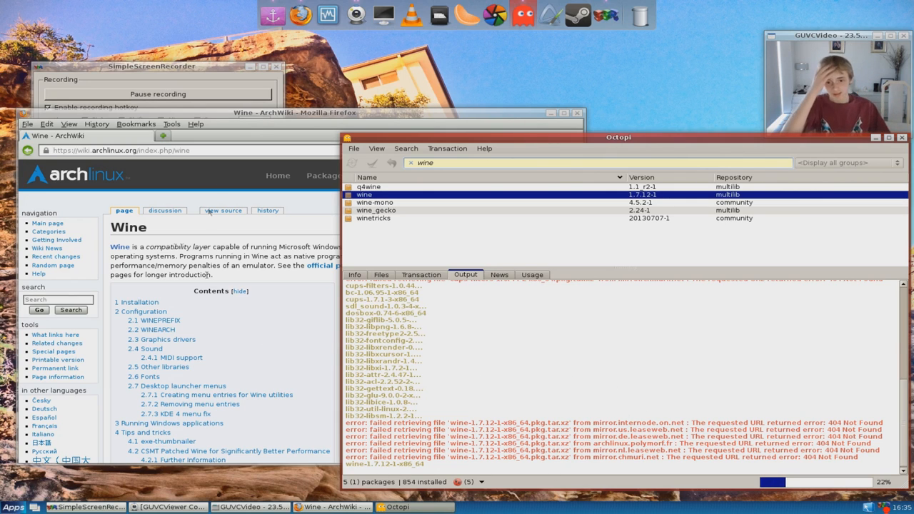
{"action": "left_click", "coordinate": [285, 113]}
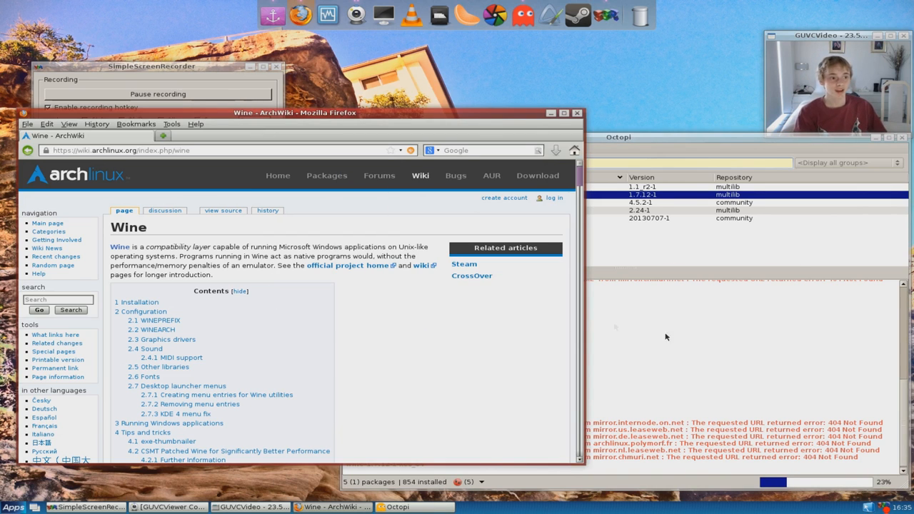
{"action": "scroll", "scroll_direction": "down", "scroll_amount": 3}
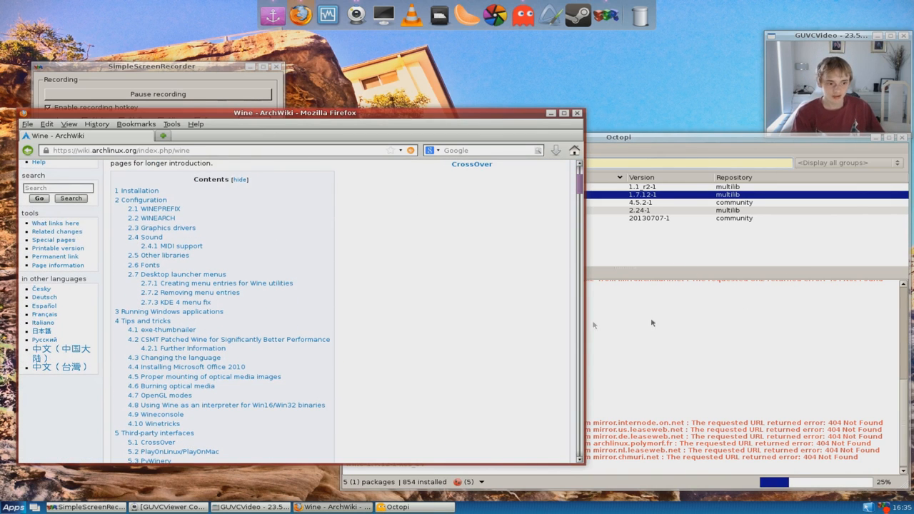
{"action": "scroll", "scroll_direction": "down", "scroll_amount": 3}
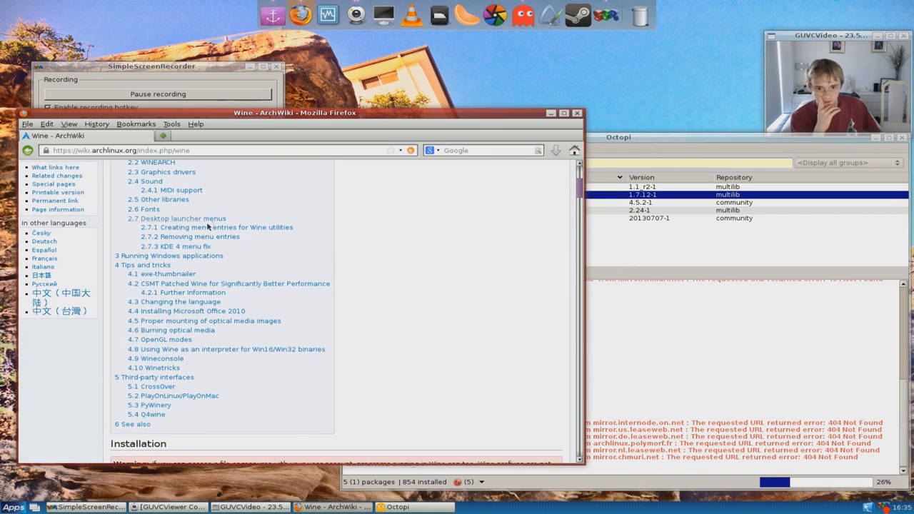
{"action": "scroll", "scroll_direction": "down", "scroll_amount": 3}
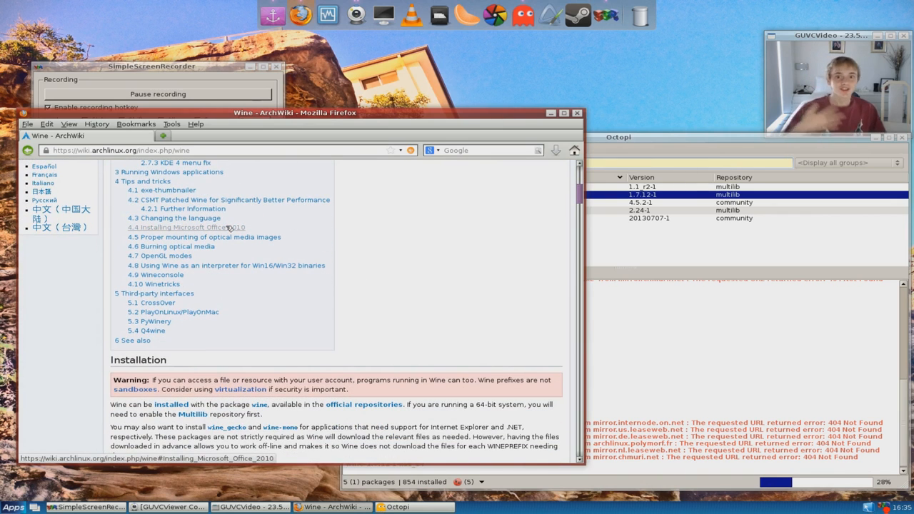
{"action": "mouse_move", "coordinate": [539, 230]}
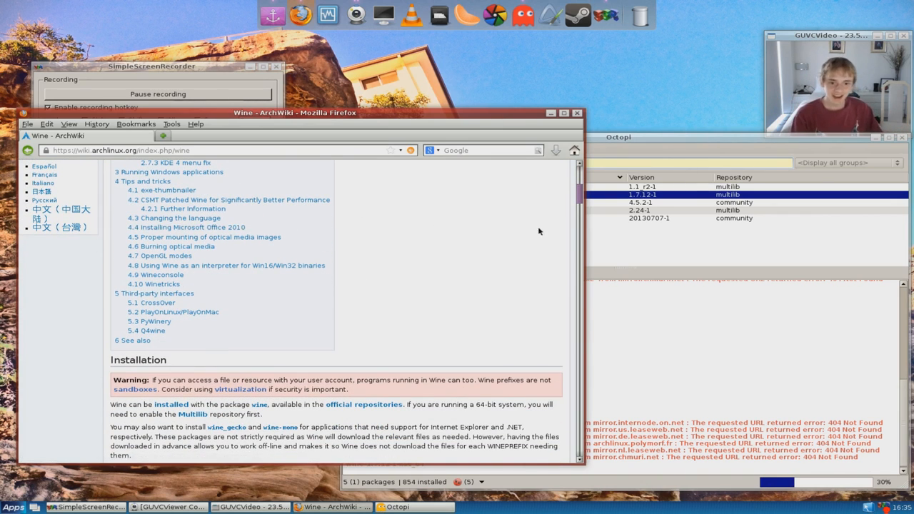
{"action": "scroll", "scroll_direction": "down", "scroll_amount": 3}
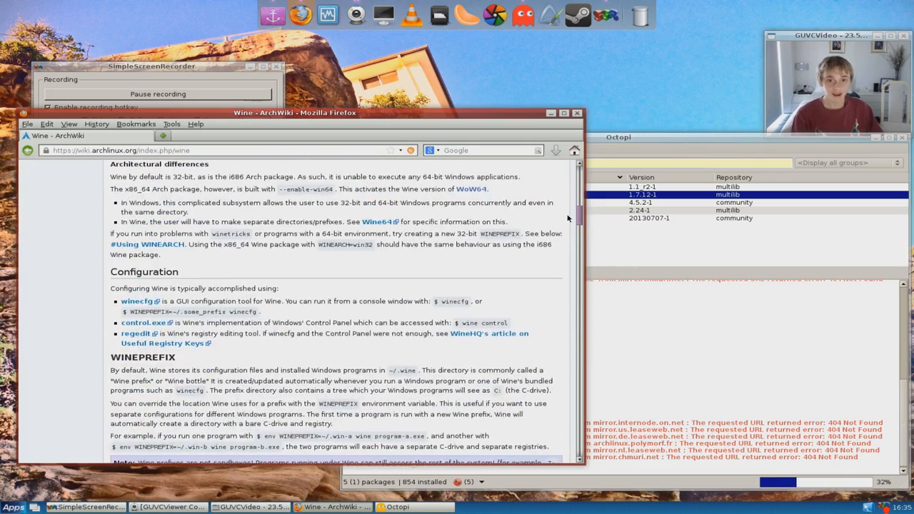
{"action": "scroll", "scroll_direction": "down", "scroll_amount": 3}
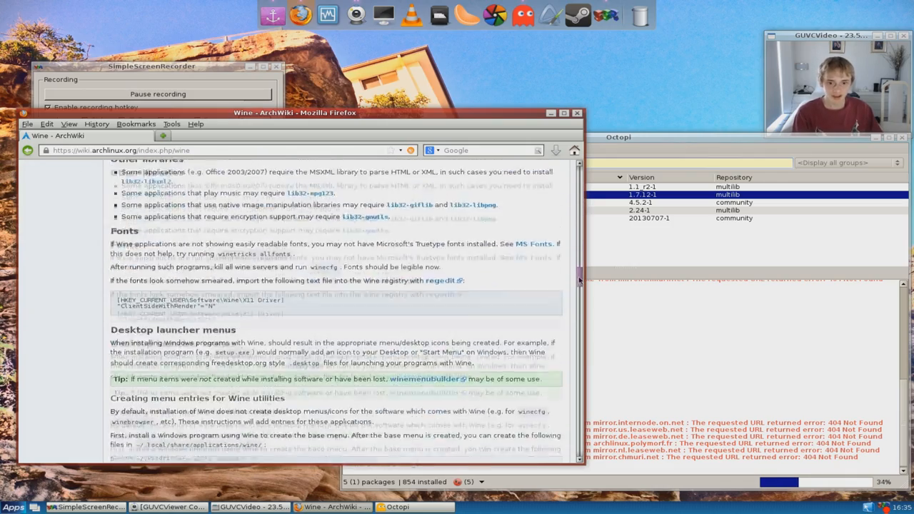
{"action": "scroll", "scroll_direction": "down", "scroll_amount": 3}
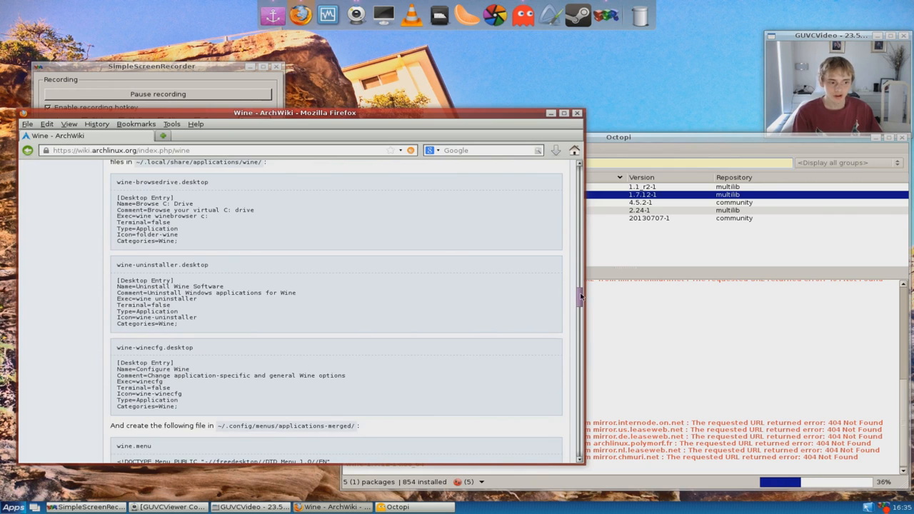
{"action": "scroll", "scroll_direction": "down", "scroll_amount": 3}
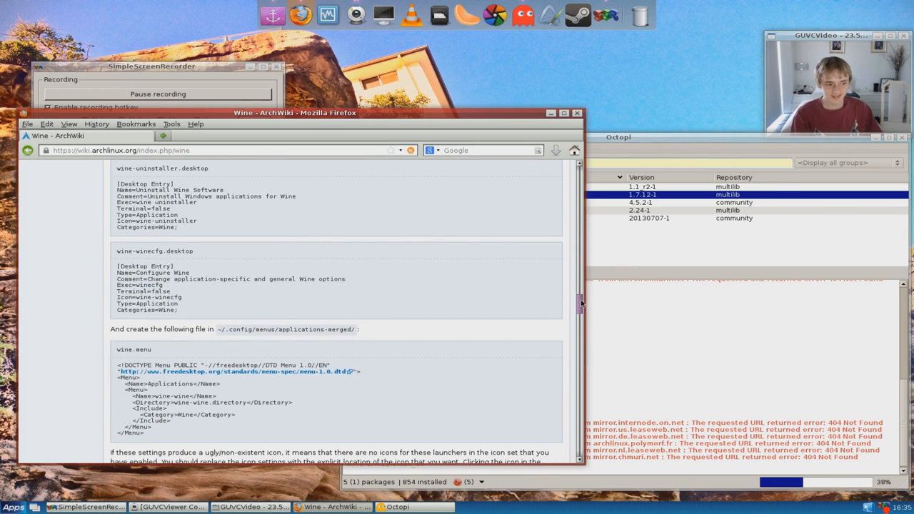
{"action": "scroll", "scroll_direction": "down", "scroll_amount": 3}
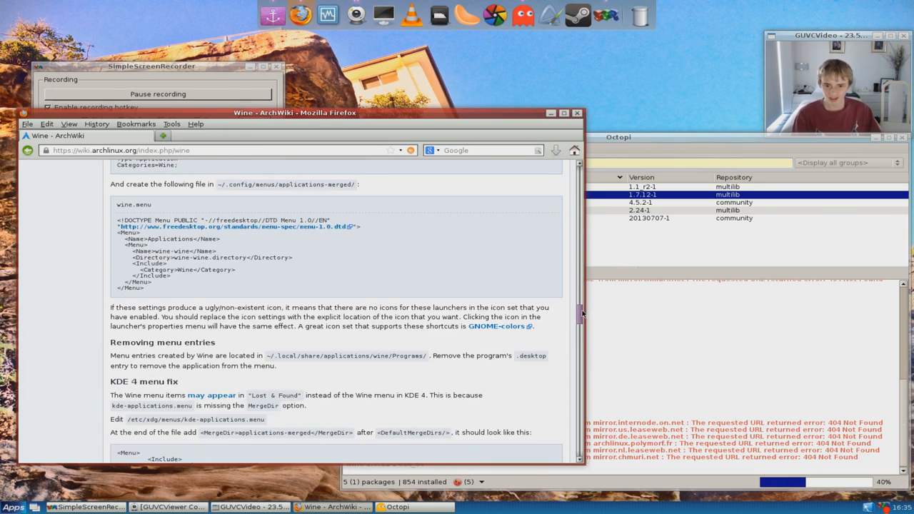
{"action": "scroll", "scroll_direction": "down", "scroll_amount": 3}
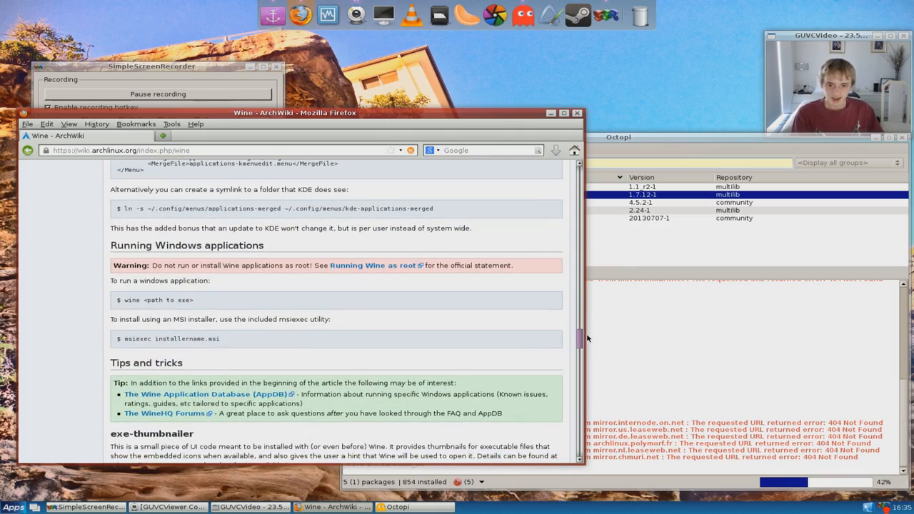
{"action": "scroll", "scroll_direction": "up", "scroll_amount": 3}
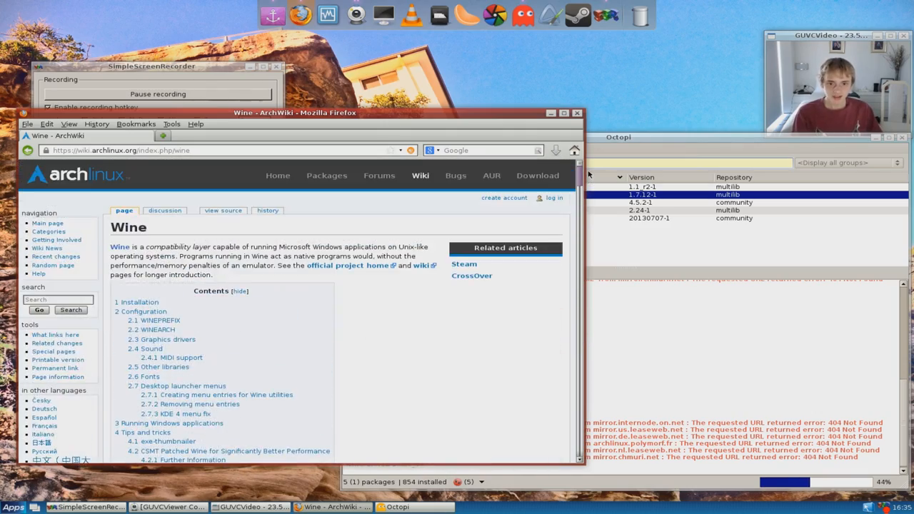
{"action": "scroll", "scroll_direction": "down", "scroll_amount": 3}
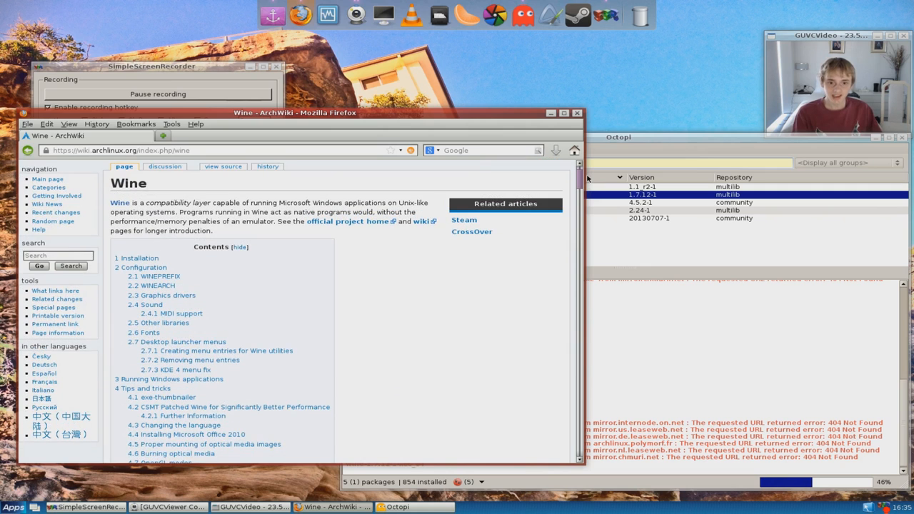
{"action": "scroll", "scroll_direction": "down", "scroll_amount": 3}
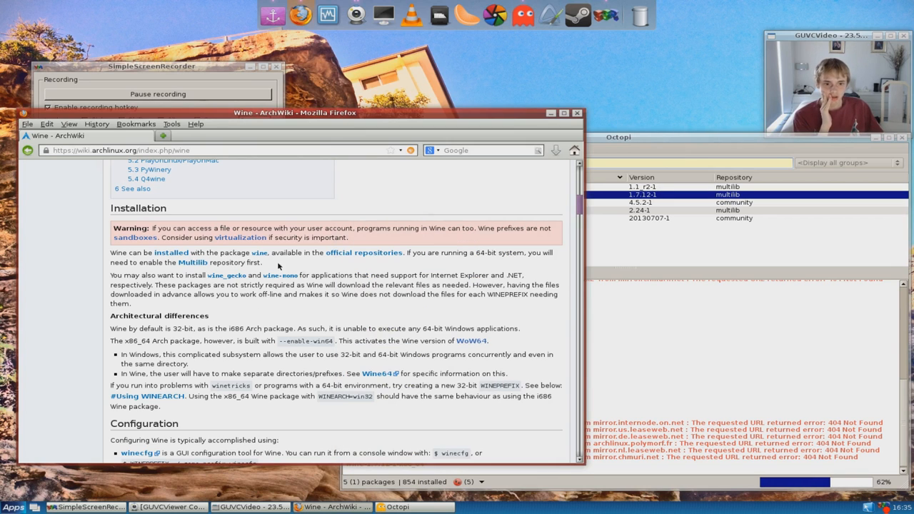
{"action": "mouse_move", "coordinate": [192, 263]}
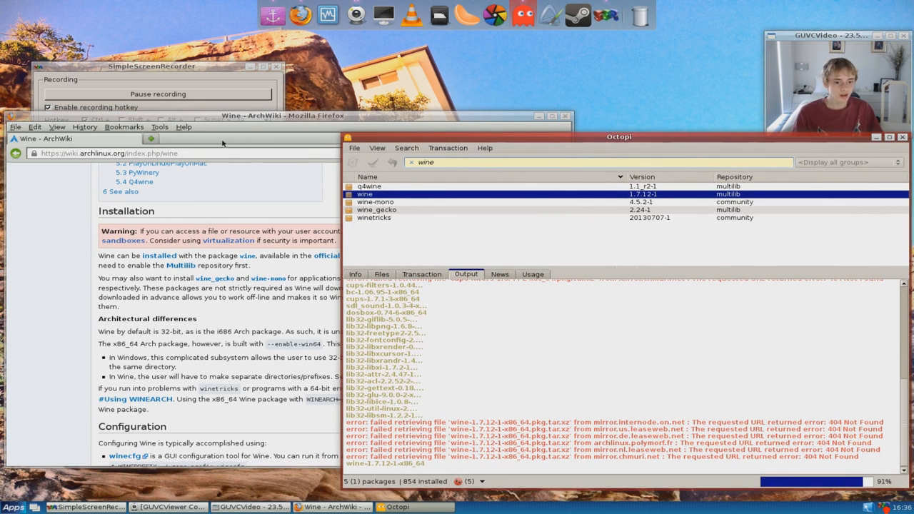
{"action": "mouse_move", "coordinate": [250, 207]}
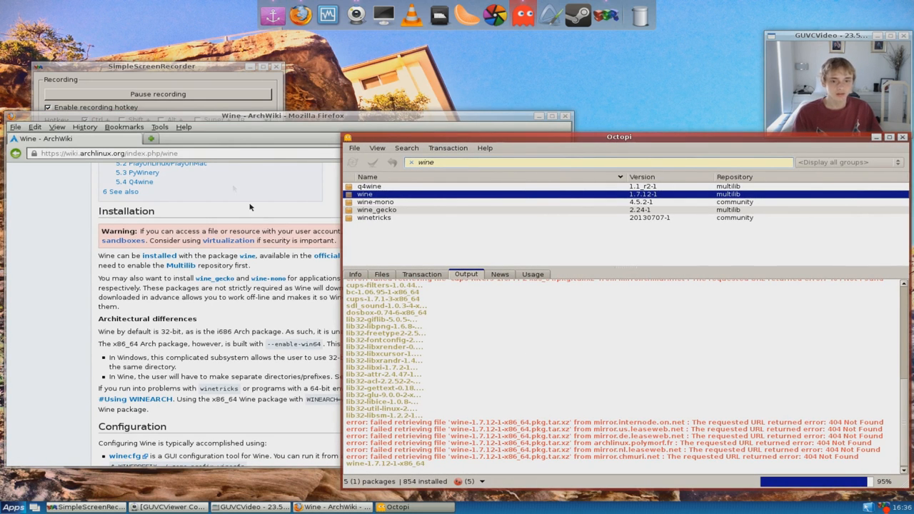
Load 12padams.wix.com/shift, the ShiftOS website, in a new tab.
{"action": "left_click", "coordinate": [151, 138]}
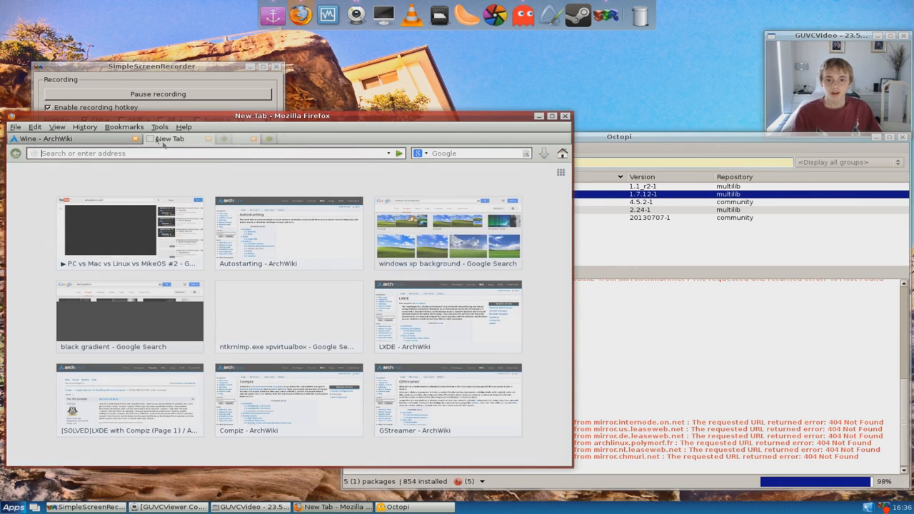
{"action": "type", "text": "wix."}
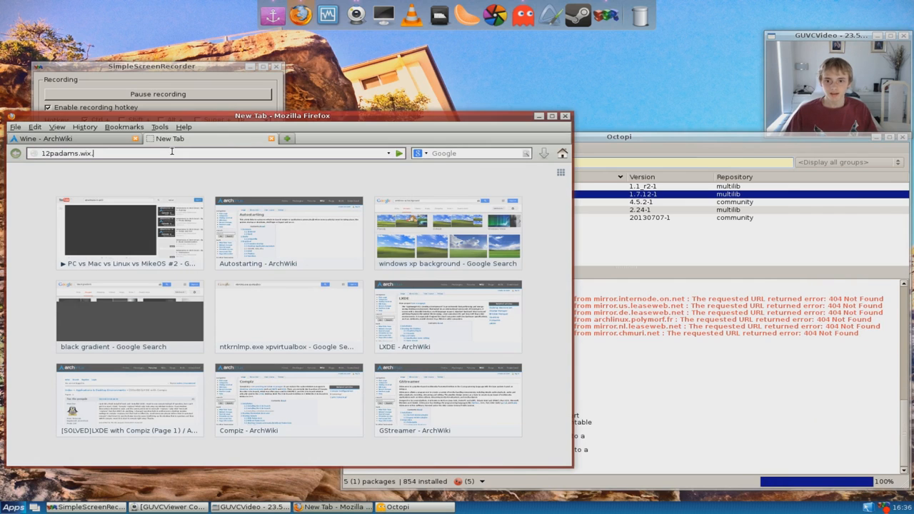
{"action": "type", "text": "com/shift"}
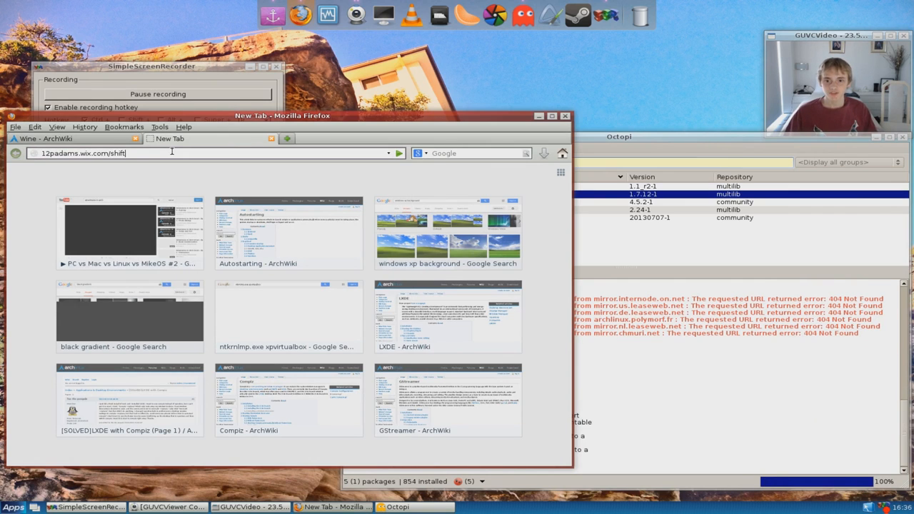
{"action": "key", "text": "Return"}
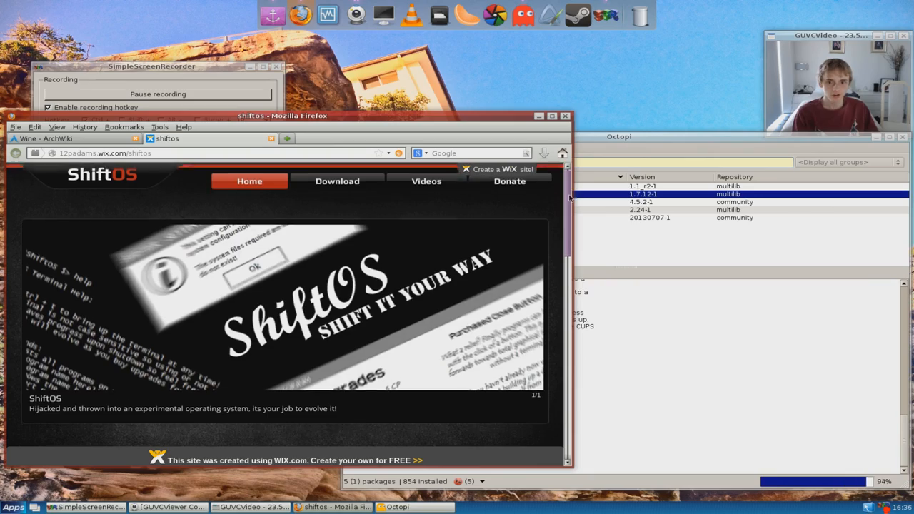
{"action": "scroll", "scroll_direction": "down", "scroll_amount": 3}
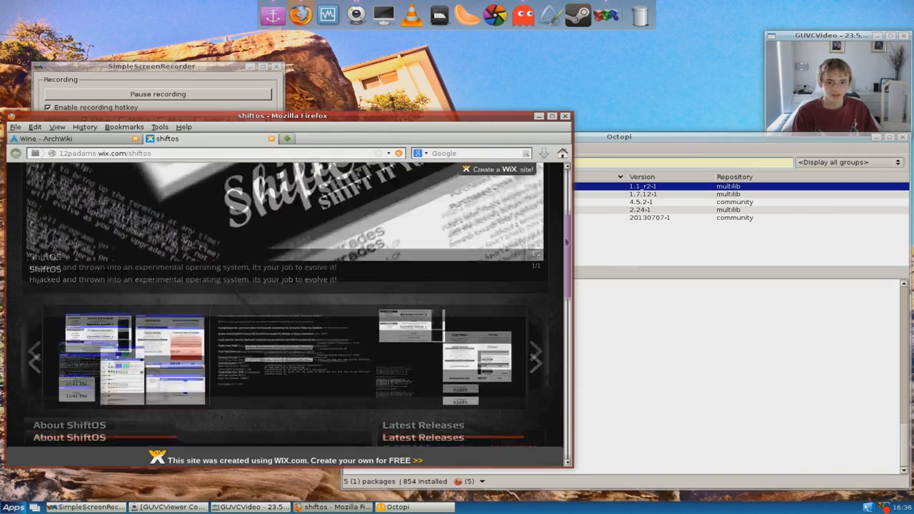
{"action": "scroll", "scroll_direction": "down", "scroll_amount": 3}
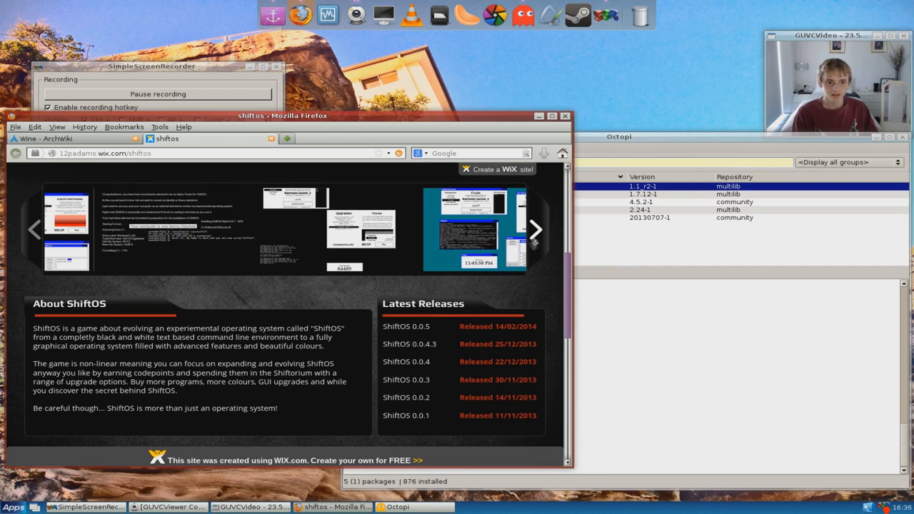
{"action": "left_click", "coordinate": [535, 229]}
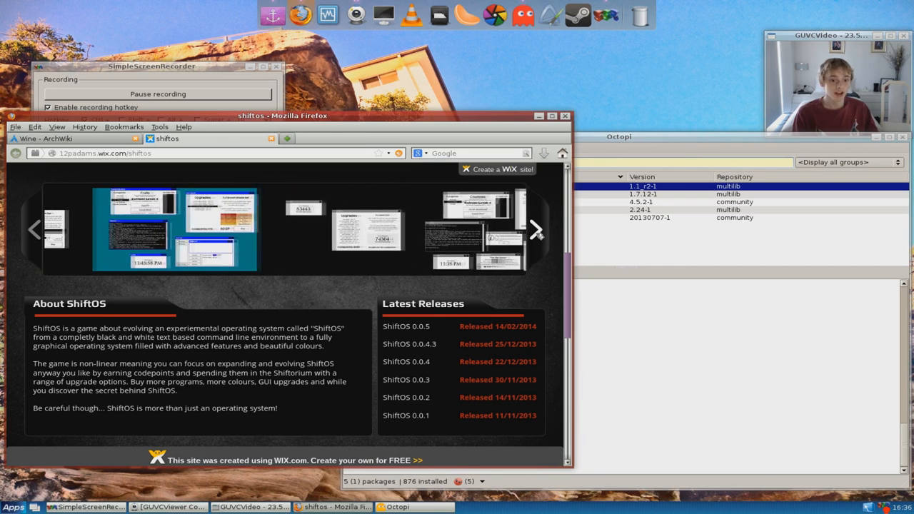
{"action": "left_click", "coordinate": [536, 230]}
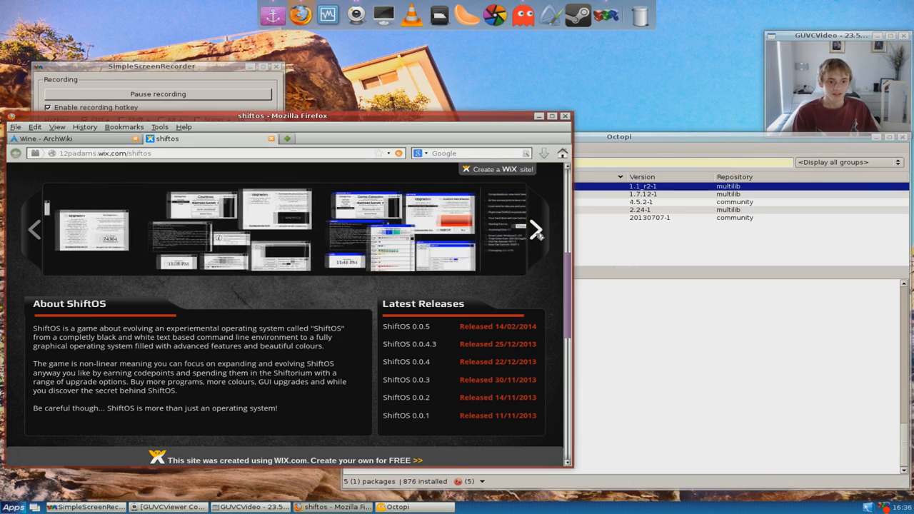
{"action": "left_click", "coordinate": [536, 229]}
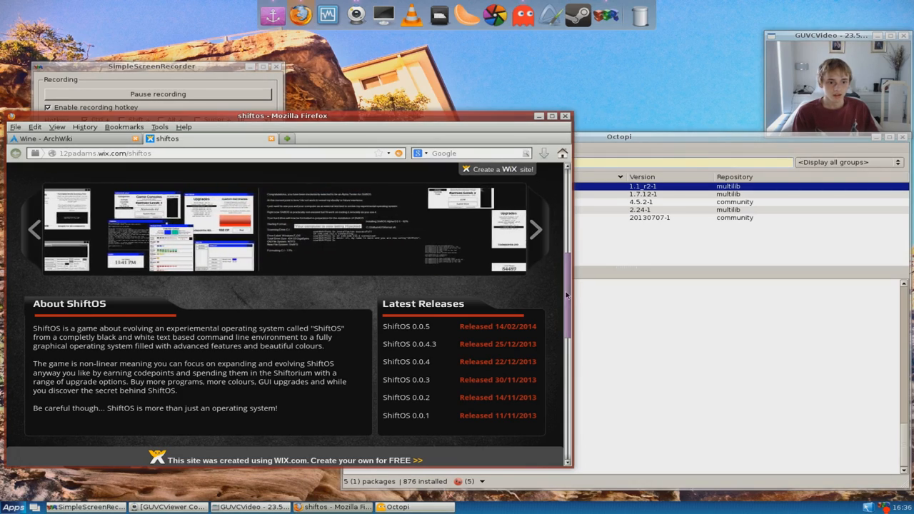
{"action": "scroll", "scroll_direction": "down", "scroll_amount": 3}
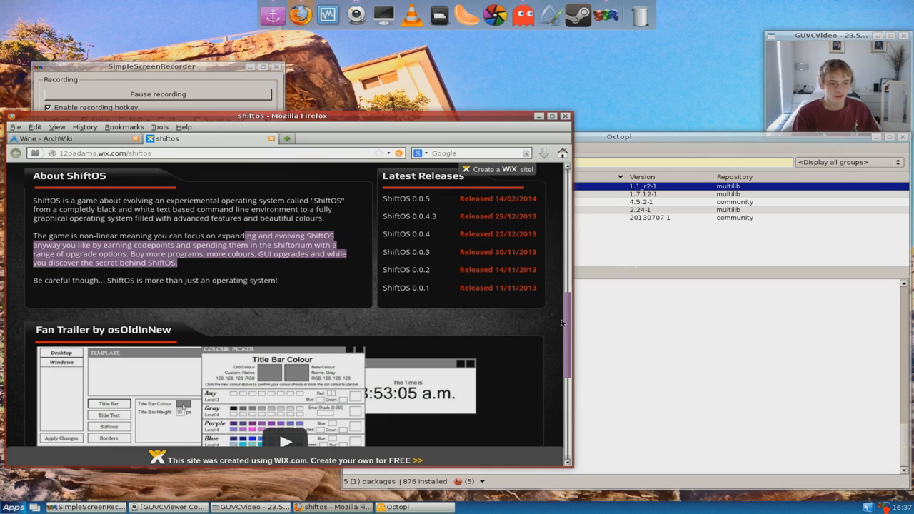
{"action": "scroll", "scroll_direction": "up", "scroll_amount": 3}
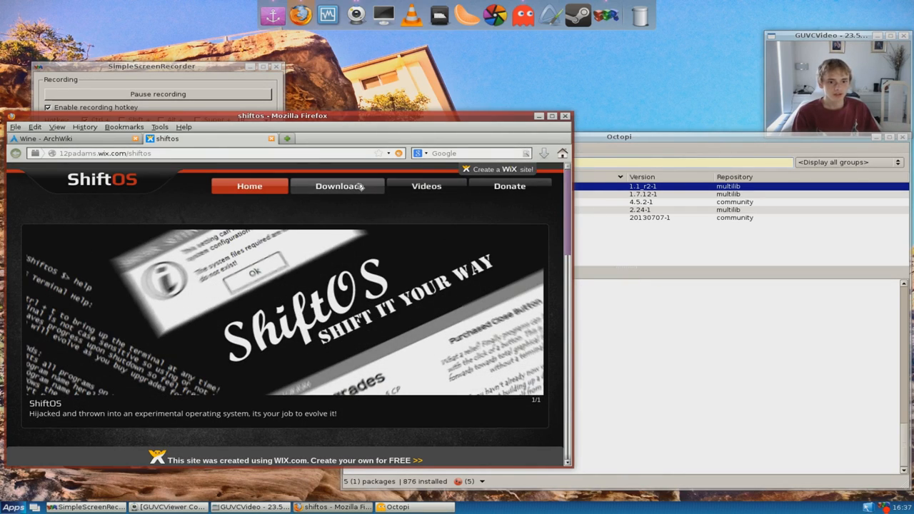
Open the ShiftOS Download tab and scroll to the 0.0.5.1 download links.
{"action": "left_click", "coordinate": [336, 186]}
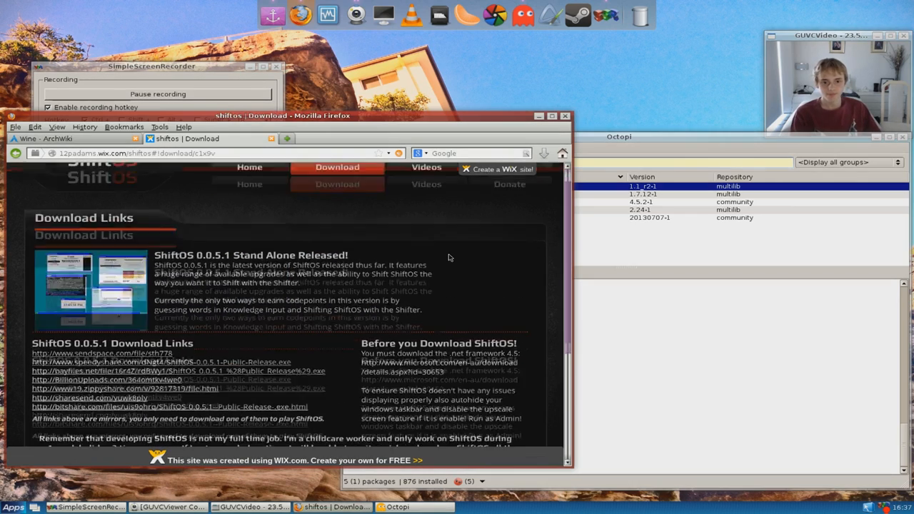
{"action": "scroll", "scroll_direction": "down", "scroll_amount": 3}
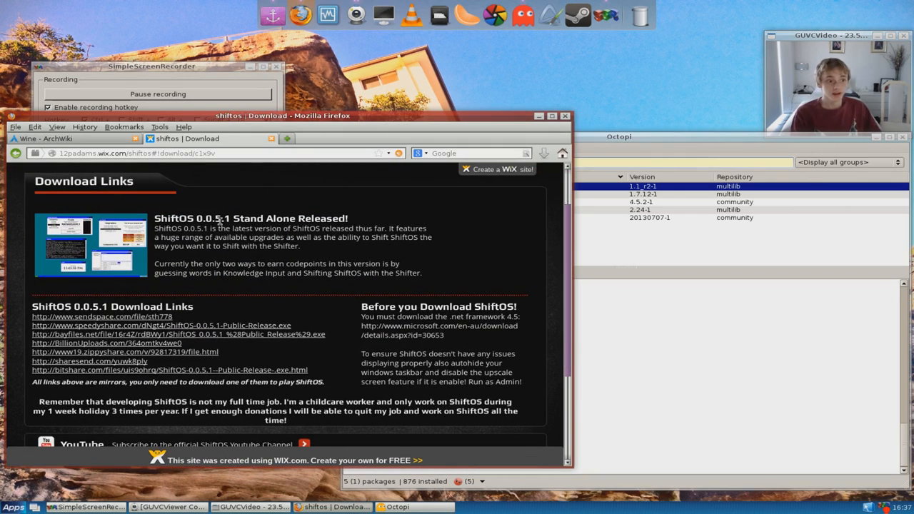
{"action": "mouse_move", "coordinate": [188, 259]}
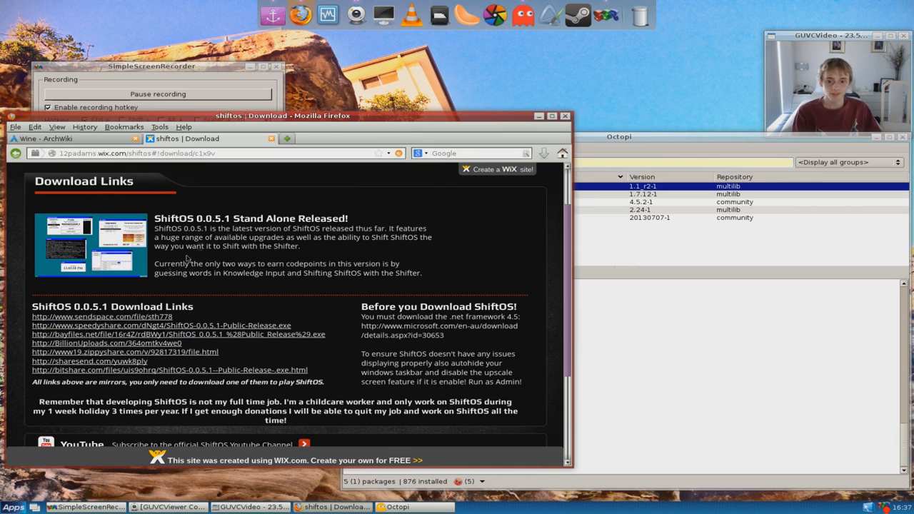
{"action": "mouse_move", "coordinate": [122, 321]}
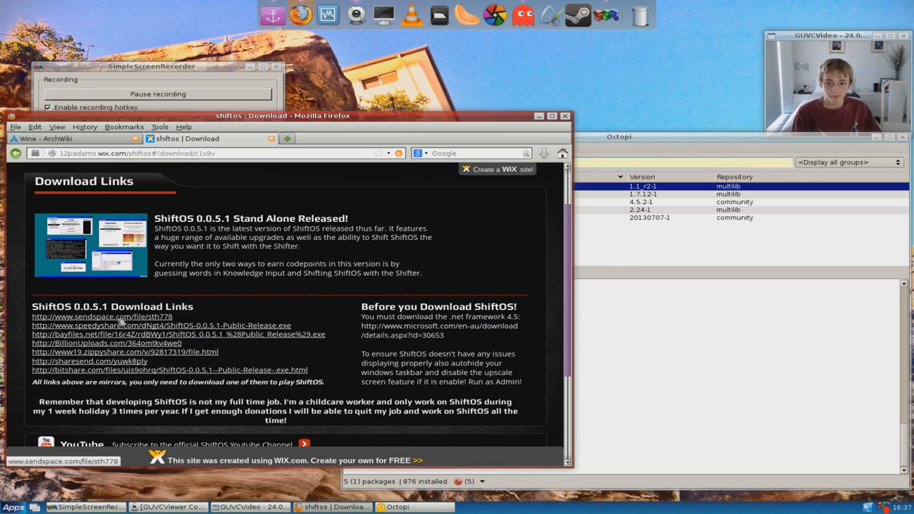
Save ShiftOS 0.0.5.1 (Public Release).exe from the Sendspace mirror, closing the ad popup.
{"action": "left_click", "coordinate": [96, 316]}
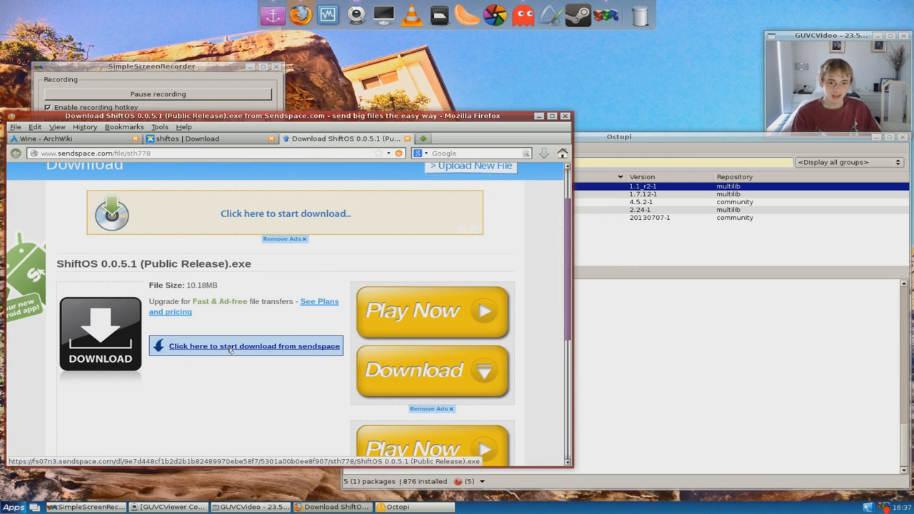
{"action": "left_click", "coordinate": [245, 346]}
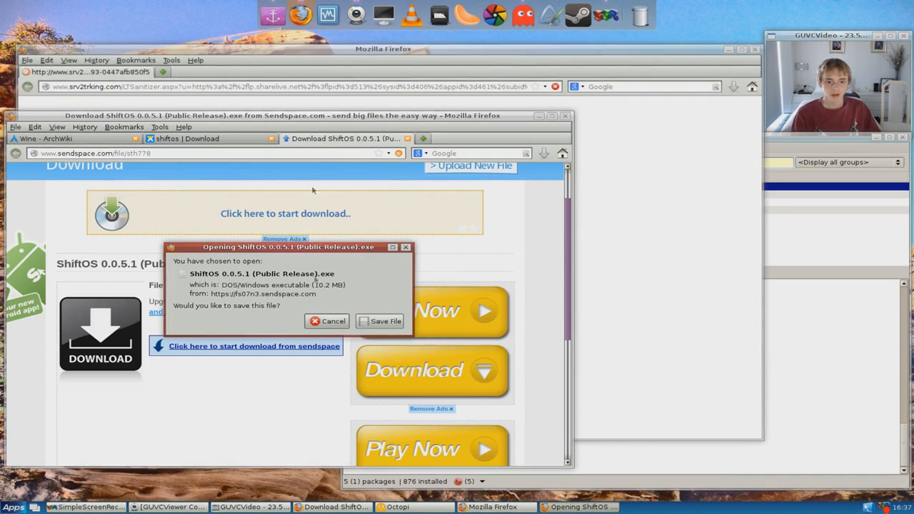
{"action": "left_click", "coordinate": [385, 321]}
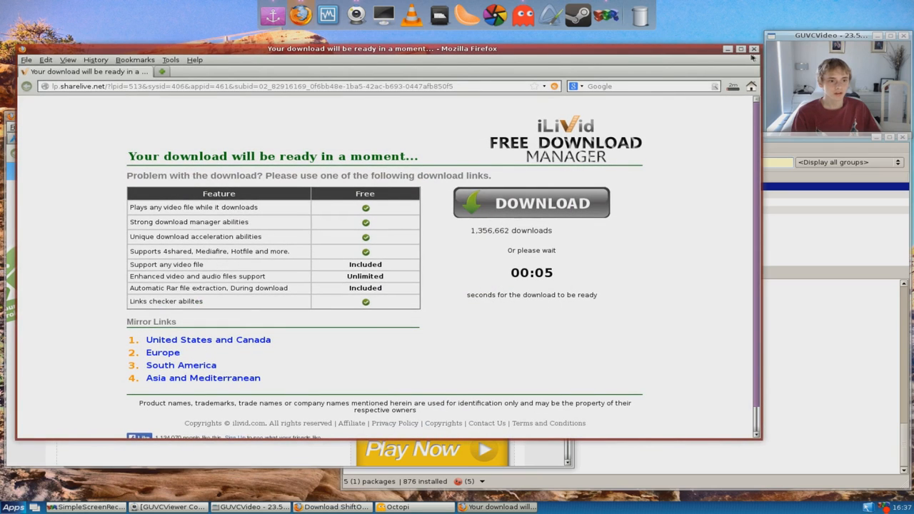
{"action": "left_click", "coordinate": [334, 507]}
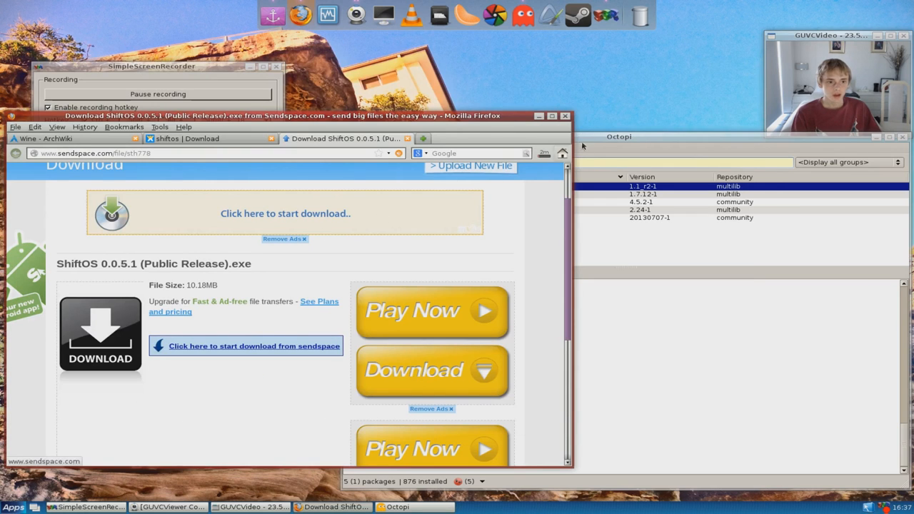
{"action": "left_click", "coordinate": [246, 346]}
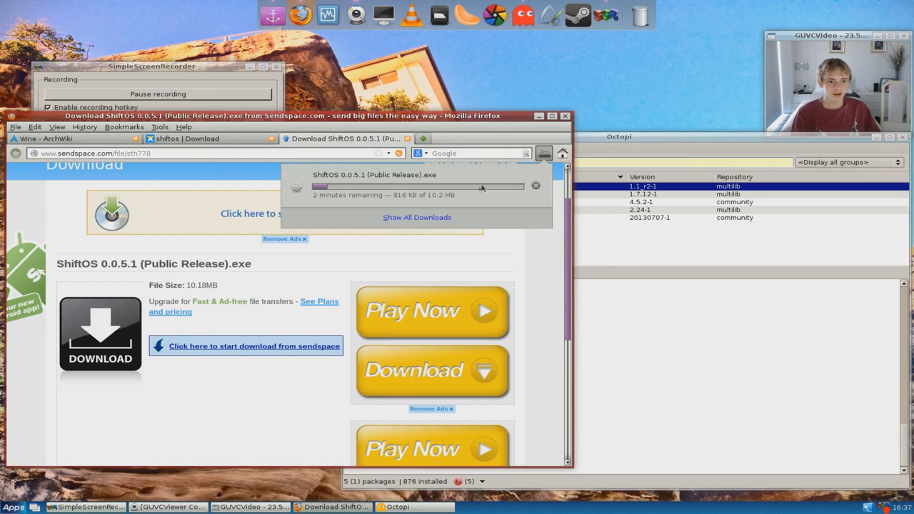
{"action": "left_click", "coordinate": [536, 186]}
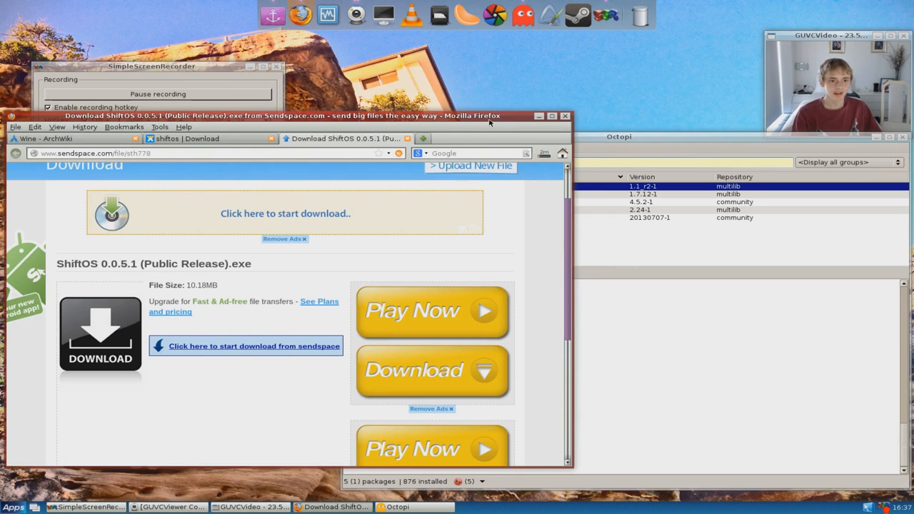
Nudge the Firefox window and switch back to the 'shiftos | Download' tab.
{"action": "left_click", "coordinate": [618, 136]}
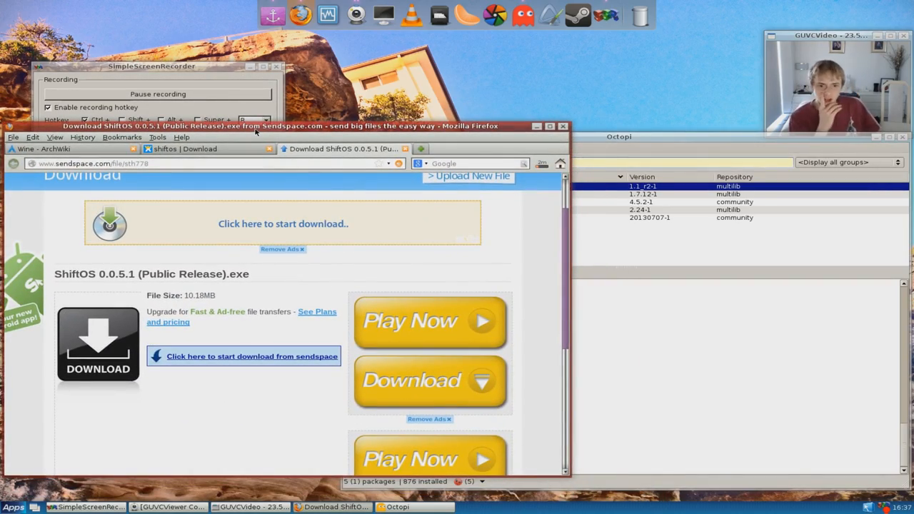
{"action": "left_click", "coordinate": [185, 148]}
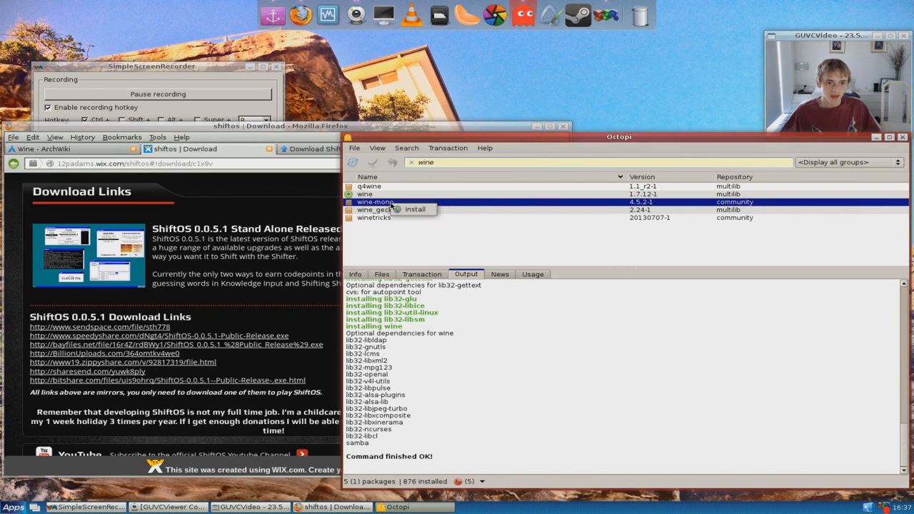
Install wine-mono in Octopi, confirming the download and authorising with the administrator password.
{"action": "left_click", "coordinate": [415, 210]}
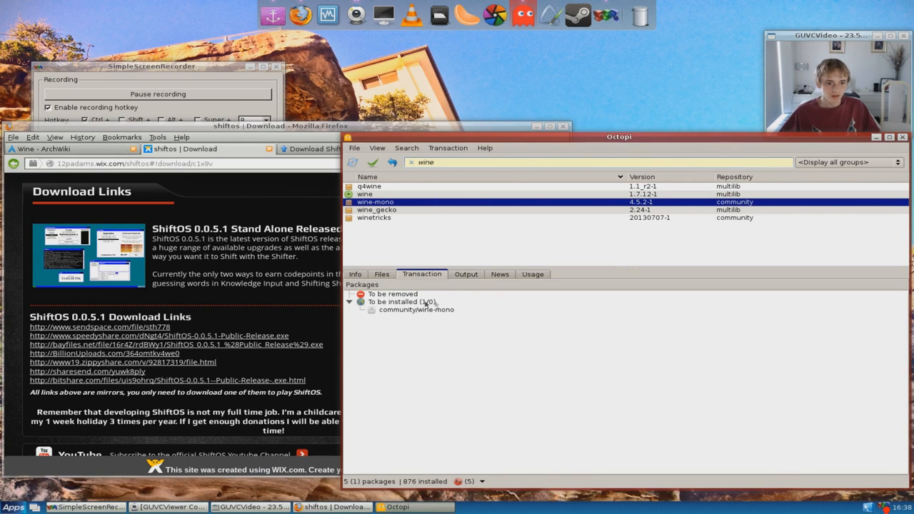
{"action": "left_click", "coordinate": [372, 163]}
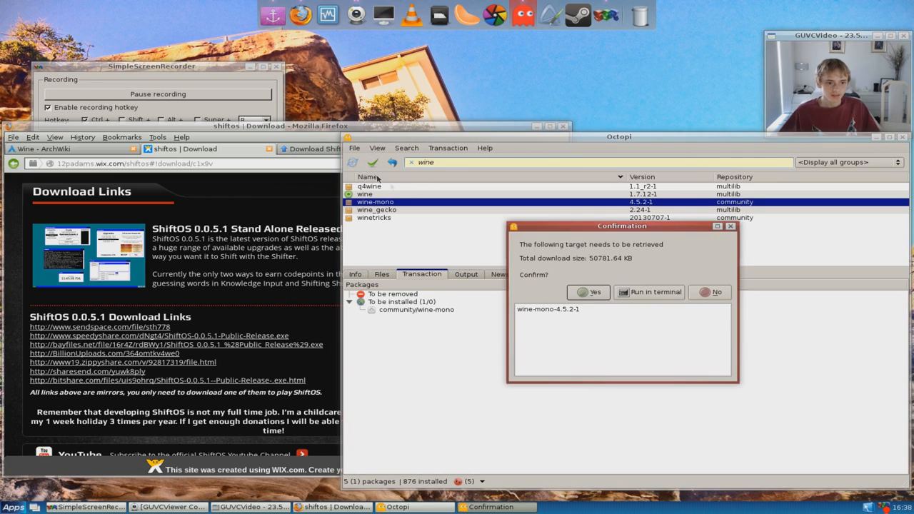
{"action": "left_click", "coordinate": [588, 292]}
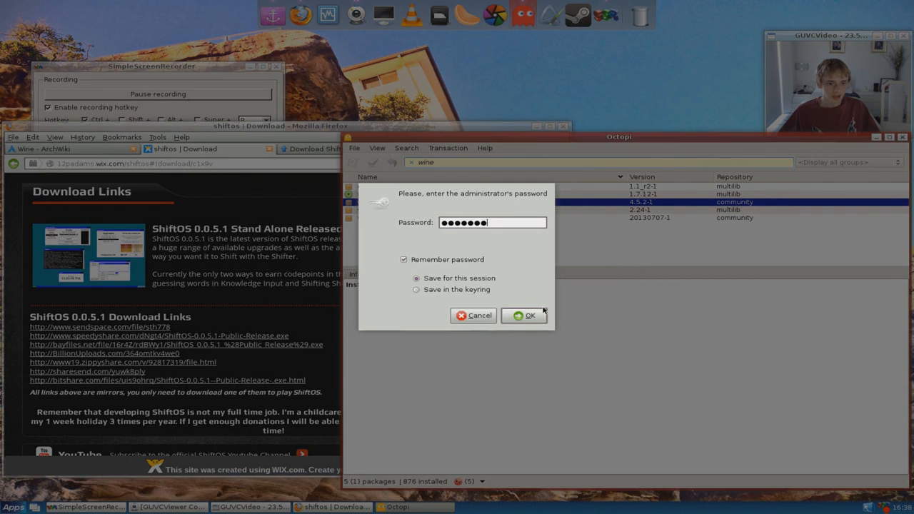
{"action": "left_click", "coordinate": [524, 315]}
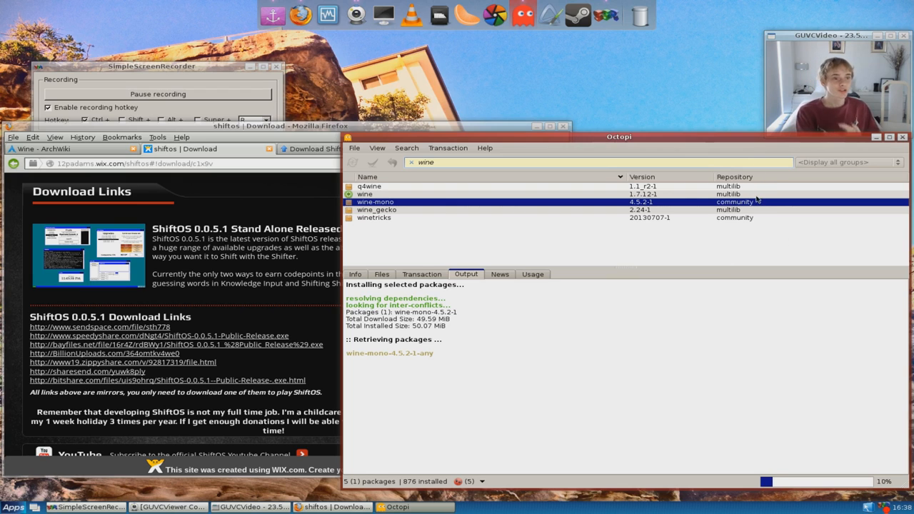
{"action": "mouse_move", "coordinate": [735, 203]}
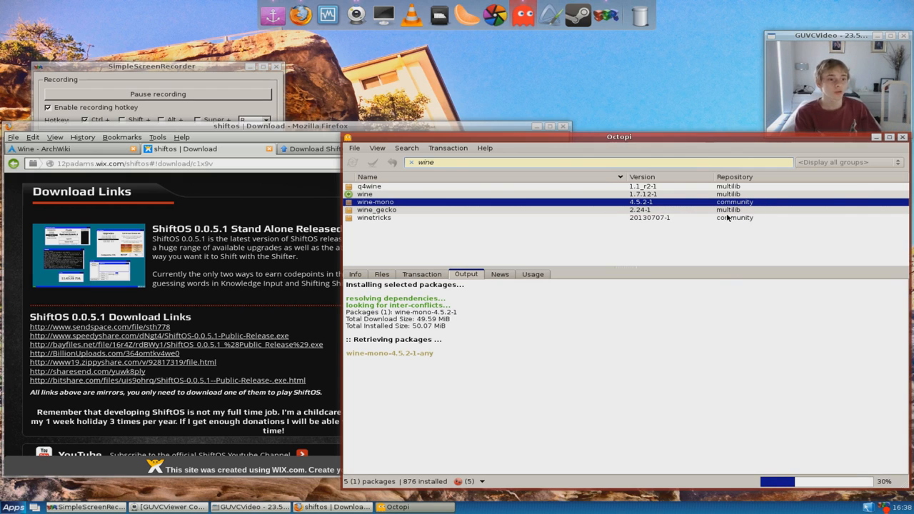
{"action": "mouse_move", "coordinate": [680, 276]}
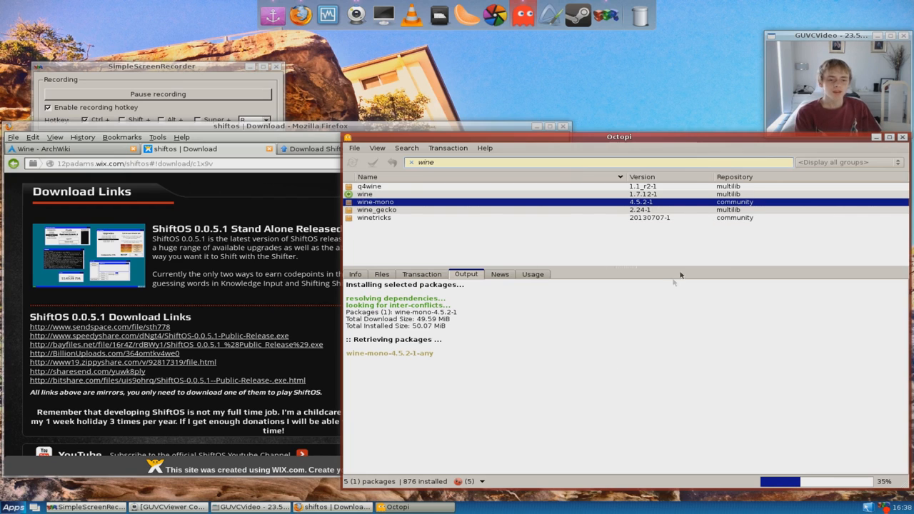
{"action": "mouse_move", "coordinate": [621, 285]}
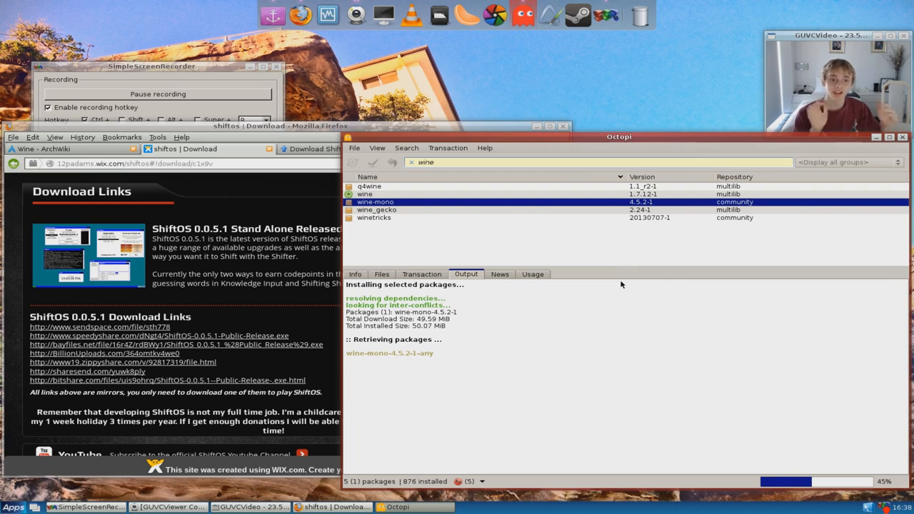
{"action": "mouse_move", "coordinate": [654, 347]}
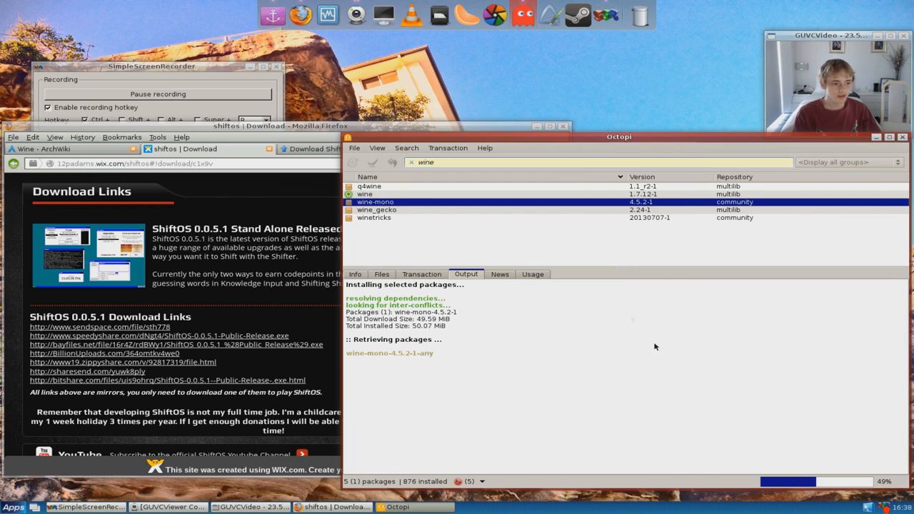
Open Help > Usage and scroll through the key sequences.
{"action": "left_click", "coordinate": [406, 147]}
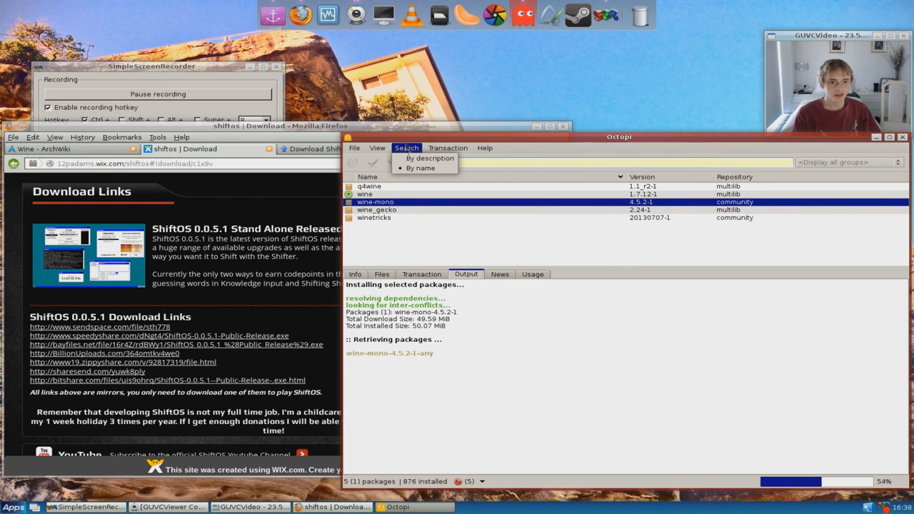
{"action": "left_click", "coordinate": [355, 148]}
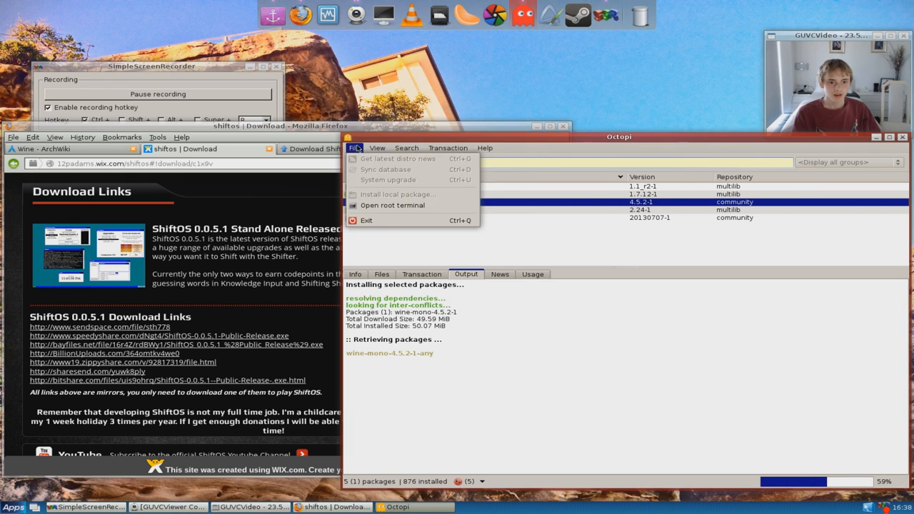
{"action": "left_click", "coordinate": [485, 148]}
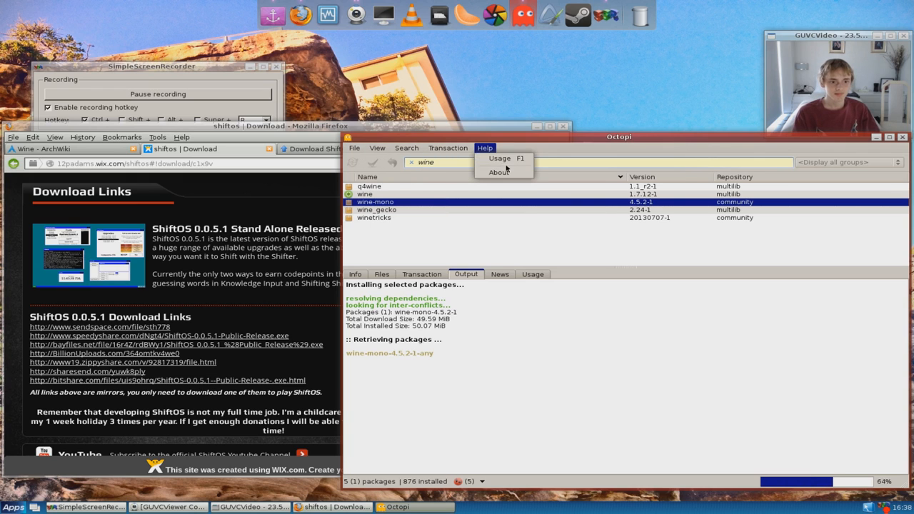
{"action": "left_click", "coordinate": [499, 157]}
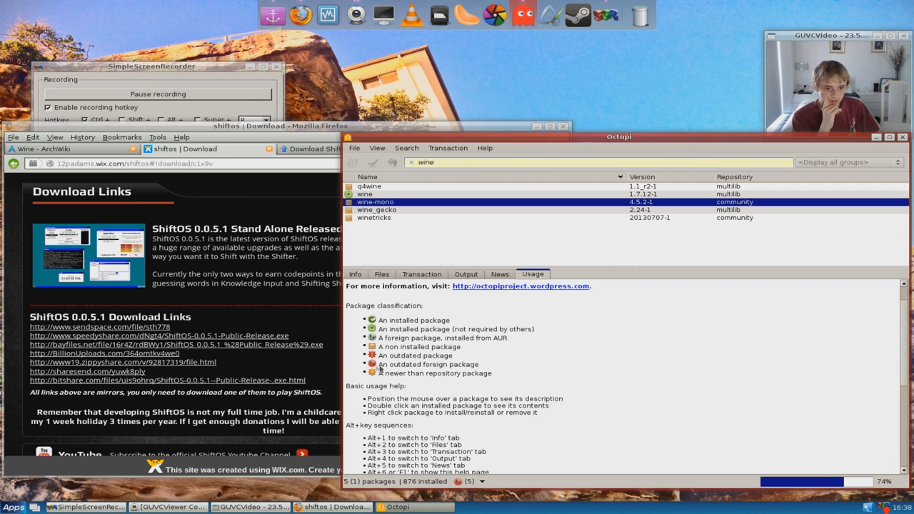
{"action": "scroll", "scroll_direction": "down", "scroll_amount": 3}
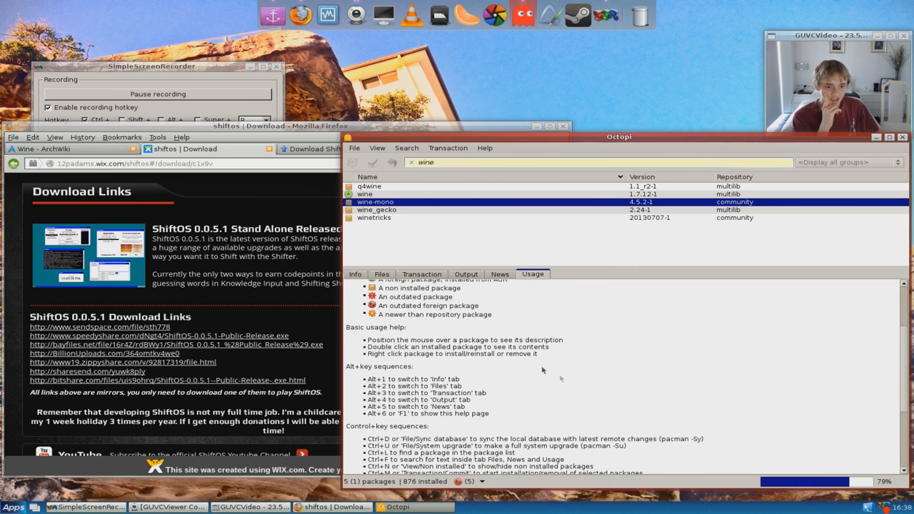
{"action": "scroll", "scroll_direction": "down", "scroll_amount": 3}
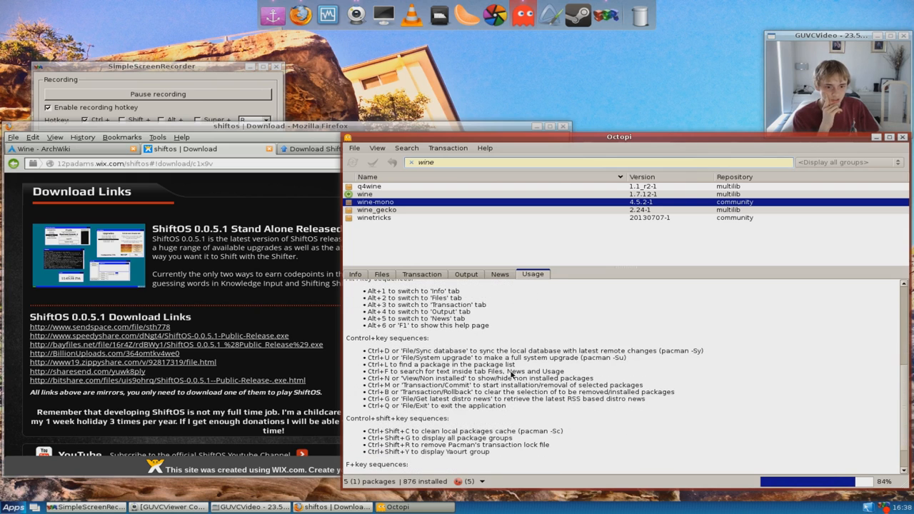
{"action": "scroll", "scroll_direction": "down", "scroll_amount": 3}
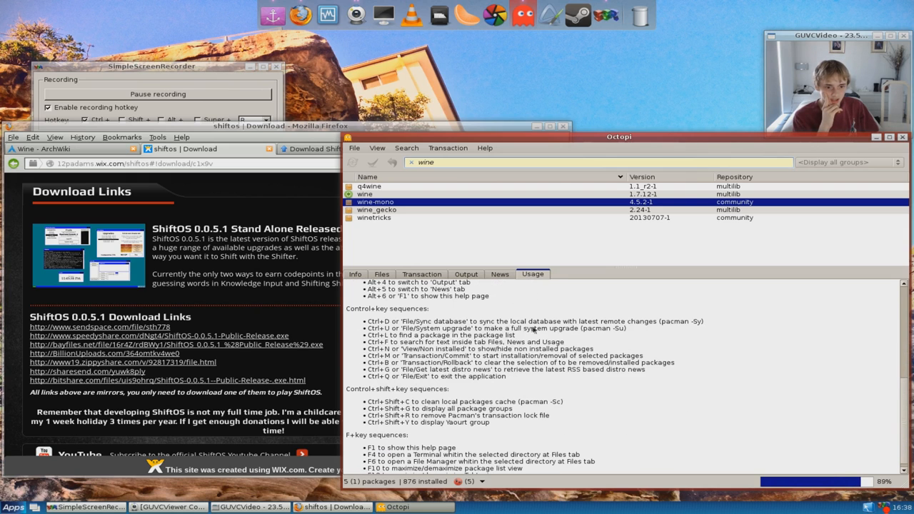
{"action": "scroll", "scroll_direction": "down", "scroll_amount": 3}
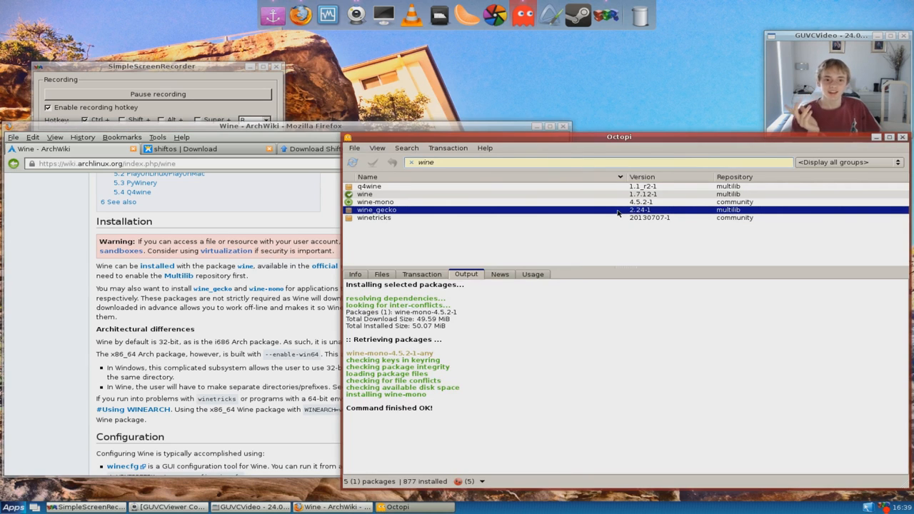
Mark wine_gecko for install, commit it, and confirm with the administrator password.
{"action": "left_click", "coordinate": [422, 273]}
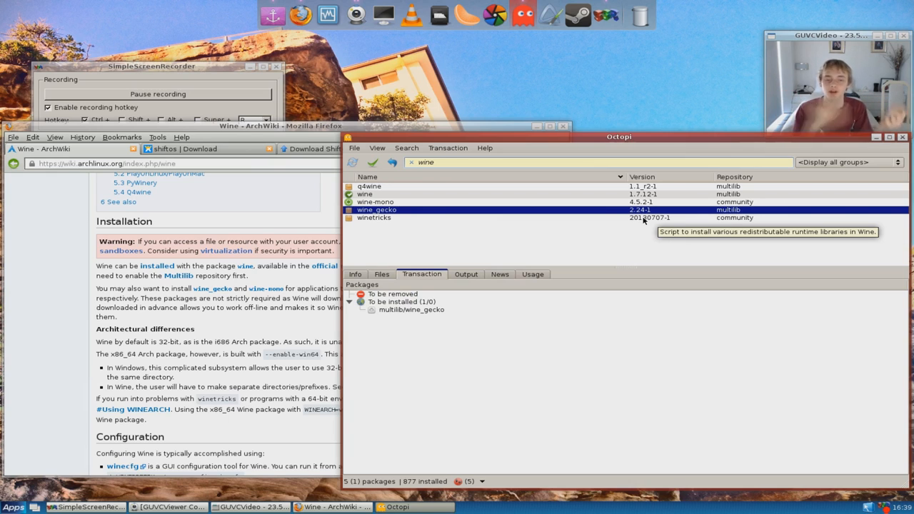
{"action": "mouse_move", "coordinate": [615, 215]}
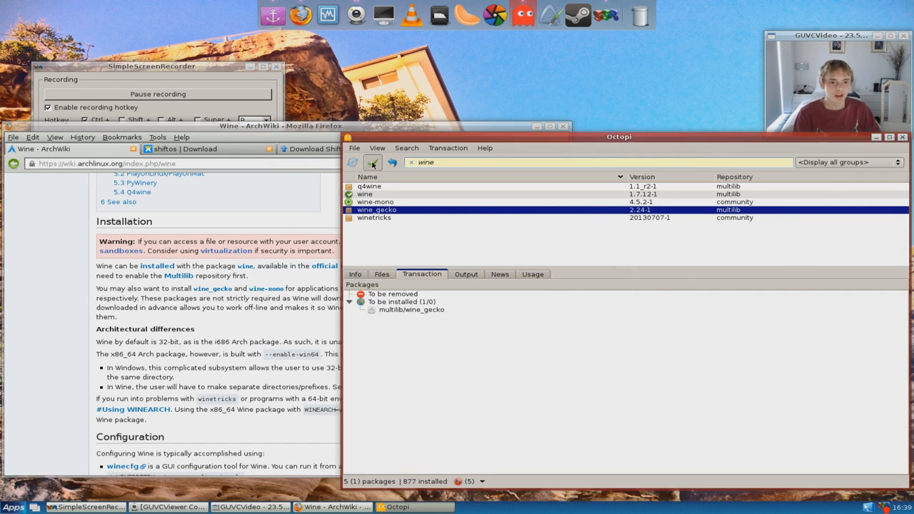
{"action": "left_click", "coordinate": [371, 162]}
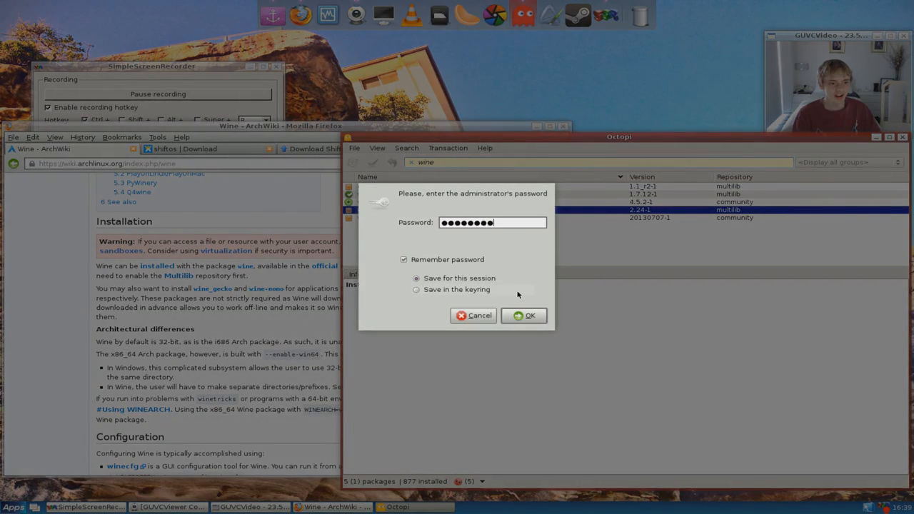
{"action": "left_click", "coordinate": [525, 315]}
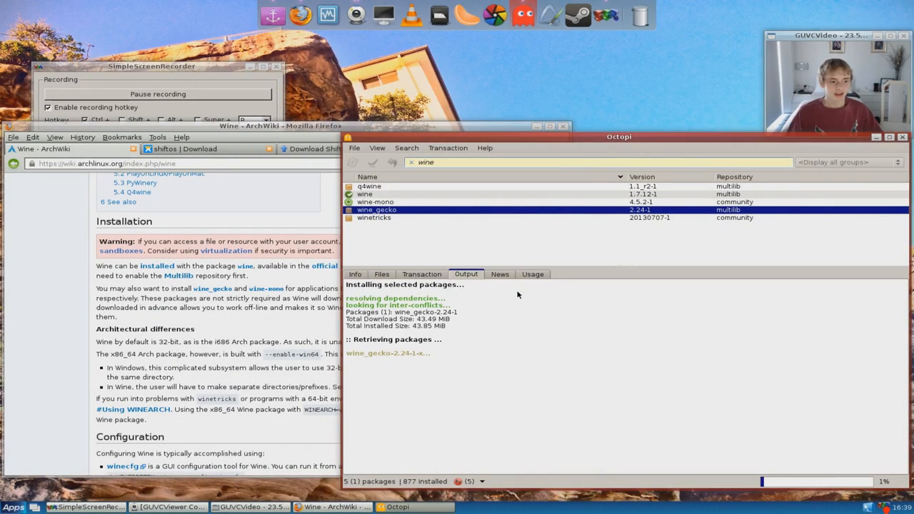
{"action": "mouse_move", "coordinate": [371, 163]}
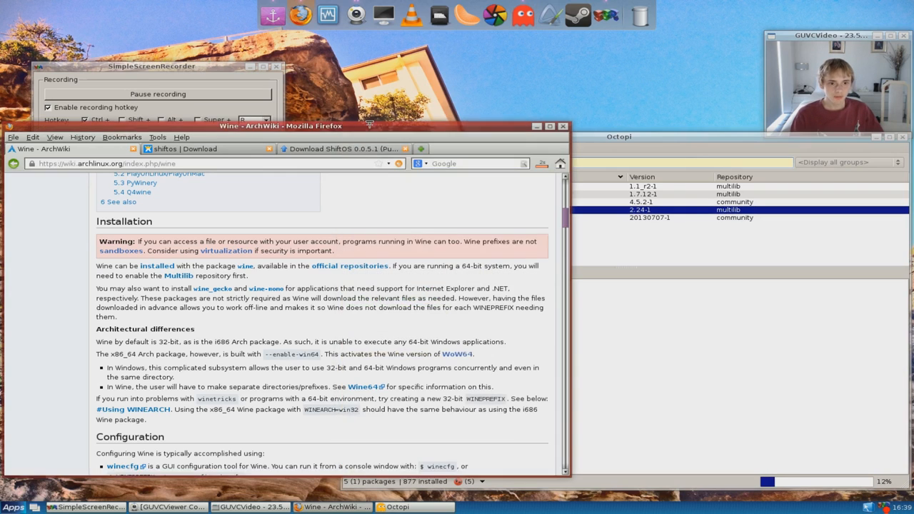
Open Downloads and select 'ShiftOS 0.0.5.1 (Public Release).exe'.
{"action": "left_click", "coordinate": [542, 164]}
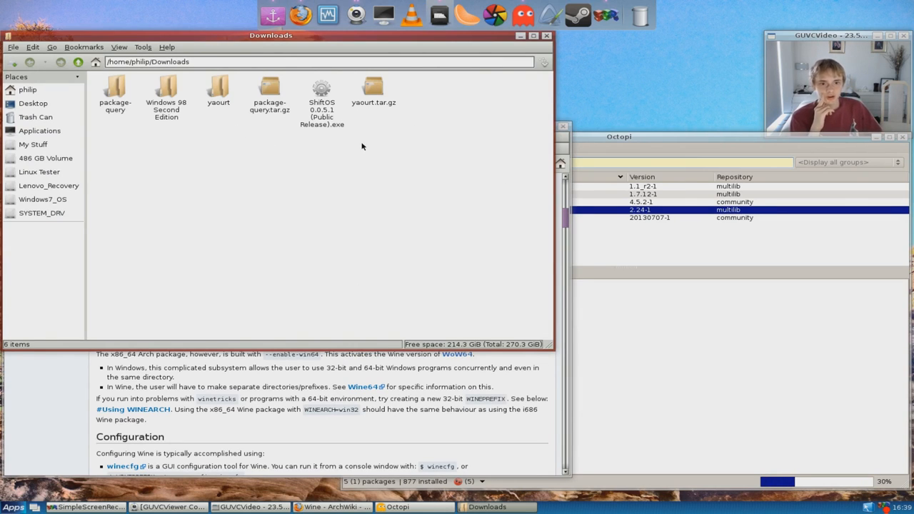
{"action": "left_click", "coordinate": [321, 89]}
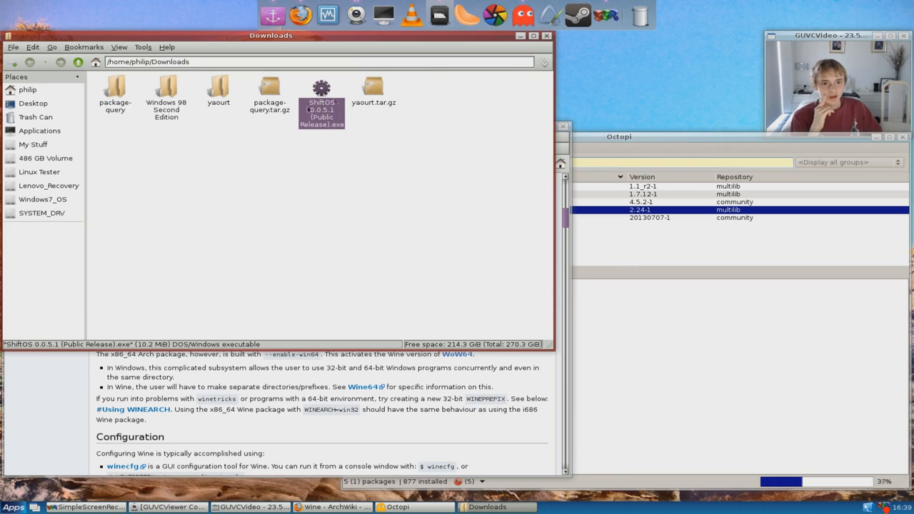
{"action": "mouse_move", "coordinate": [350, 145]}
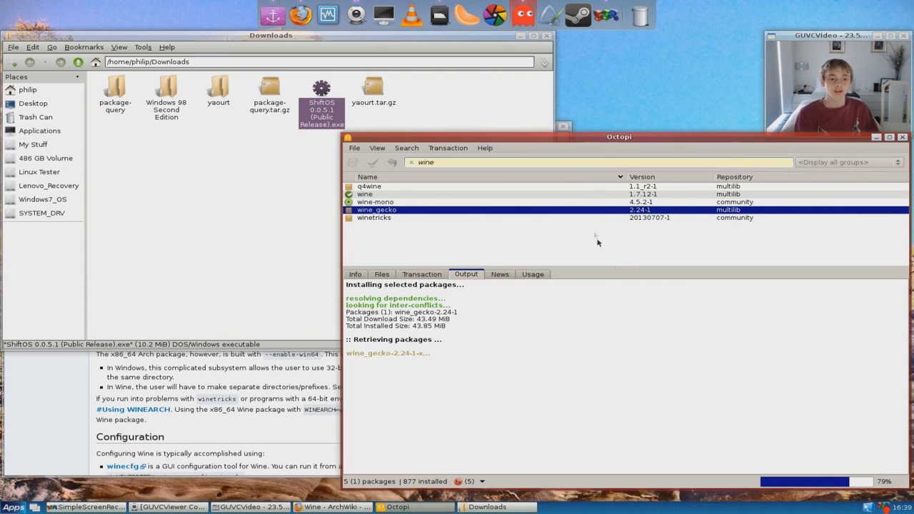
{"action": "mouse_move", "coordinate": [232, 314]}
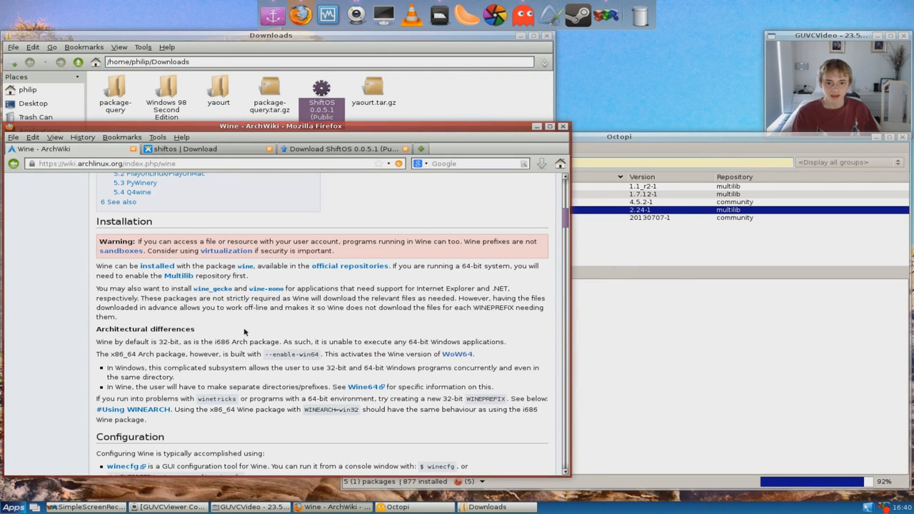
{"action": "scroll", "scroll_direction": "down", "scroll_amount": 3}
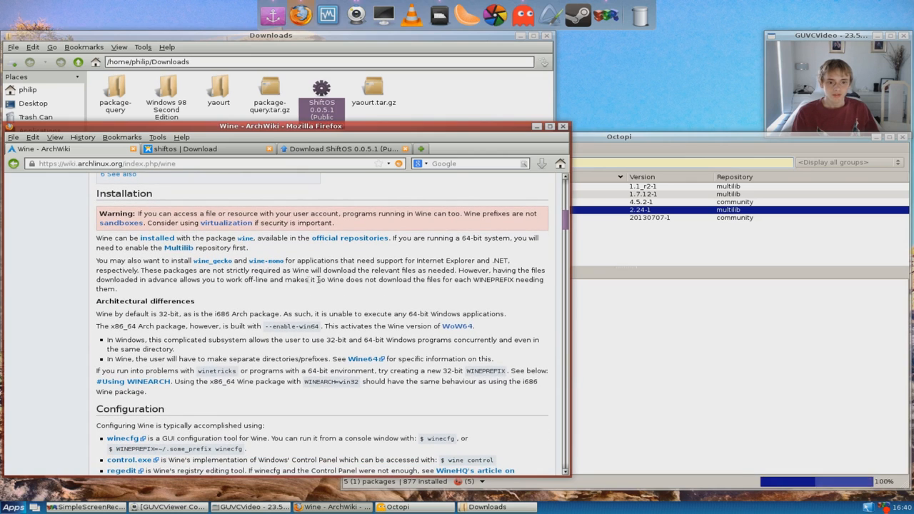
{"action": "scroll", "scroll_direction": "down", "scroll_amount": 3}
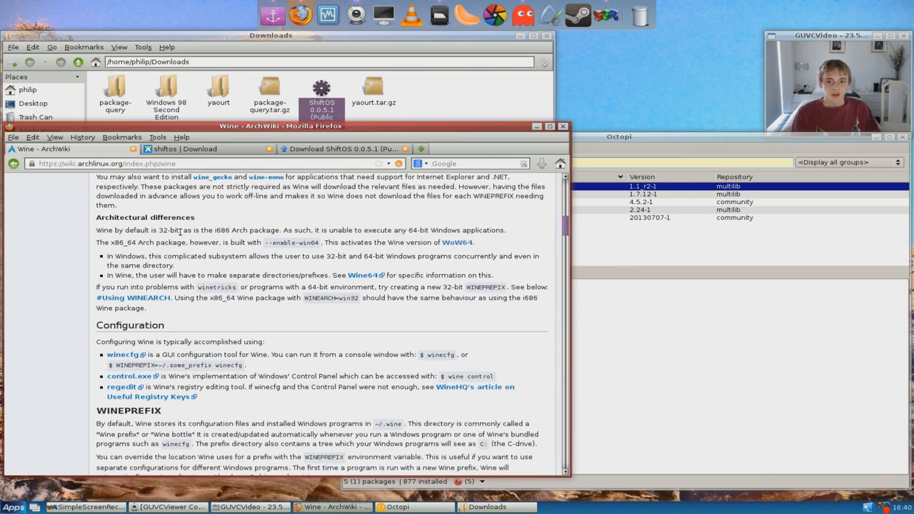
{"action": "scroll", "scroll_direction": "down", "scroll_amount": 3}
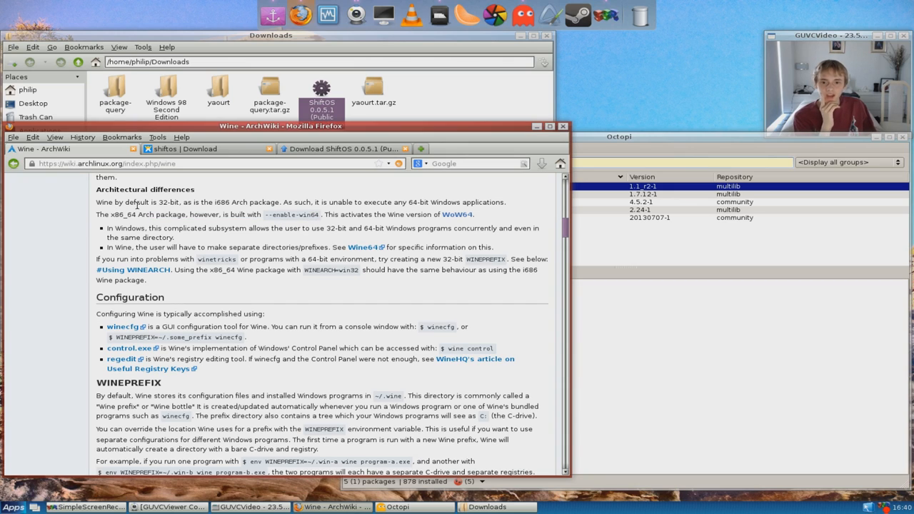
{"action": "mouse_move", "coordinate": [196, 209]}
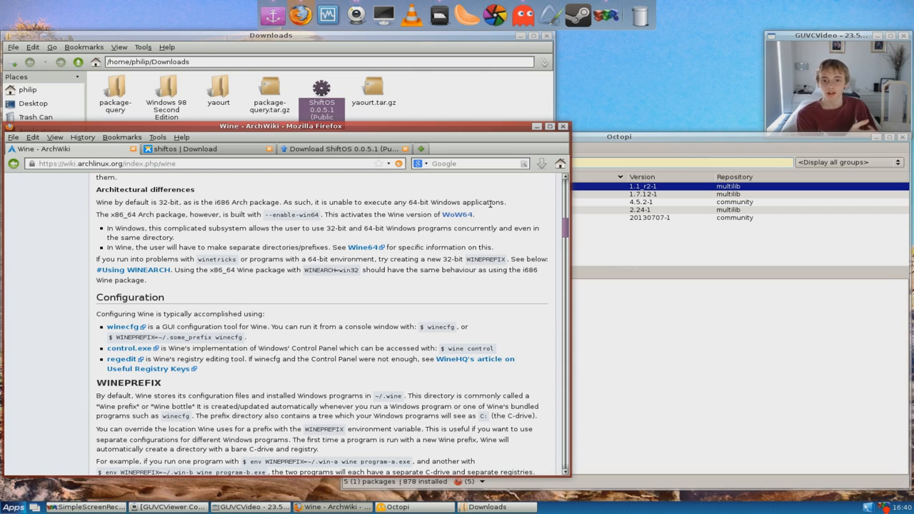
{"action": "double_click", "coordinate": [112, 214]}
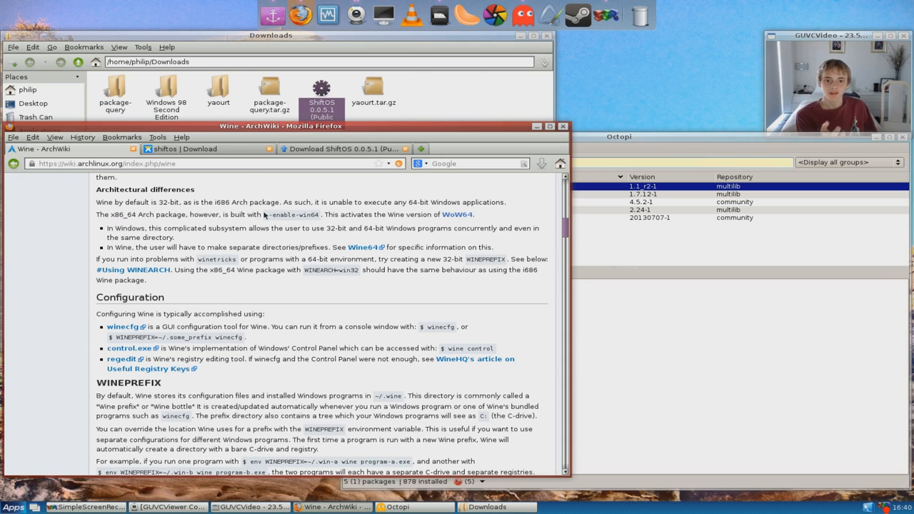
{"action": "mouse_move", "coordinate": [338, 215]}
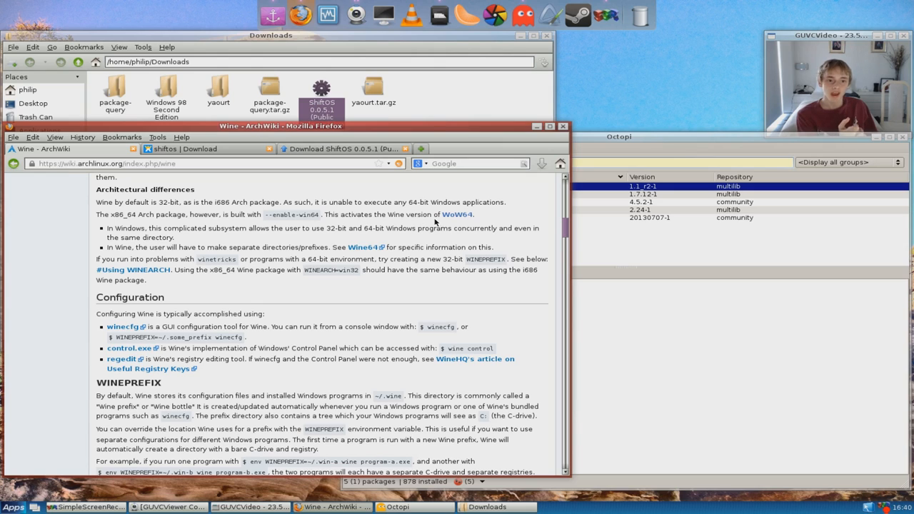
{"action": "mouse_move", "coordinate": [457, 214]}
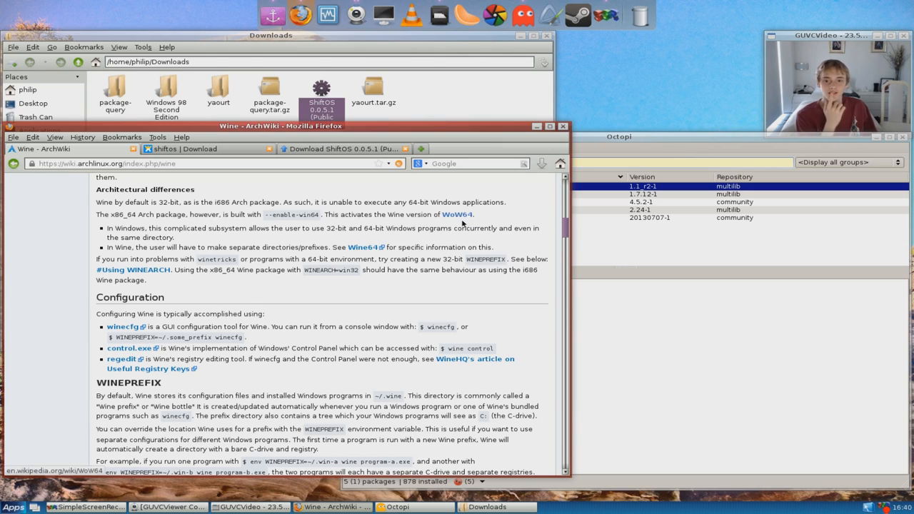
{"action": "mouse_move", "coordinate": [459, 220]}
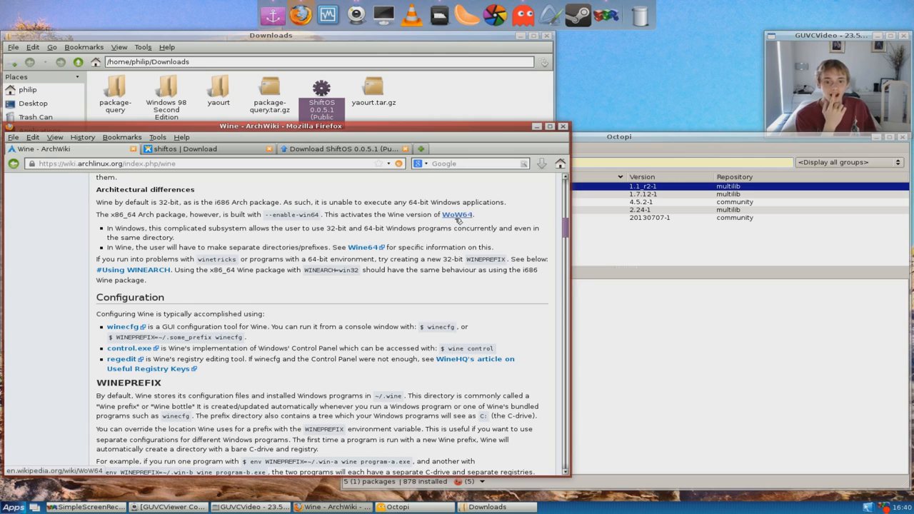
{"action": "mouse_move", "coordinate": [668, 194]}
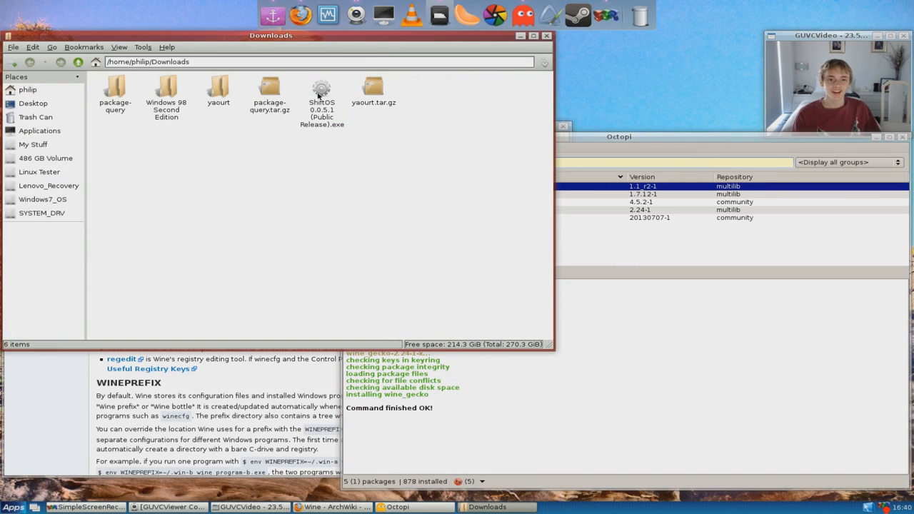
{"action": "mouse_move", "coordinate": [321, 93]}
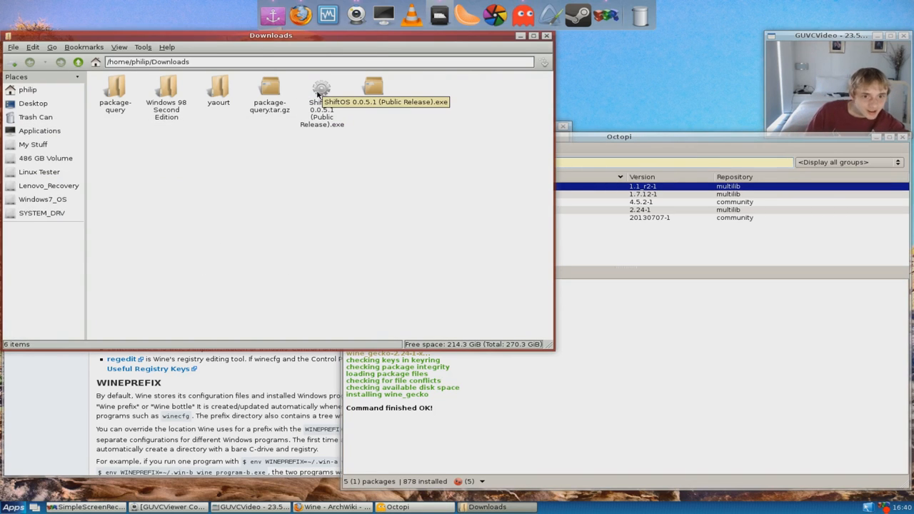
Launch the ShiftOS 0.0.5.1 installer from Downloads until Installing ShiftOS Alpha appears.
{"action": "double_click", "coordinate": [321, 89]}
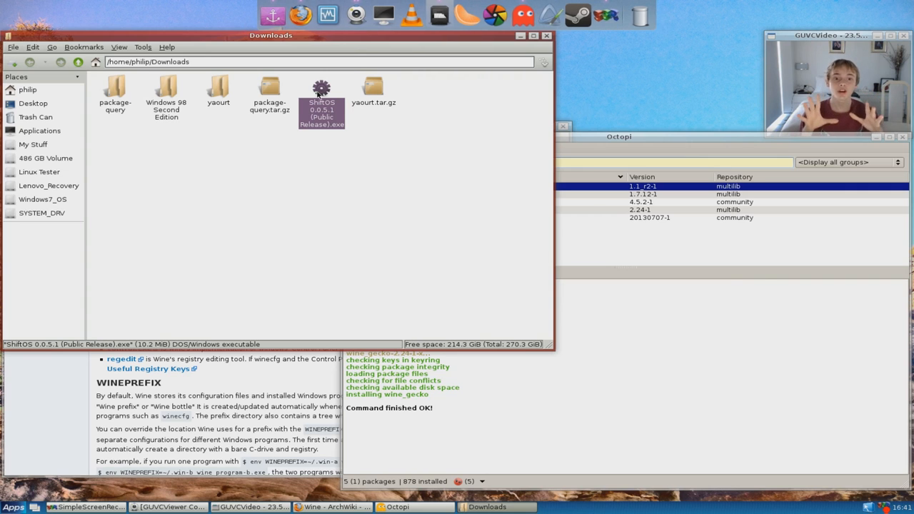
{"action": "double_click", "coordinate": [321, 107]}
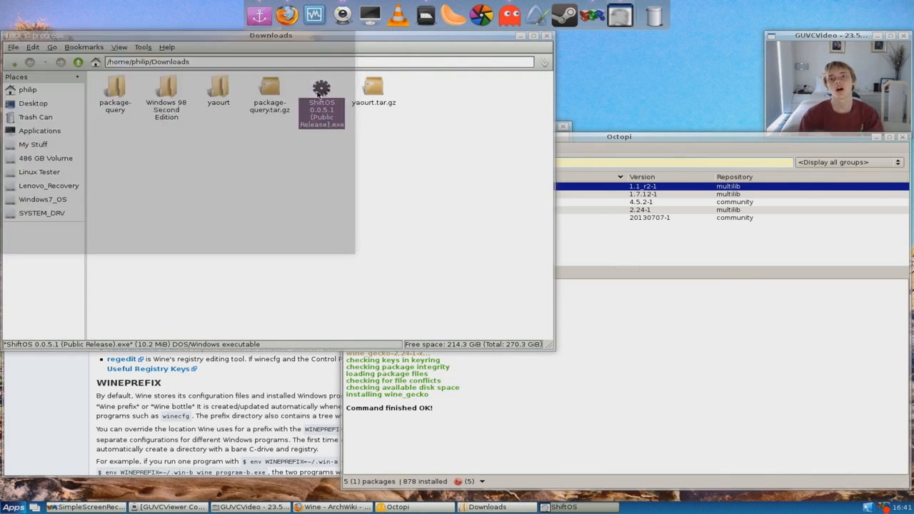
{"action": "double_click", "coordinate": [321, 111]}
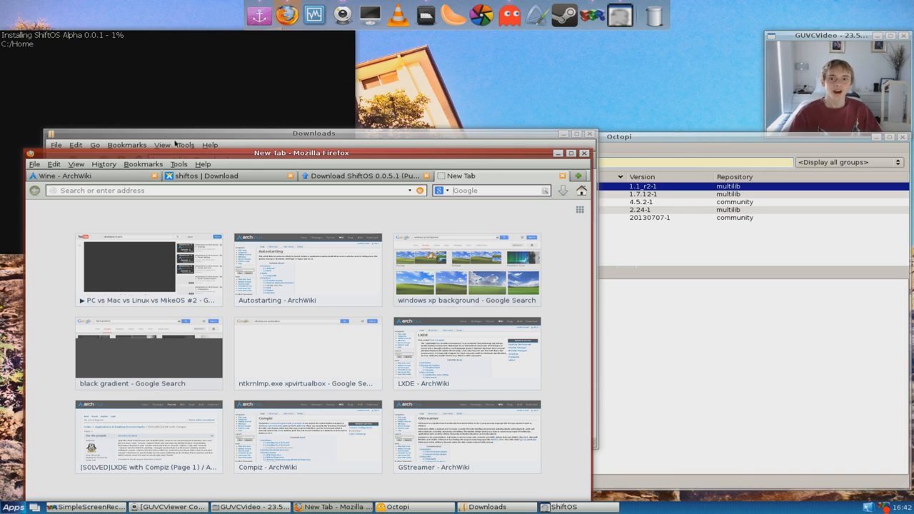
Browse home, .wine, drive_c and ShiftOS into Shiftum42, then raise Firefox.
{"action": "left_click", "coordinate": [488, 507]}
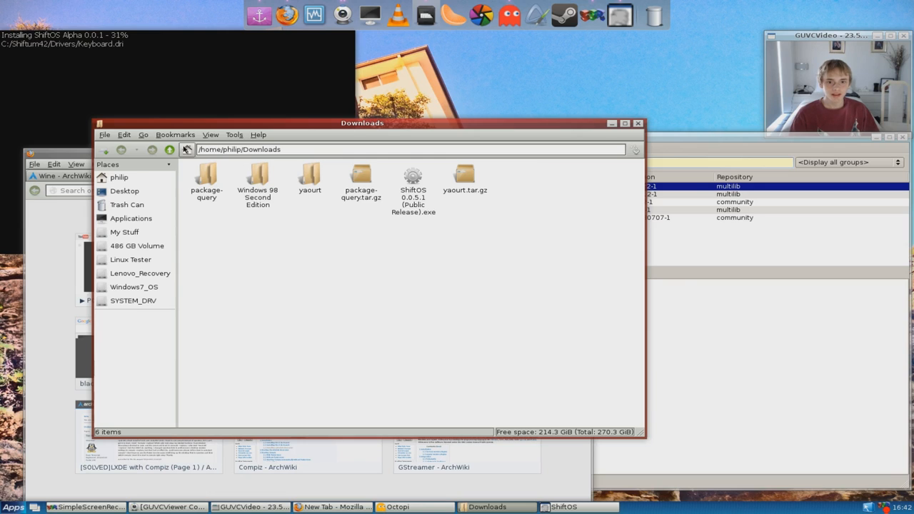
{"action": "left_click", "coordinate": [187, 149]}
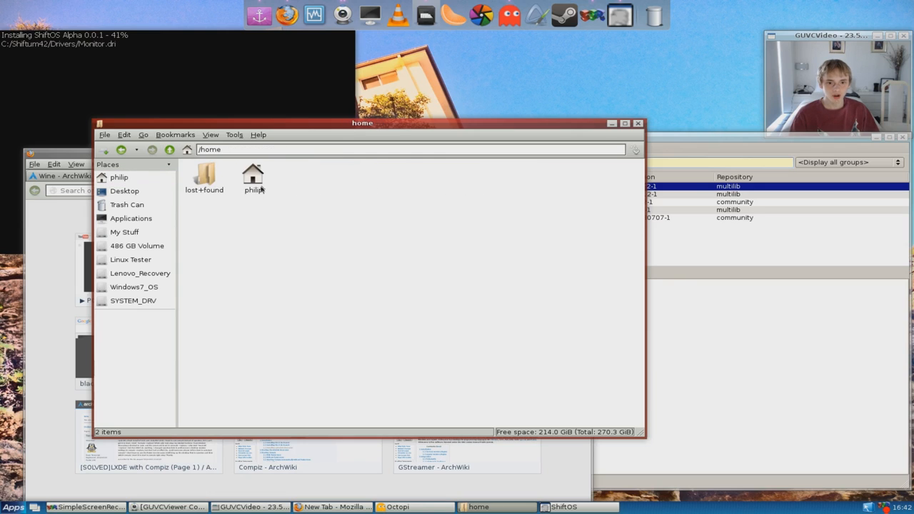
{"action": "double_click", "coordinate": [253, 179]}
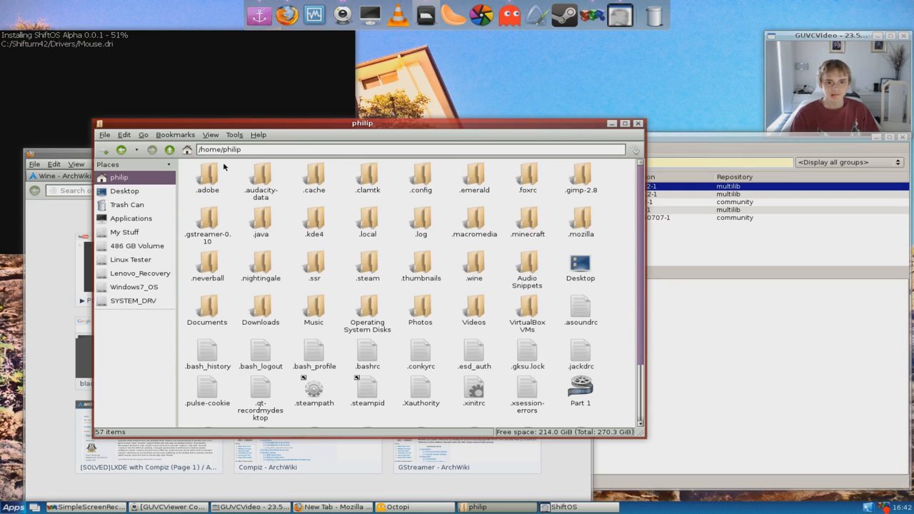
{"action": "mouse_move", "coordinate": [504, 282]}
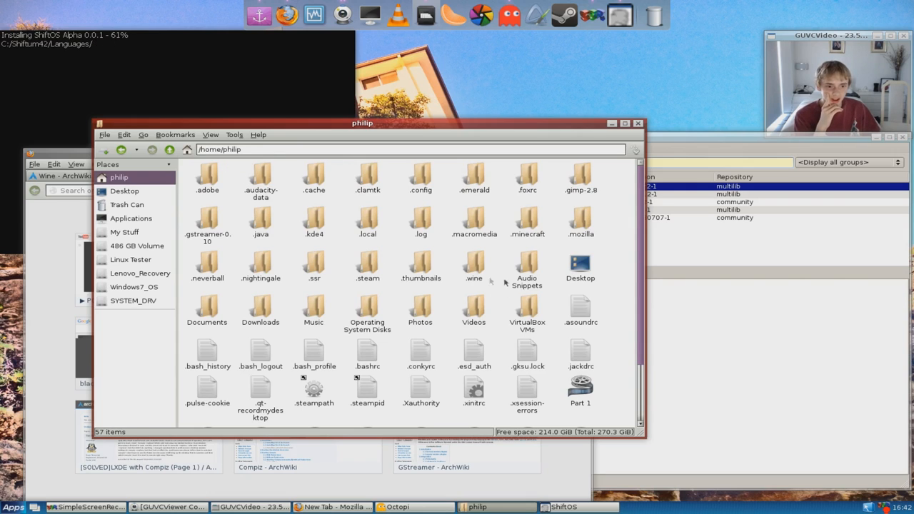
{"action": "double_click", "coordinate": [473, 268]}
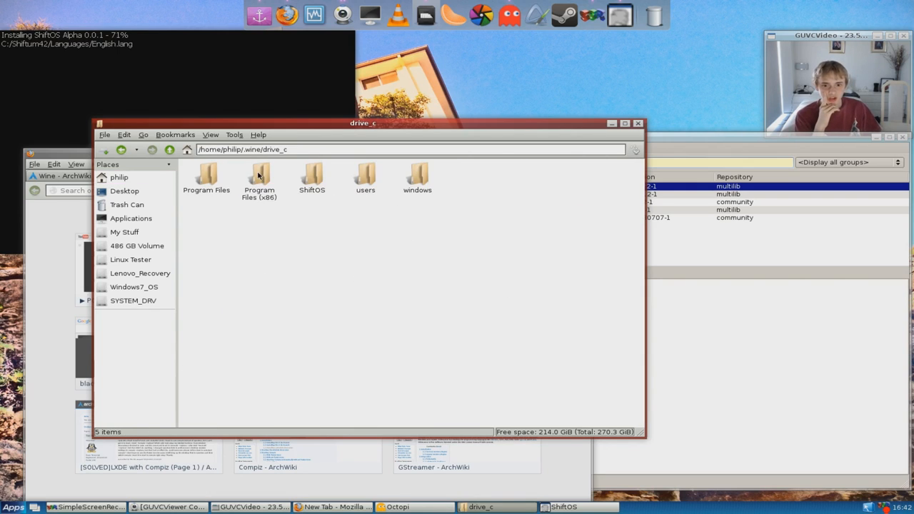
{"action": "double_click", "coordinate": [312, 178]}
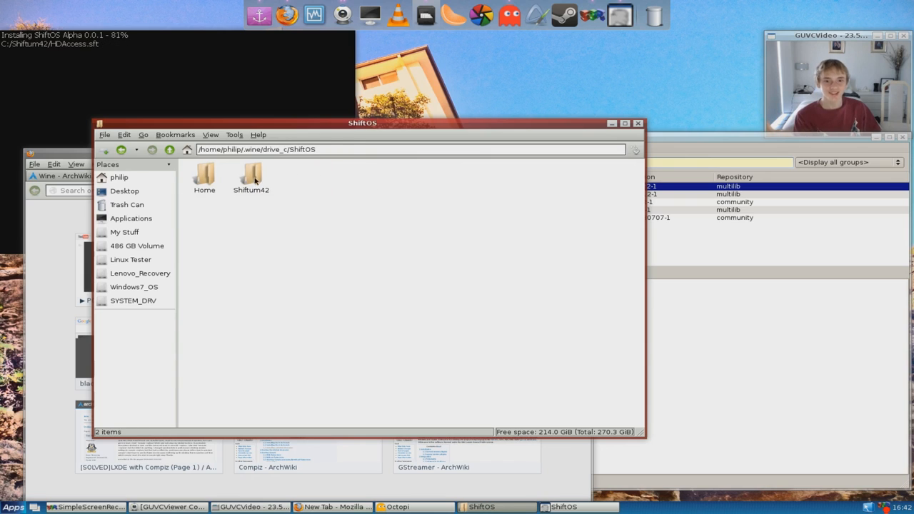
{"action": "double_click", "coordinate": [251, 177]}
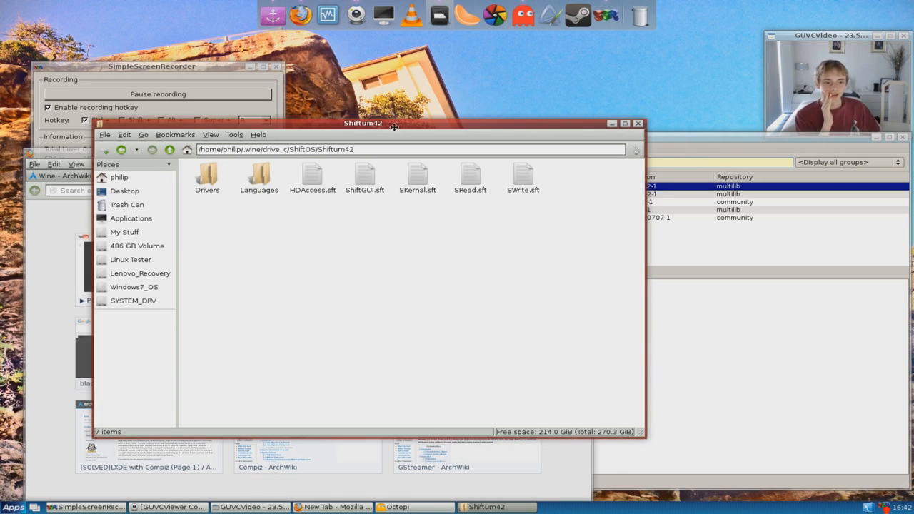
{"action": "left_click_drag", "start_coordinate": [392, 123], "coordinate": [428, 148]}
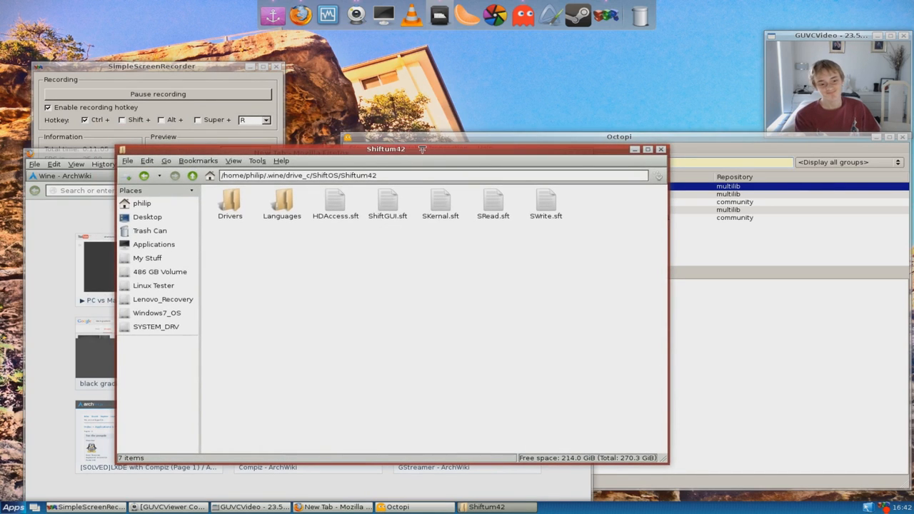
{"action": "left_click", "coordinate": [333, 506]}
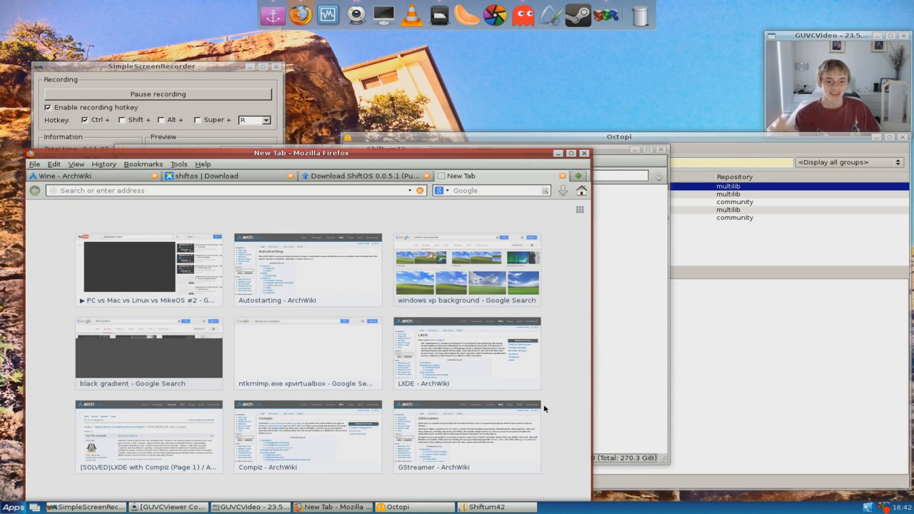
{"action": "mouse_move", "coordinate": [388, 401]}
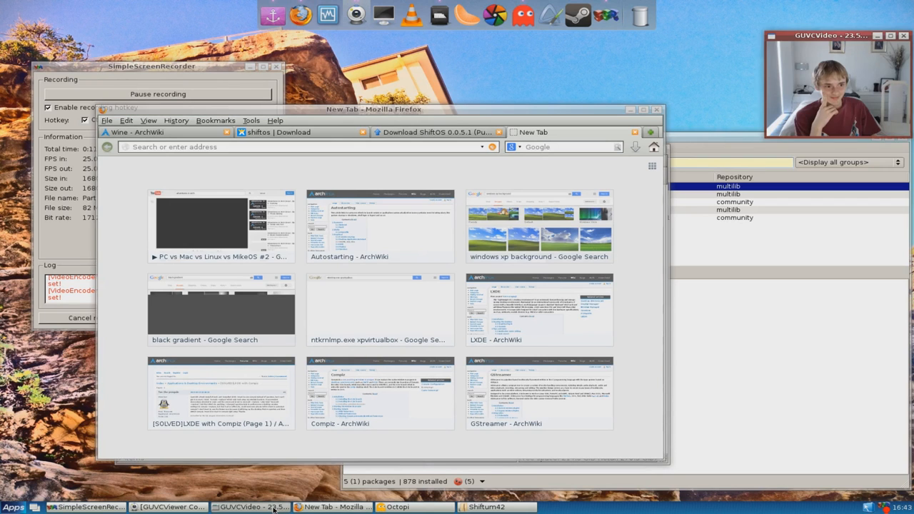
Check Octopi's output for the finished wine_gecko install, then return to Firefox.
{"action": "left_click", "coordinate": [397, 506]}
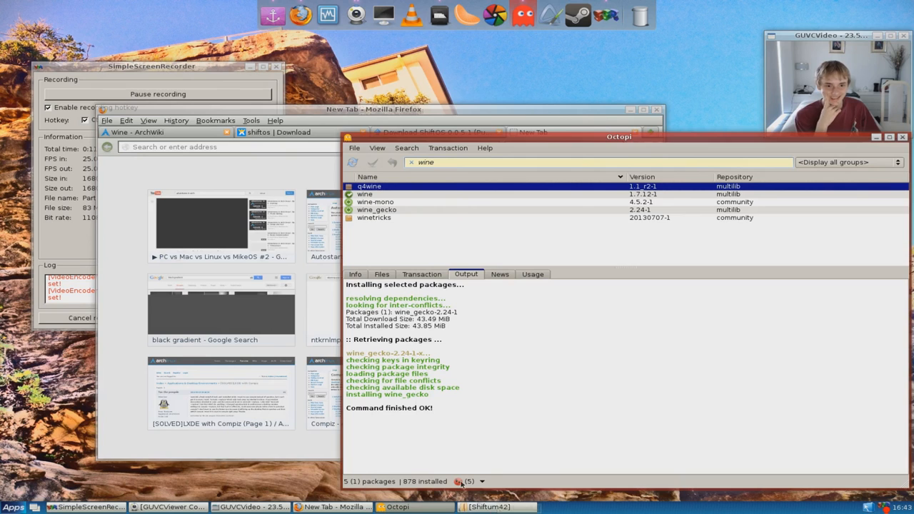
{"action": "left_click", "coordinate": [250, 120]}
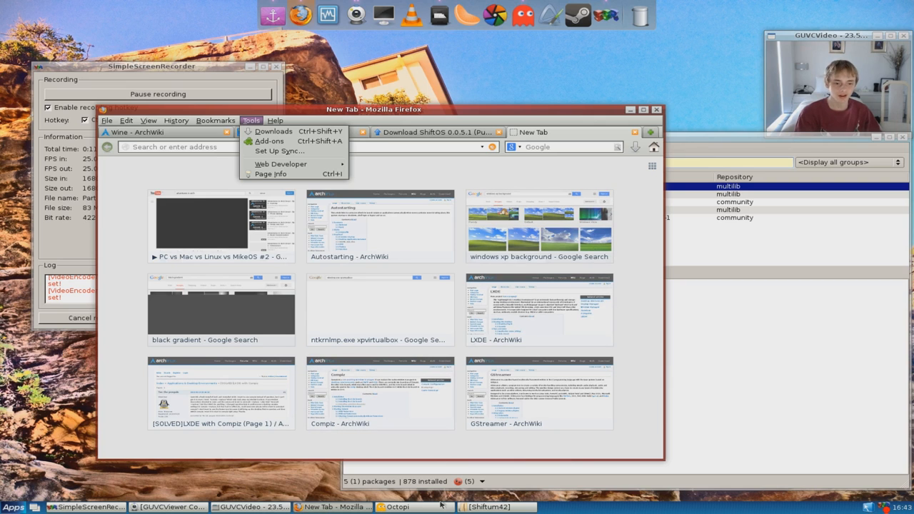
Go up twice to /home/philip and open Downloads showing the ShiftOS installer.
{"action": "left_click", "coordinate": [486, 506]}
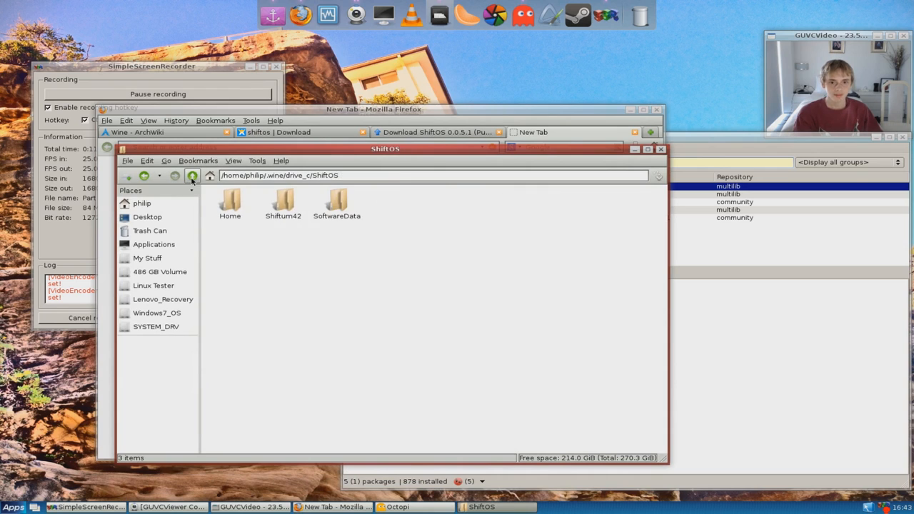
{"action": "left_click", "coordinate": [209, 176]}
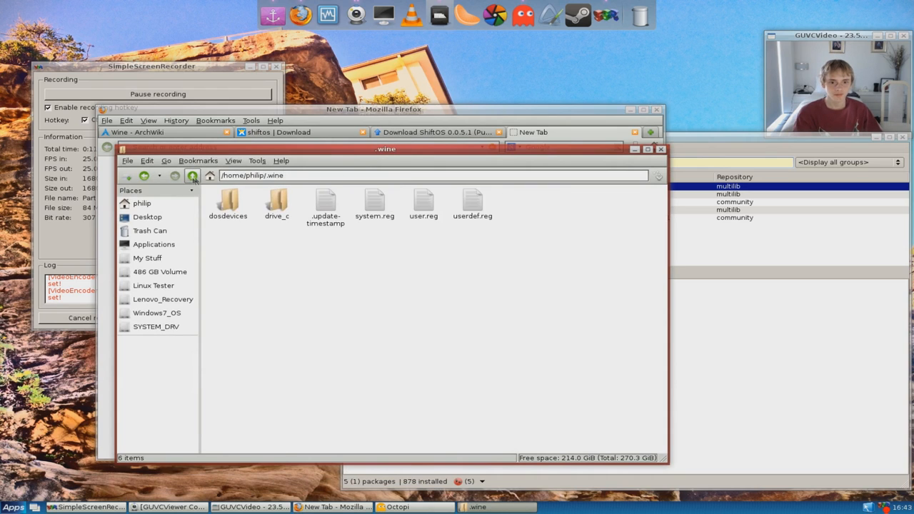
{"action": "left_click", "coordinate": [209, 175]}
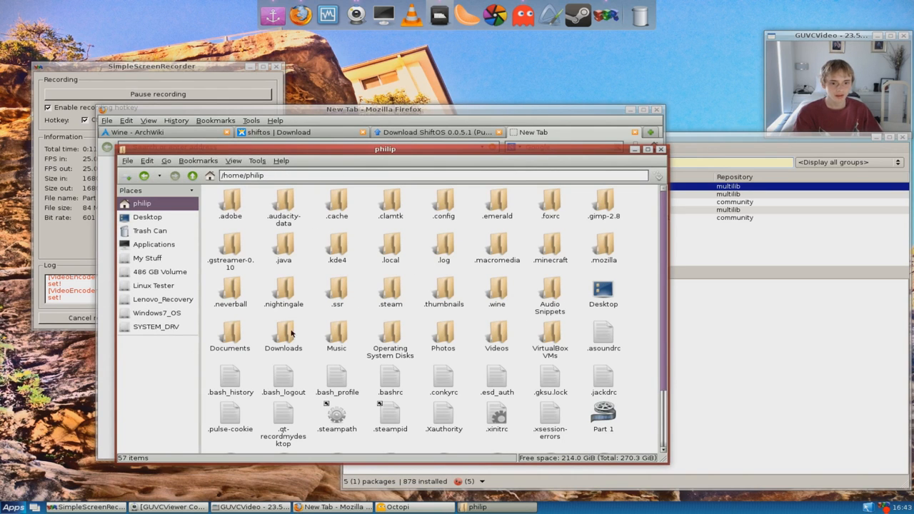
{"action": "double_click", "coordinate": [282, 336]}
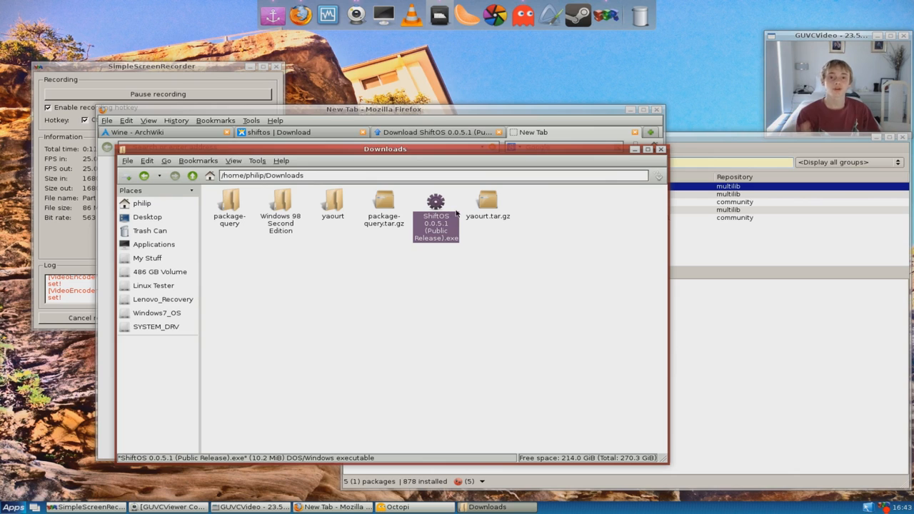
{"action": "mouse_move", "coordinate": [435, 210]}
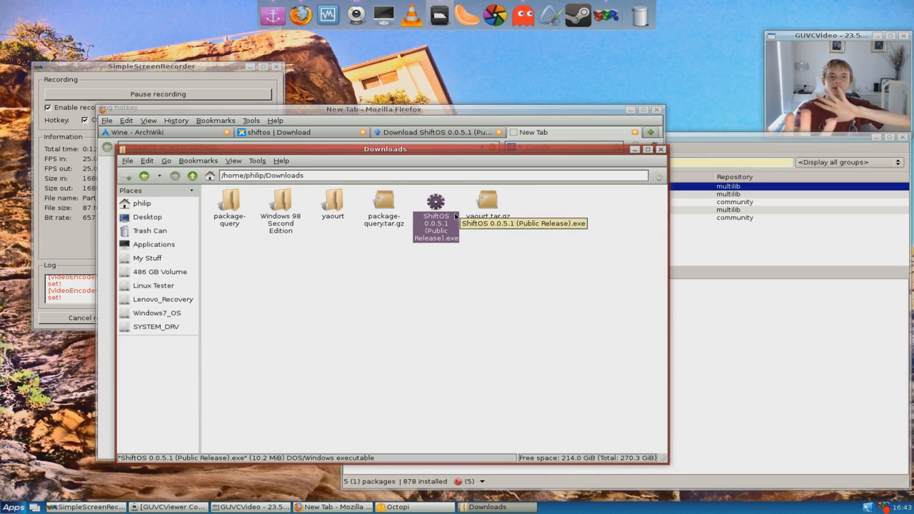
{"action": "mouse_move", "coordinate": [468, 282]}
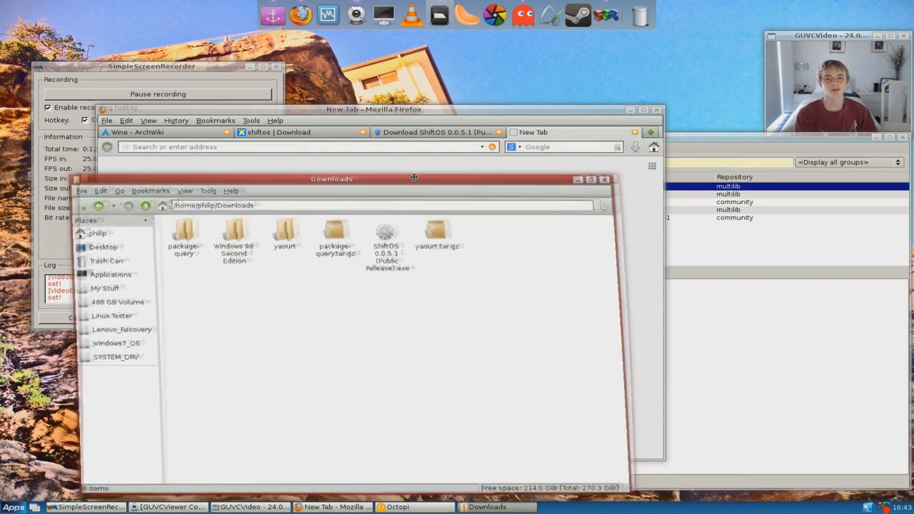
Google 'wine full screen' and scroll past Ubuntu Forums and WineHQ results.
{"action": "left_click_drag", "start_coordinate": [332, 179], "coordinate": [381, 155]}
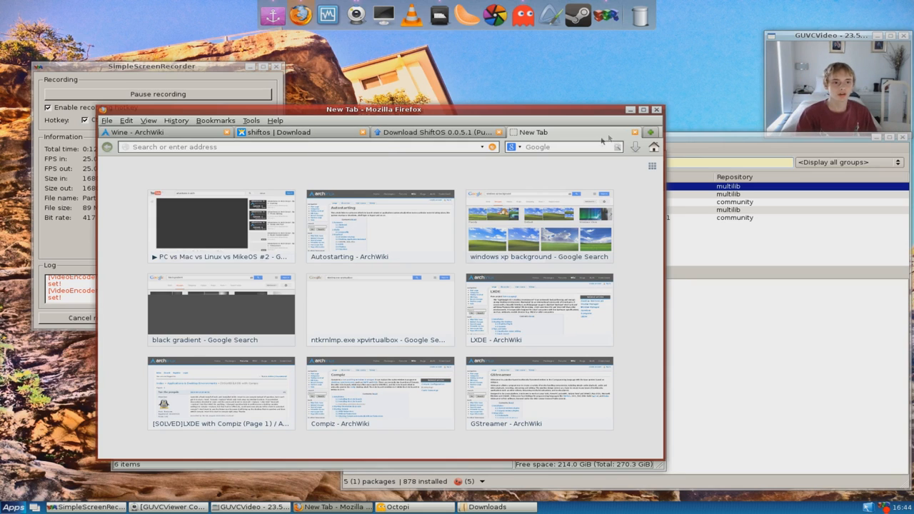
{"action": "type", "text": "wine full screen"}
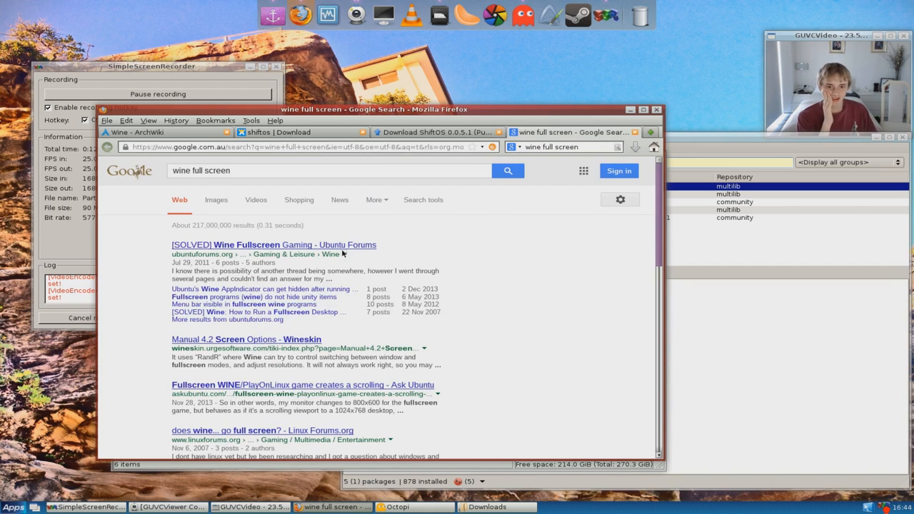
{"action": "mouse_move", "coordinate": [310, 285]}
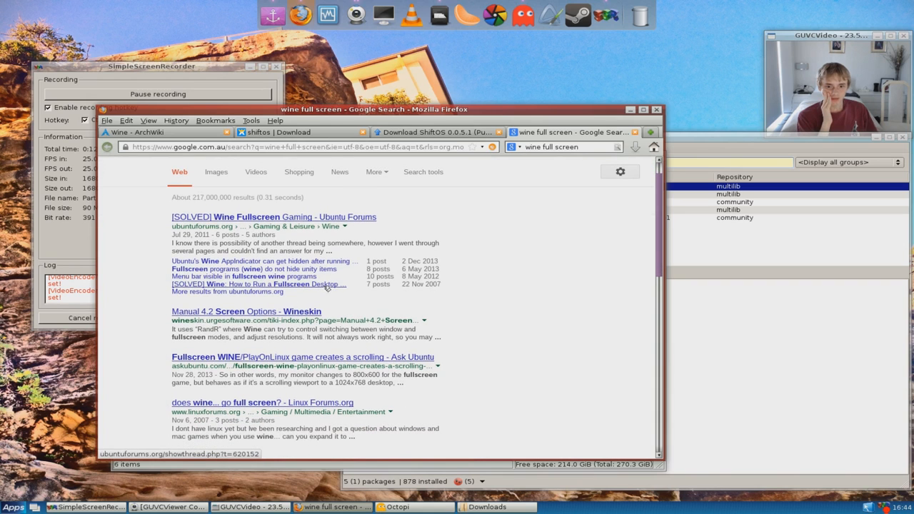
{"action": "scroll", "scroll_direction": "down", "scroll_amount": 3}
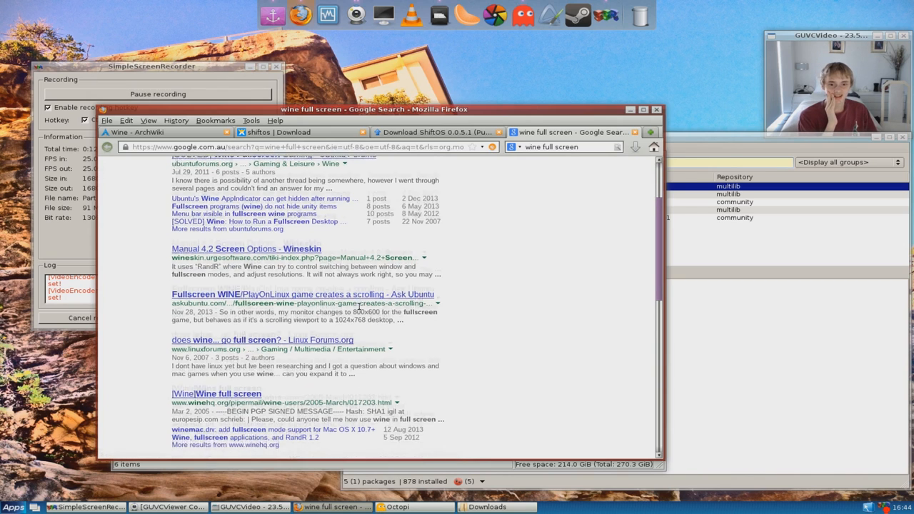
{"action": "scroll", "scroll_direction": "down", "scroll_amount": 3}
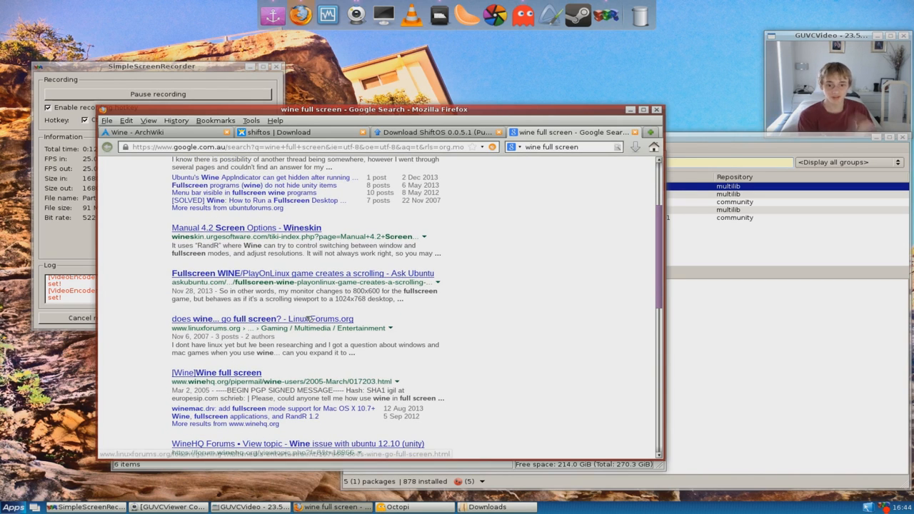
{"action": "scroll", "scroll_direction": "down", "scroll_amount": 3}
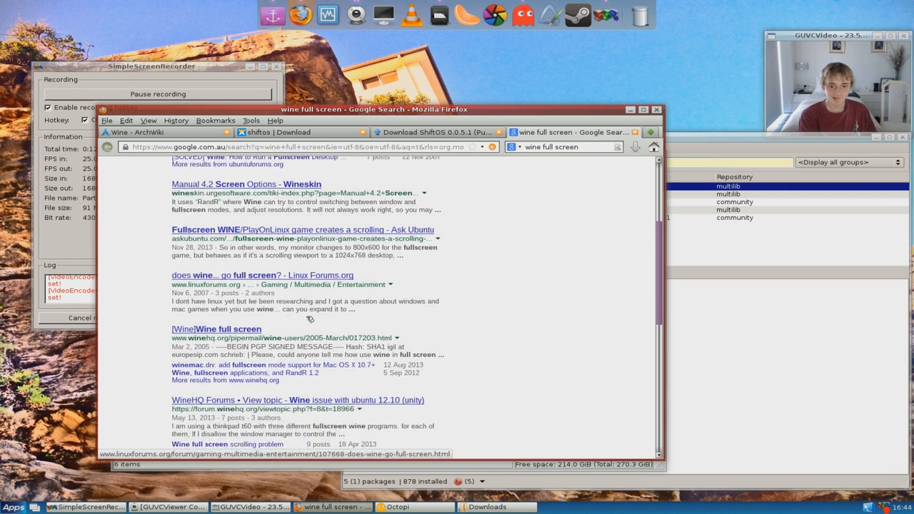
{"action": "scroll", "scroll_direction": "down", "scroll_amount": 3}
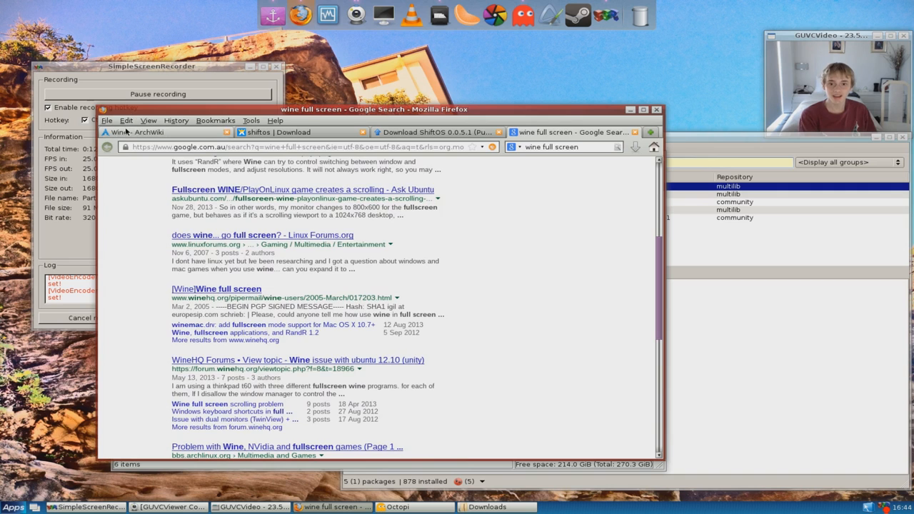
{"action": "left_click", "coordinate": [142, 132]}
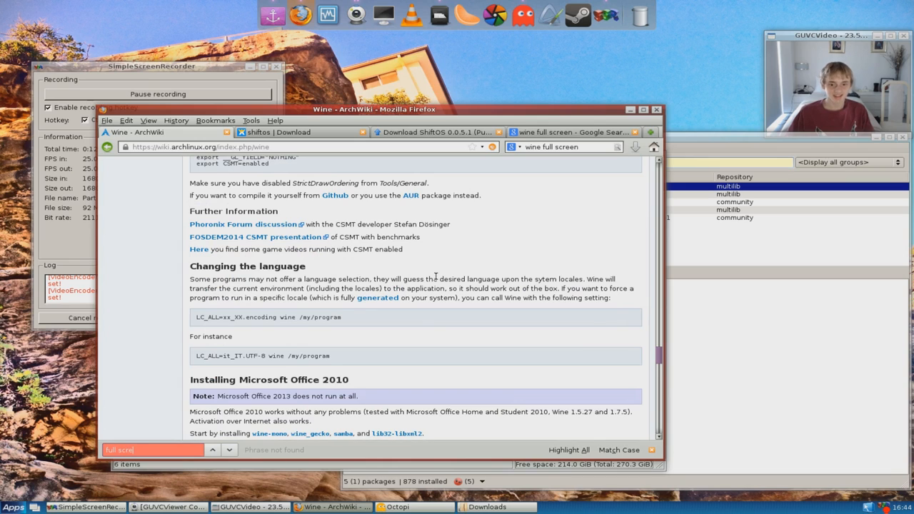
{"action": "type", "text": "en"}
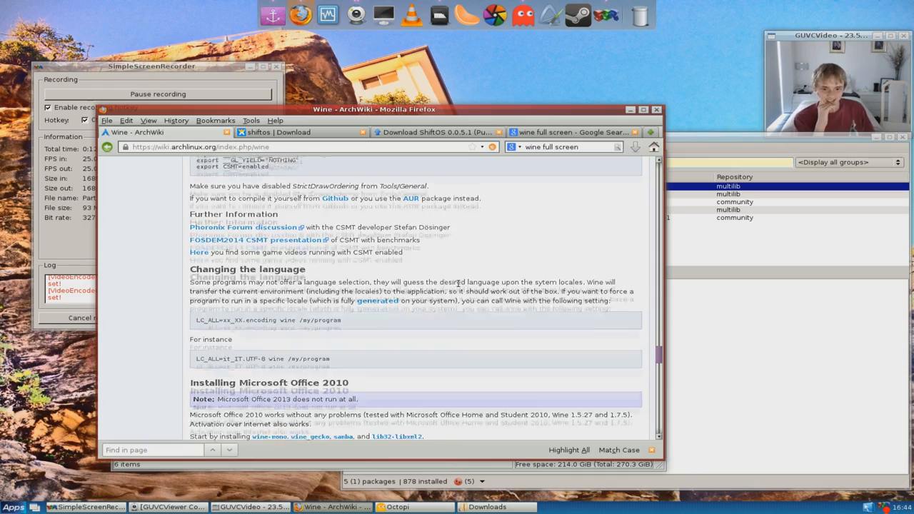
{"action": "scroll", "scroll_direction": "down", "scroll_amount": 3}
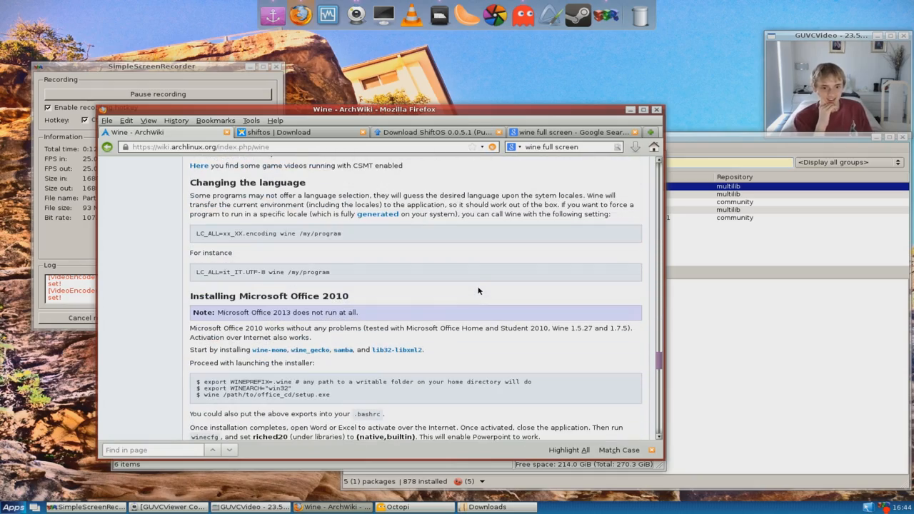
{"action": "scroll", "scroll_direction": "down", "scroll_amount": 3}
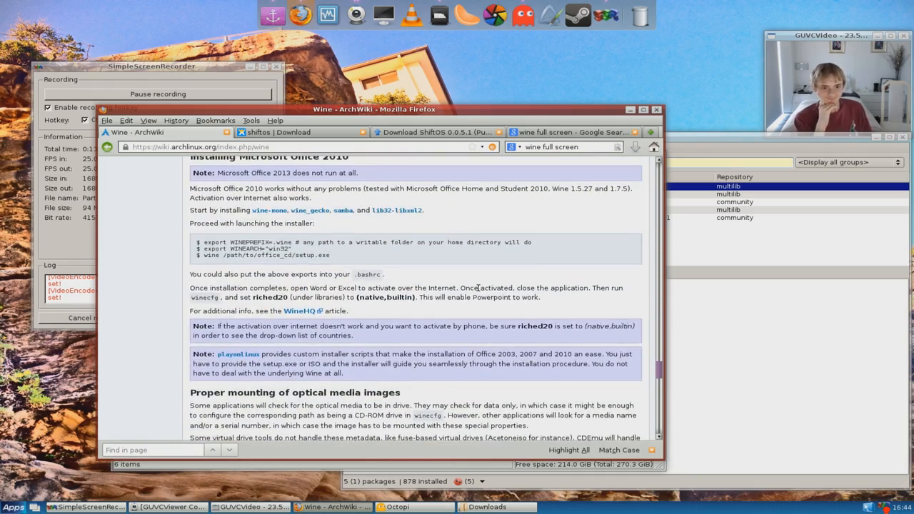
{"action": "scroll", "scroll_direction": "down", "scroll_amount": 3}
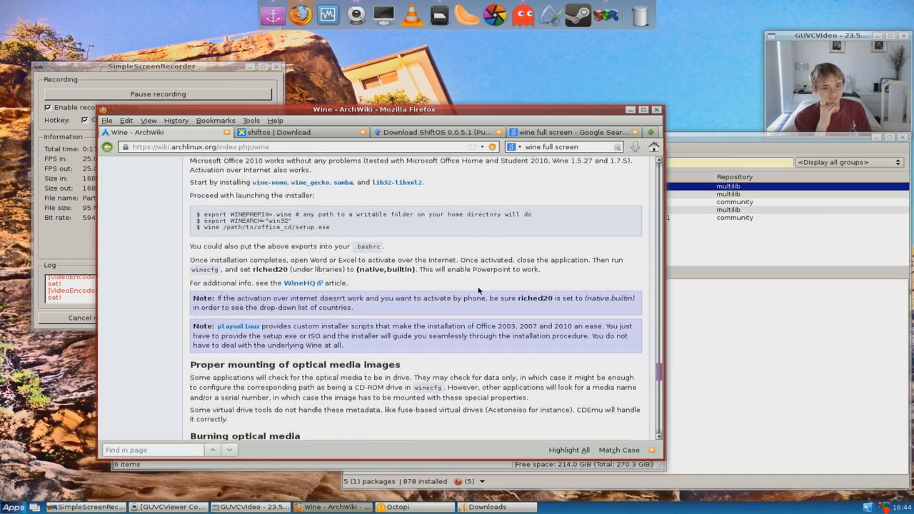
{"action": "scroll", "scroll_direction": "down", "scroll_amount": 3}
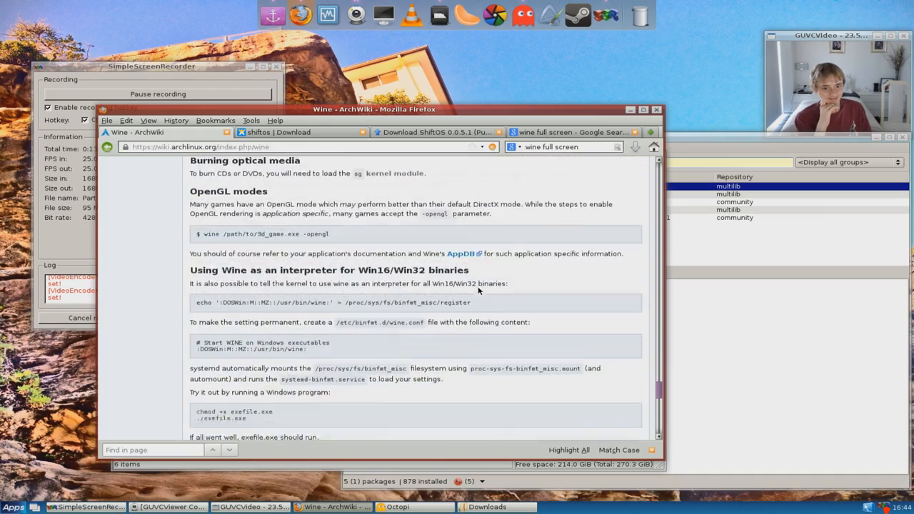
{"action": "scroll", "scroll_direction": "down", "scroll_amount": 3}
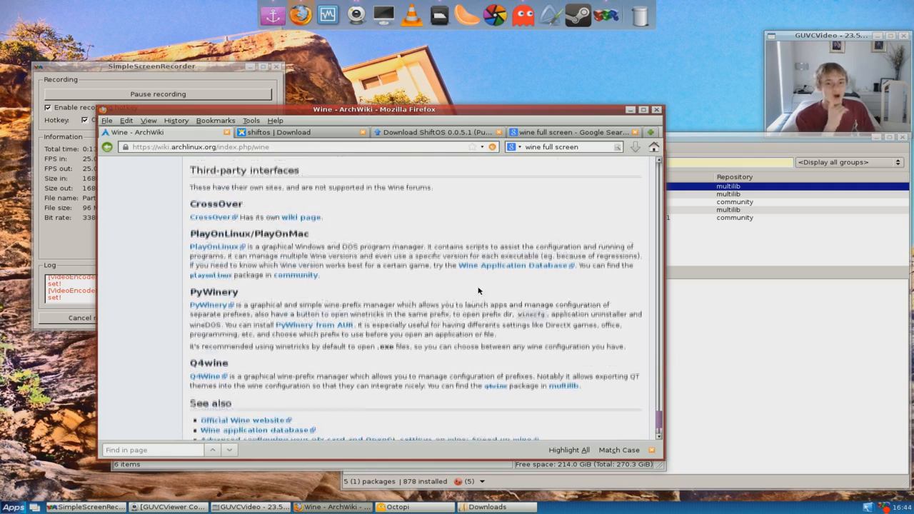
{"action": "scroll", "scroll_direction": "up", "scroll_amount": 3}
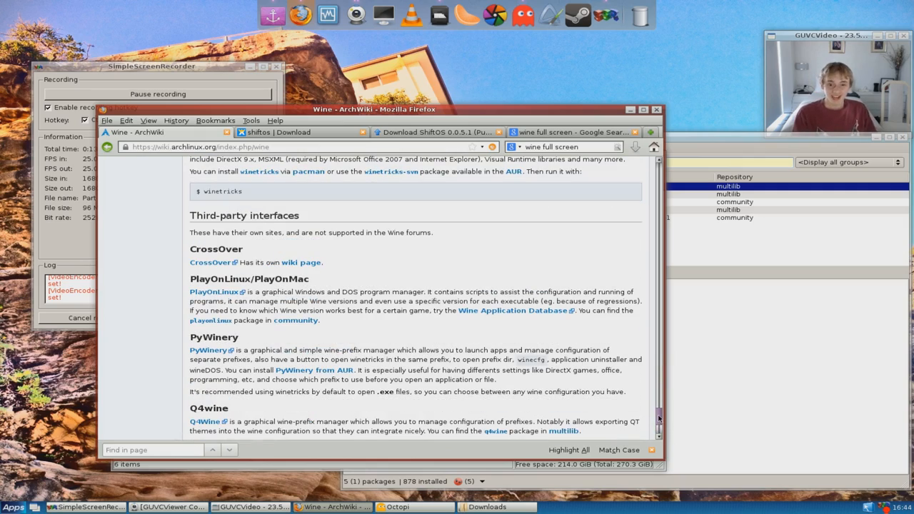
{"action": "scroll", "scroll_direction": "up", "scroll_amount": 3}
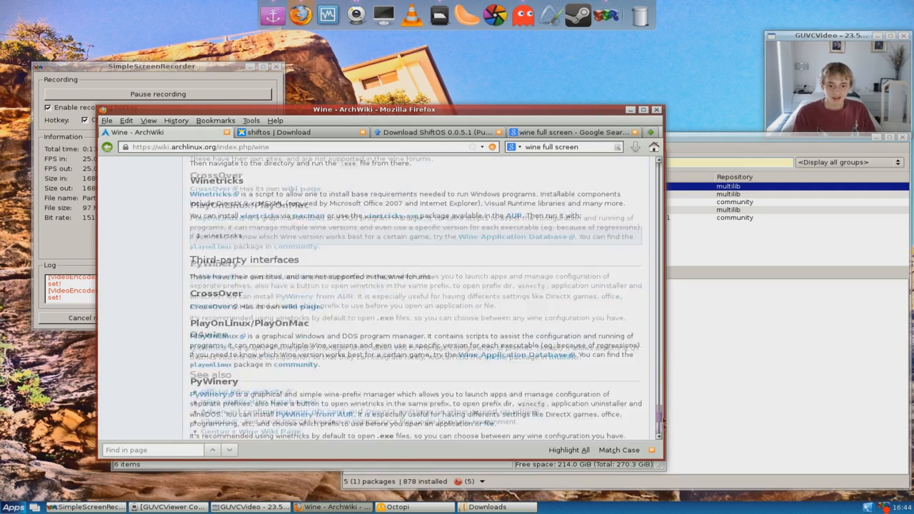
{"action": "scroll", "scroll_direction": "down", "scroll_amount": 3}
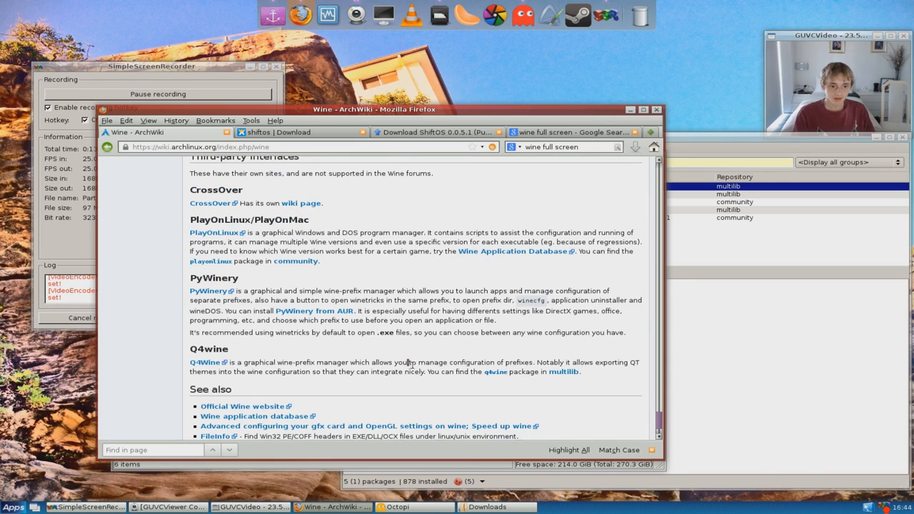
{"action": "left_click_drag", "start_coordinate": [408, 362], "coordinate": [628, 362]}
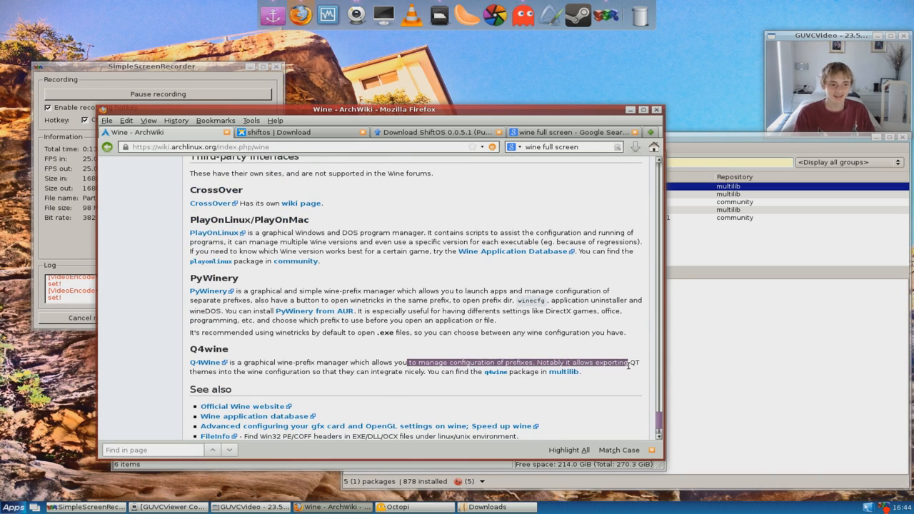
{"action": "left_click", "coordinate": [486, 506]}
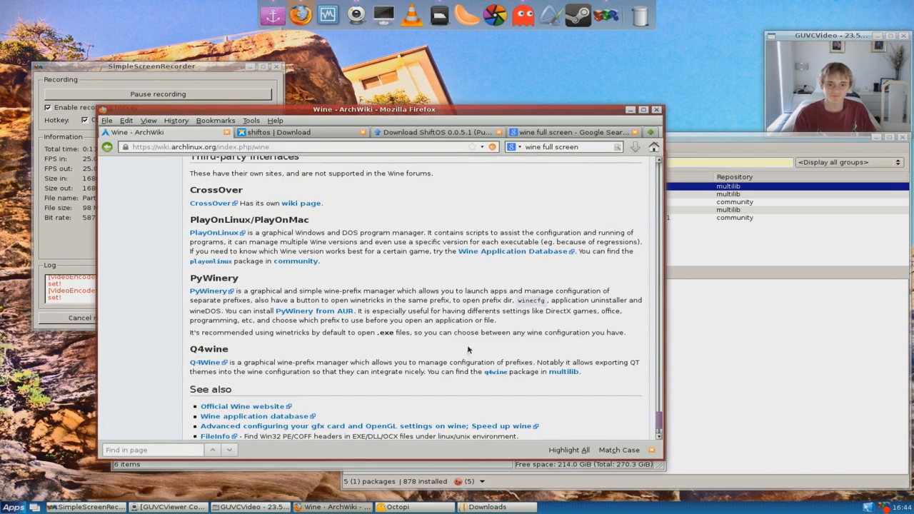
{"action": "scroll", "scroll_direction": "up", "scroll_amount": 3}
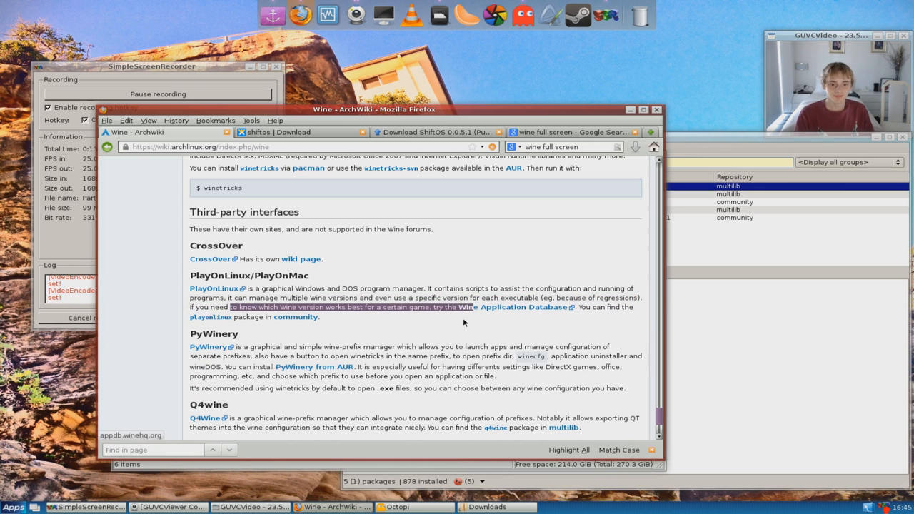
{"action": "scroll", "scroll_direction": "up", "scroll_amount": 3}
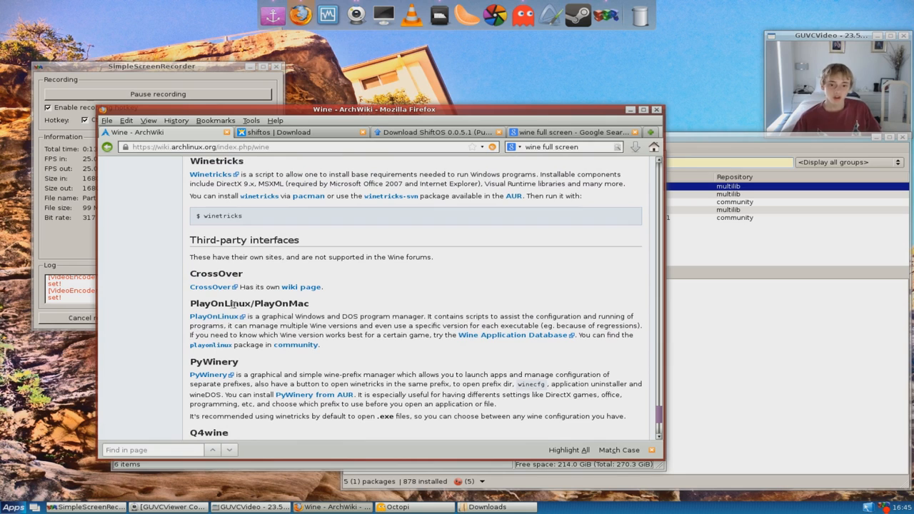
Follow ArchWiki's CrossOver link to CodeWeavers' CrossOver products page with Mac and Linux trials.
{"action": "left_click", "coordinate": [209, 286]}
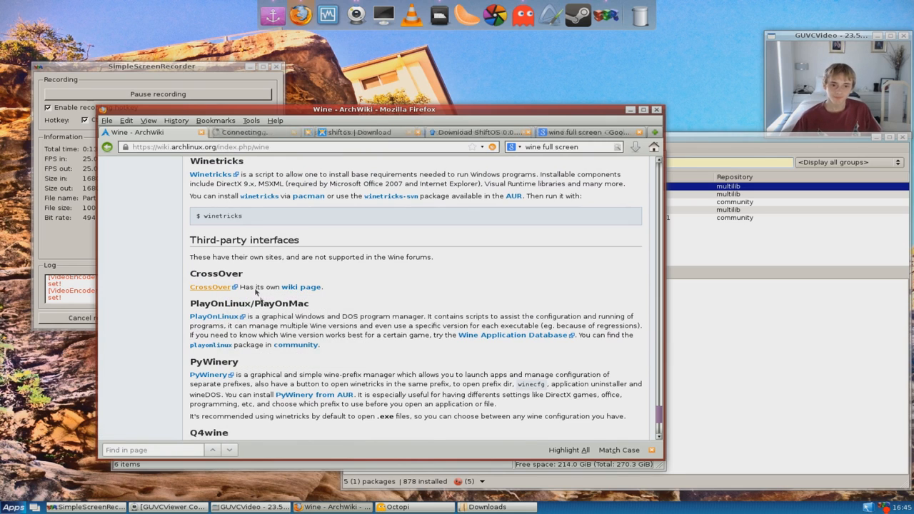
{"action": "left_click", "coordinate": [210, 287]}
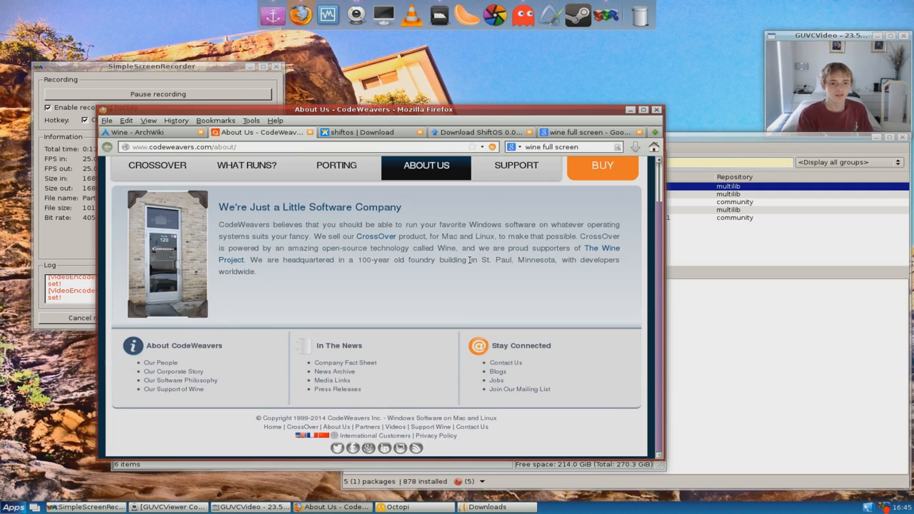
{"action": "mouse_move", "coordinate": [375, 236]}
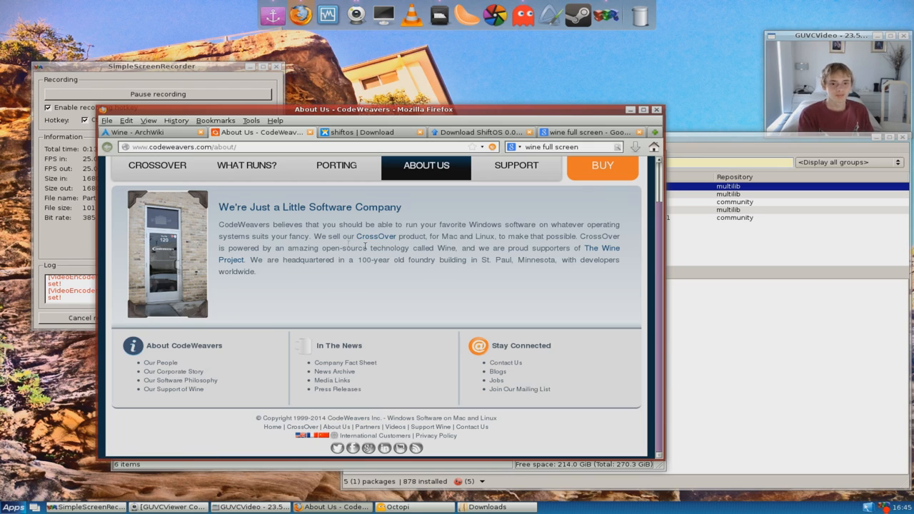
{"action": "mouse_move", "coordinate": [375, 237]}
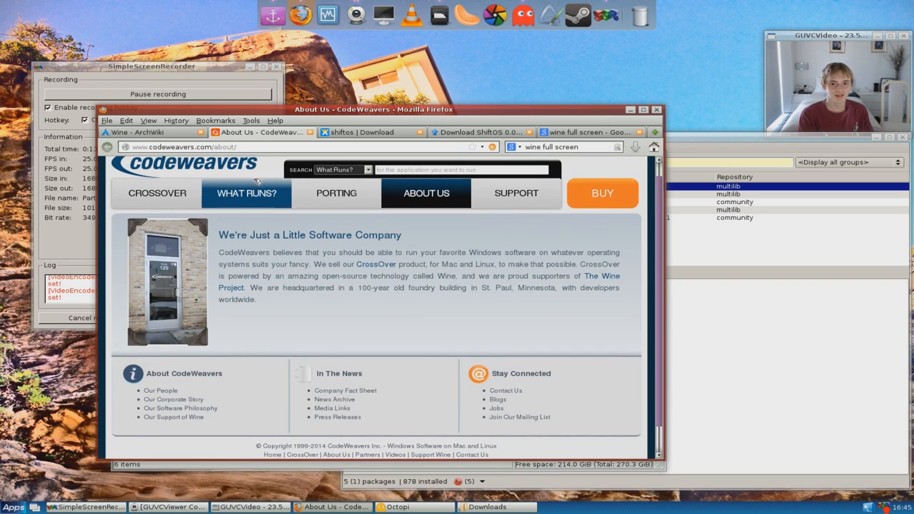
{"action": "left_click", "coordinate": [247, 193]}
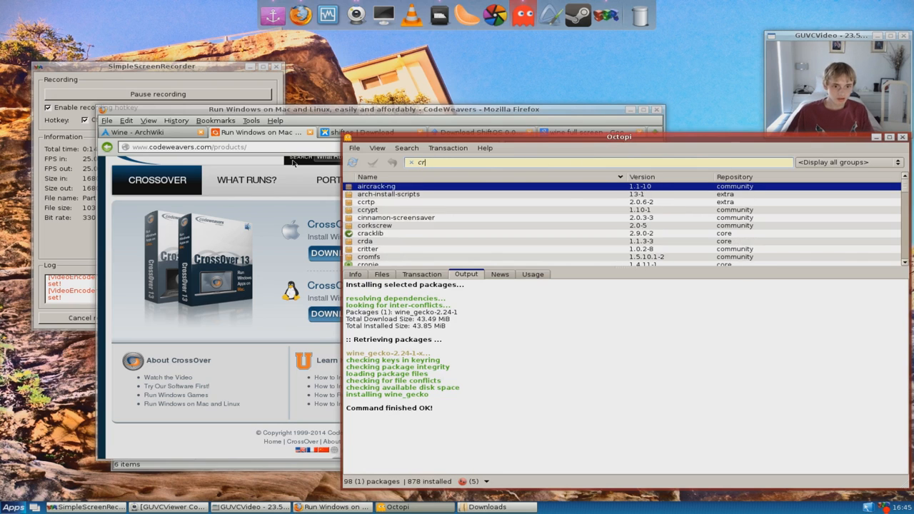
{"action": "type", "text": "os"}
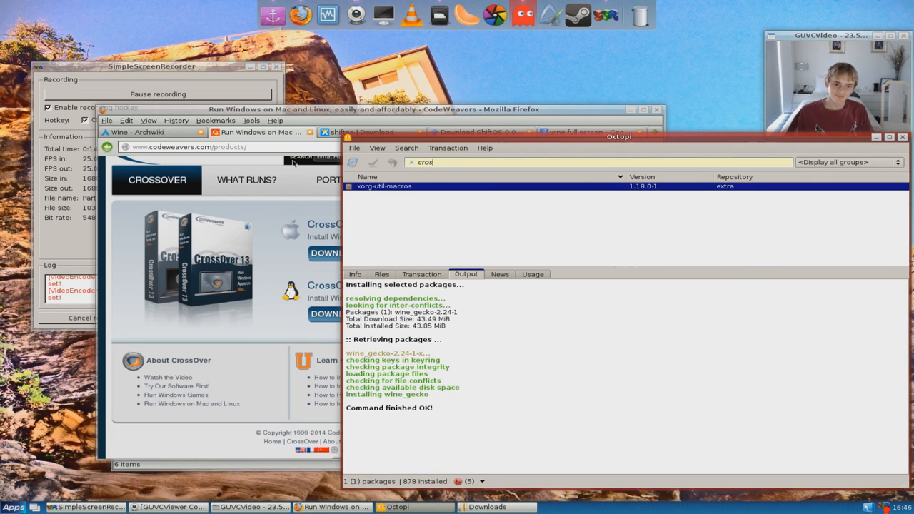
{"action": "left_click", "coordinate": [411, 162]}
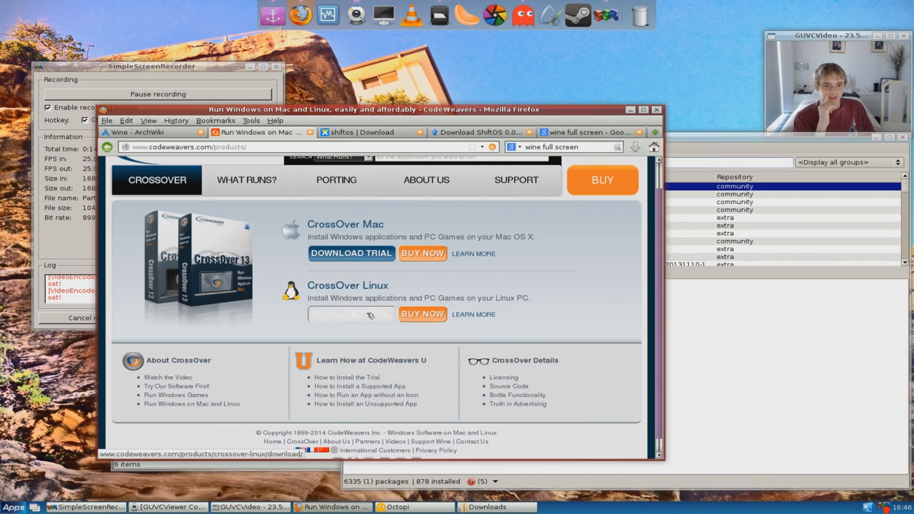
Pick 'Other Linux not listed above' on the CrossOver Linux trial form, then return to ArchWiki.
{"action": "left_click", "coordinate": [350, 314]}
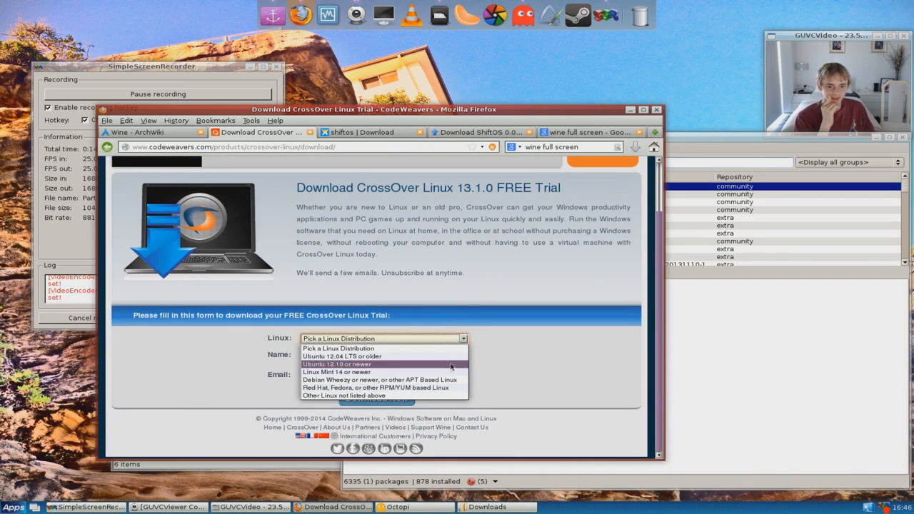
{"action": "mouse_move", "coordinate": [382, 380]}
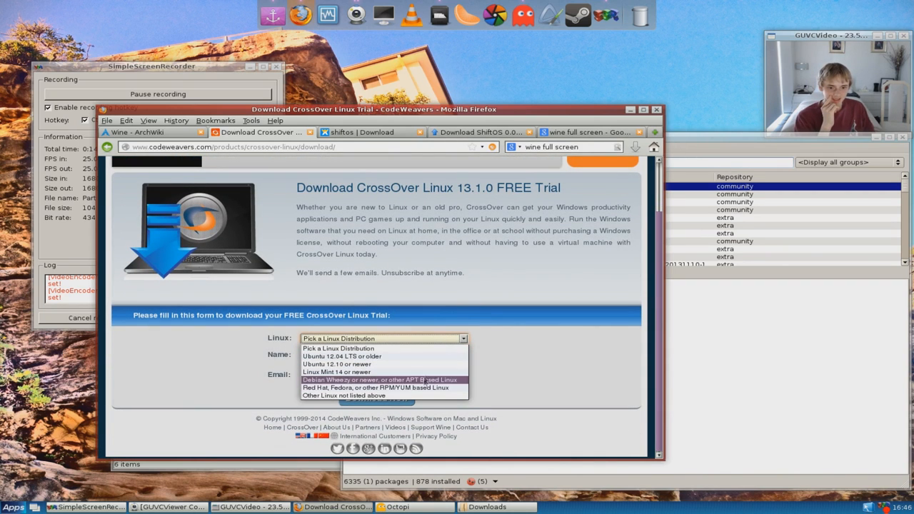
{"action": "mouse_move", "coordinate": [442, 396]}
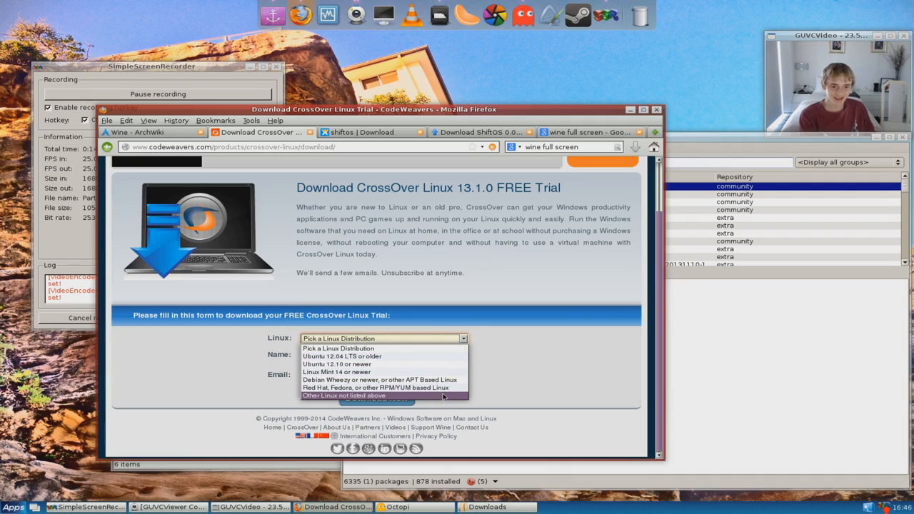
{"action": "left_click", "coordinate": [344, 396]}
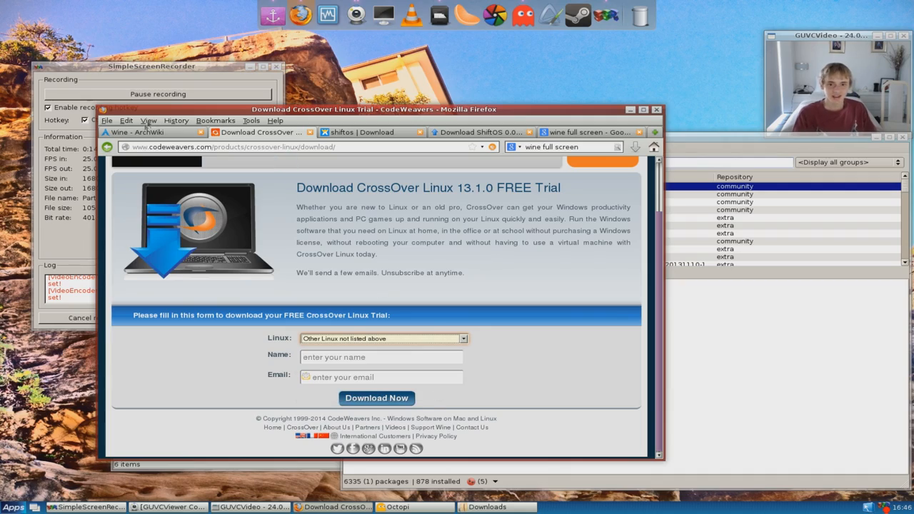
{"action": "left_click", "coordinate": [136, 133]}
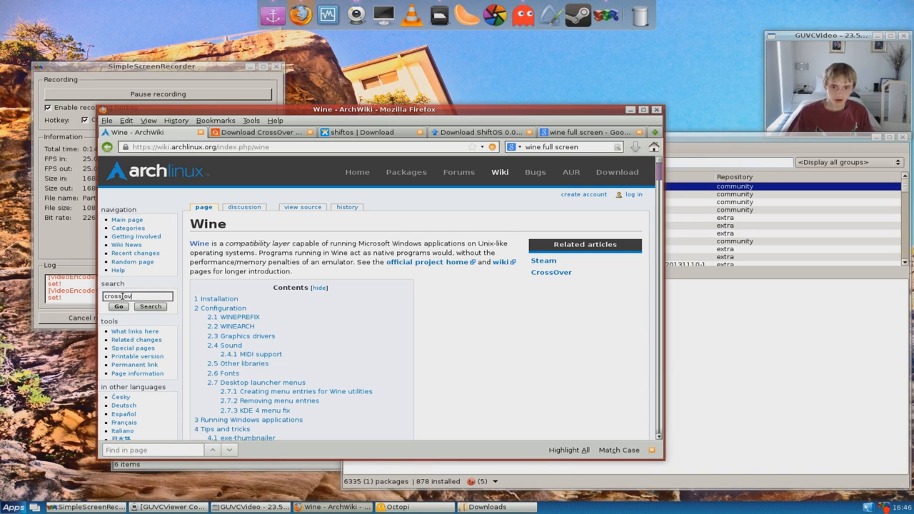
Run an ArchWiki search for 'cross over' and scroll the results.
{"action": "left_click", "coordinate": [150, 306]}
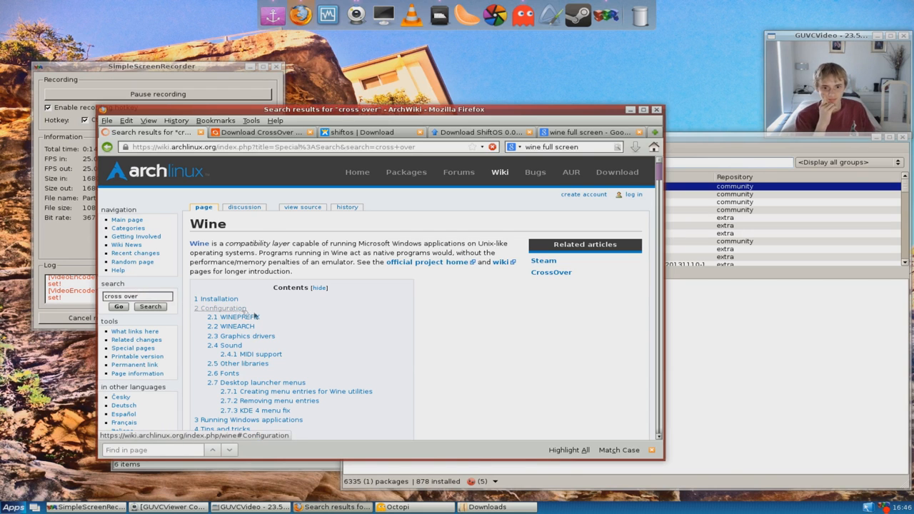
{"action": "left_click", "coordinate": [150, 306]}
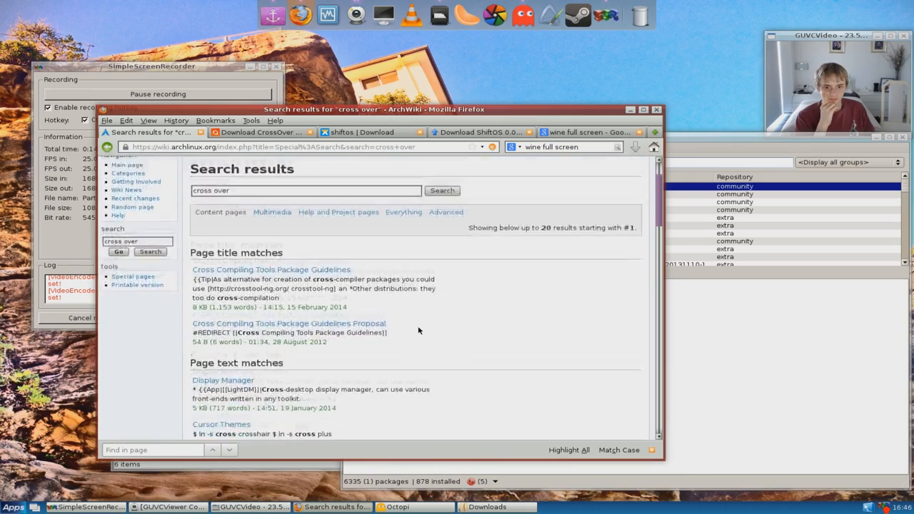
{"action": "scroll", "scroll_direction": "down", "scroll_amount": 3}
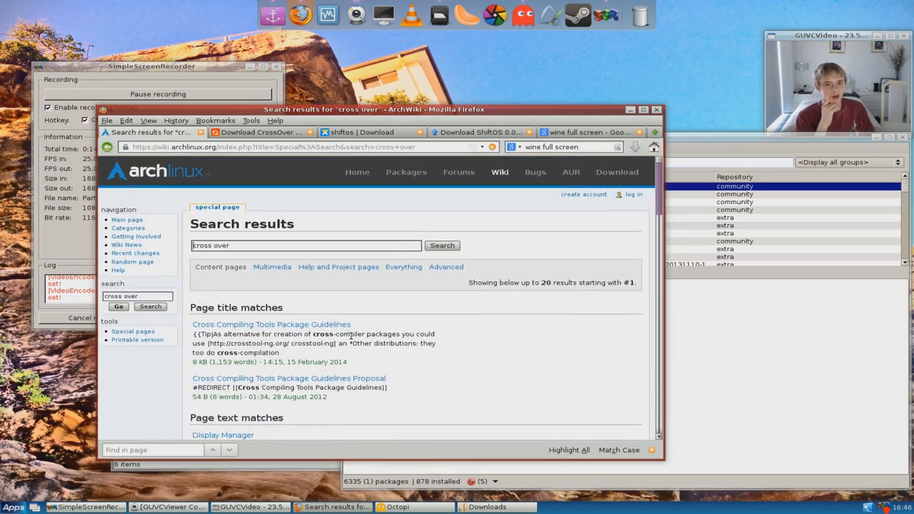
Close the CrossOver download tab and jump to the Wine article's Graphics drivers section.
{"action": "left_click", "coordinate": [257, 132]}
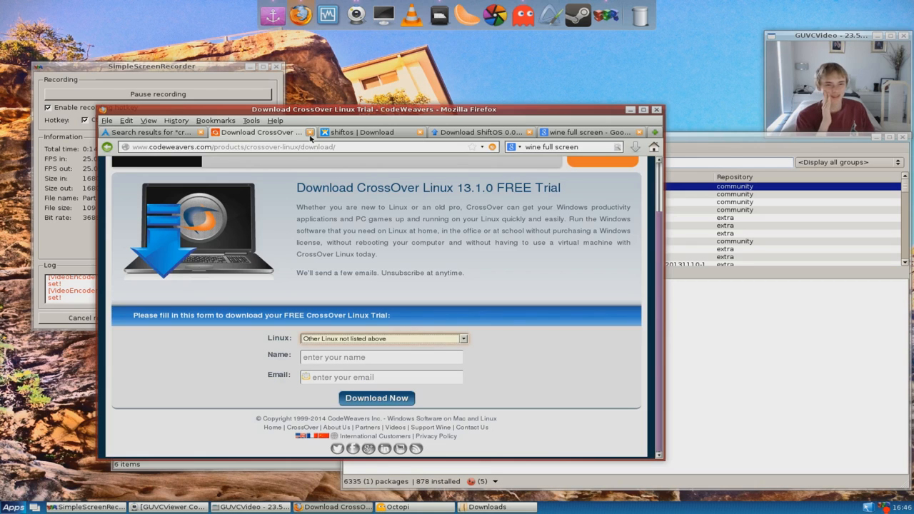
{"action": "left_click", "coordinate": [165, 132]}
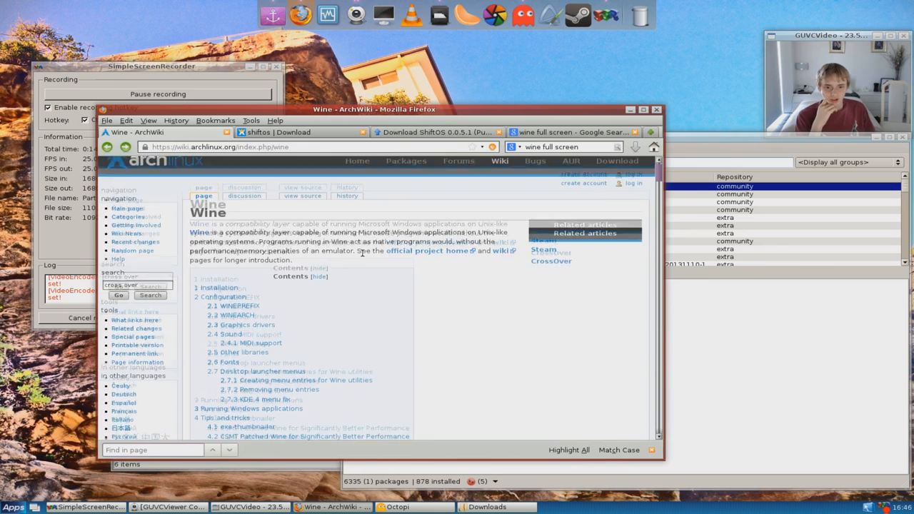
{"action": "left_click", "coordinate": [246, 315]}
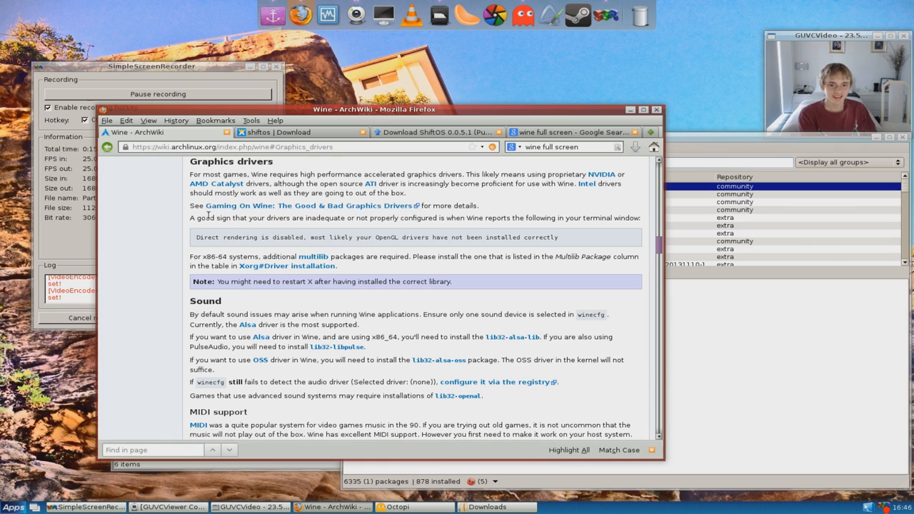
Highlight text in the Graphics drivers and Sound guidance of the article.
{"action": "left_click_drag", "start_coordinate": [202, 218], "coordinate": [383, 218]}
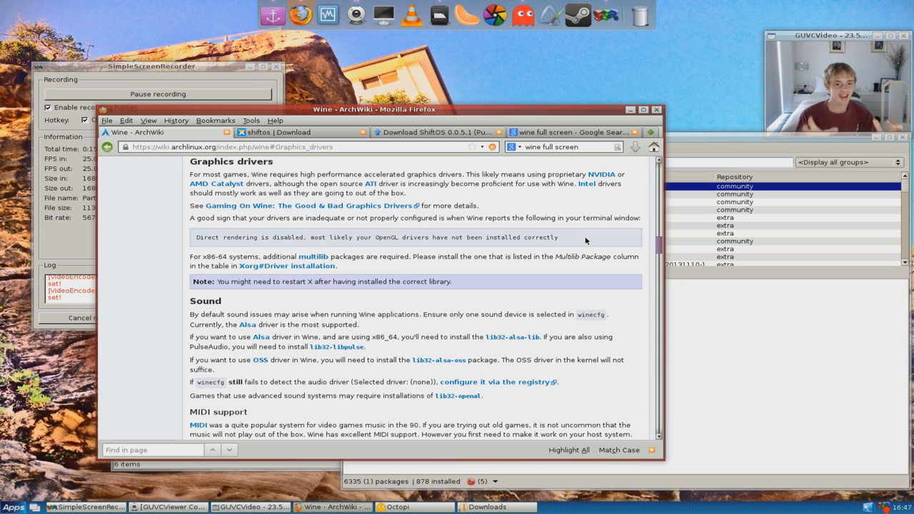
{"action": "double_click", "coordinate": [257, 314]}
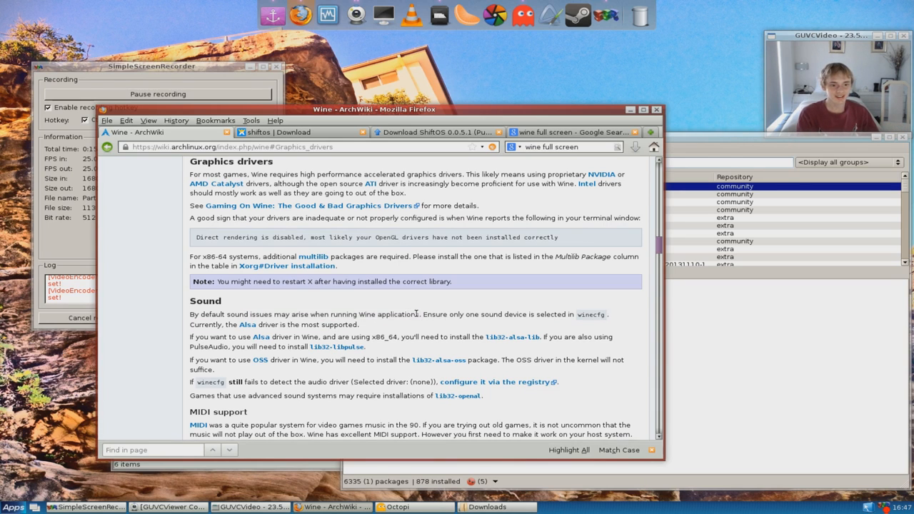
{"action": "left_click_drag", "start_coordinate": [432, 314], "coordinate": [608, 315]}
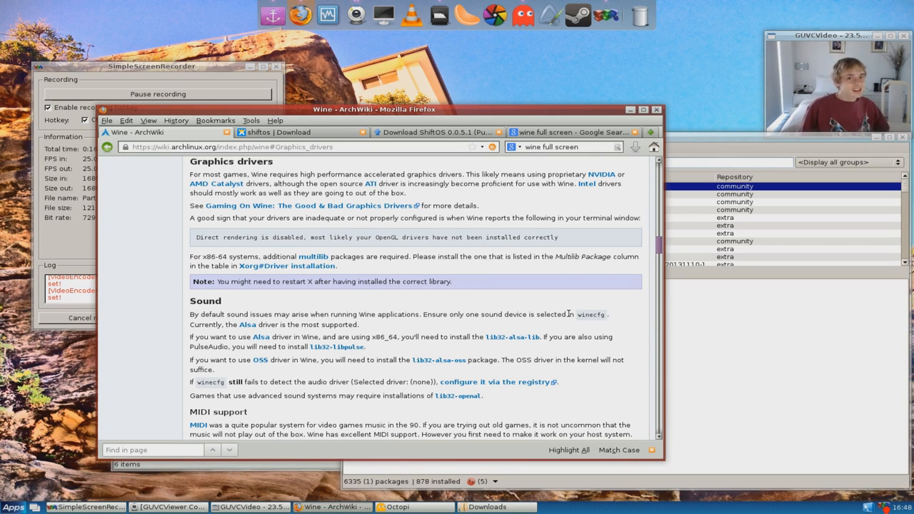
{"action": "mouse_move", "coordinate": [464, 39]}
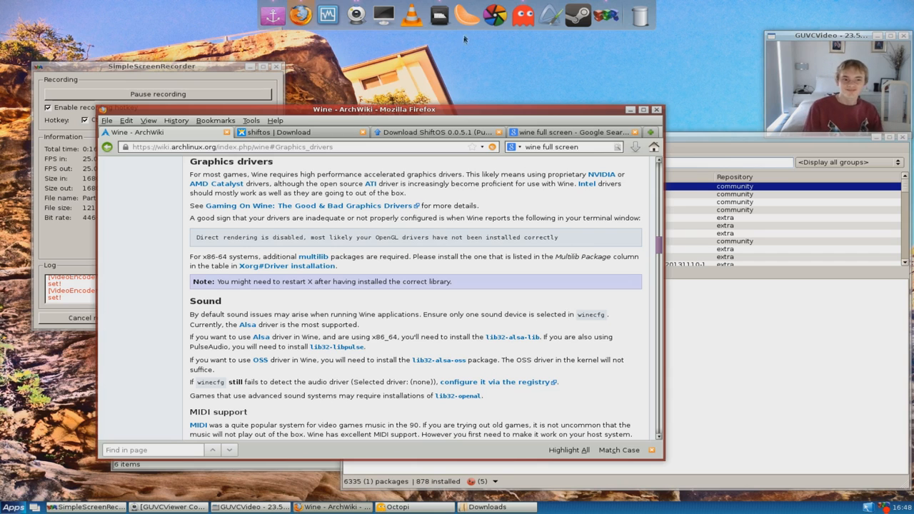
Open the OFFICE12 disc in the file manager and run setup.exe, which fails to complete.
{"action": "left_click", "coordinate": [572, 132]}
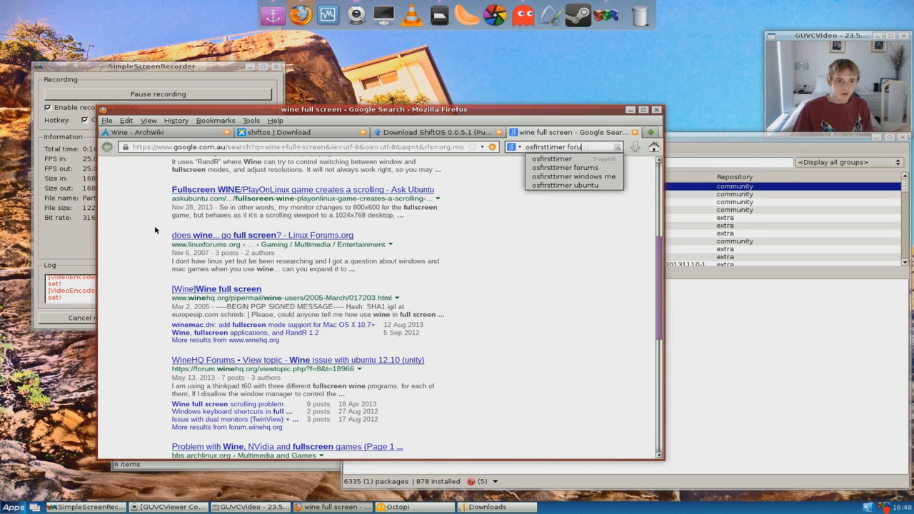
{"action": "left_click", "coordinate": [565, 167]}
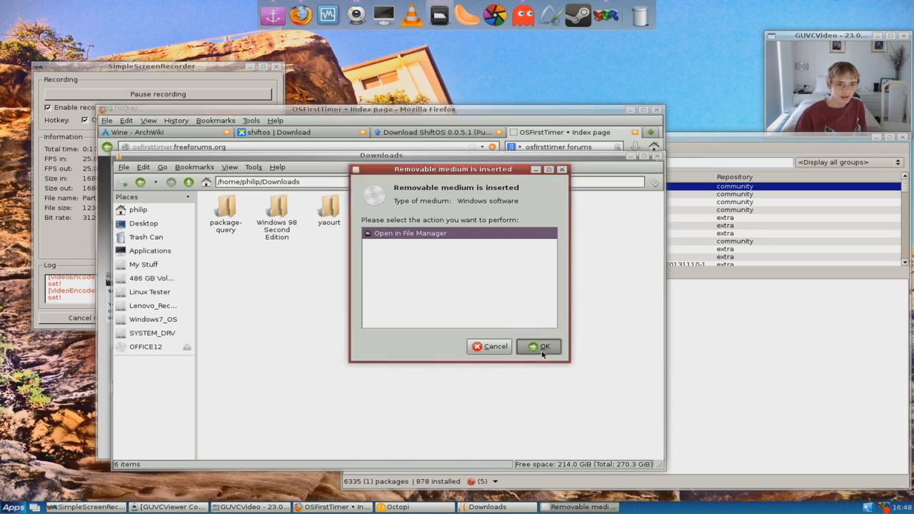
{"action": "left_click", "coordinate": [539, 347]}
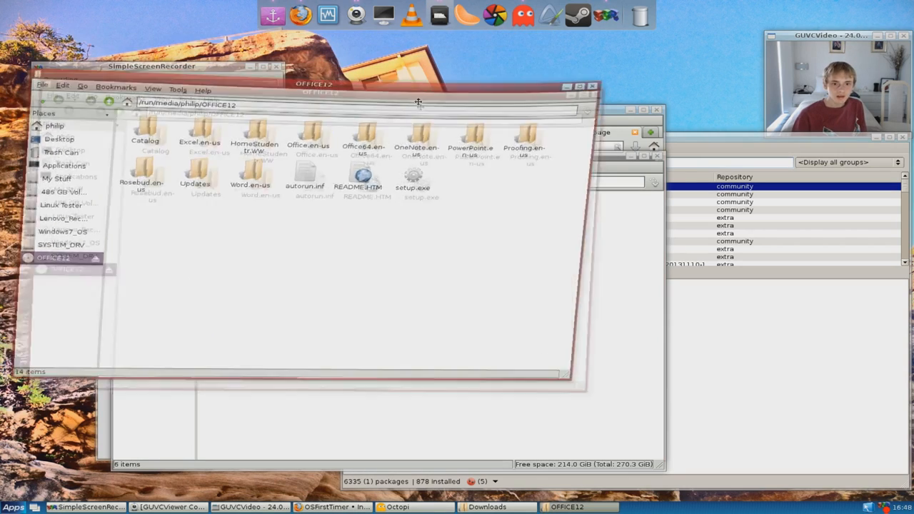
{"action": "left_click", "coordinate": [460, 235]}
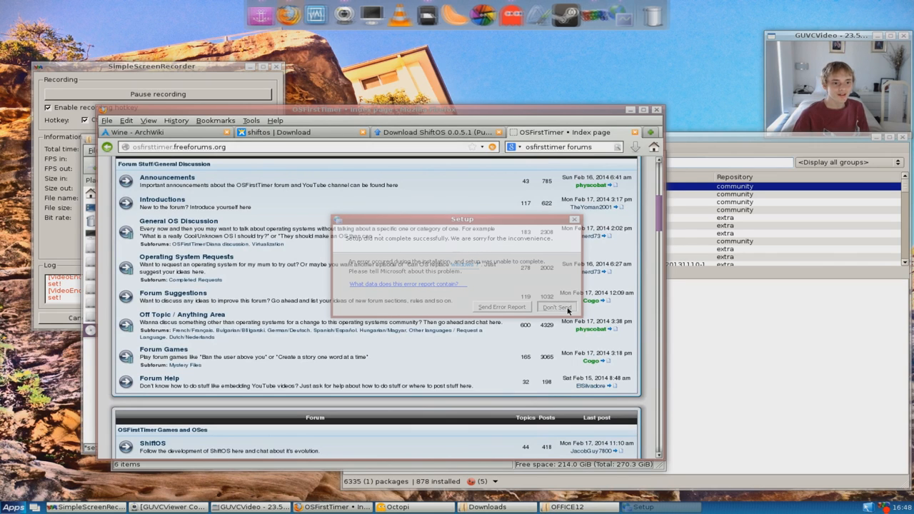
Dismiss the Setup error report without sending and search Octopi for 'playon'.
{"action": "left_click", "coordinate": [557, 306]}
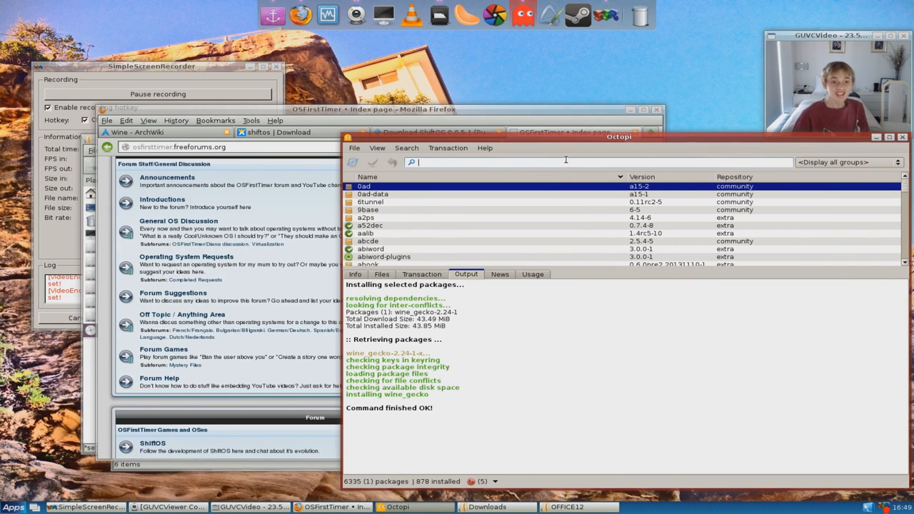
{"action": "type", "text": "/"}
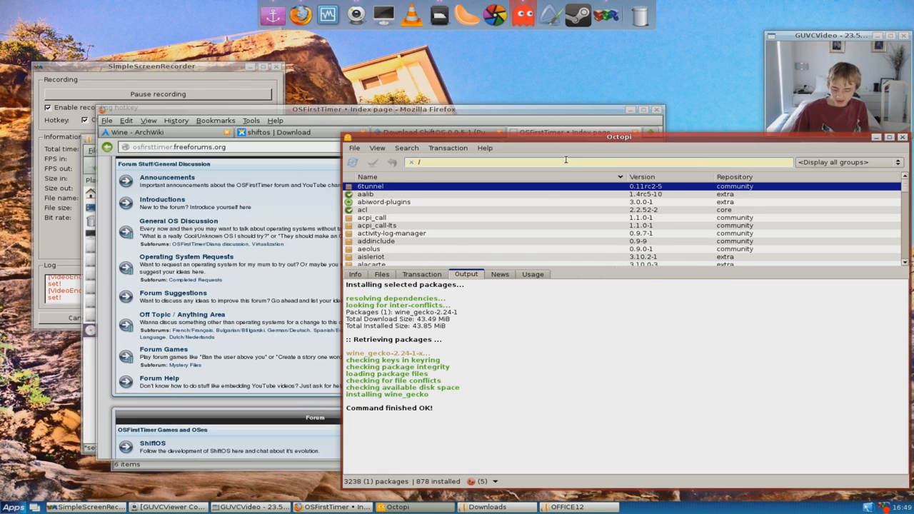
{"action": "type", "text": "playon"}
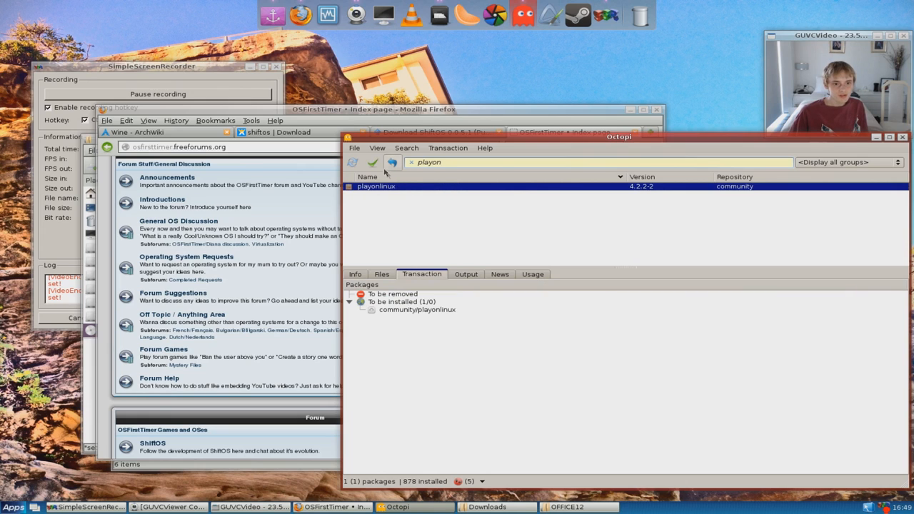
Install playonlinux with its 11 required packages, authenticating with the admin password.
{"action": "left_click", "coordinate": [373, 162]}
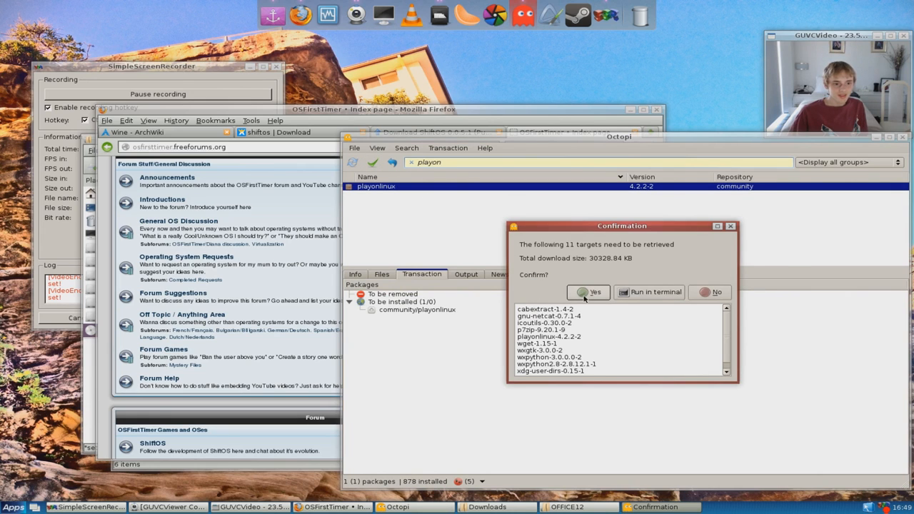
{"action": "left_click", "coordinate": [587, 292]}
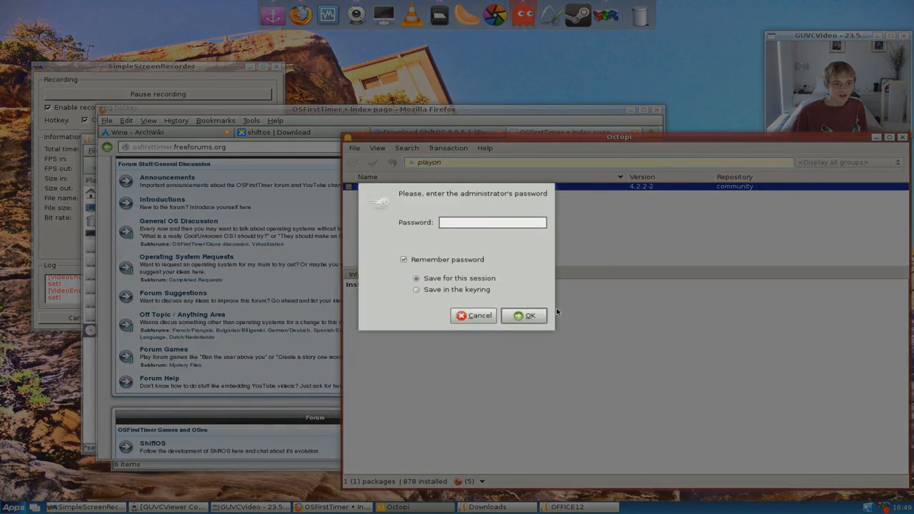
{"action": "left_click", "coordinate": [523, 315]}
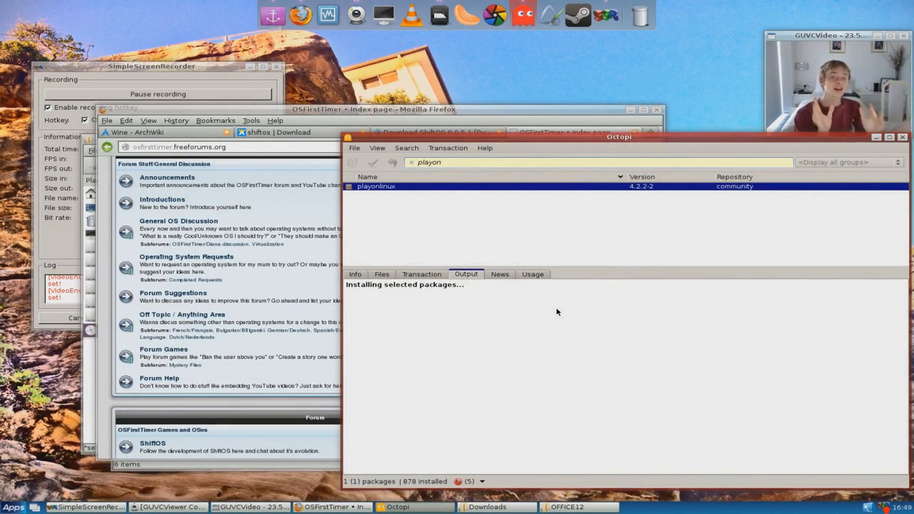
{"action": "mouse_move", "coordinate": [461, 120]}
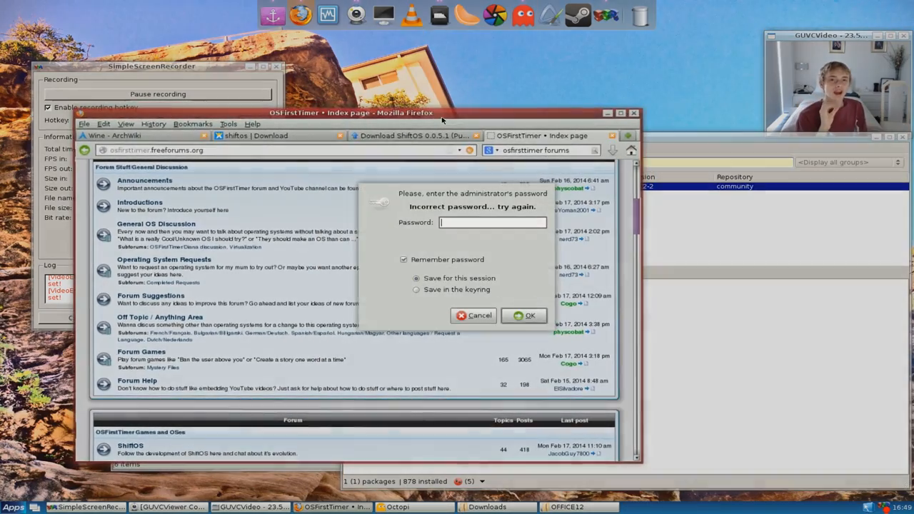
{"action": "type", "text": "••"}
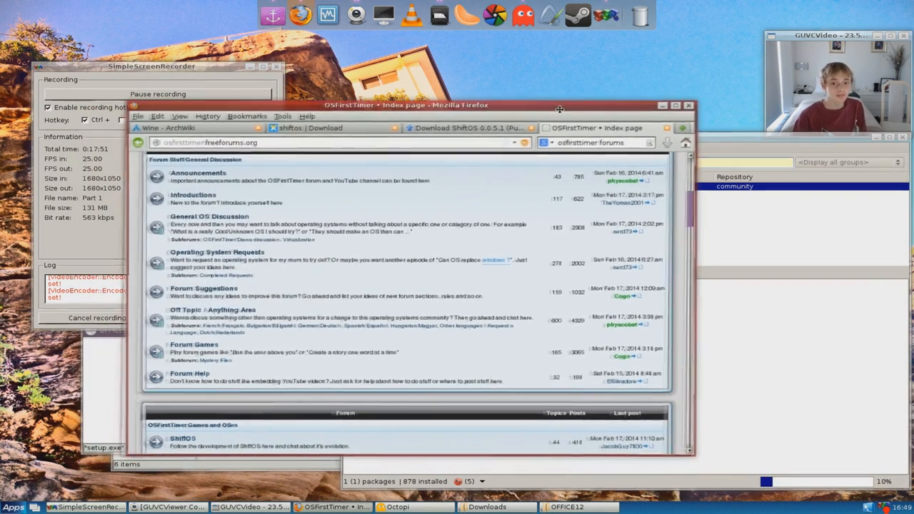
{"action": "scroll", "scroll_direction": "down", "scroll_amount": 3}
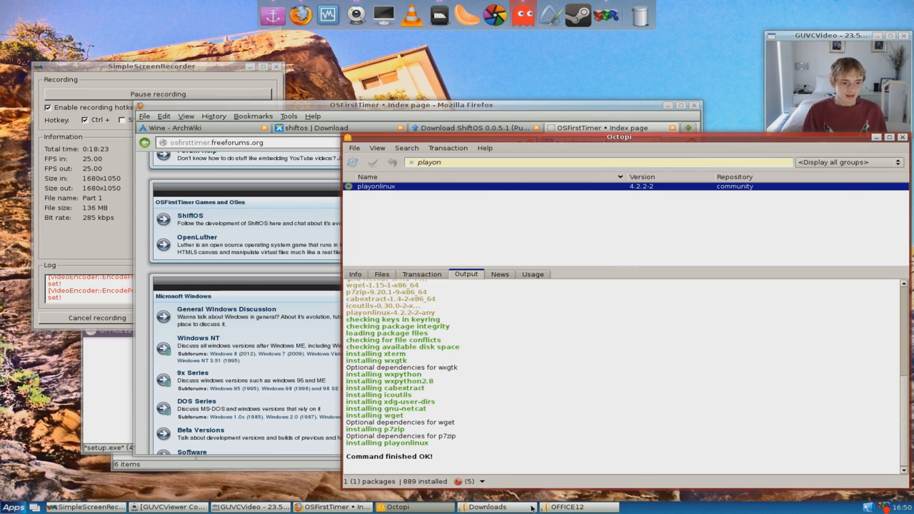
Launch PlayOnLinux from Apps > Graphics and answer Yes to the compatibility database prompt.
{"action": "left_click", "coordinate": [13, 506]}
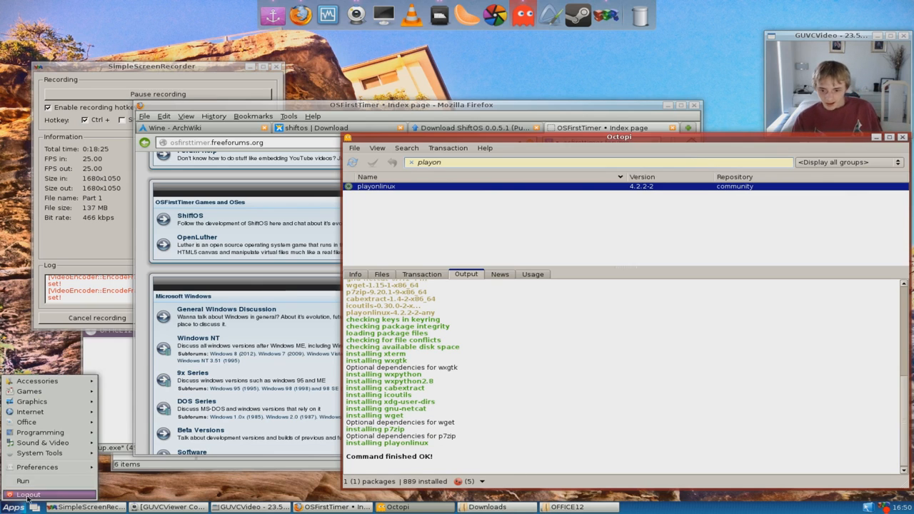
{"action": "left_click", "coordinate": [40, 453]}
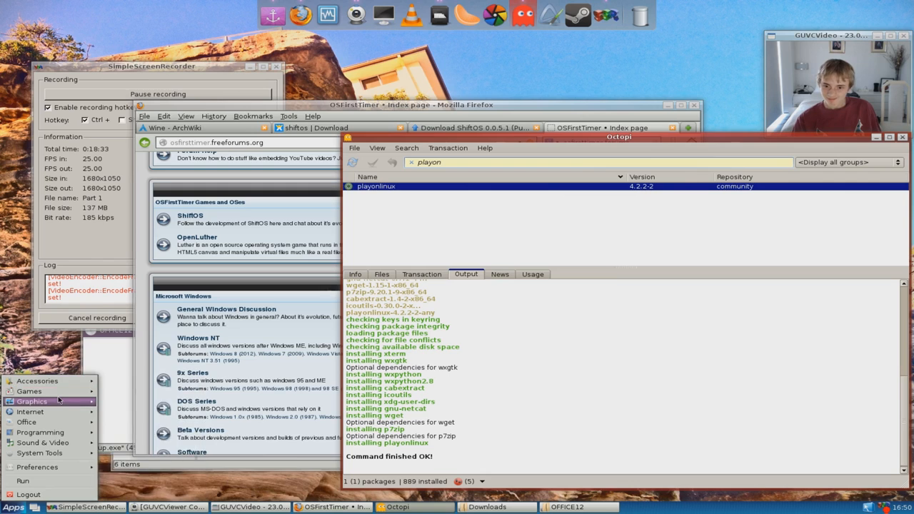
{"action": "left_click", "coordinate": [29, 391]}
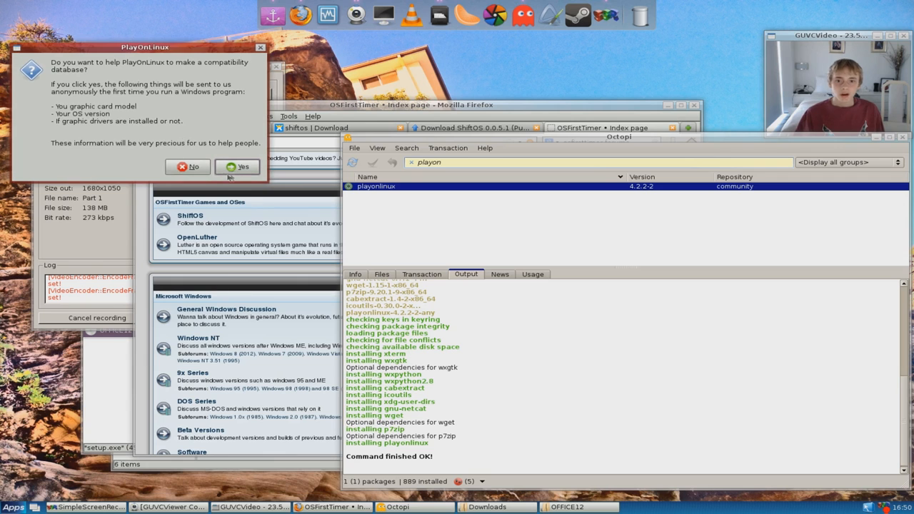
{"action": "left_click", "coordinate": [237, 166]}
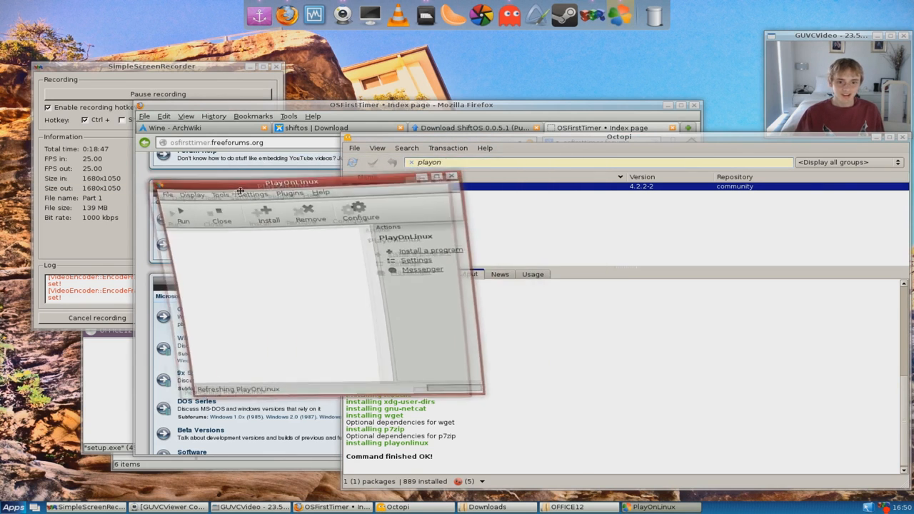
Open PlayOnLinux's program installation menu from File > Install.
{"action": "left_click", "coordinate": [162, 208]}
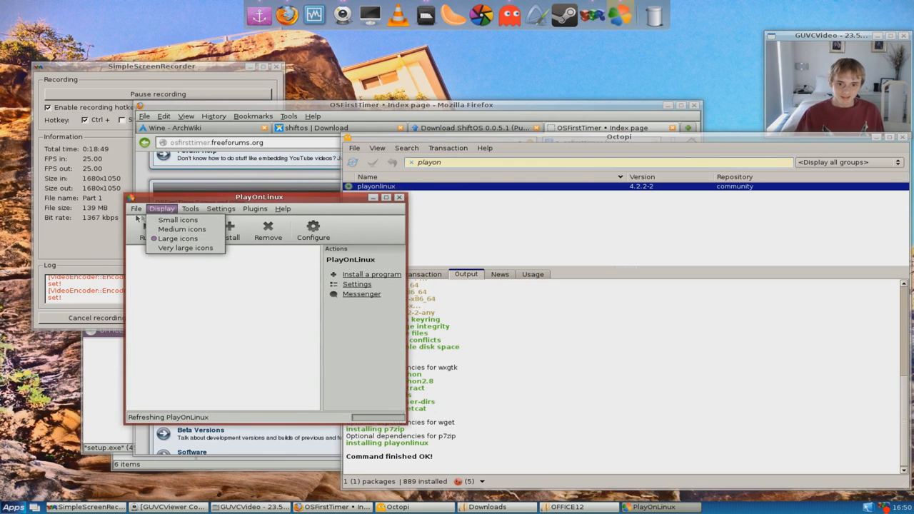
{"action": "left_click", "coordinate": [135, 209]}
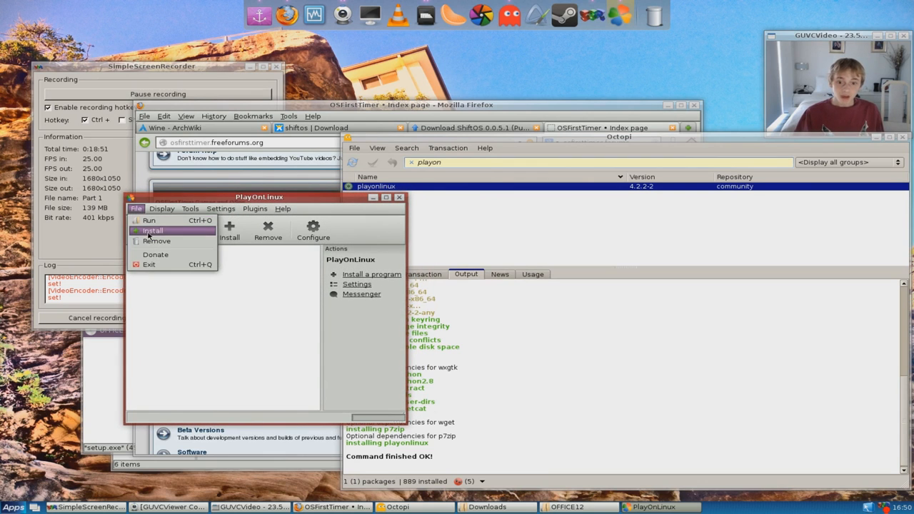
{"action": "left_click", "coordinate": [153, 231]}
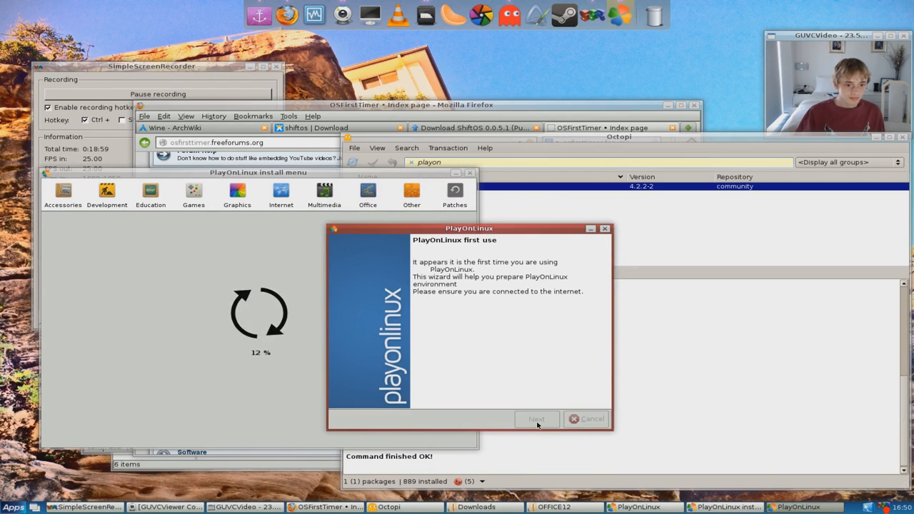
Go through the first-use wizard, agreeing to the Microsoft fonts licence.
{"action": "left_click", "coordinate": [537, 419]}
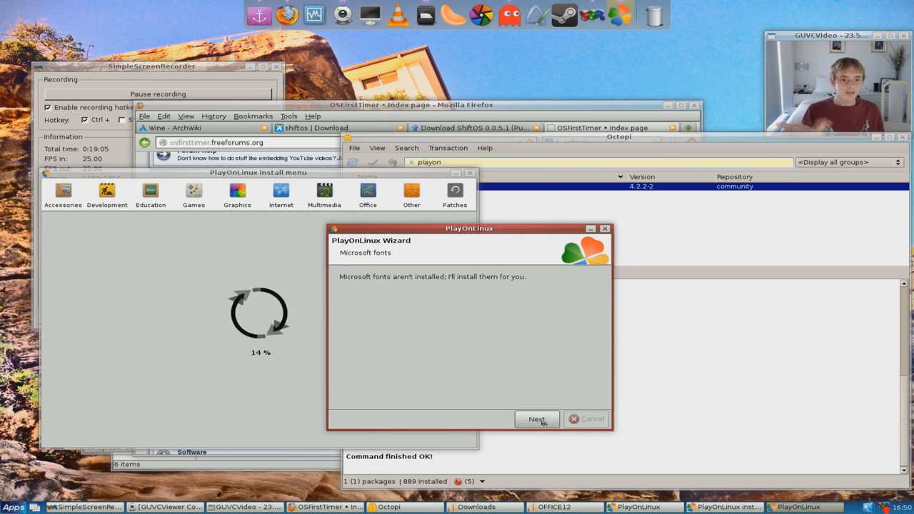
{"action": "left_click", "coordinate": [536, 419]}
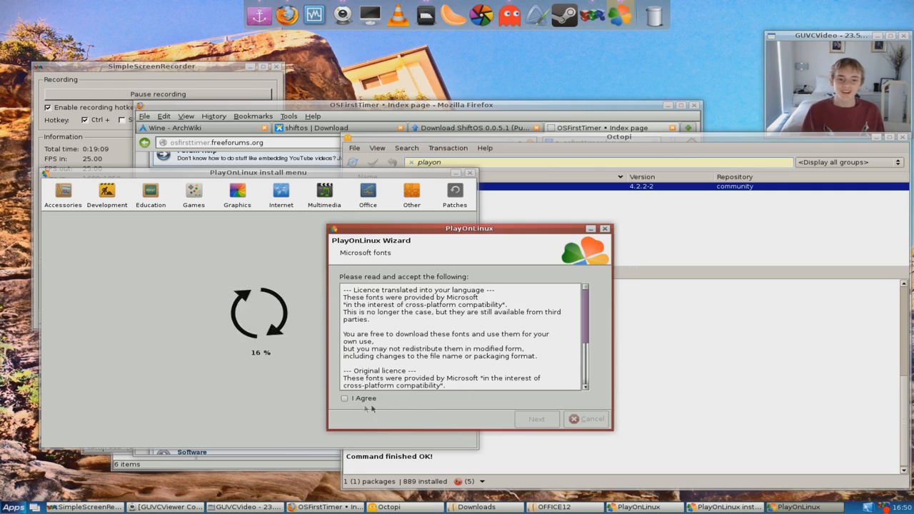
{"action": "left_click", "coordinate": [344, 397]}
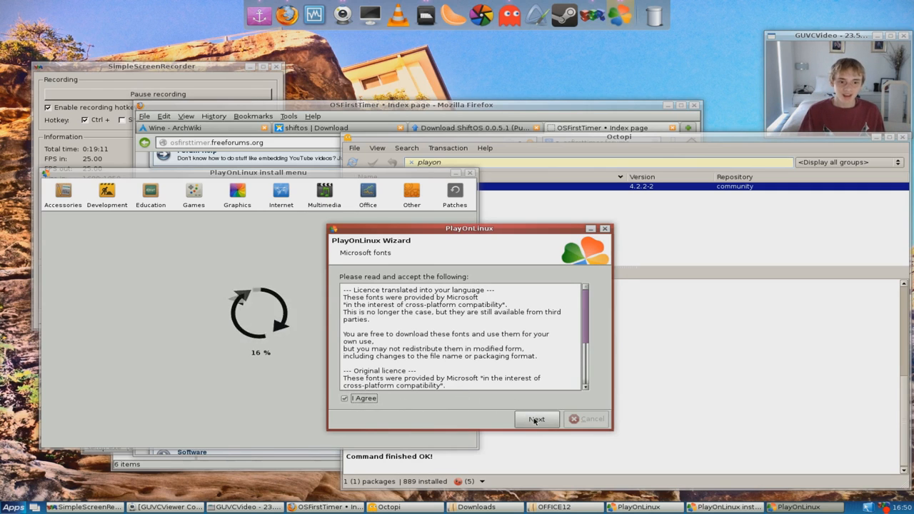
{"action": "left_click", "coordinate": [537, 419]}
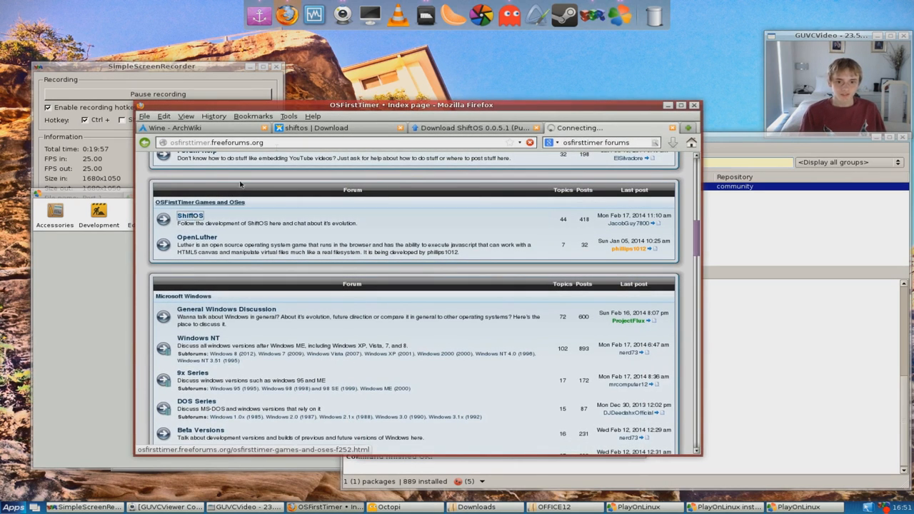
Open page 2 of the ShiftOS 0.0.5 Released! topic and select the word 'mono'.
{"action": "left_click", "coordinate": [189, 215]}
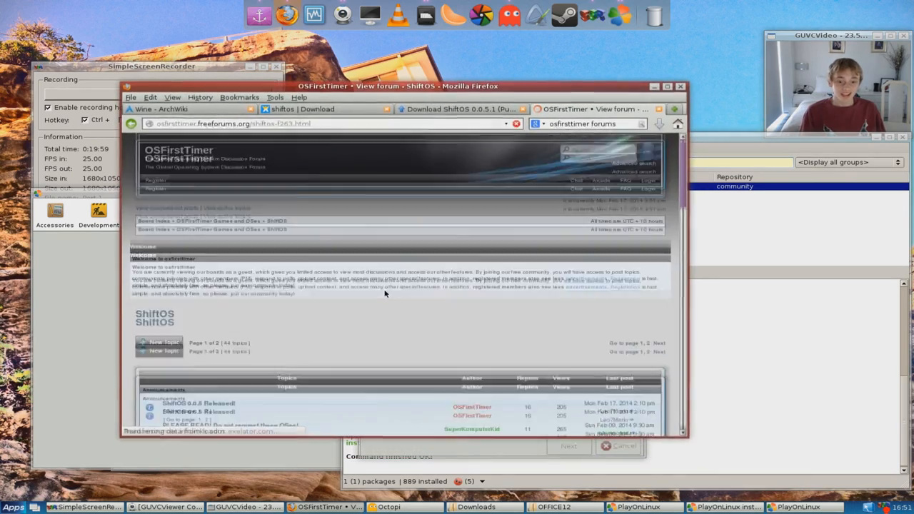
{"action": "scroll", "scroll_direction": "down", "scroll_amount": 3}
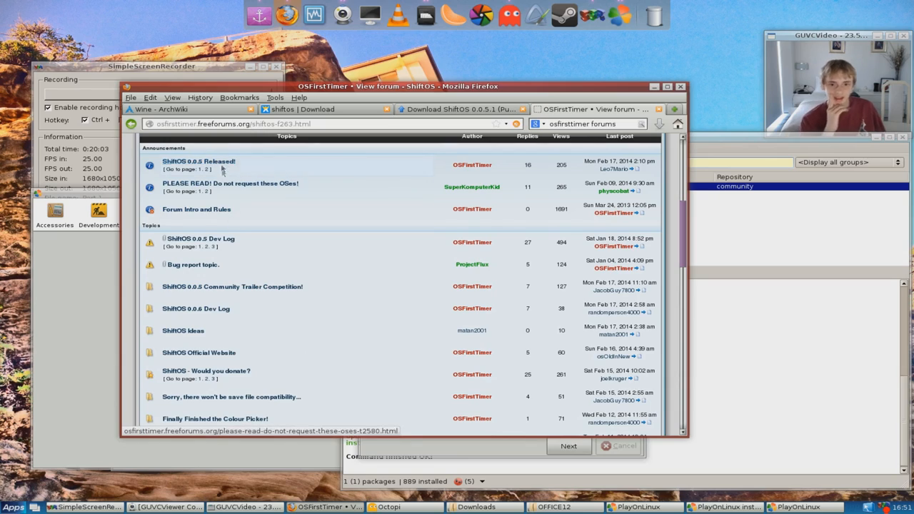
{"action": "left_click", "coordinate": [198, 161]}
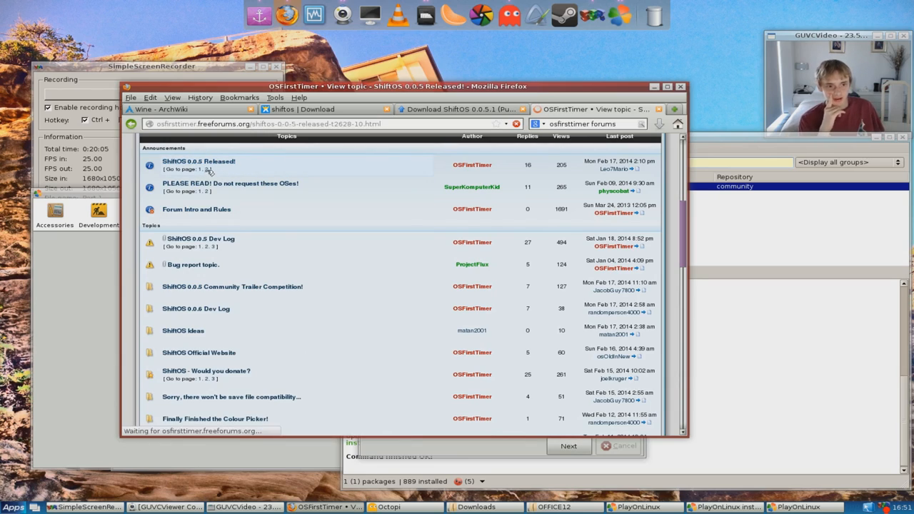
{"action": "left_click", "coordinate": [198, 160]}
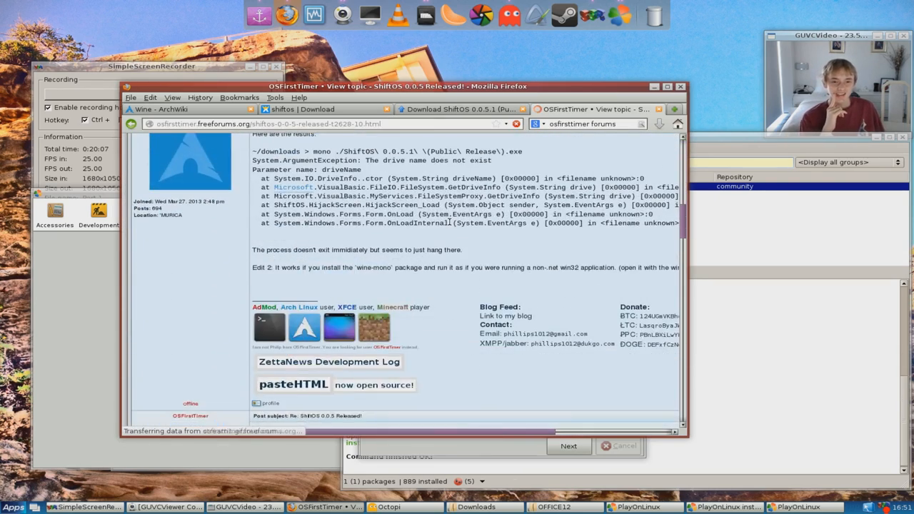
{"action": "scroll", "scroll_direction": "up", "scroll_amount": 3}
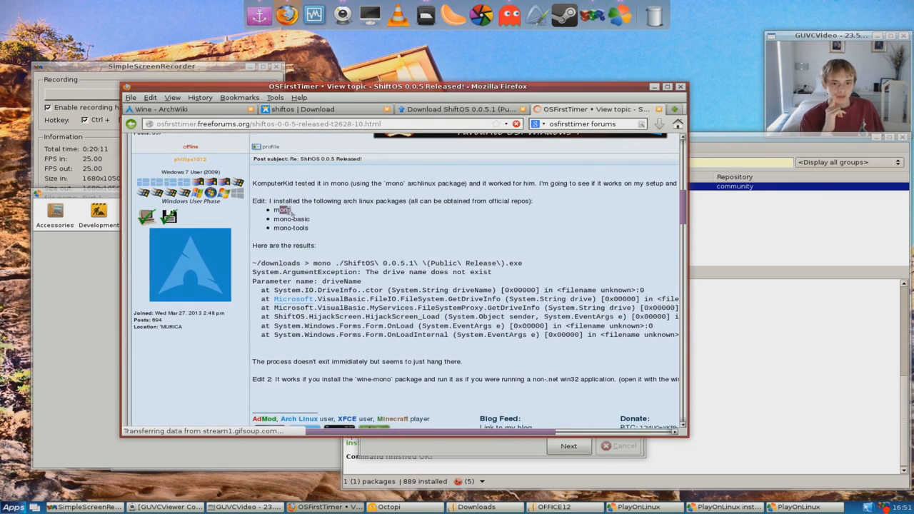
{"action": "left_click_drag", "start_coordinate": [275, 209], "coordinate": [309, 227]}
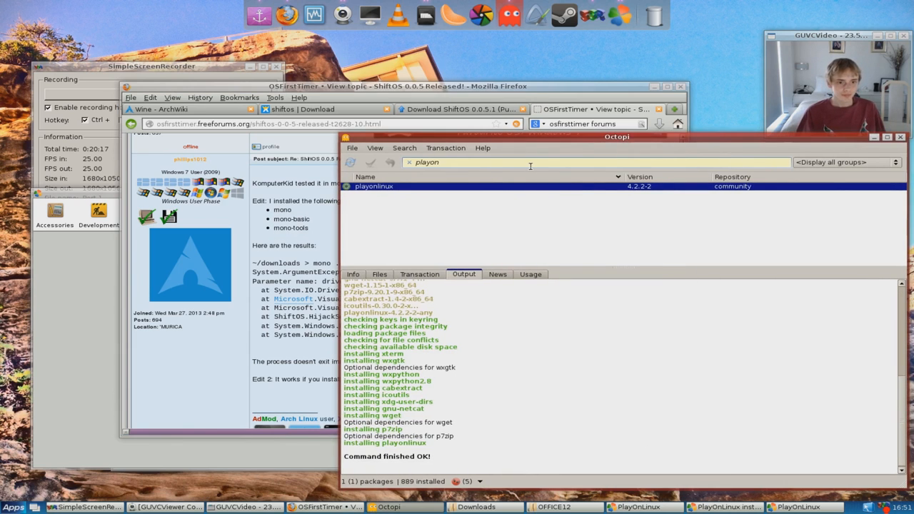
Install mono-basic and mono-tools with 17 packages in Octopi, entering the admin password.
{"action": "key", "text": "BackSpace"}
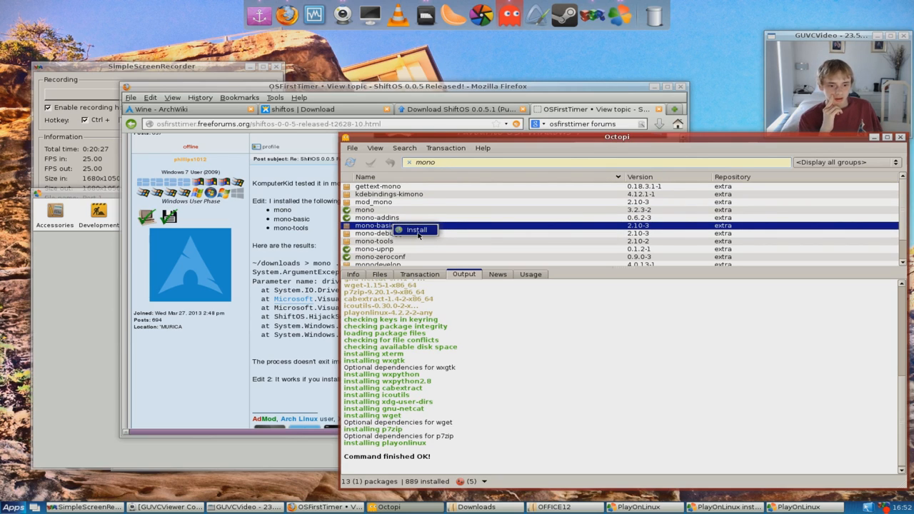
{"action": "left_click", "coordinate": [416, 229]}
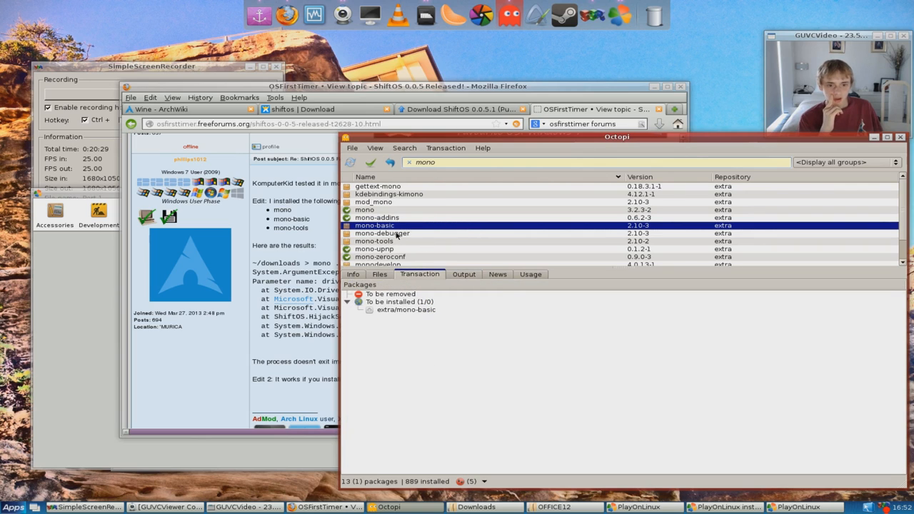
{"action": "mouse_move", "coordinate": [411, 246]}
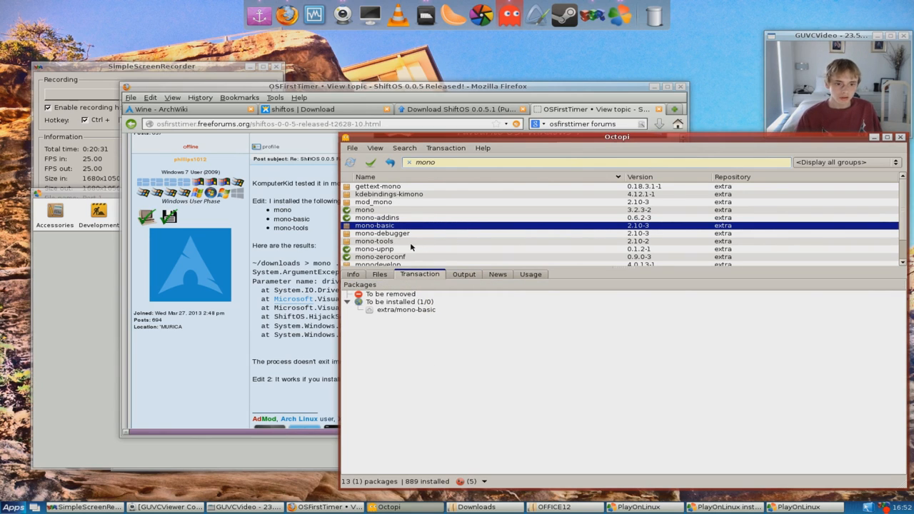
{"action": "left_click", "coordinate": [375, 240]}
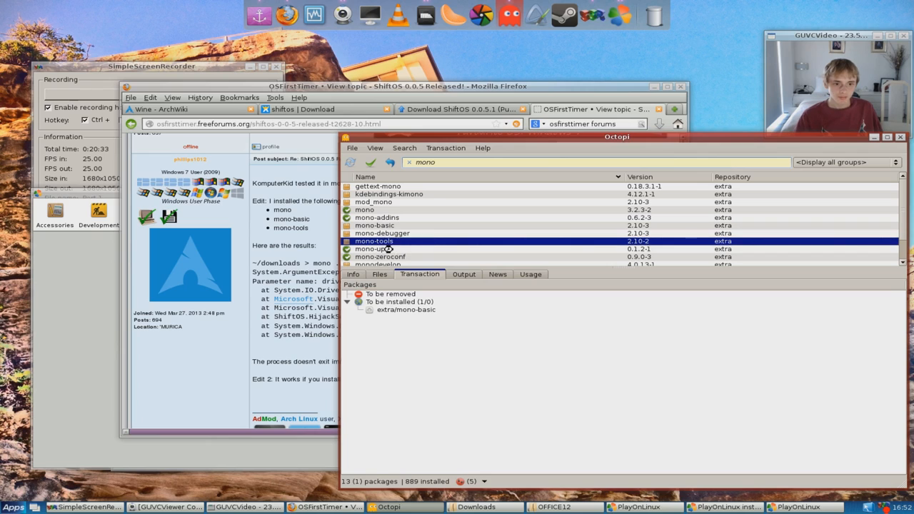
{"action": "left_click", "coordinate": [371, 162]}
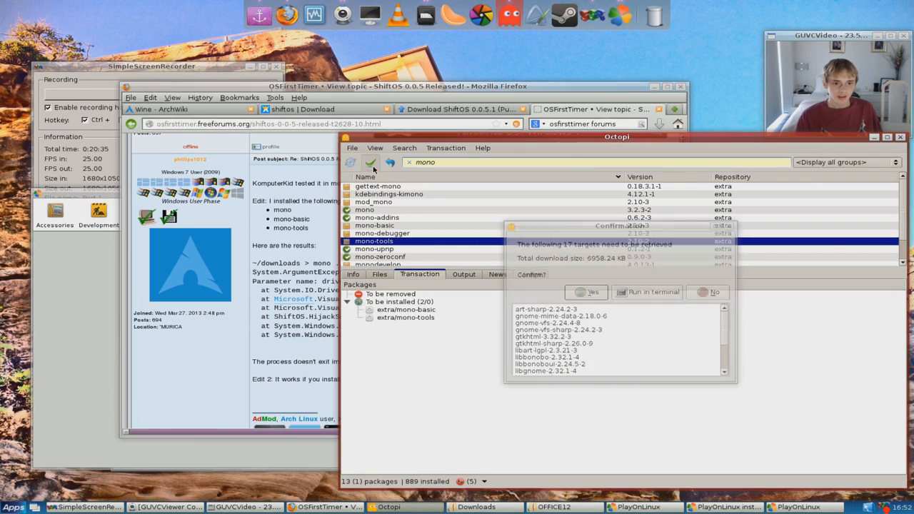
{"action": "left_click", "coordinate": [586, 292]}
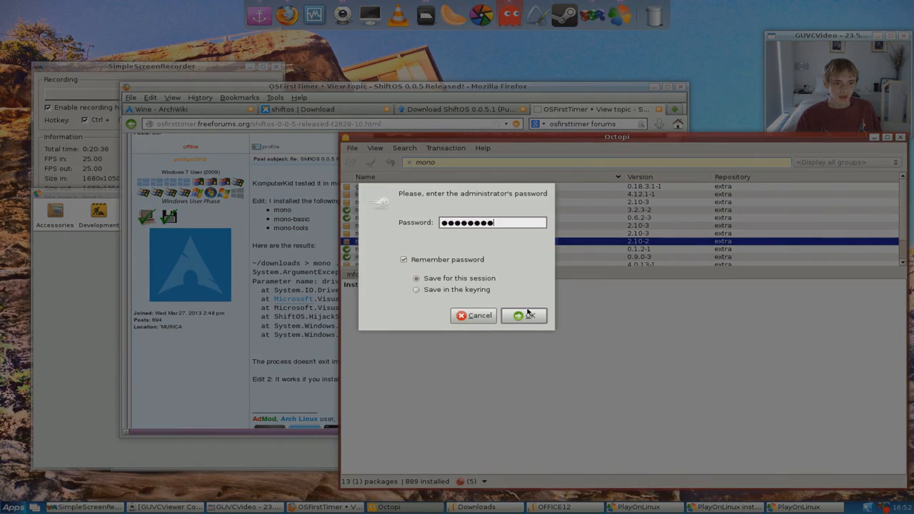
{"action": "left_click", "coordinate": [523, 315]}
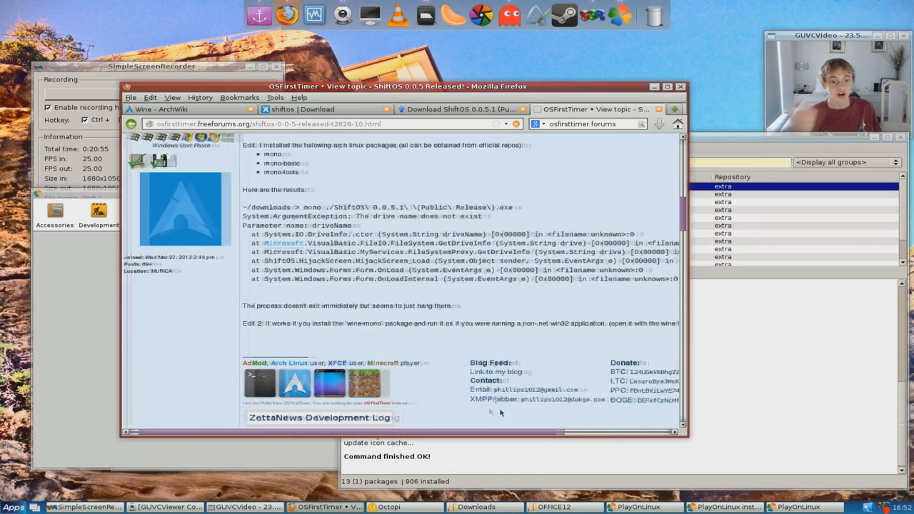
{"action": "scroll", "scroll_direction": "down", "scroll_amount": 3}
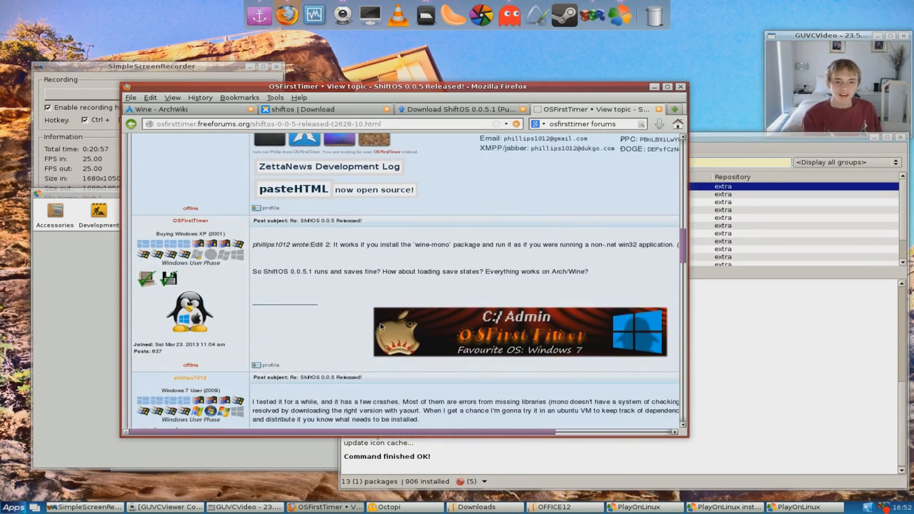
{"action": "scroll", "scroll_direction": "down", "scroll_amount": 3}
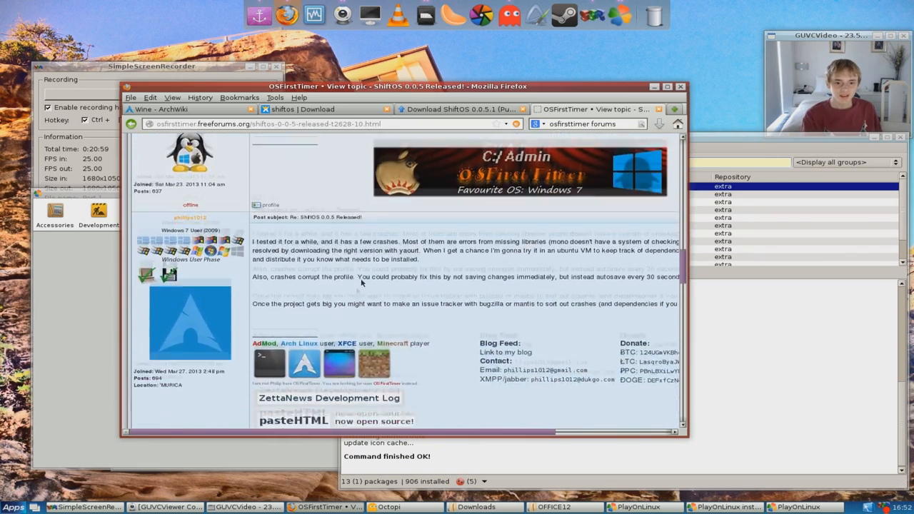
{"action": "scroll", "scroll_direction": "down", "scroll_amount": 3}
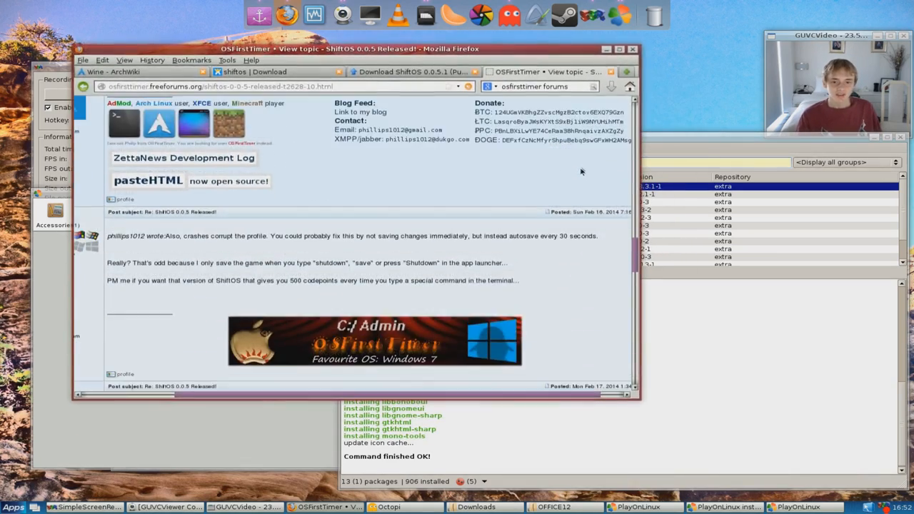
{"action": "scroll", "scroll_direction": "down", "scroll_amount": 3}
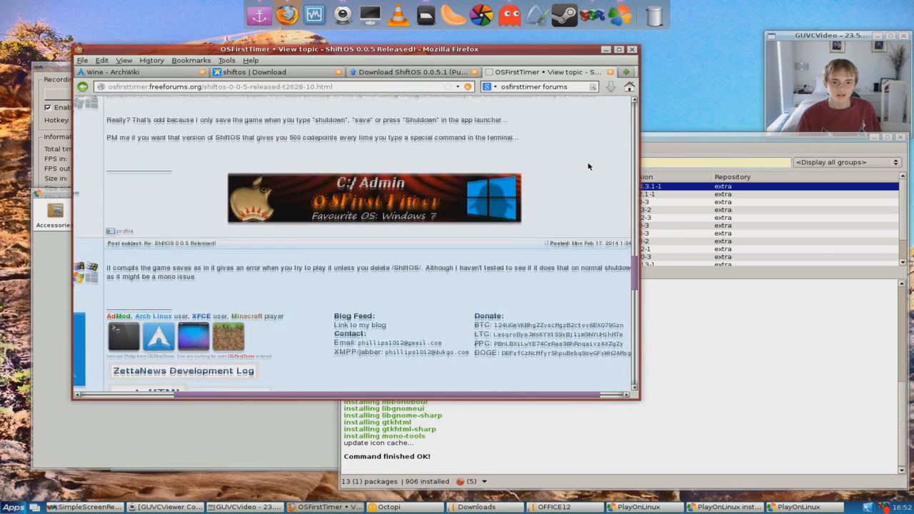
{"action": "scroll", "scroll_direction": "down", "scroll_amount": 3}
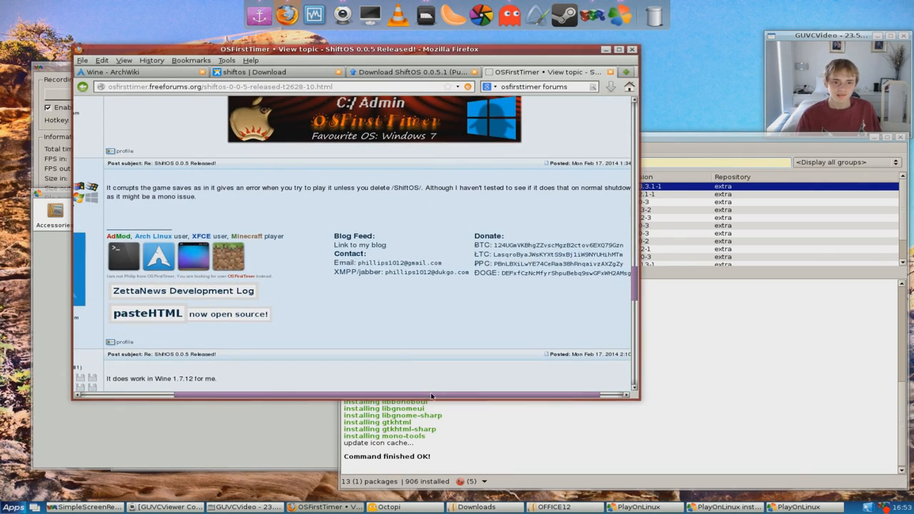
{"action": "scroll", "scroll_direction": "down", "scroll_amount": 3}
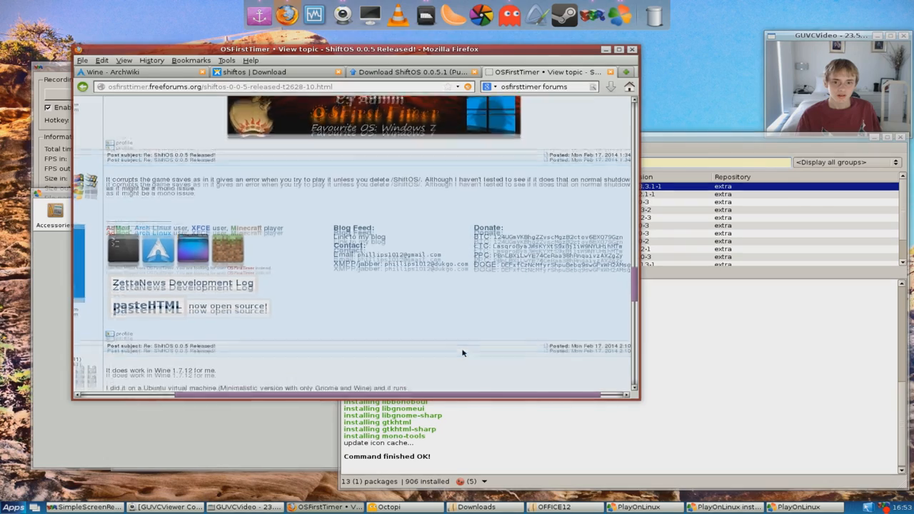
{"action": "scroll", "scroll_direction": "down", "scroll_amount": 3}
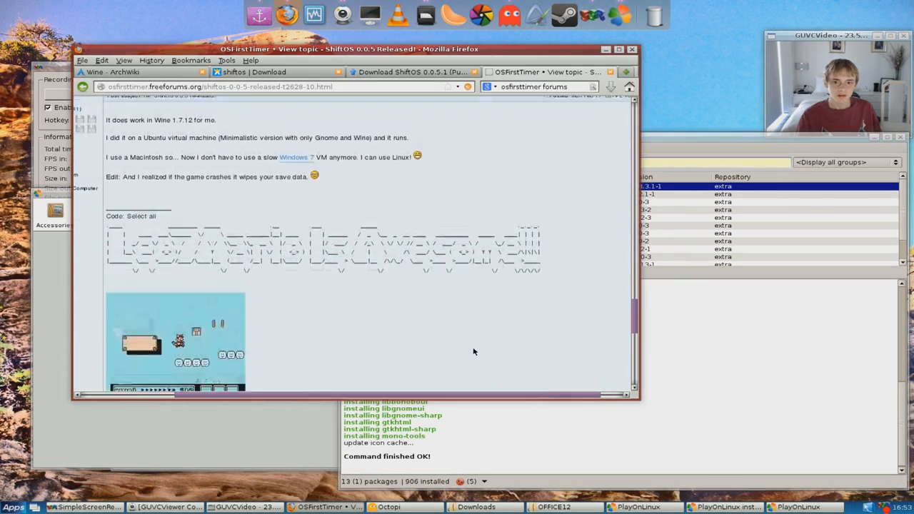
{"action": "scroll", "scroll_direction": "down", "scroll_amount": 3}
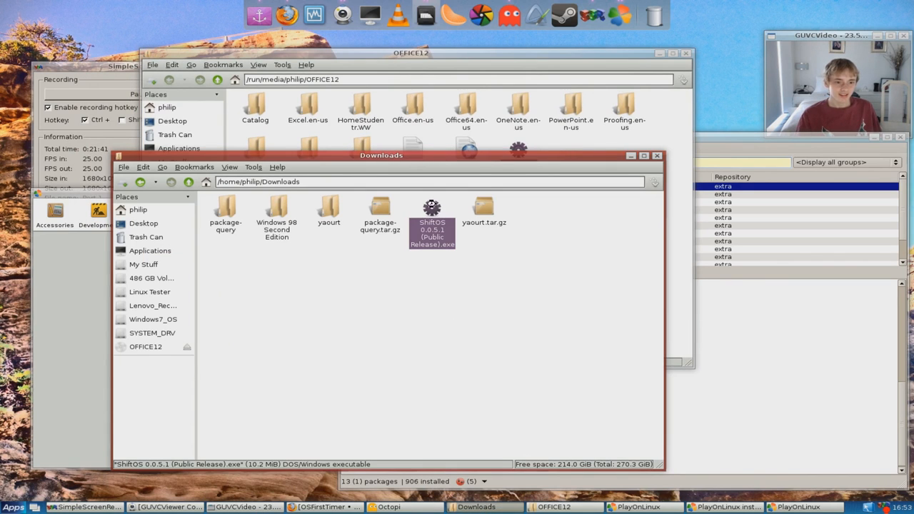
{"action": "mouse_move", "coordinate": [446, 238]}
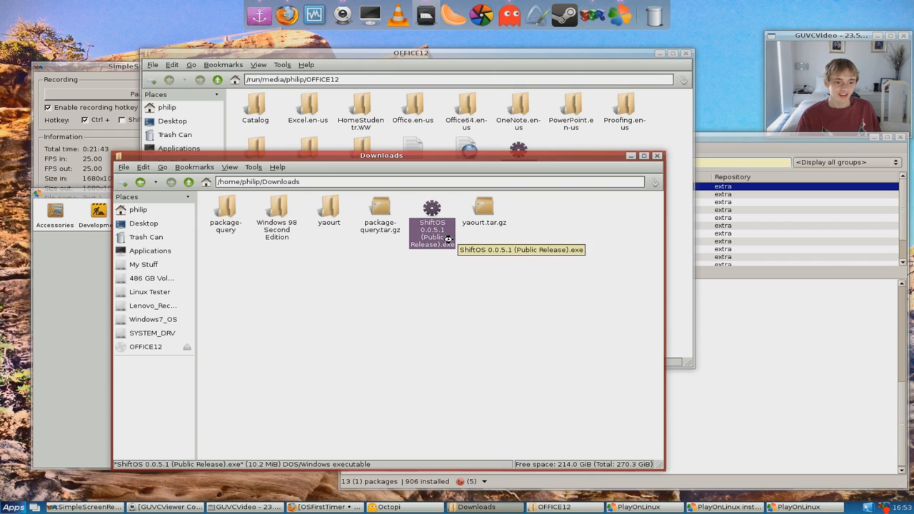
{"action": "mouse_move", "coordinate": [532, 222]}
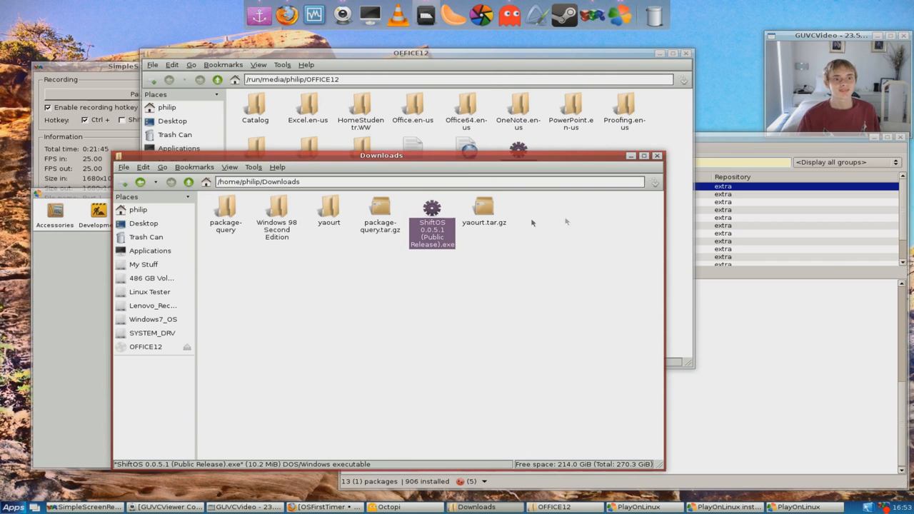
{"action": "mouse_move", "coordinate": [442, 228]}
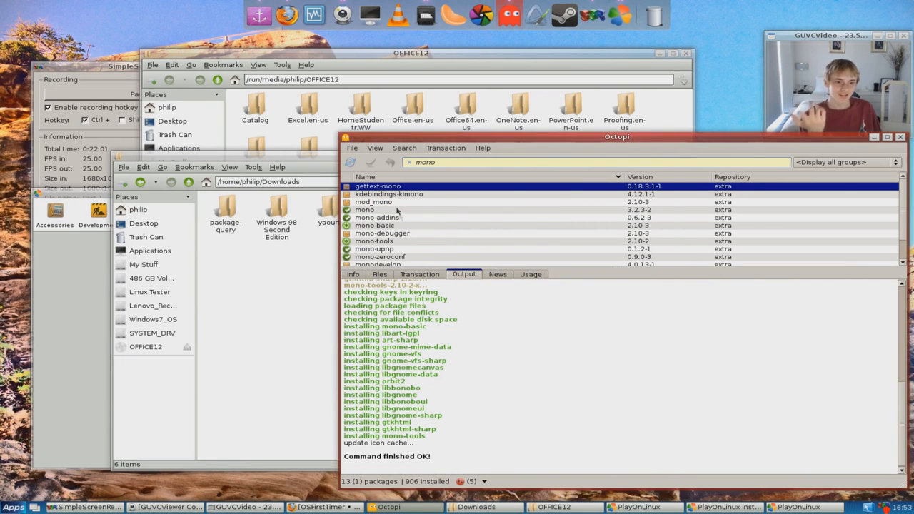
{"action": "mouse_move", "coordinate": [900, 138]}
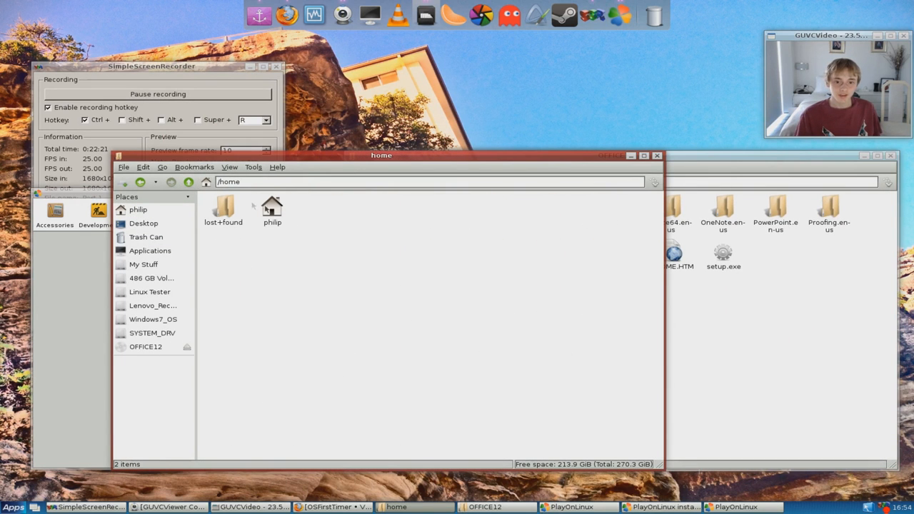
Delete the ShiftOS folder from philip's .wine drive_c to the trash.
{"action": "double_click", "coordinate": [272, 211]}
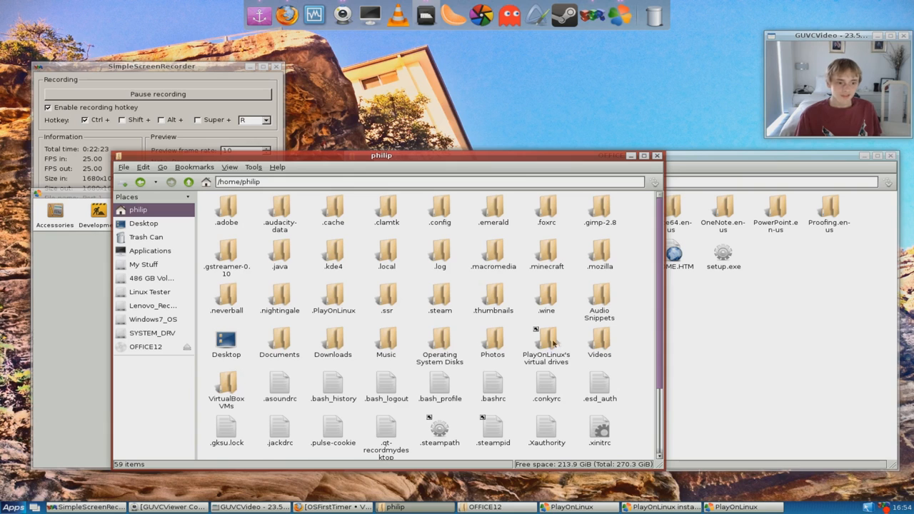
{"action": "left_click", "coordinate": [546, 343]}
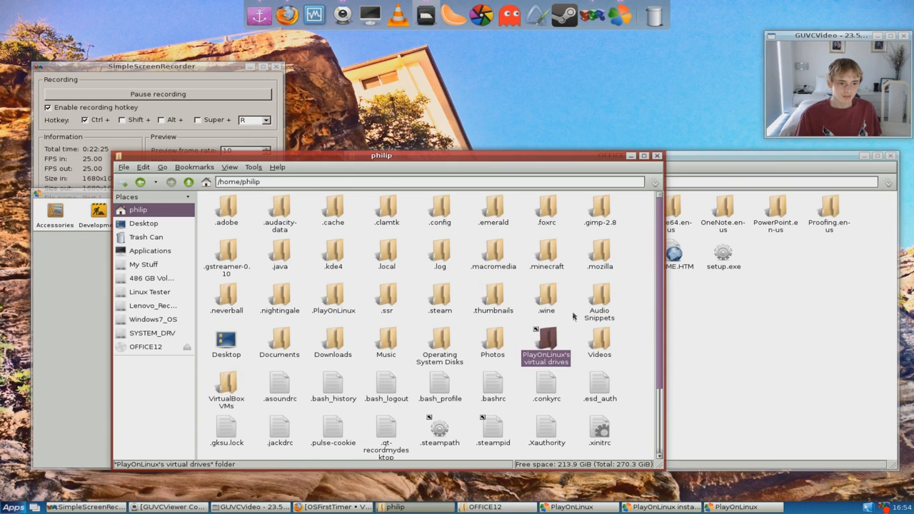
{"action": "double_click", "coordinate": [546, 345]}
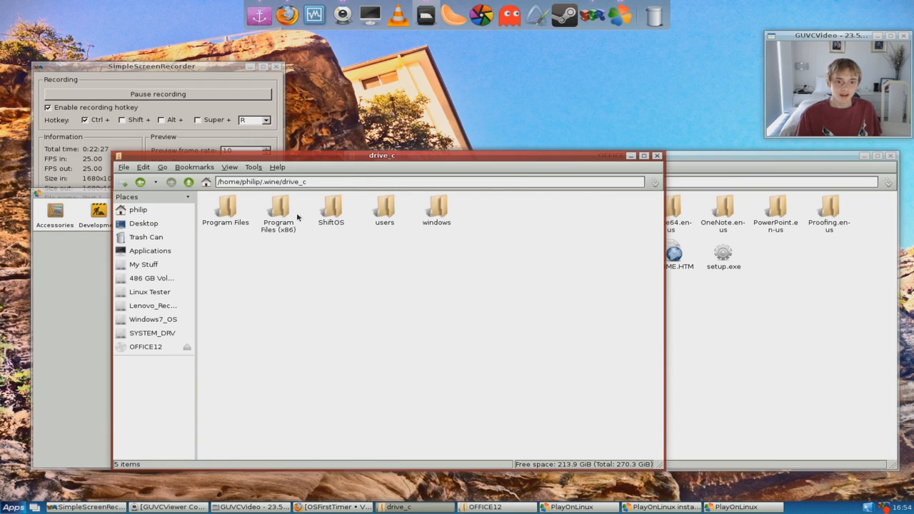
{"action": "double_click", "coordinate": [331, 210]}
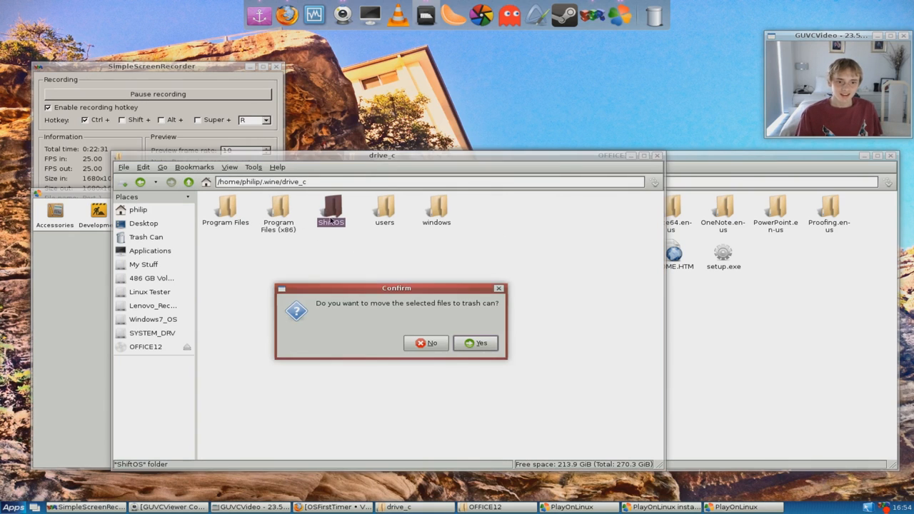
{"action": "left_click", "coordinate": [481, 343]}
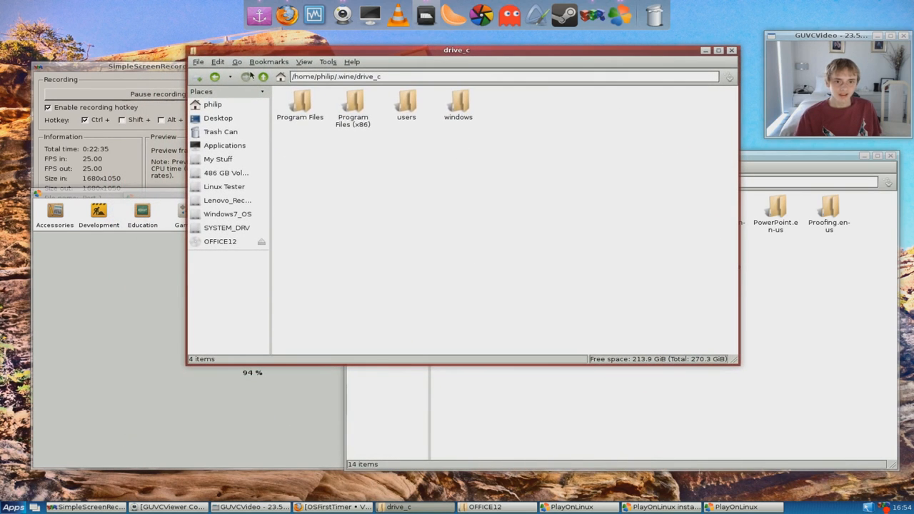
Return to the Downloads folder and relaunch the ShiftOS 0.0.5.1 executable.
{"action": "left_click", "coordinate": [212, 105]}
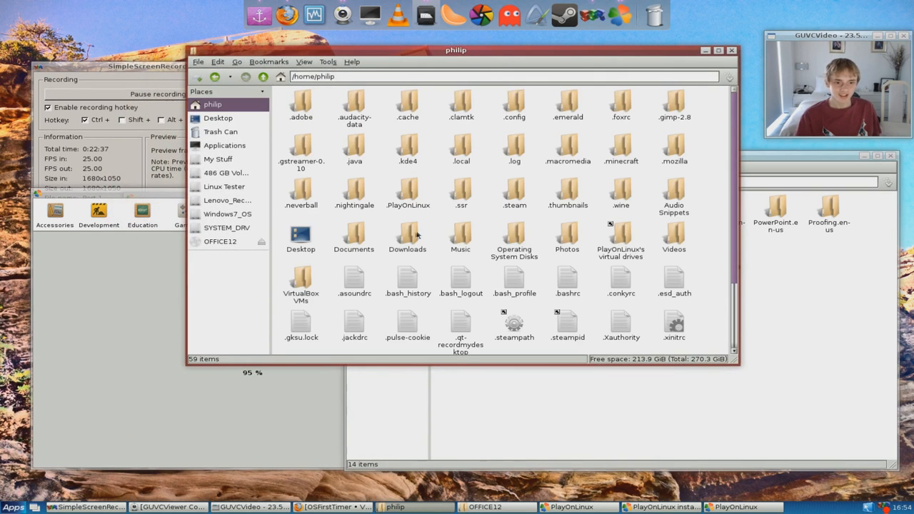
{"action": "double_click", "coordinate": [407, 238]}
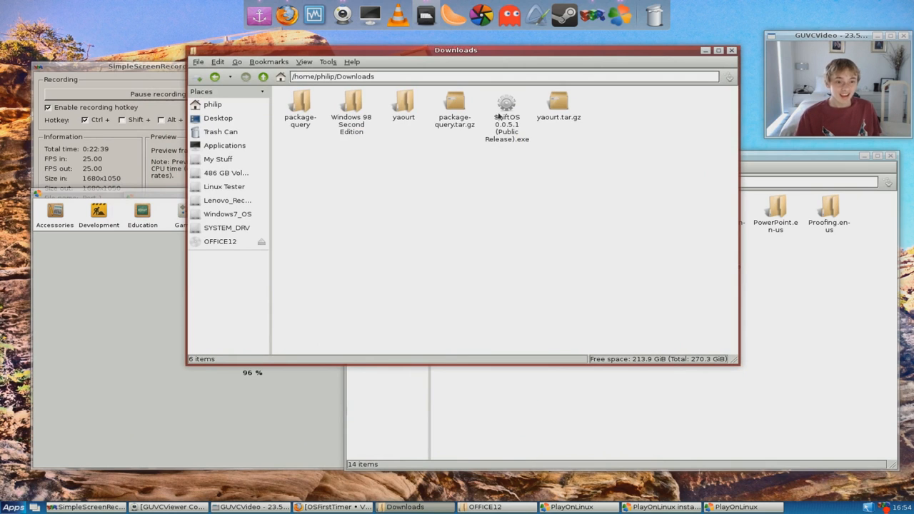
{"action": "left_click", "coordinate": [506, 115]}
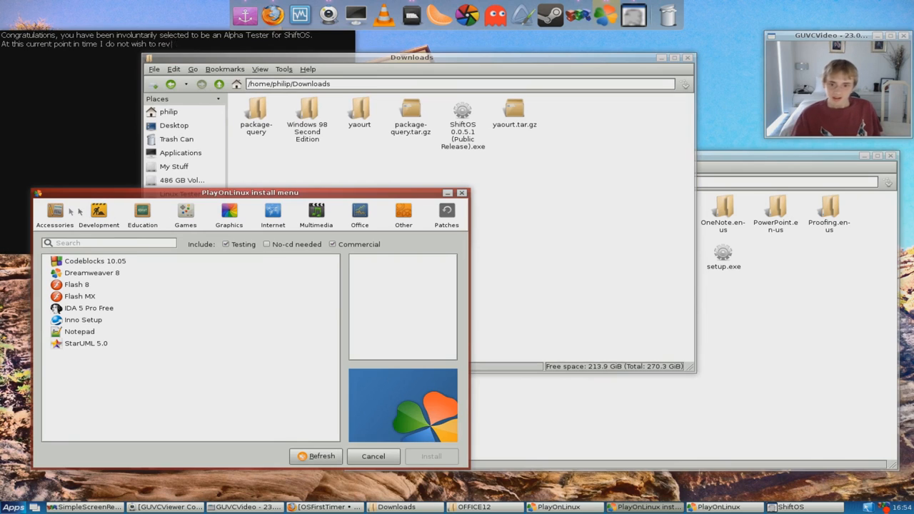
Search the catalogue for 'offic', install Microsoft Office 2007, and acknowledge the location notice.
{"action": "left_click", "coordinate": [185, 210]}
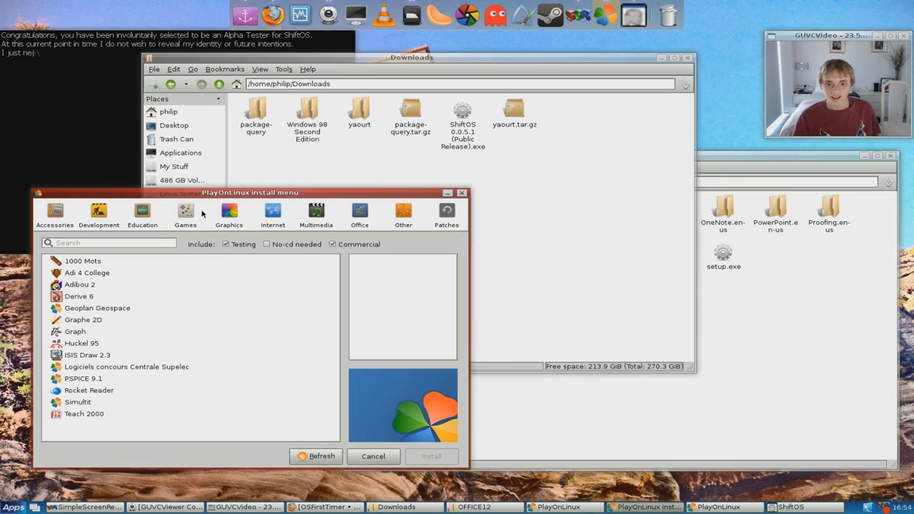
{"action": "left_click", "coordinate": [185, 211]}
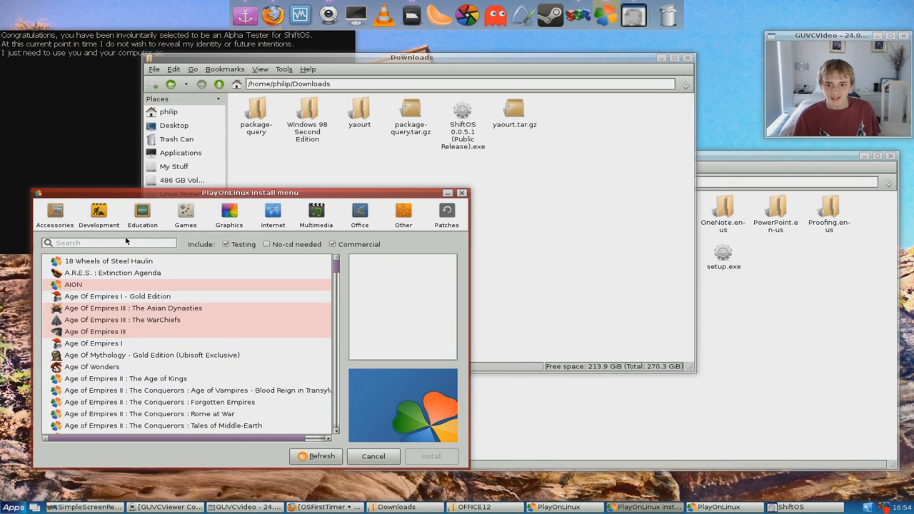
{"action": "left_click", "coordinate": [107, 243]}
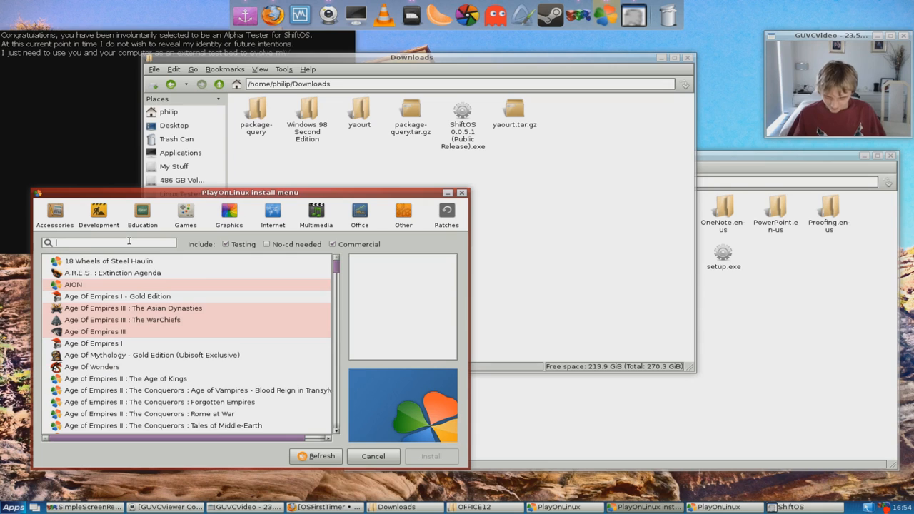
{"action": "type", "text": "offic"}
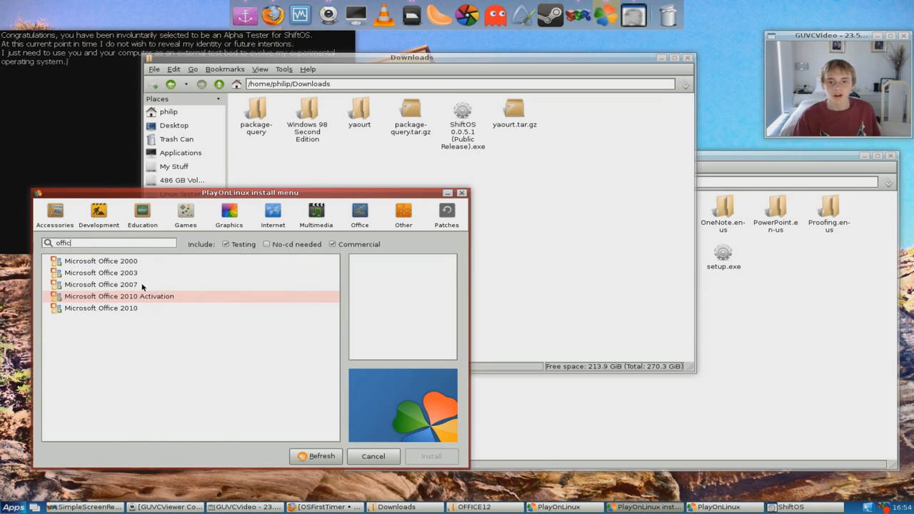
{"action": "left_click", "coordinate": [101, 284]}
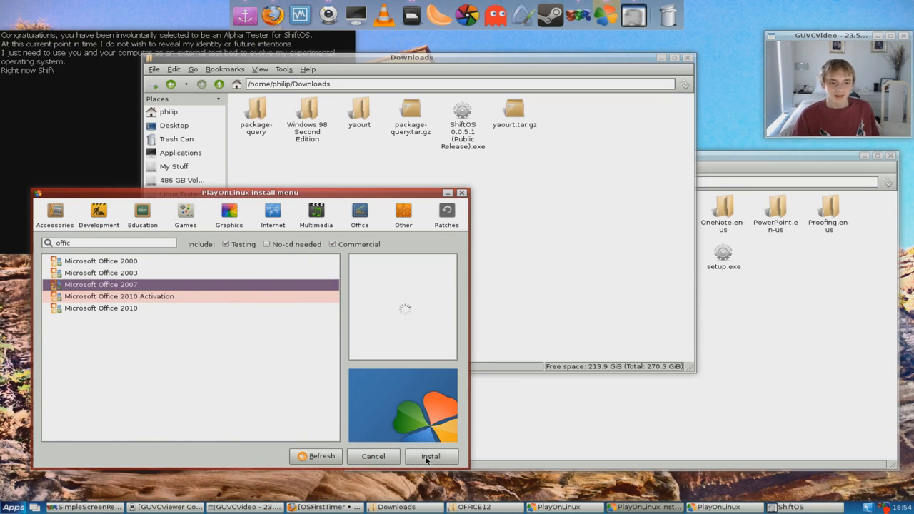
{"action": "left_click", "coordinate": [432, 456]}
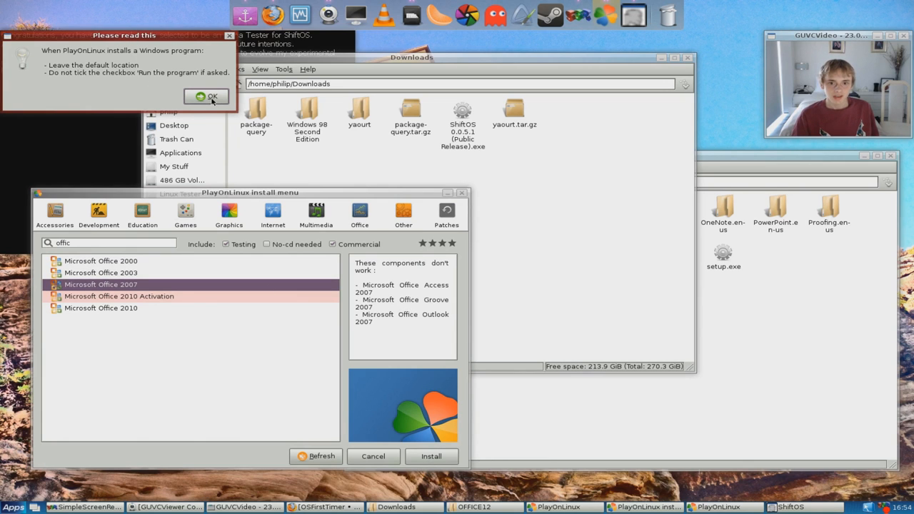
{"action": "left_click", "coordinate": [207, 96]}
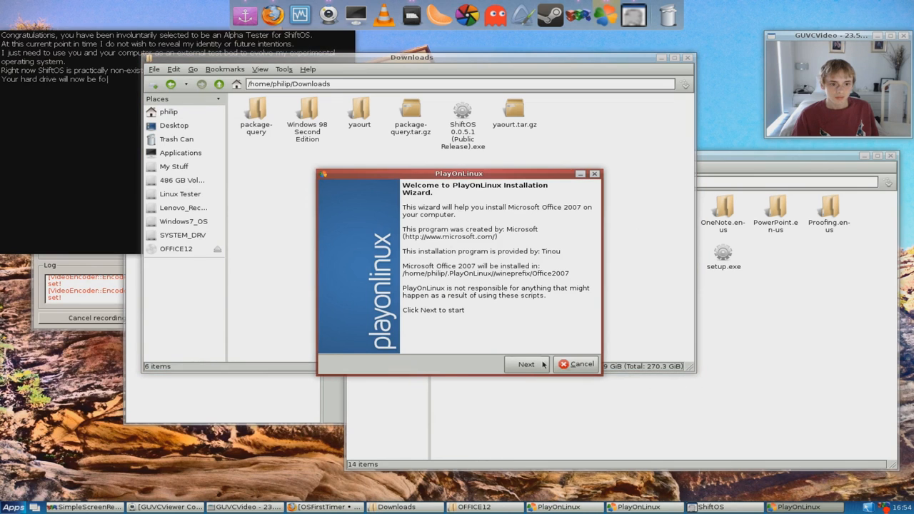
Advance past the wizard's welcome page so Wine 1.2.3 and wine_gecko download.
{"action": "left_click", "coordinate": [526, 364]}
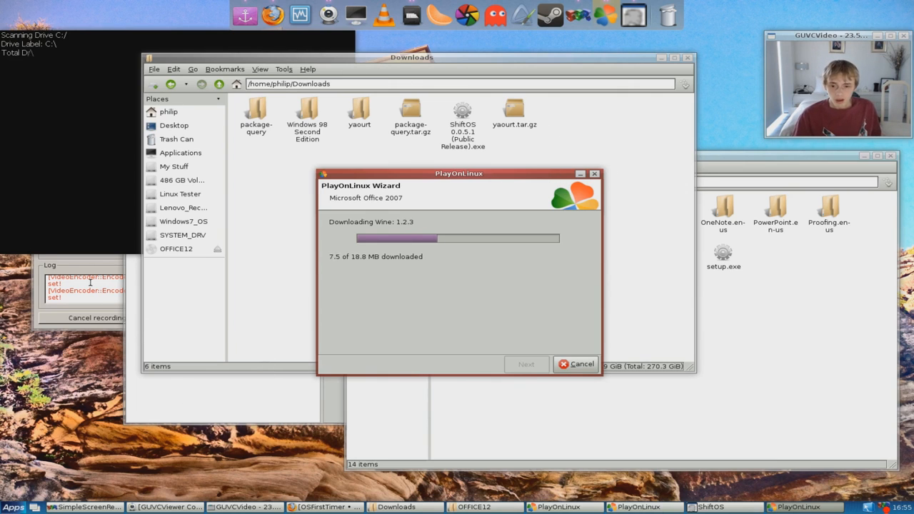
{"action": "left_click", "coordinate": [84, 507]}
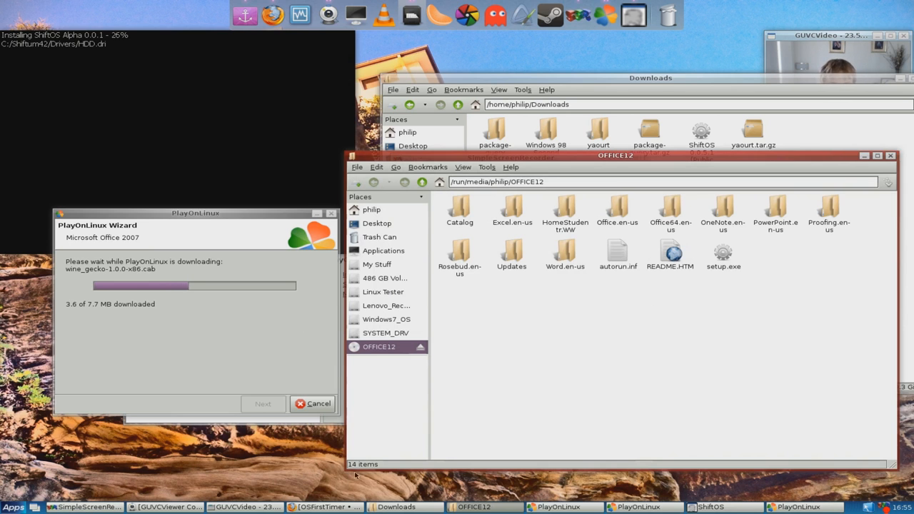
Read the Wine ArchWiki page in Firefox, scrolling down to its Sound section.
{"action": "left_click", "coordinate": [325, 507]}
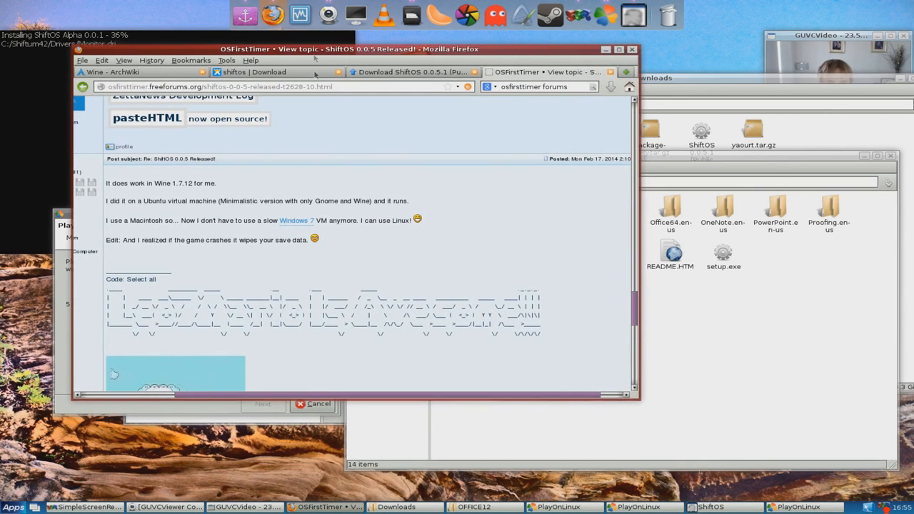
{"action": "left_click", "coordinate": [118, 71]}
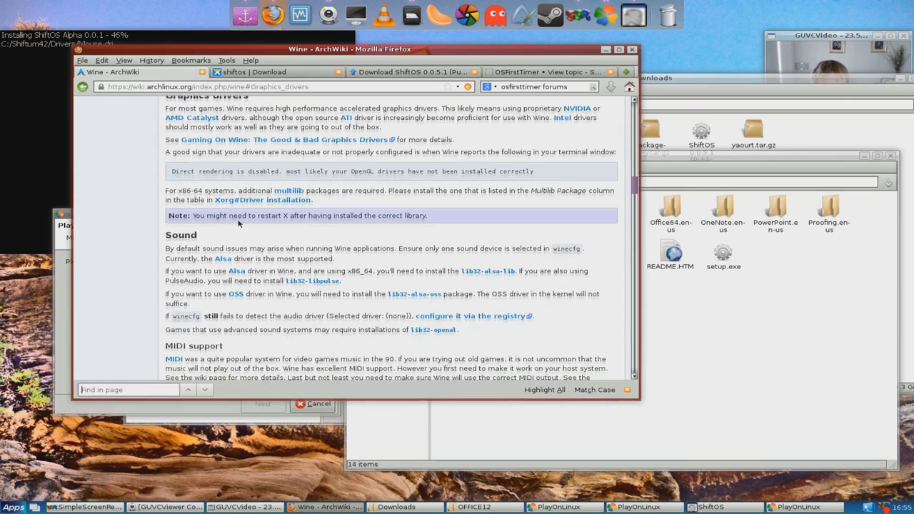
{"action": "scroll", "scroll_direction": "down", "scroll_amount": 3}
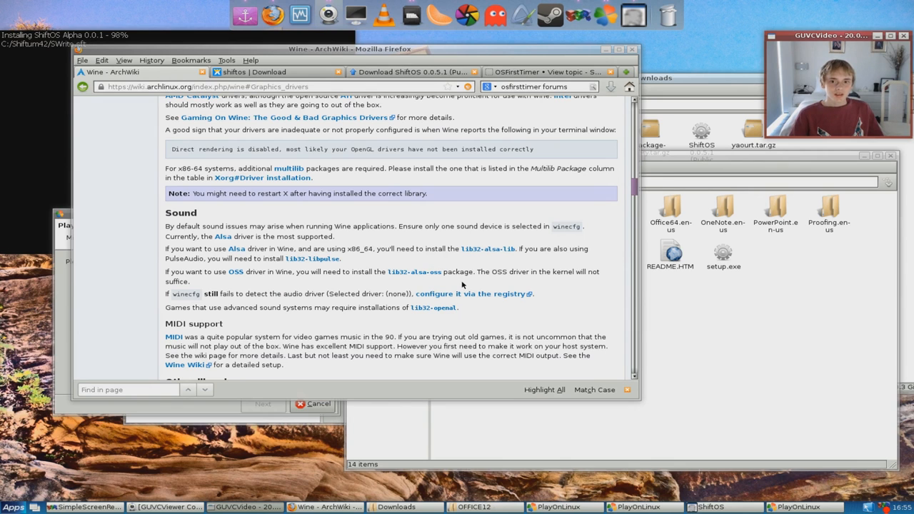
{"action": "scroll", "scroll_direction": "down", "scroll_amount": 3}
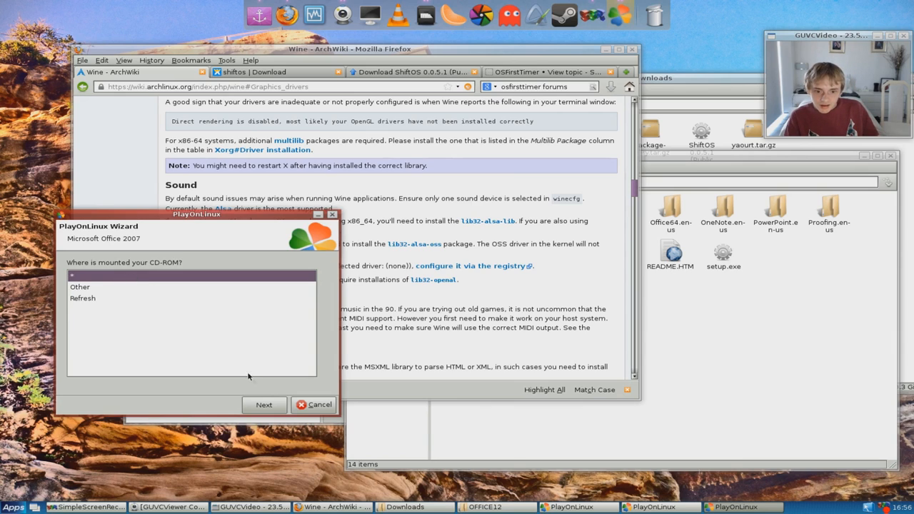
{"action": "mouse_move", "coordinate": [211, 298]}
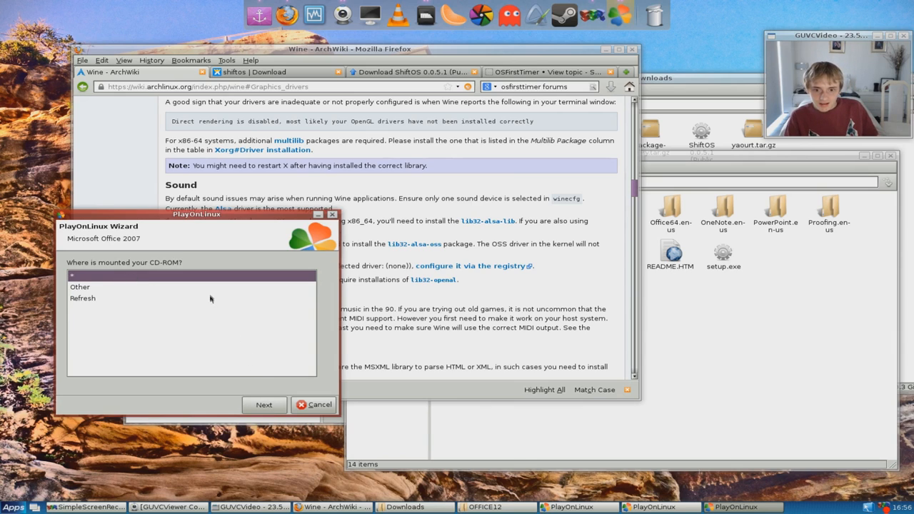
Choose 'Other' for the CD-ROM mount and continue past the 'Unable to find the CD-ROM' error.
{"action": "left_click", "coordinate": [80, 287]}
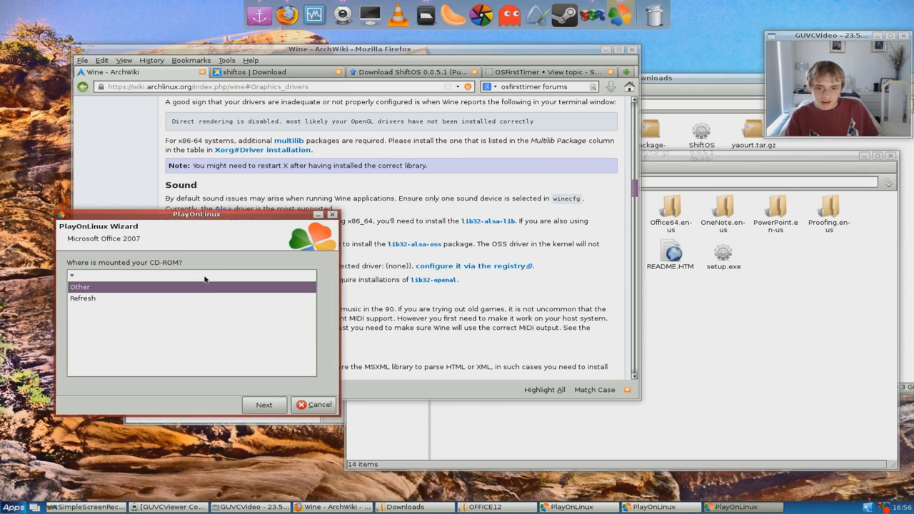
{"action": "left_click", "coordinate": [264, 404]}
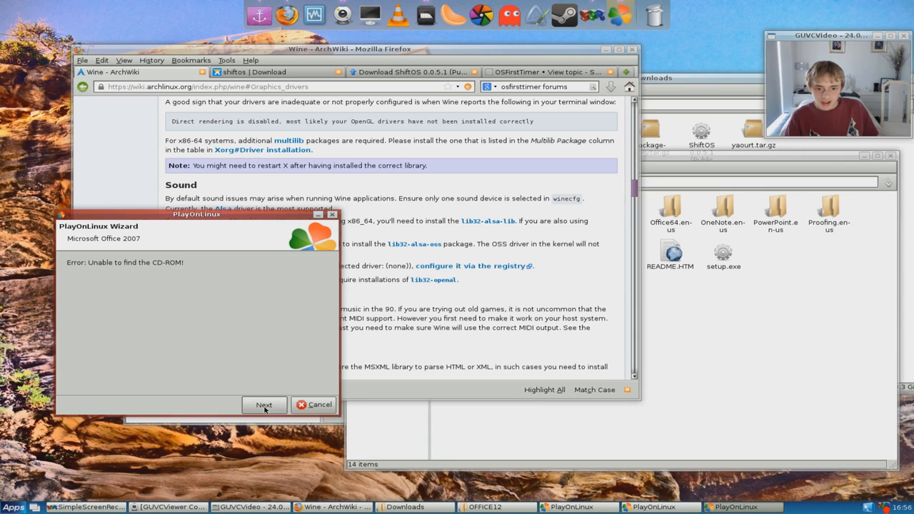
{"action": "left_click", "coordinate": [264, 404]}
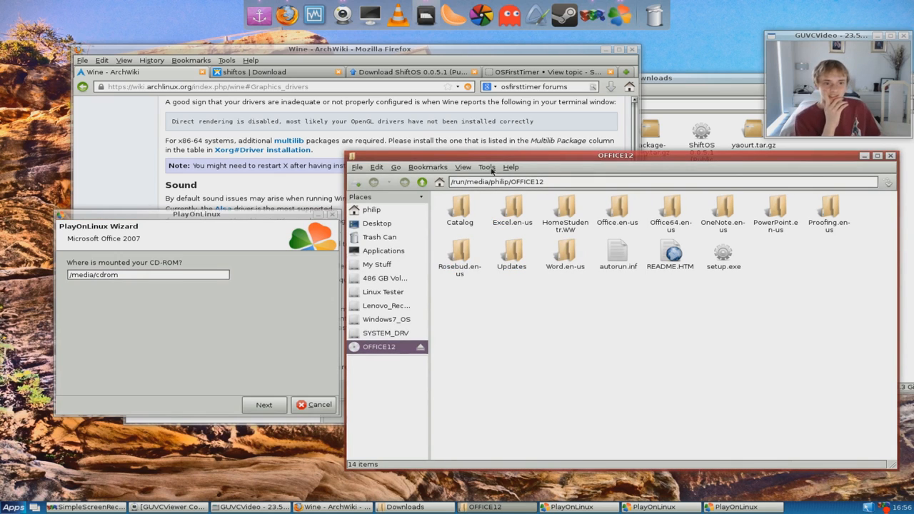
Browse /, /home and /media to locate /run/media/philip/OFFICE12, then submit it as the disc path.
{"action": "left_click", "coordinate": [422, 182]}
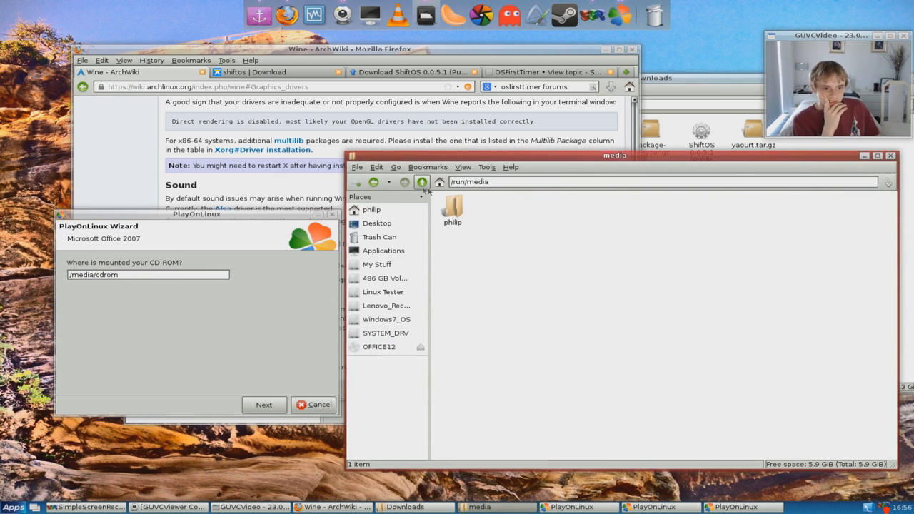
{"action": "left_click", "coordinate": [422, 182]}
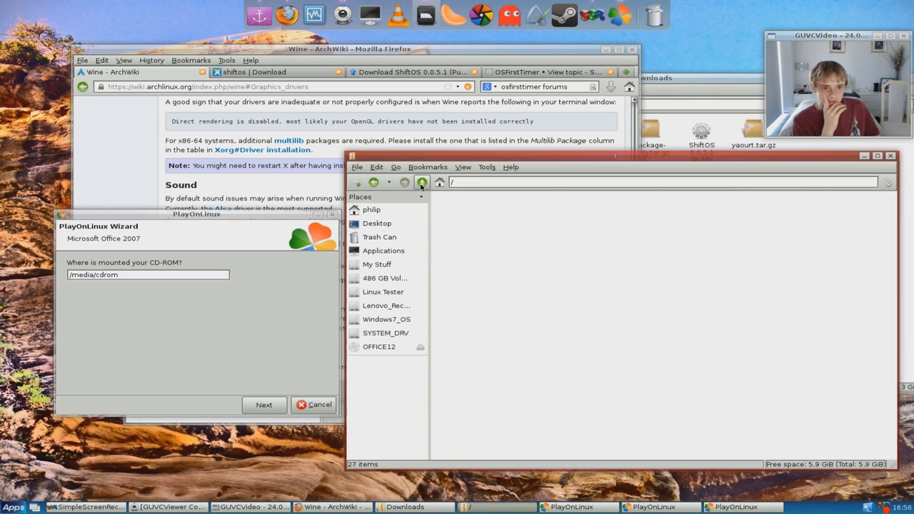
{"action": "left_click", "coordinate": [421, 182]}
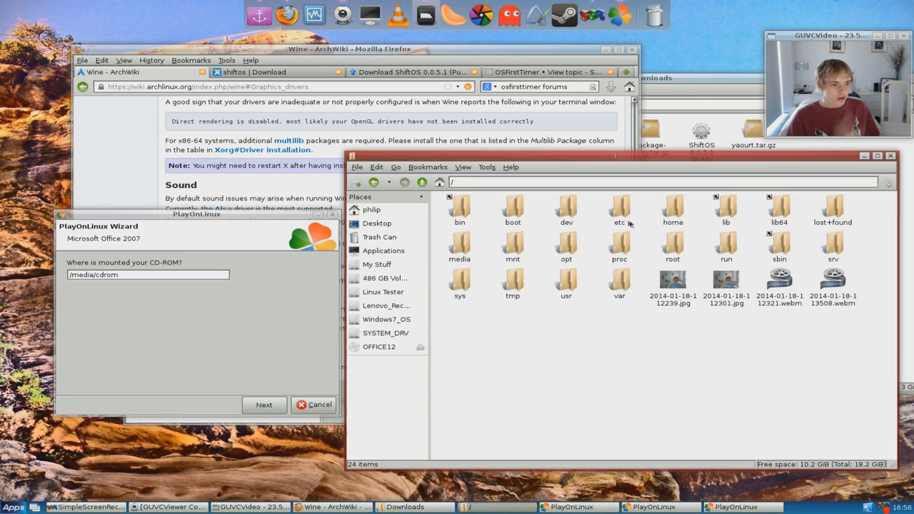
{"action": "mouse_move", "coordinate": [682, 211]}
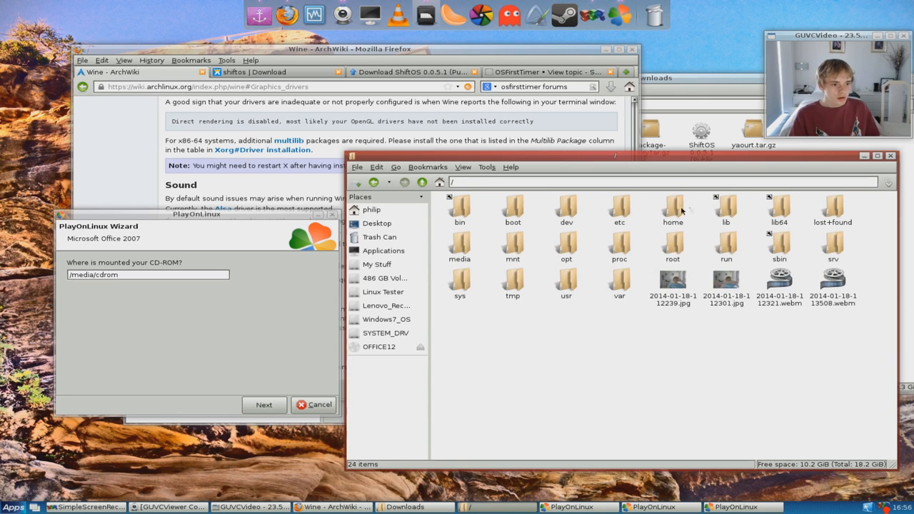
{"action": "double_click", "coordinate": [672, 207]}
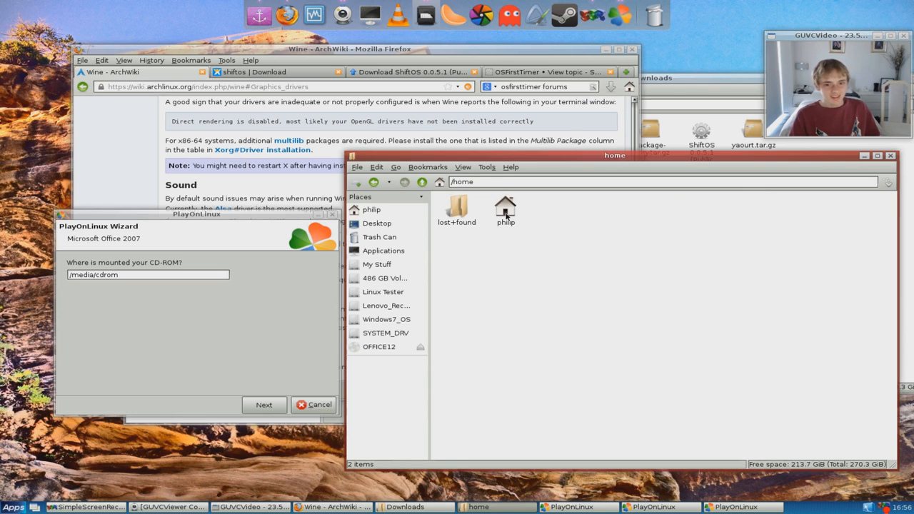
{"action": "left_click", "coordinate": [421, 182]}
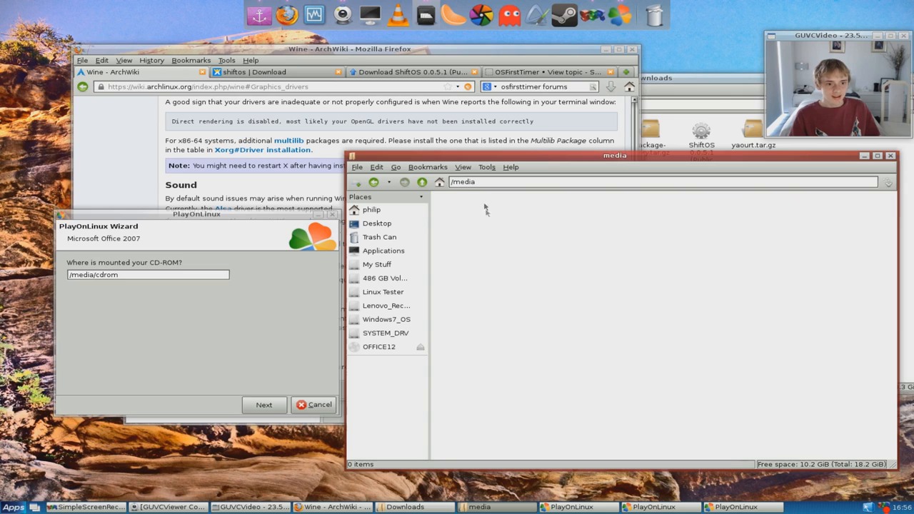
{"action": "mouse_move", "coordinate": [374, 324]}
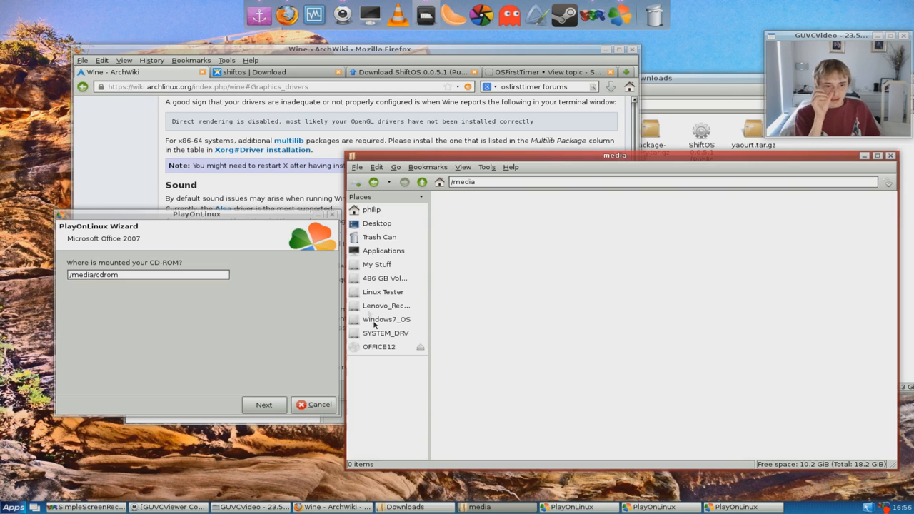
{"action": "left_click", "coordinate": [379, 346]}
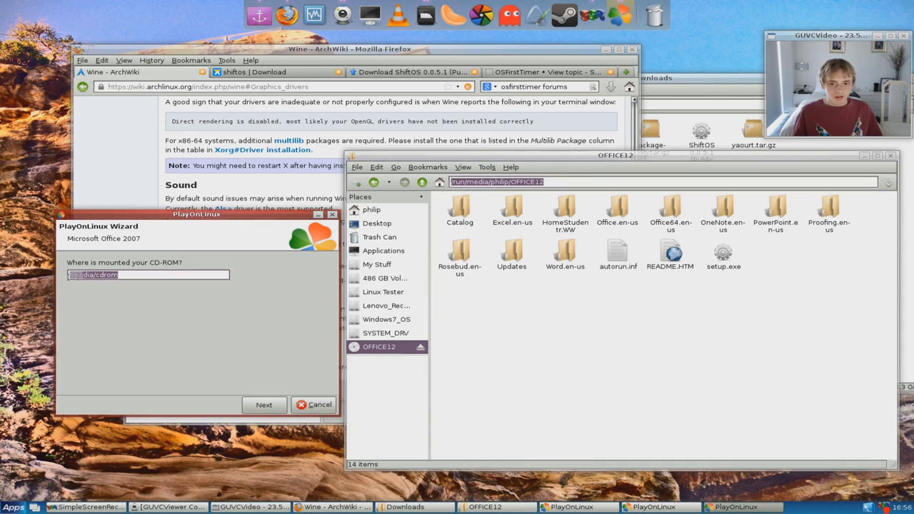
{"action": "left_click", "coordinate": [264, 405]}
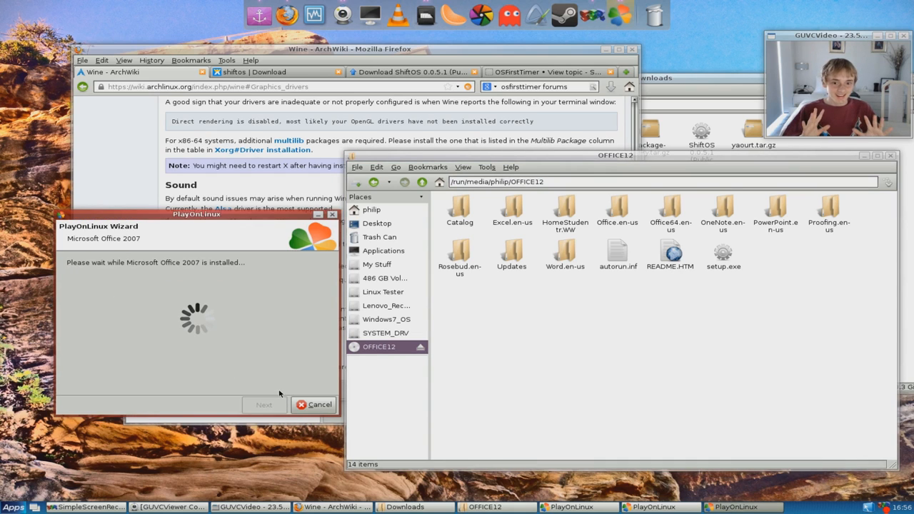
{"action": "mouse_move", "coordinate": [312, 286]}
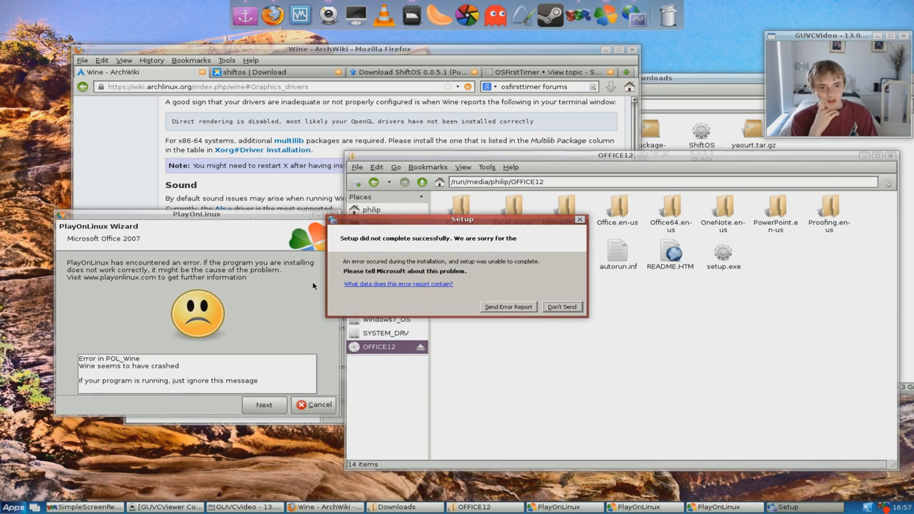
{"action": "mouse_move", "coordinate": [510, 301]}
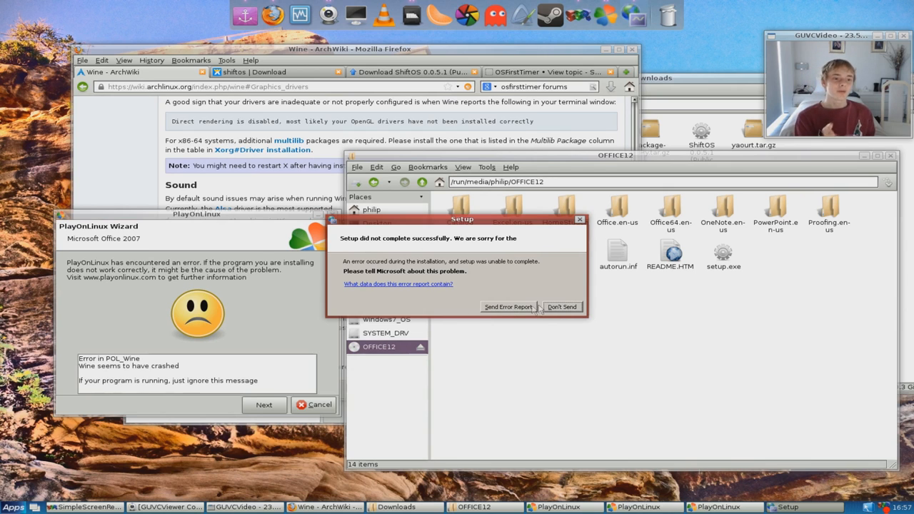
Decline the Office setup crash report and continue to the WINWORD.EXE not found page.
{"action": "left_click", "coordinate": [561, 307]}
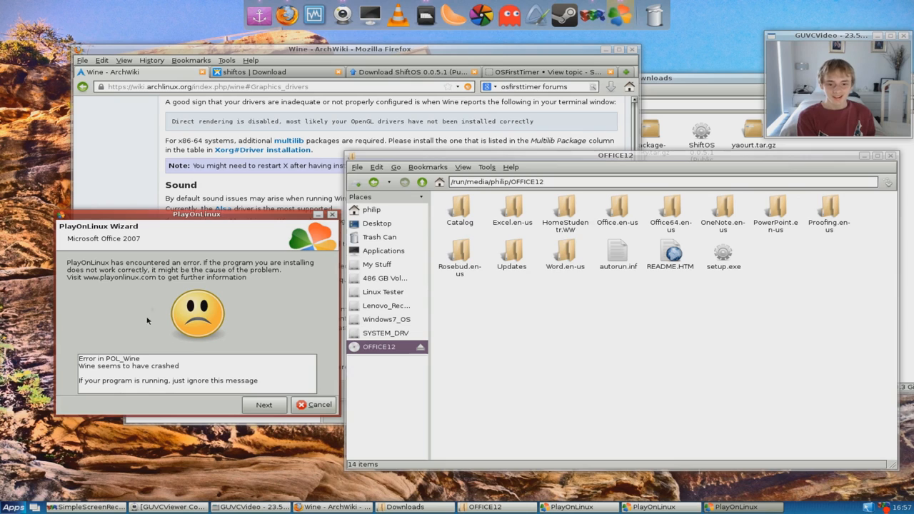
{"action": "mouse_move", "coordinate": [249, 292]}
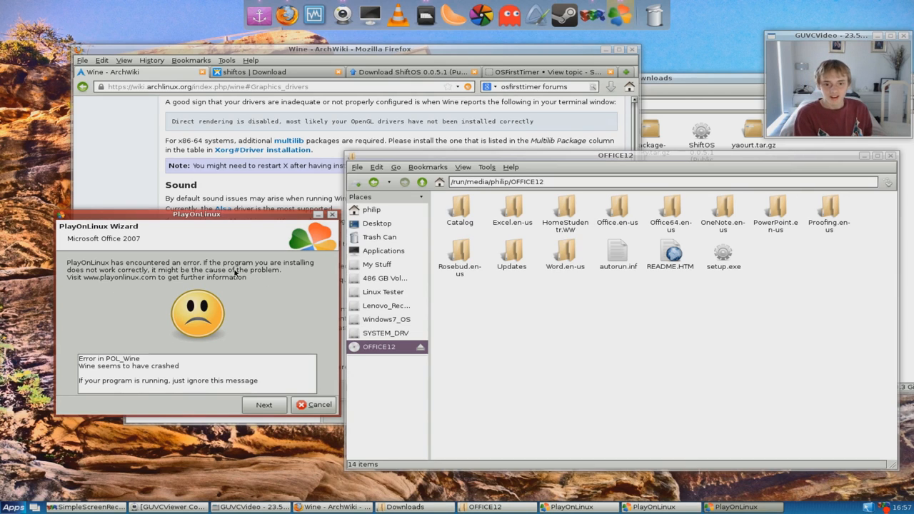
{"action": "mouse_move", "coordinate": [290, 418]}
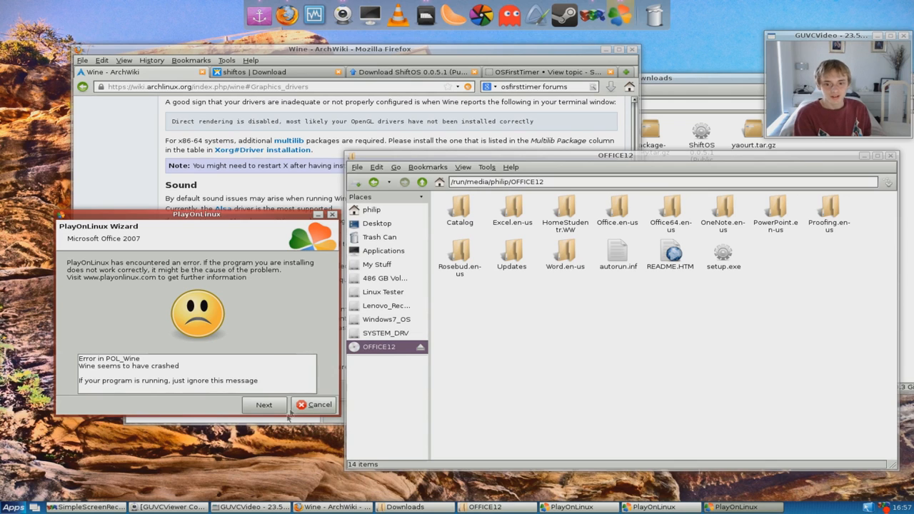
{"action": "left_click", "coordinate": [264, 404]}
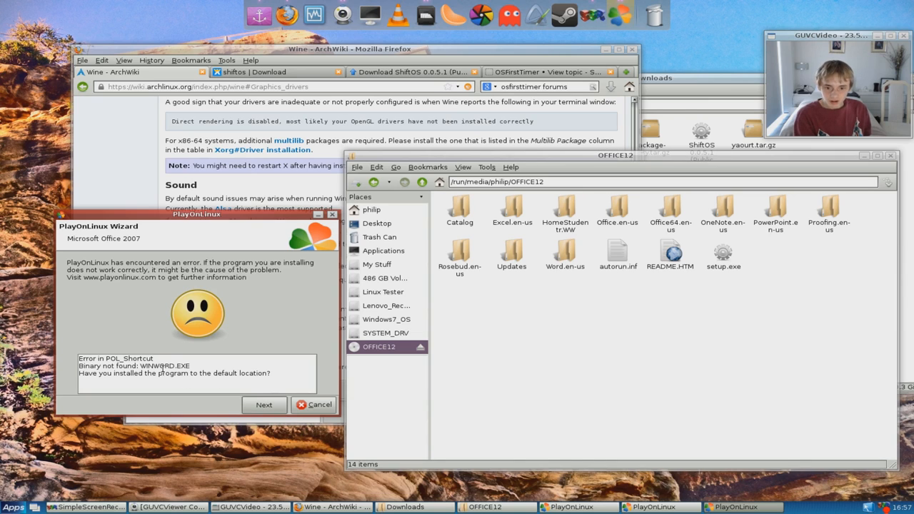
Inspect the OFFICE12 disc's Excel and PowerPoint folders, then cancel the WINWORD.EXE error wizard.
{"action": "double_click", "coordinate": [166, 366]}
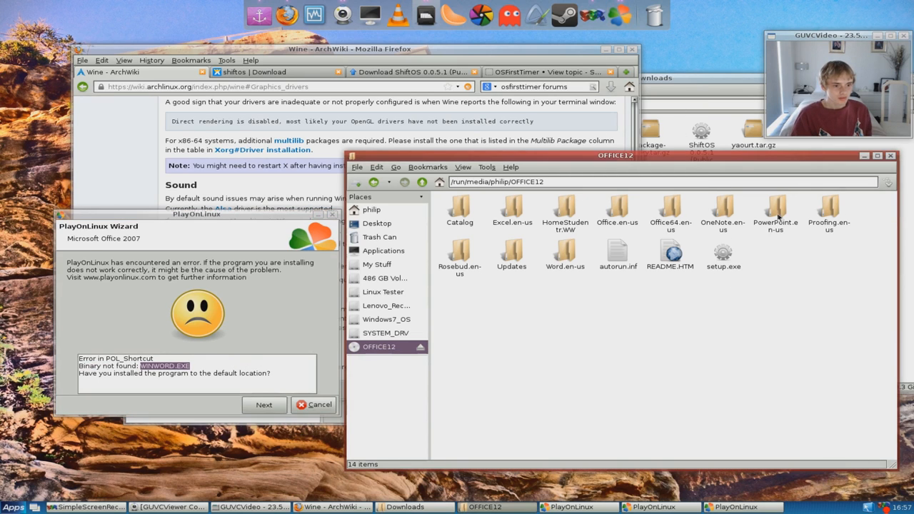
{"action": "left_click", "coordinate": [617, 207]}
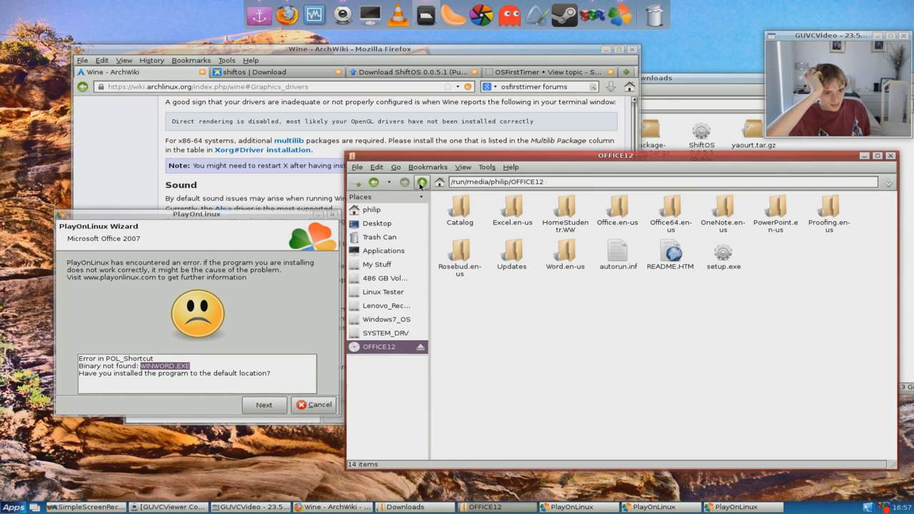
{"action": "left_click", "coordinate": [512, 207]}
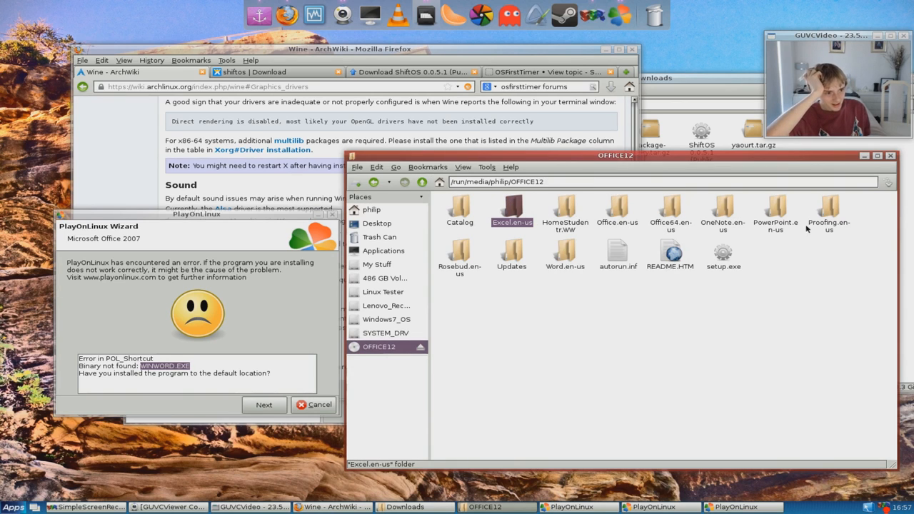
{"action": "left_click", "coordinate": [776, 210]}
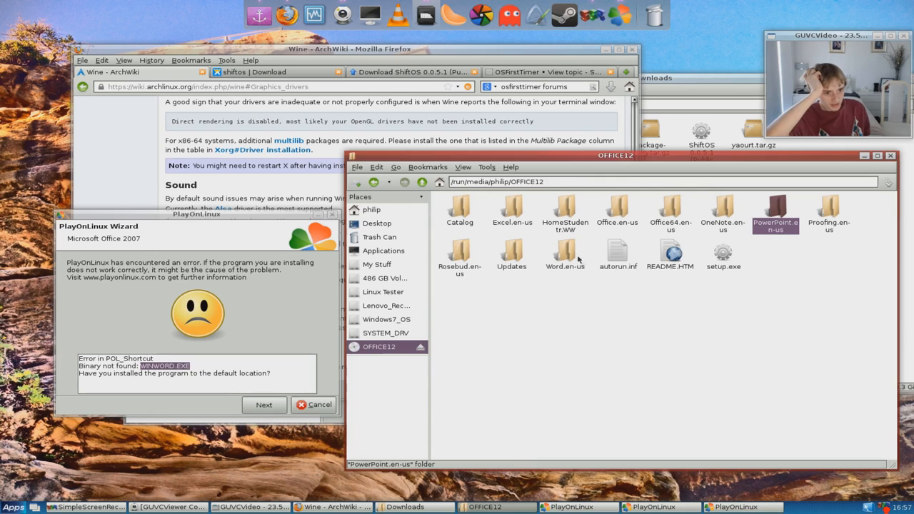
{"action": "double_click", "coordinate": [565, 254]}
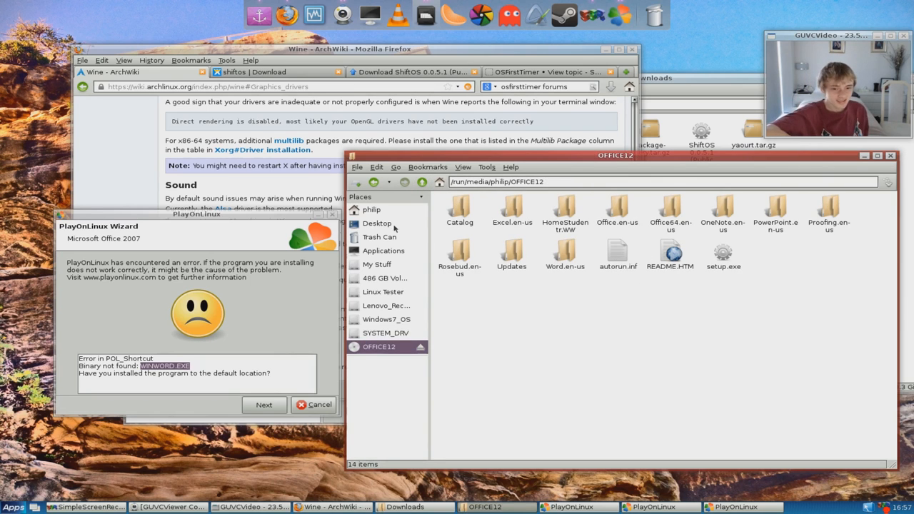
{"action": "left_click", "coordinate": [314, 404]}
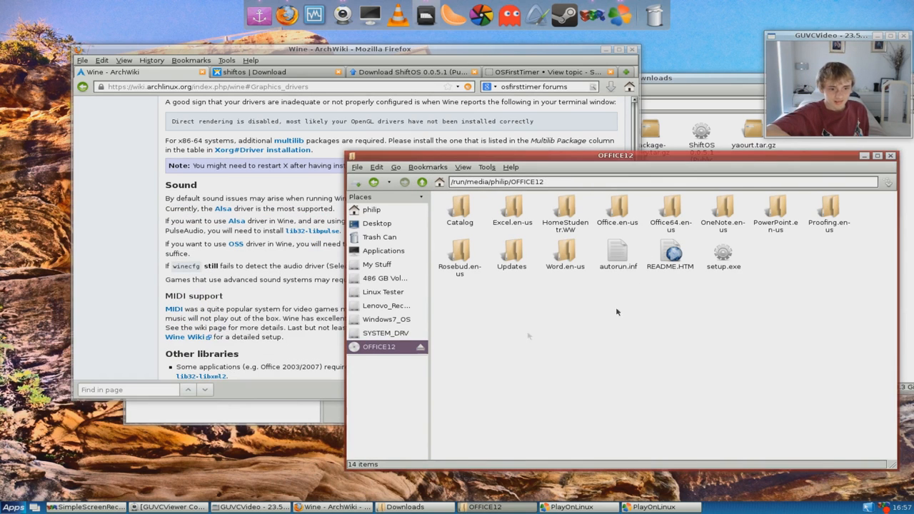
Run the disc's setup.exe, dismiss its failure, then relaunch it with Wine Windows Program Loader.
{"action": "double_click", "coordinate": [724, 253]}
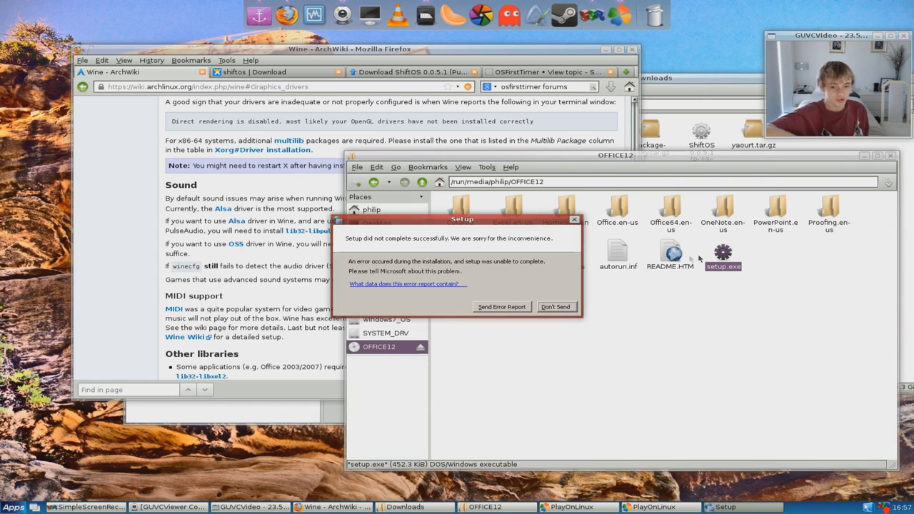
{"action": "left_click", "coordinate": [556, 306]}
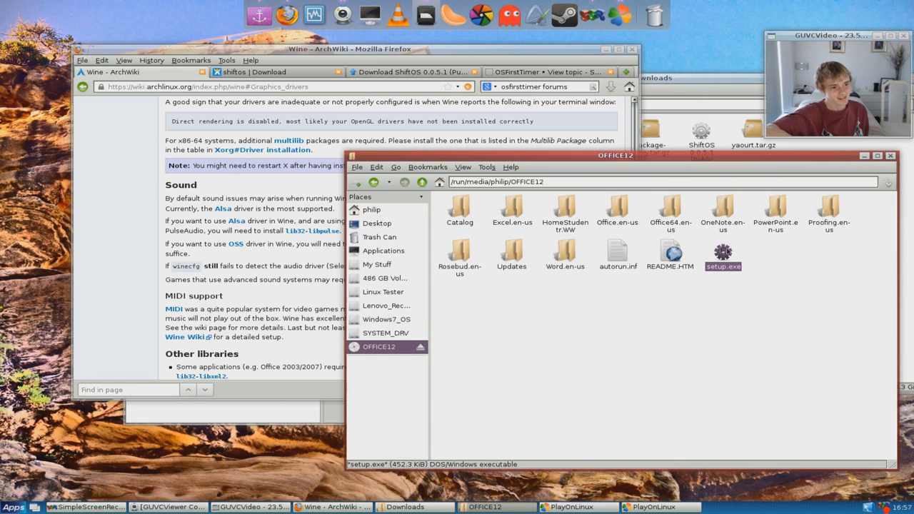
{"action": "right_click", "coordinate": [723, 258]}
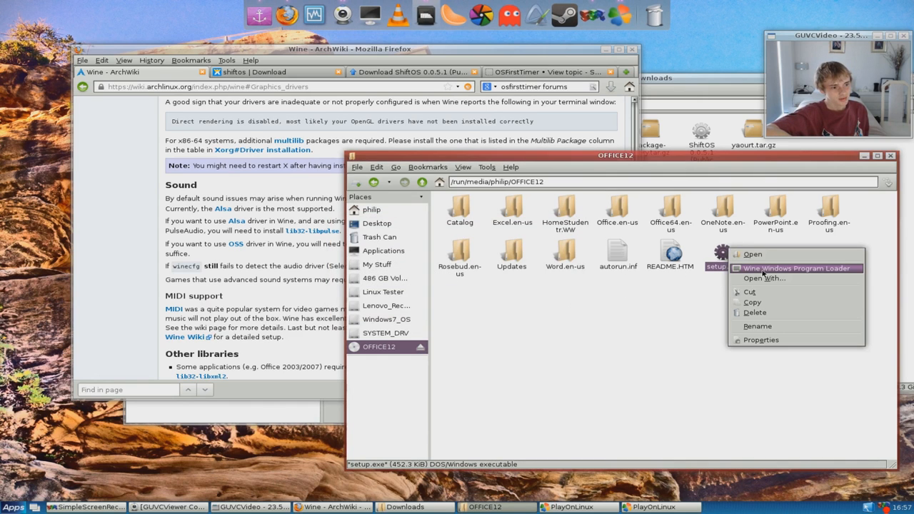
{"action": "left_click", "coordinate": [797, 268]}
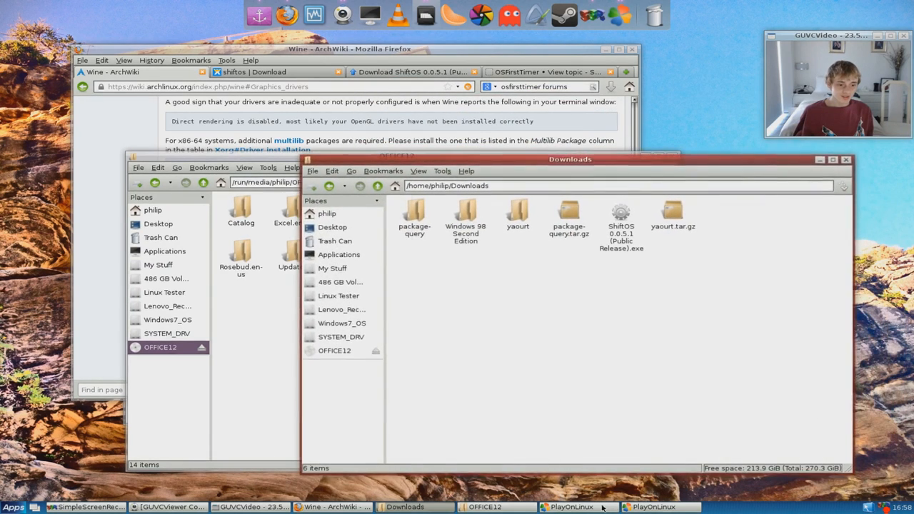
Relaunch the Microsoft Office 2007 installer from PlayOnLinux's Install catalogue.
{"action": "left_click", "coordinate": [578, 507]}
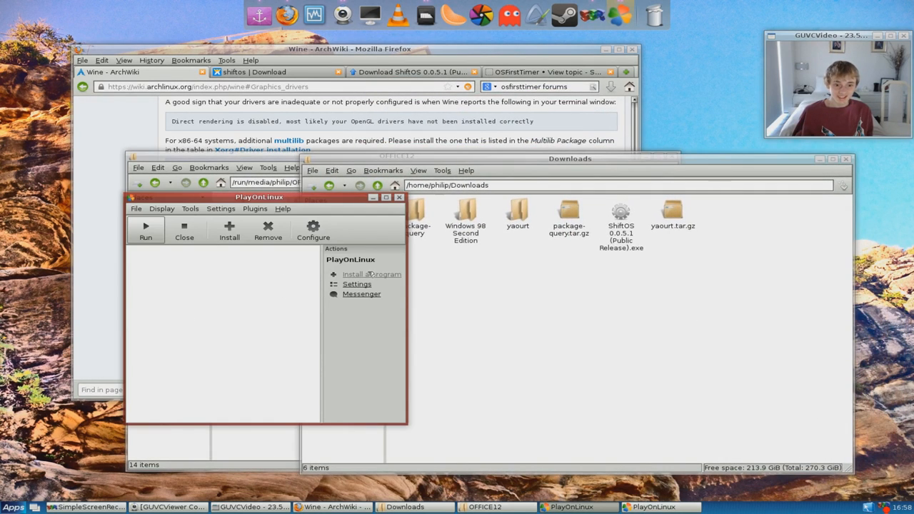
{"action": "left_click", "coordinate": [371, 275]}
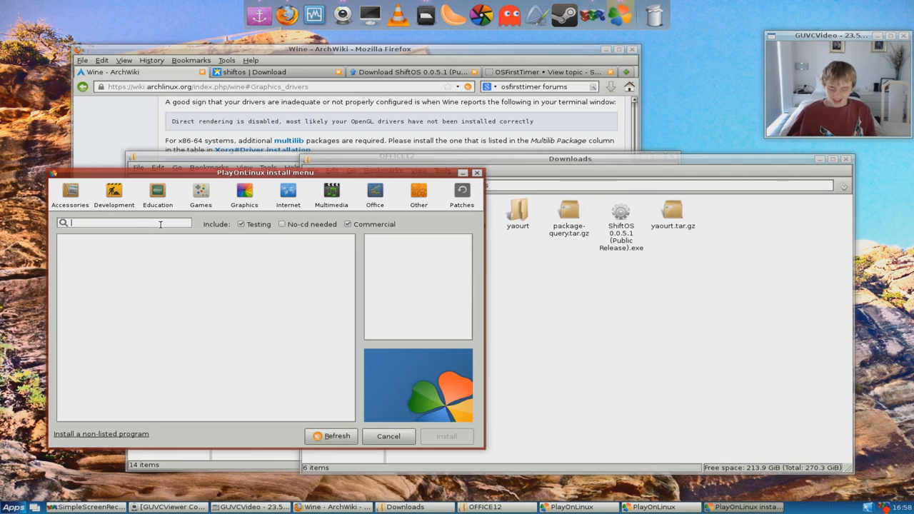
{"action": "type", "text": "window"}
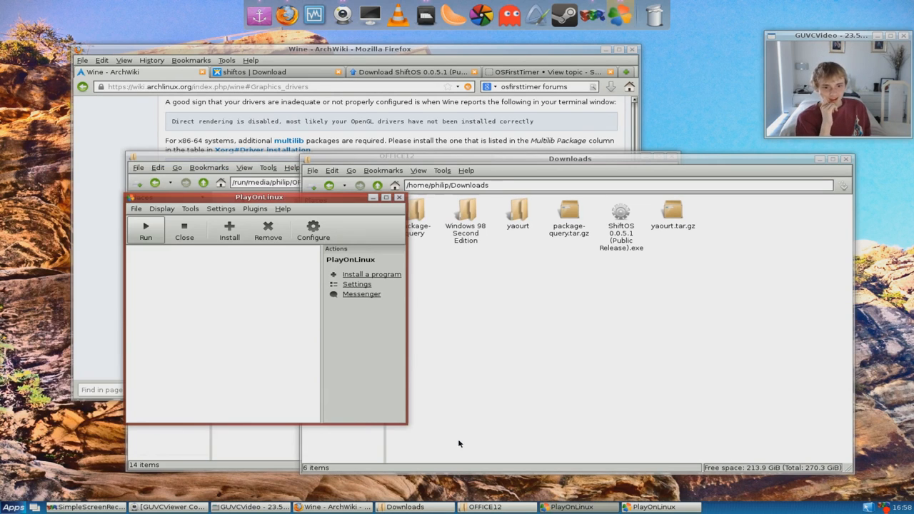
{"action": "left_click", "coordinate": [371, 273]}
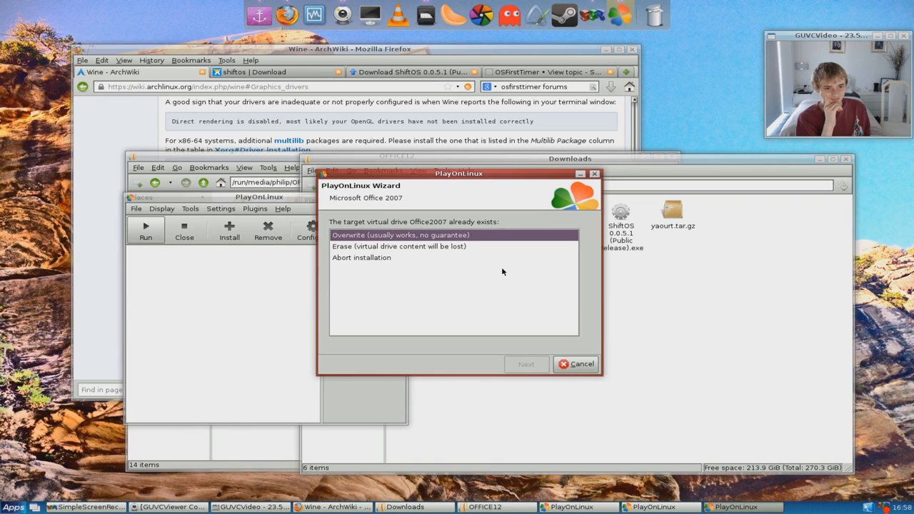
{"action": "mouse_move", "coordinate": [464, 246]}
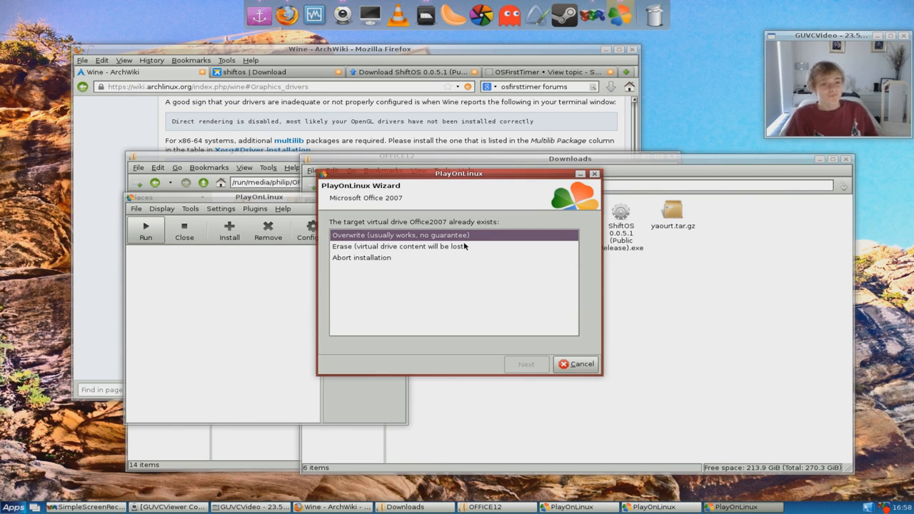
Overwrite the Office2007 drive, submit /media/cdrom as the disc location, and close the failed wizard.
{"action": "left_click", "coordinate": [527, 365]}
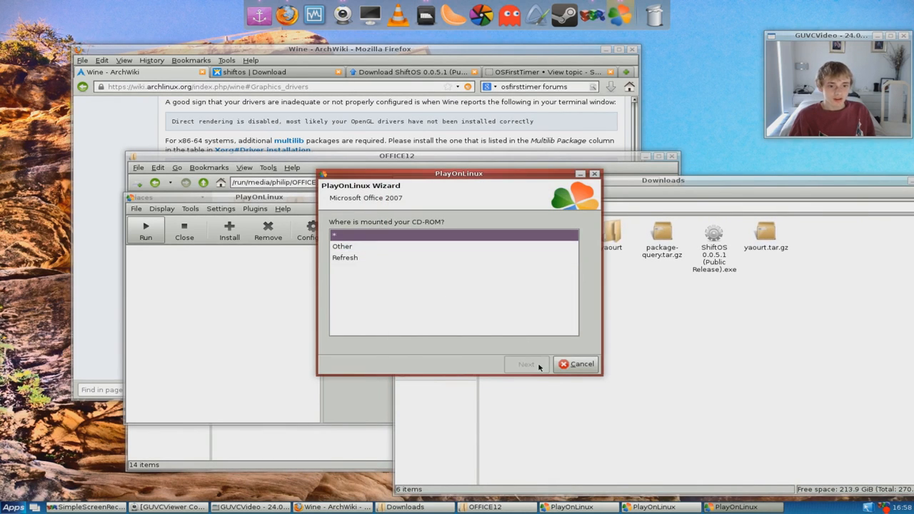
{"action": "left_click", "coordinate": [526, 365]}
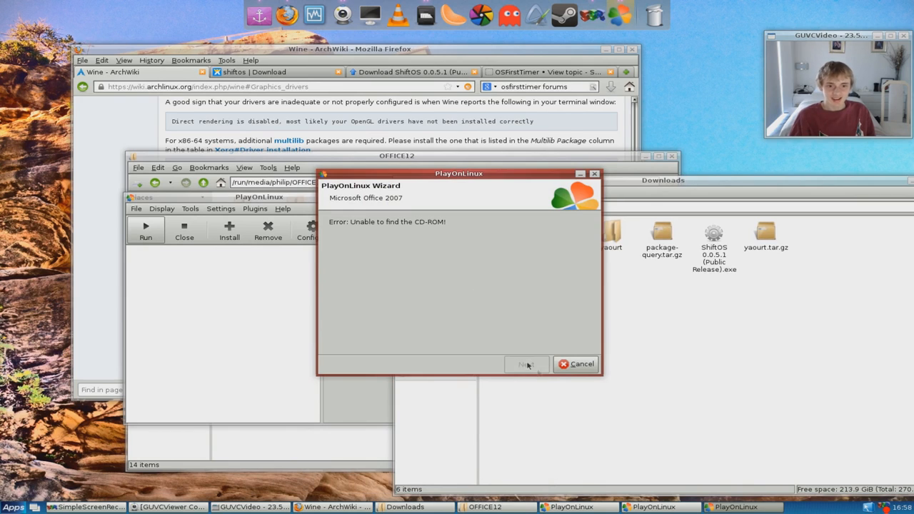
{"action": "left_click", "coordinate": [526, 365]}
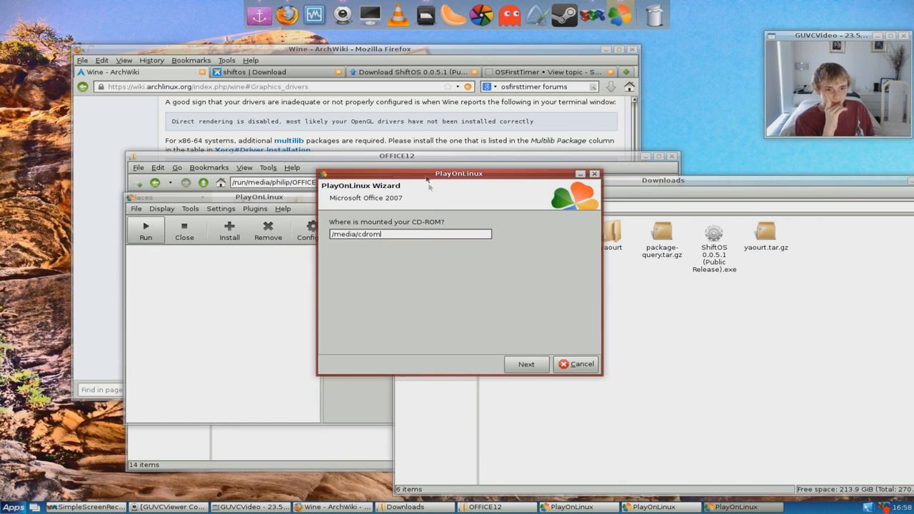
{"action": "left_click", "coordinate": [527, 365]}
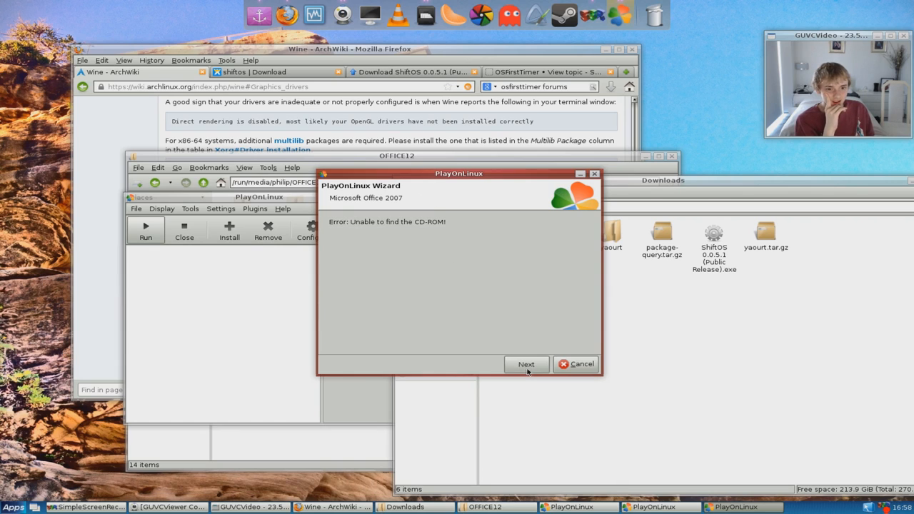
{"action": "left_click", "coordinate": [527, 365]}
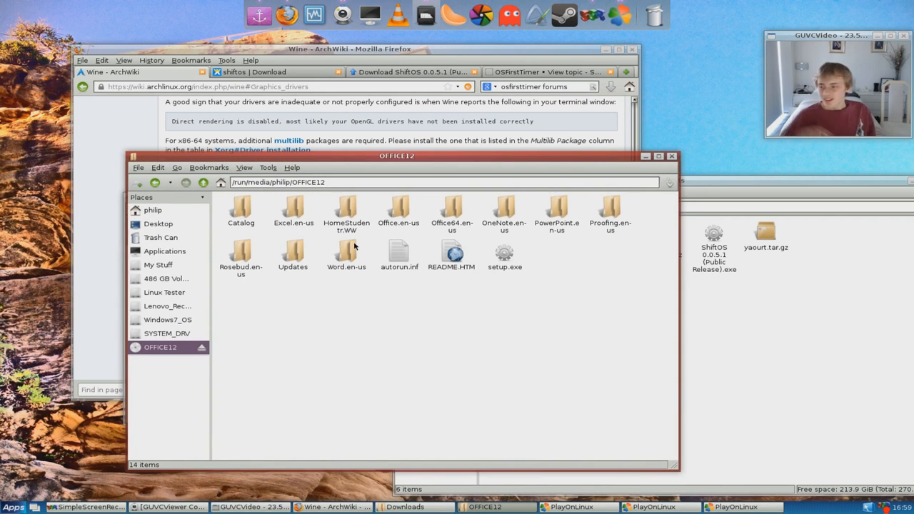
{"action": "mouse_move", "coordinate": [347, 254]}
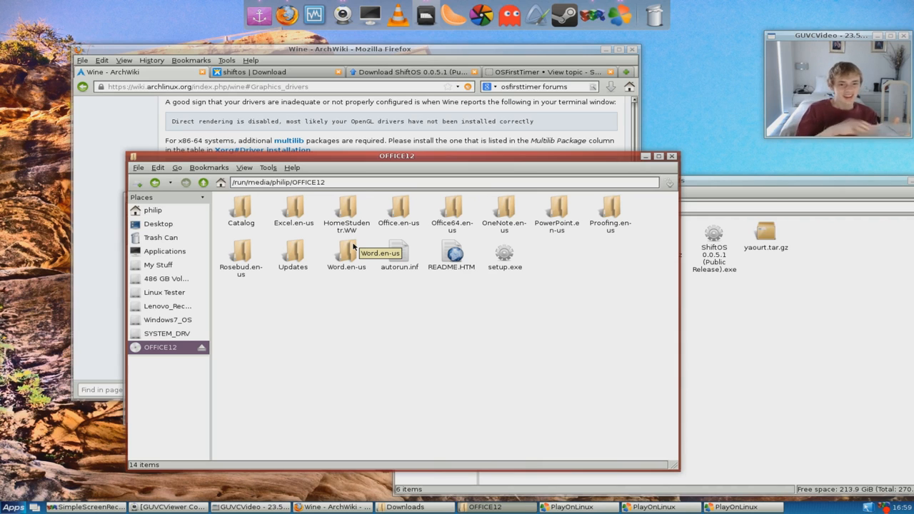
{"action": "double_click", "coordinate": [345, 253]}
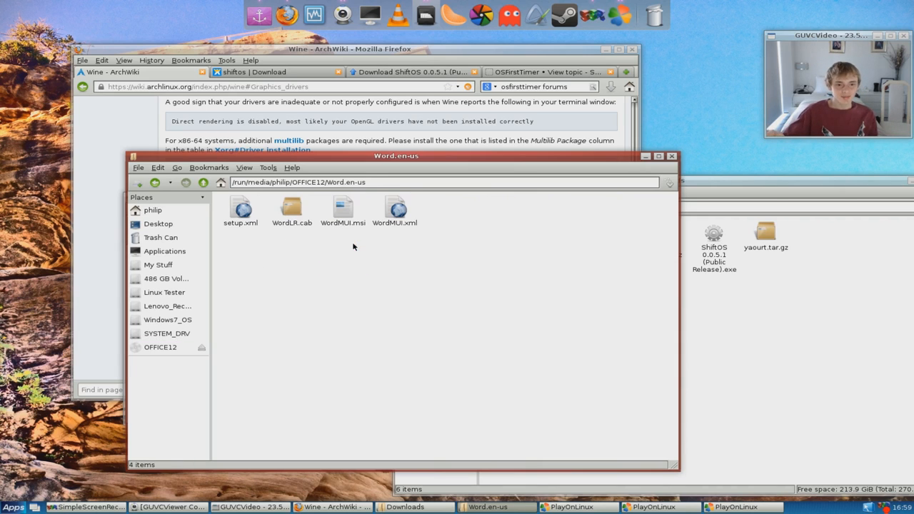
{"action": "right_click", "coordinate": [420, 278]}
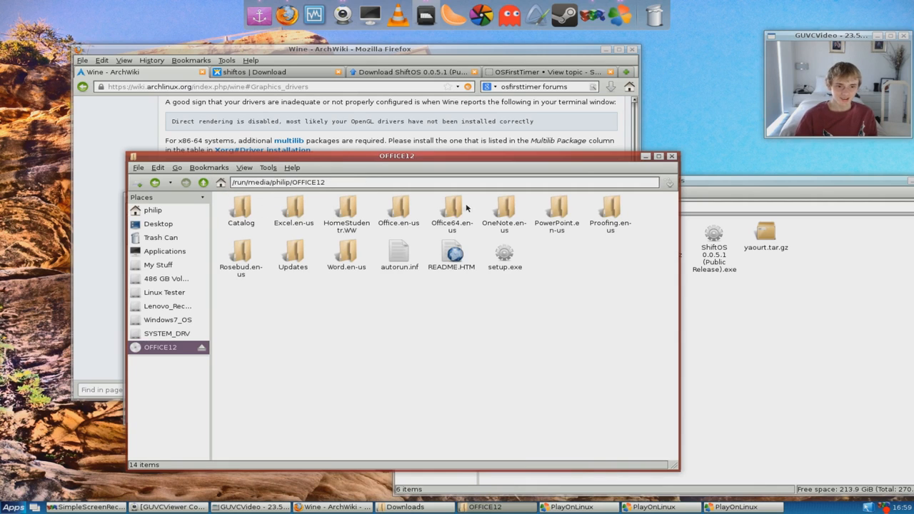
{"action": "double_click", "coordinate": [399, 209]}
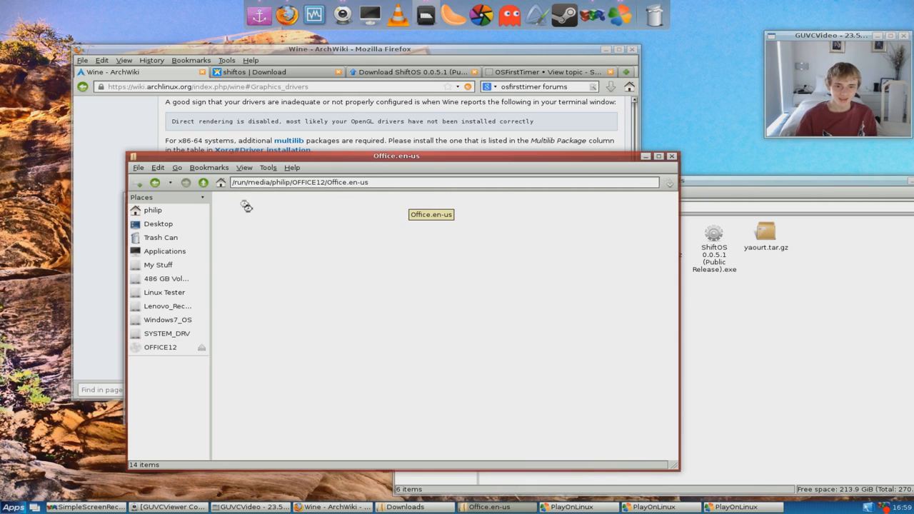
{"action": "double_click", "coordinate": [431, 215]}
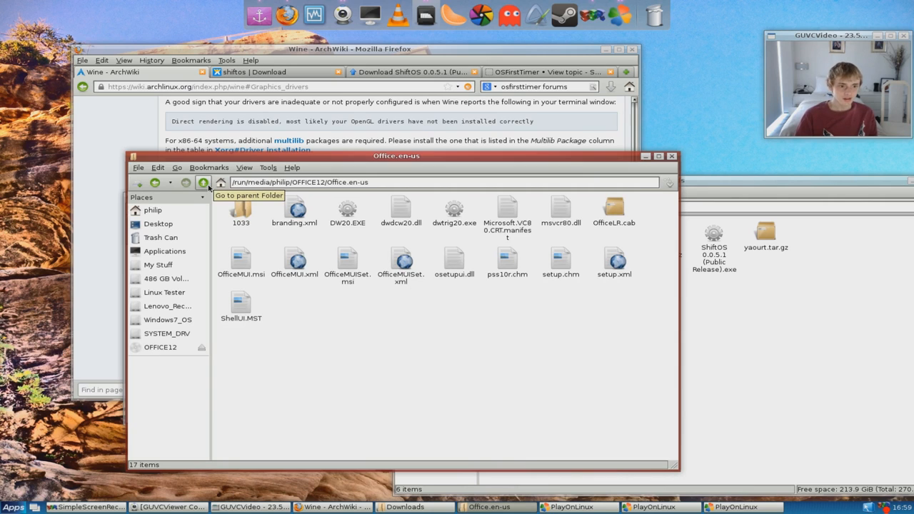
{"action": "left_click", "coordinate": [220, 182]}
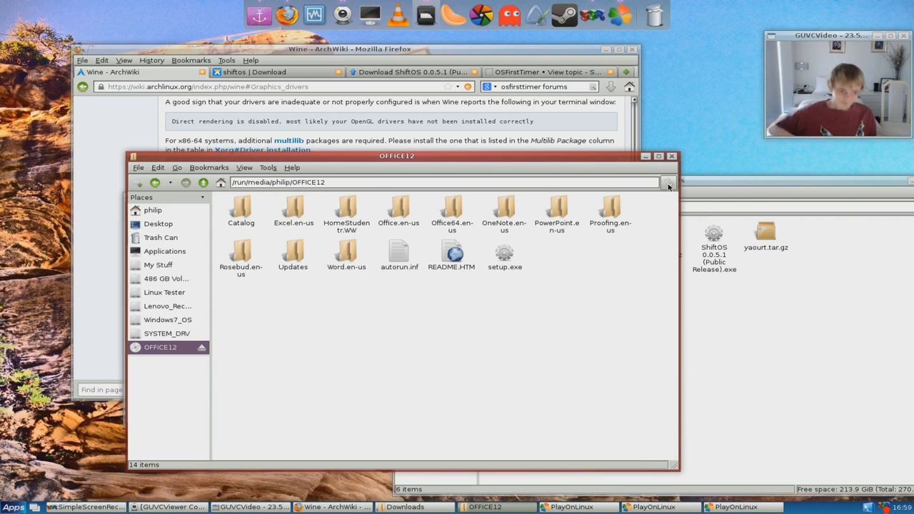
{"action": "mouse_move", "coordinate": [622, 236]}
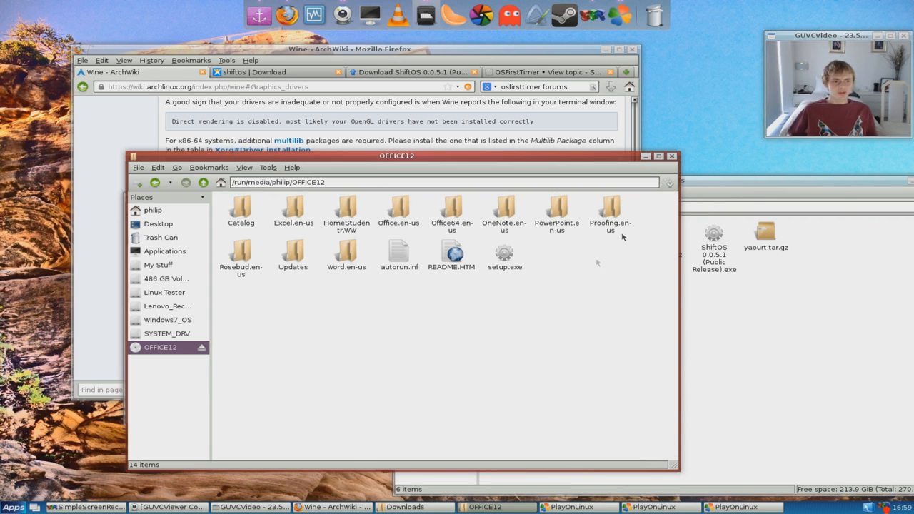